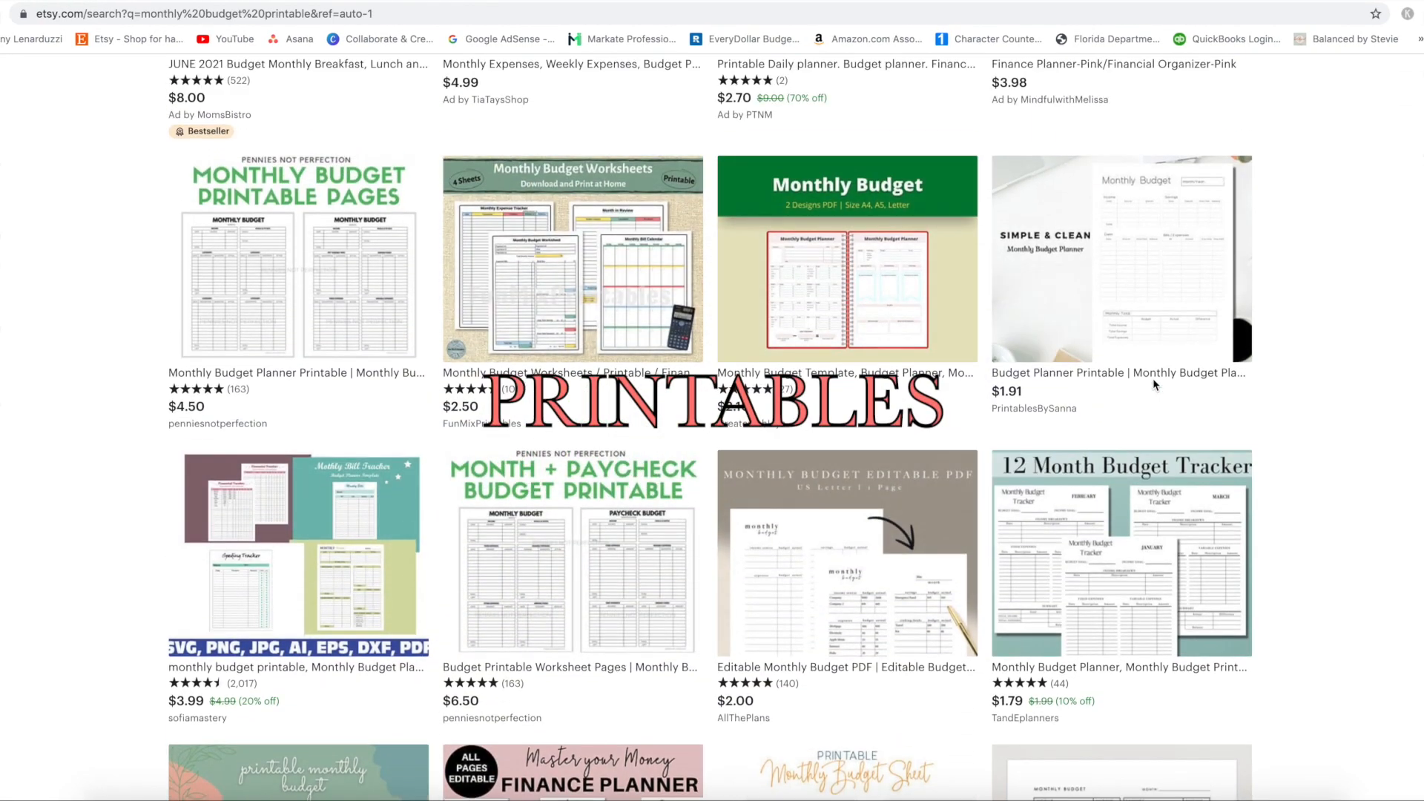
Review the Etsy Bi-Weekly Budget Worksheet listing, then go back to the budget search results
scroll(down, 3)
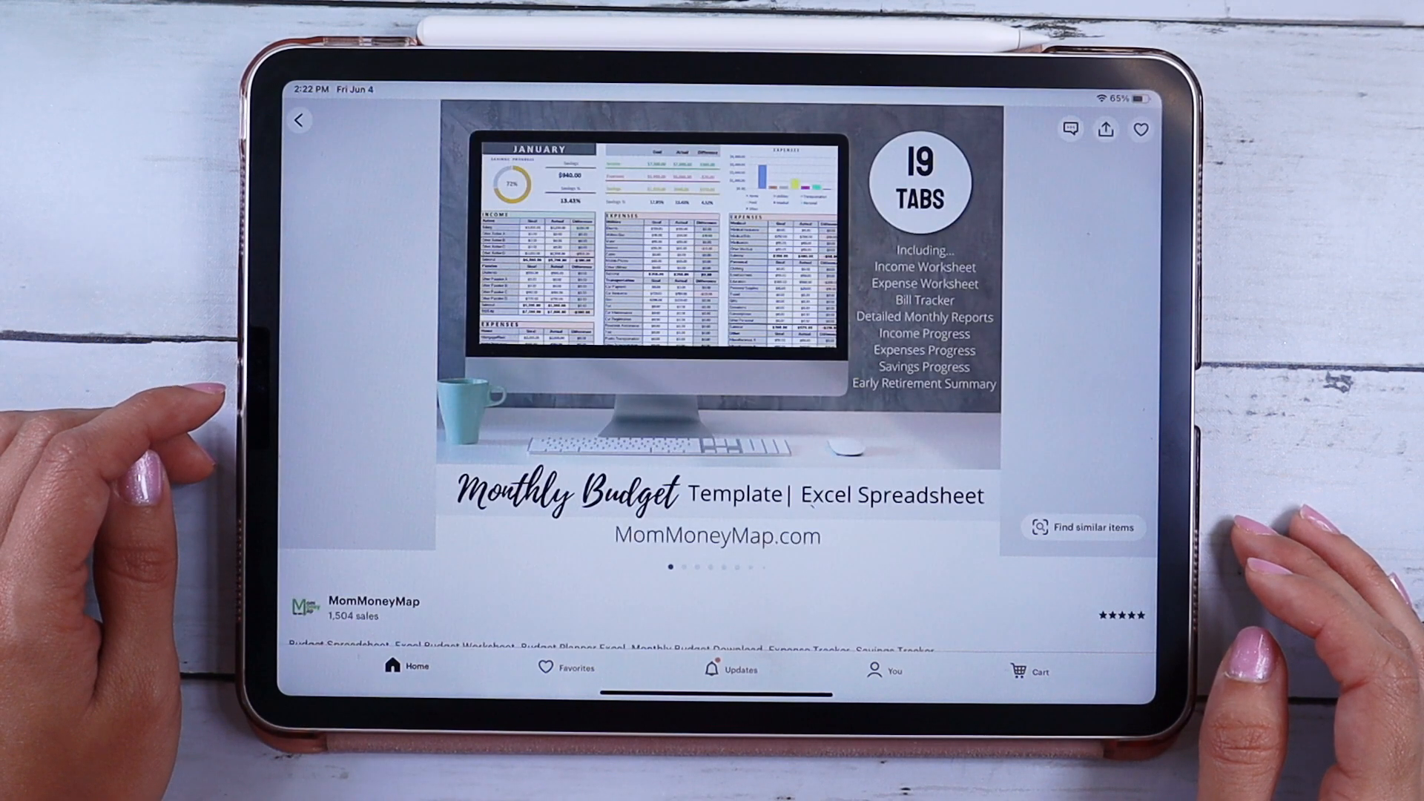
click(297, 123)
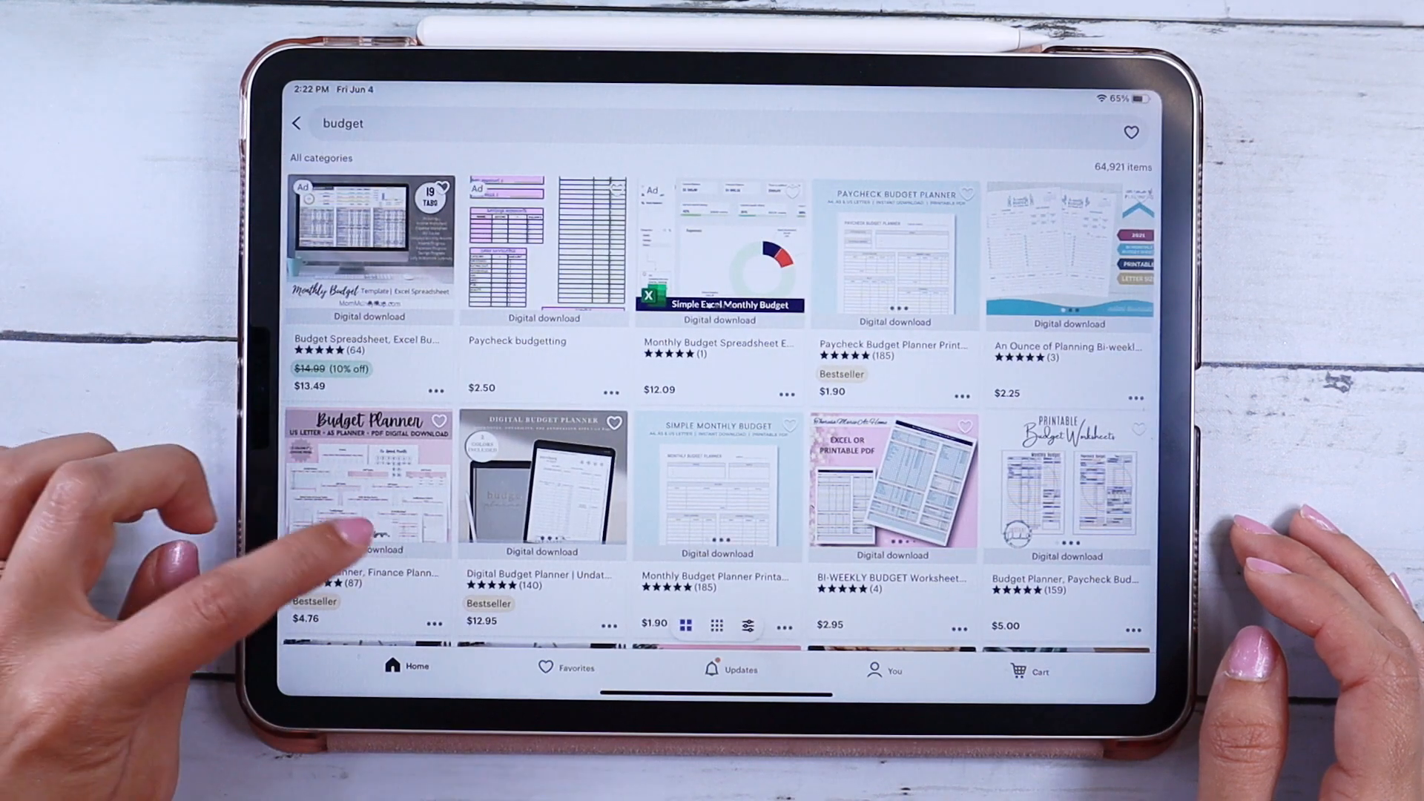
click(368, 482)
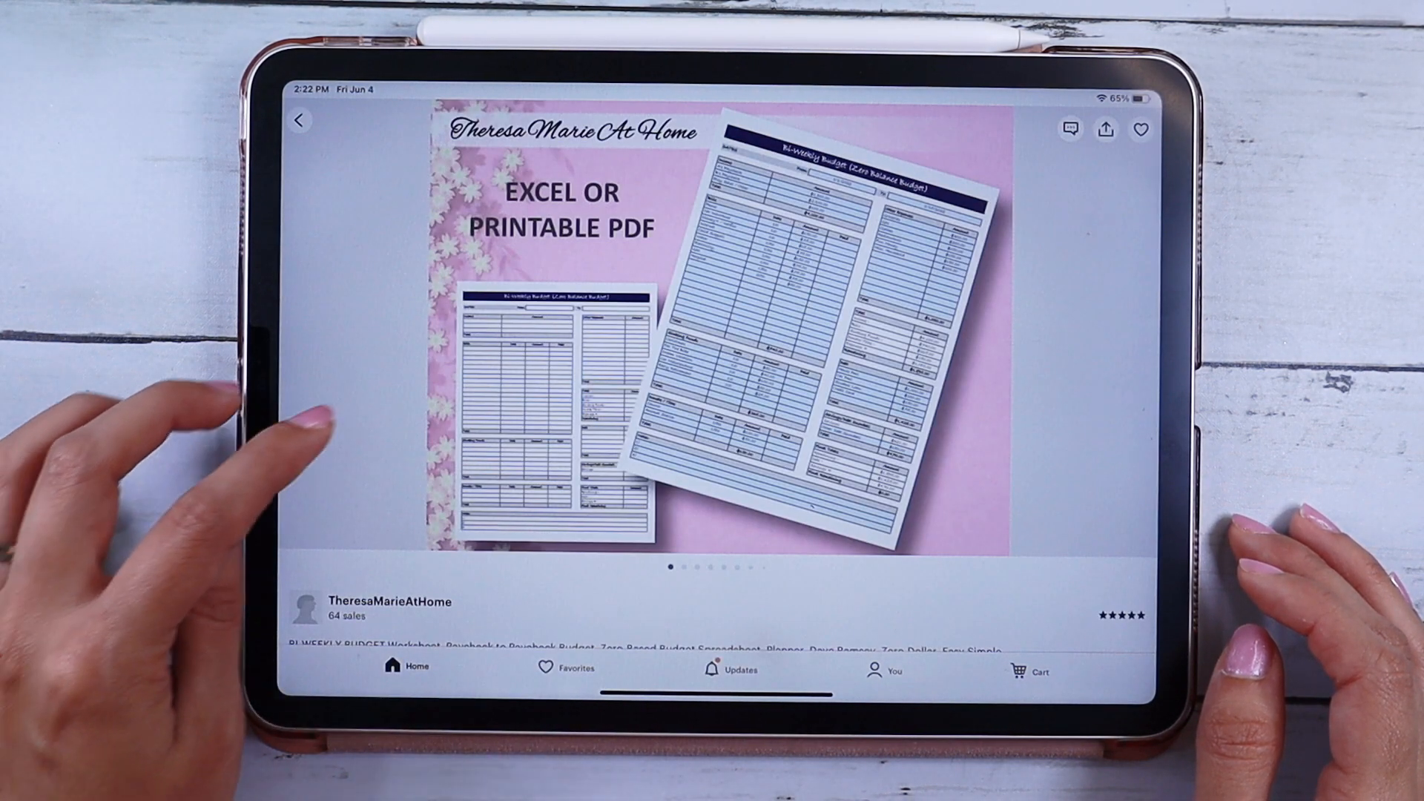
click(298, 123)
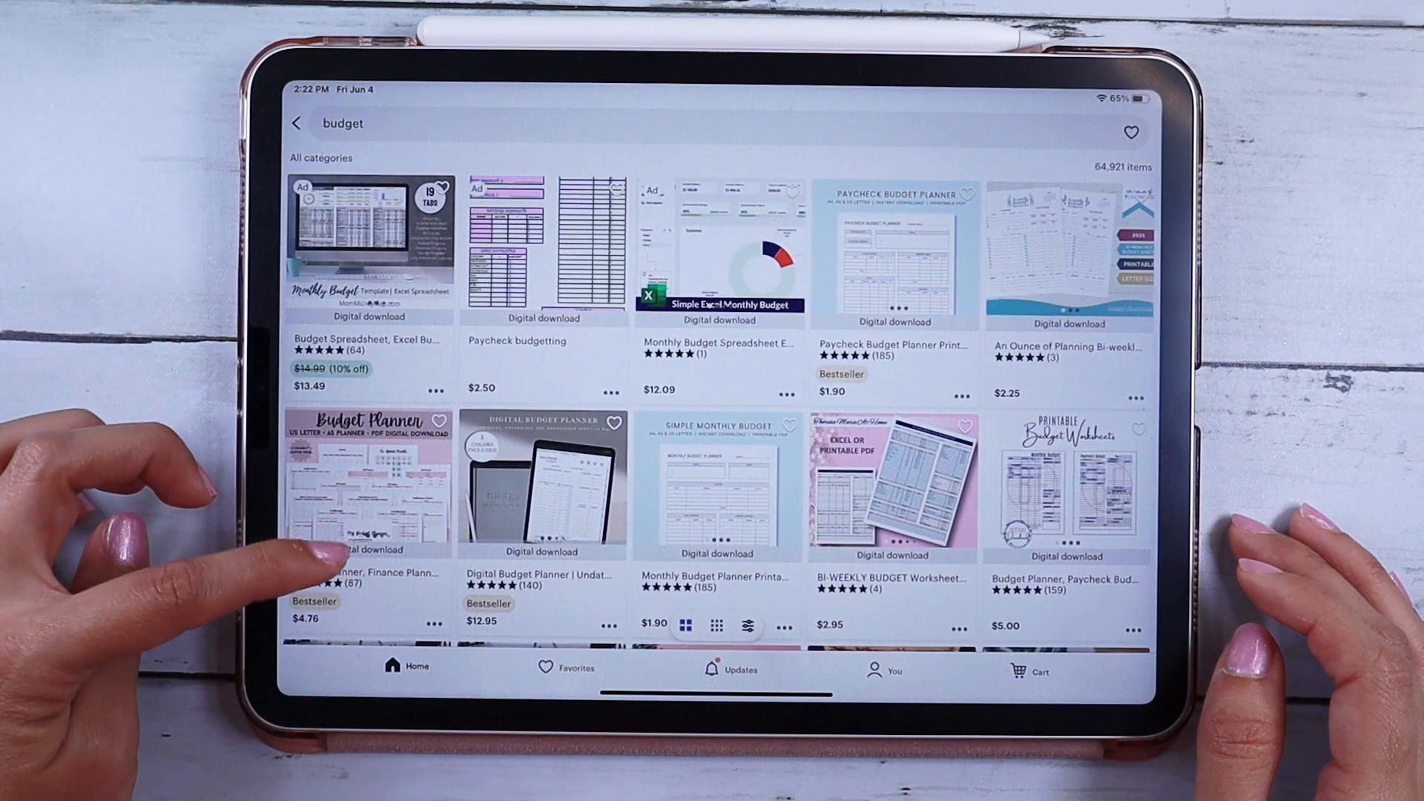
scroll(down, 3)
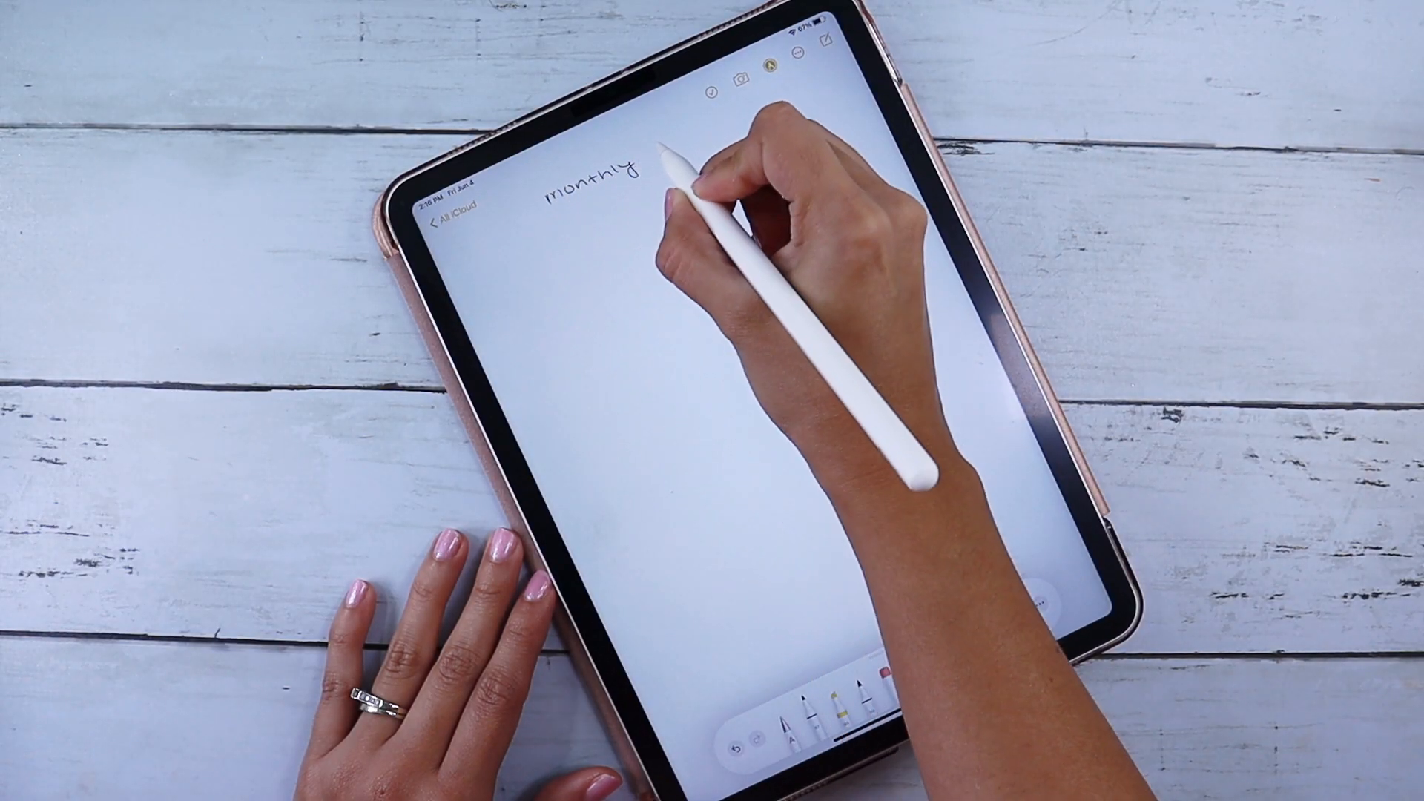
Hand-draw the budget section tables in a new note, labelling Budget, Giving and Debt areas
text(Bud)
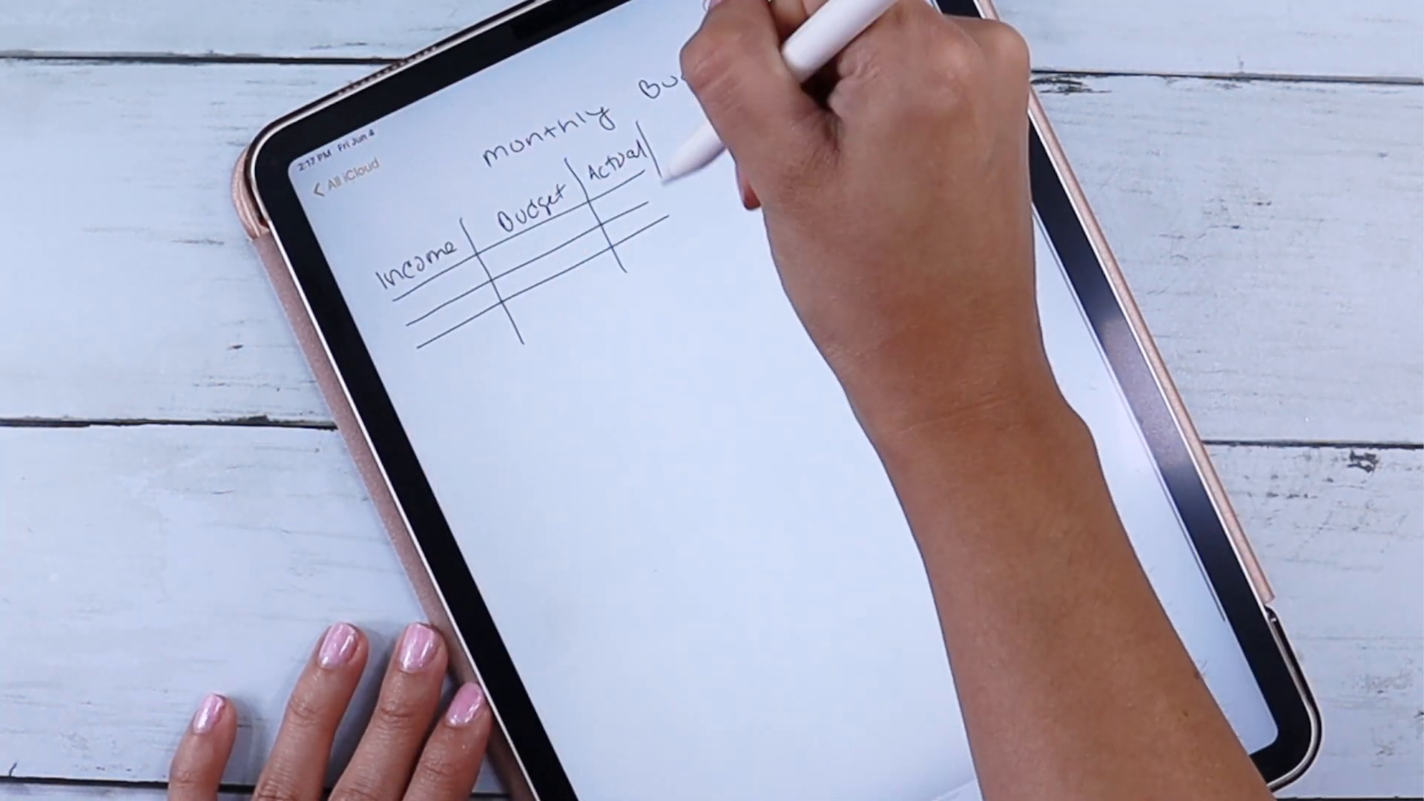
text(Giving)
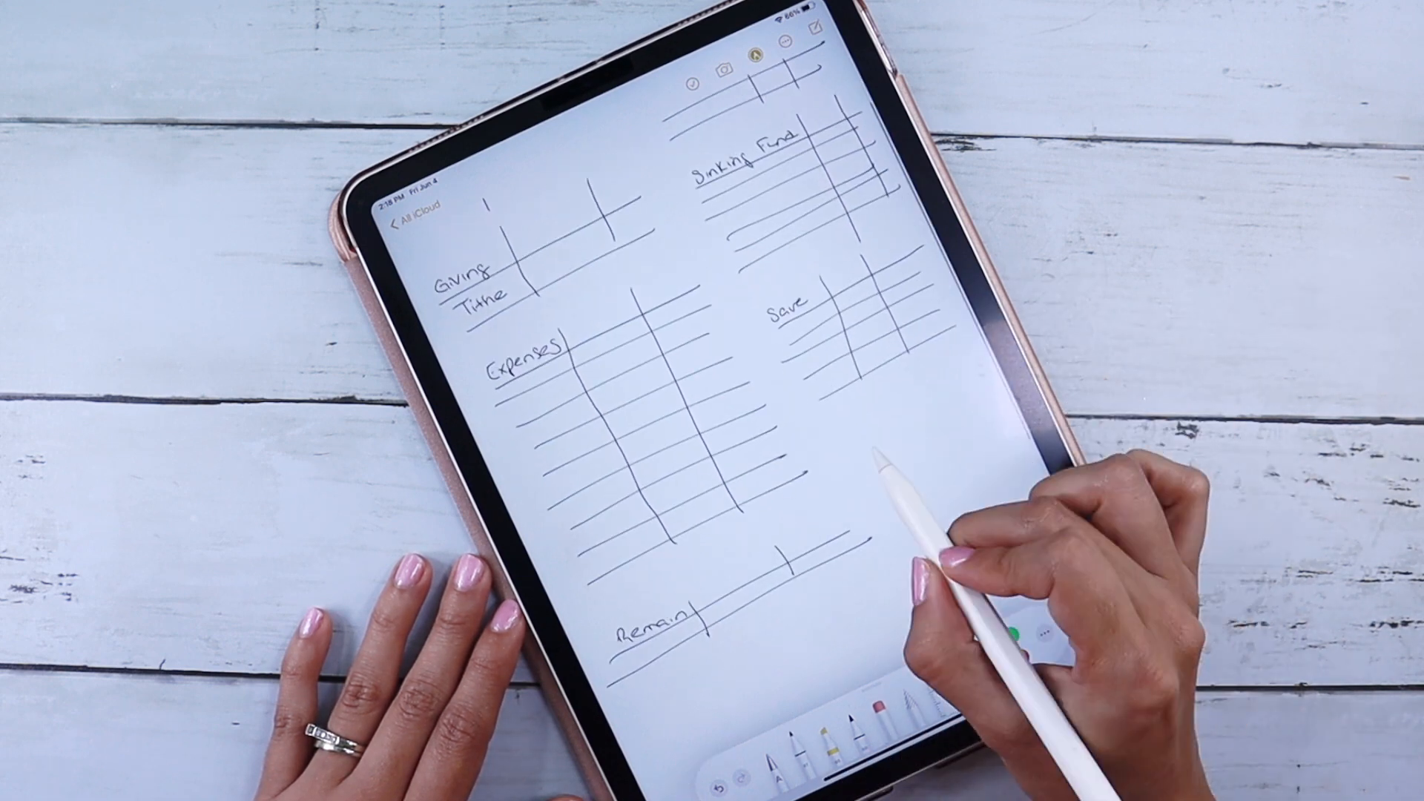
text(Debt)
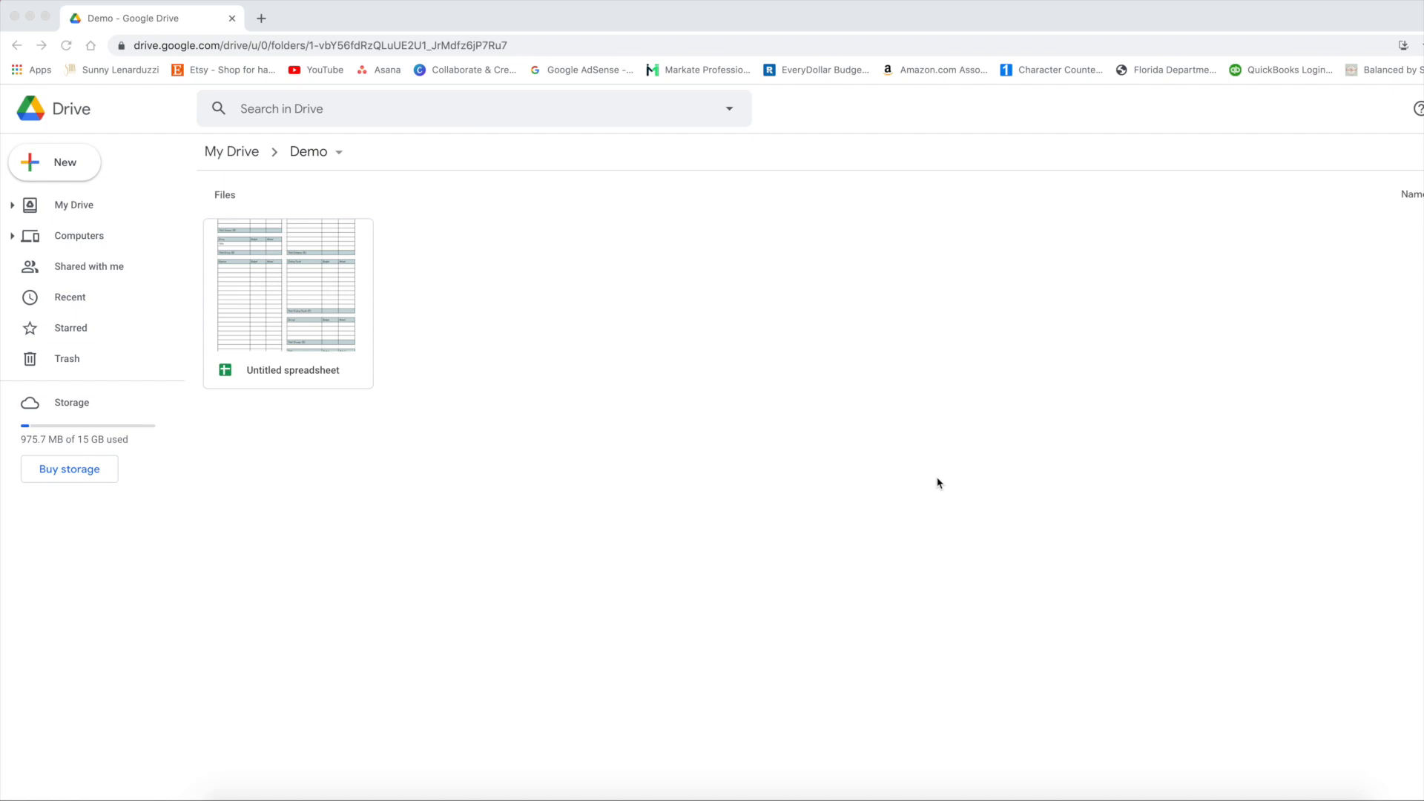
mouse_move(773, 321)
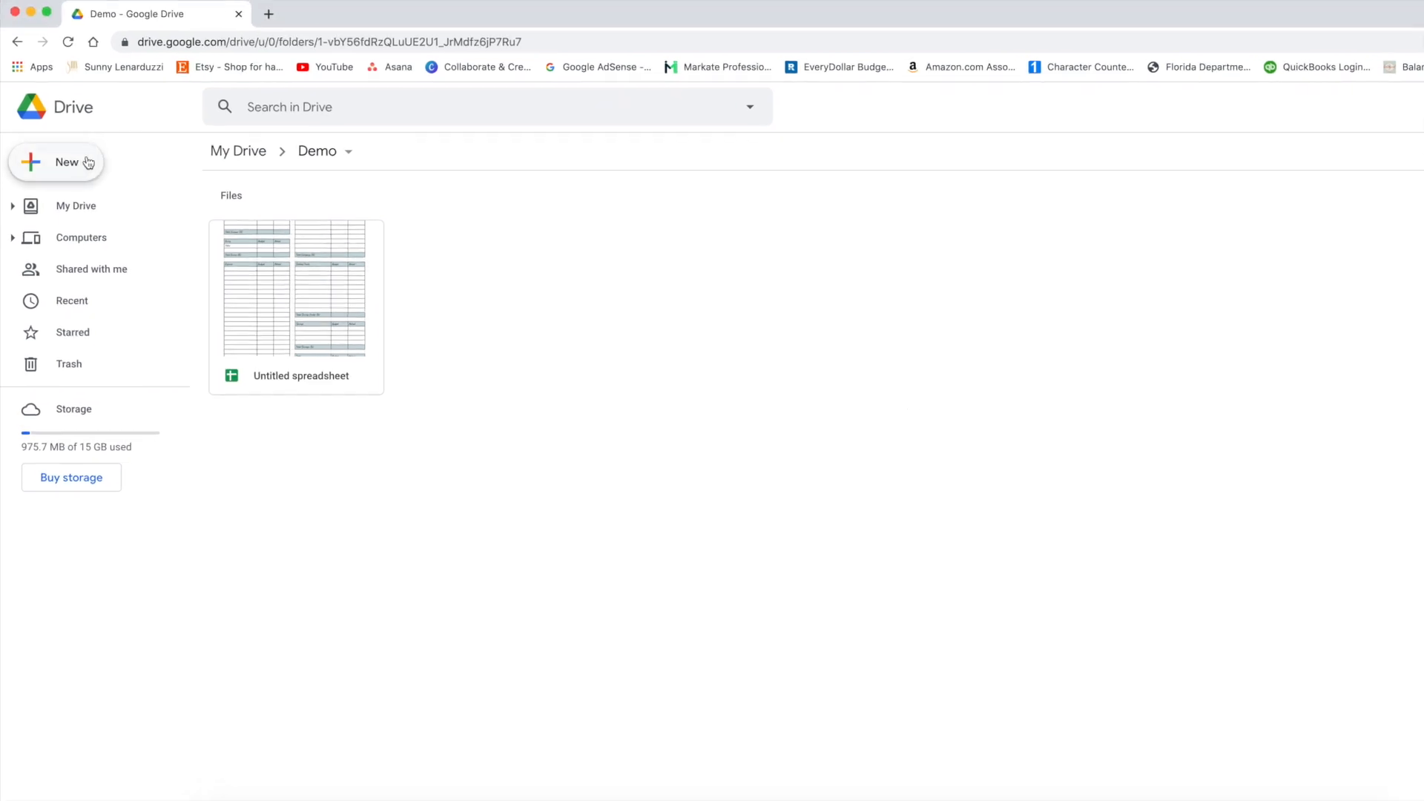
Create a new blank Google Sheets spreadsheet inside the Demo folder
click(57, 162)
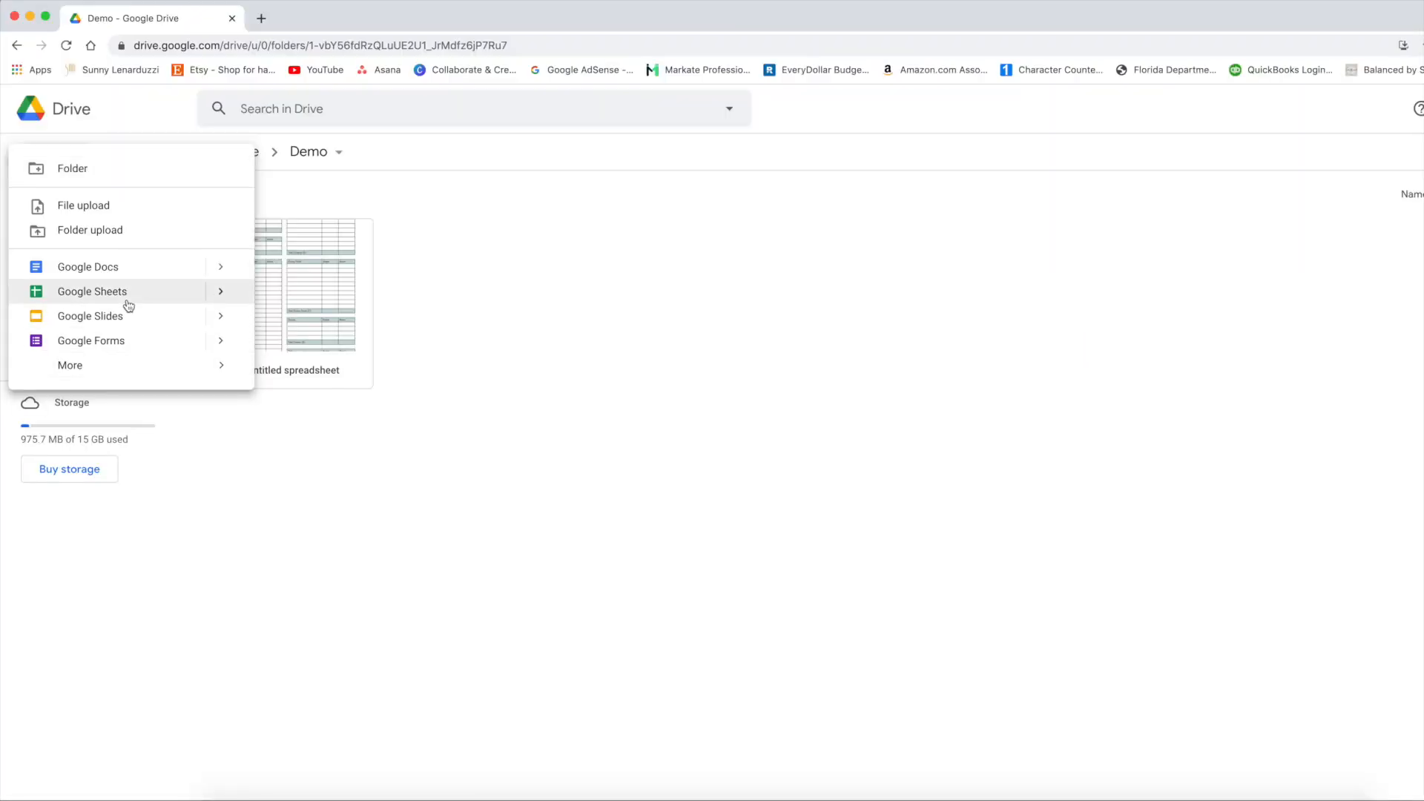
click(90, 291)
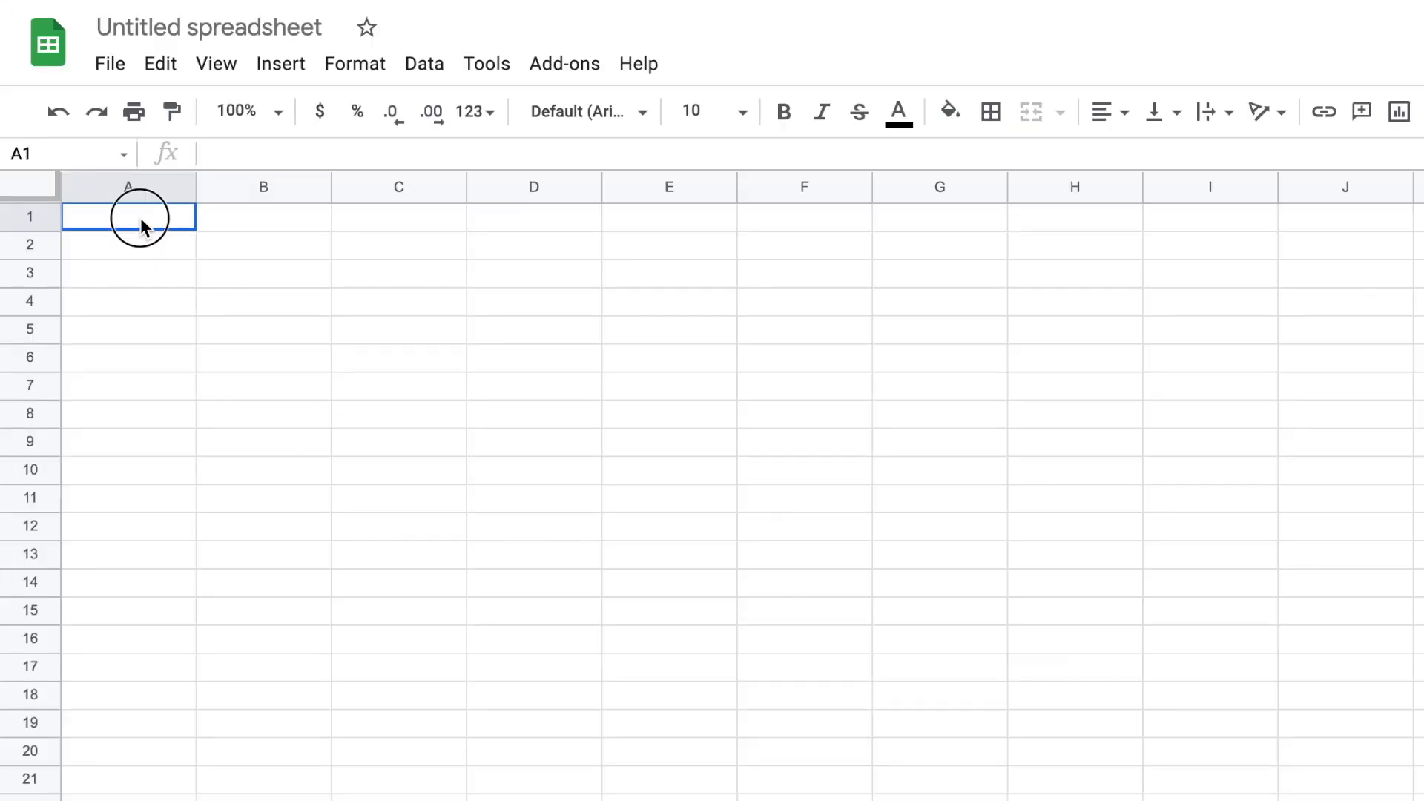
Merge cells A1:G1 and enter the title 'Monthly Budget'
drag(136, 216, 286, 216)
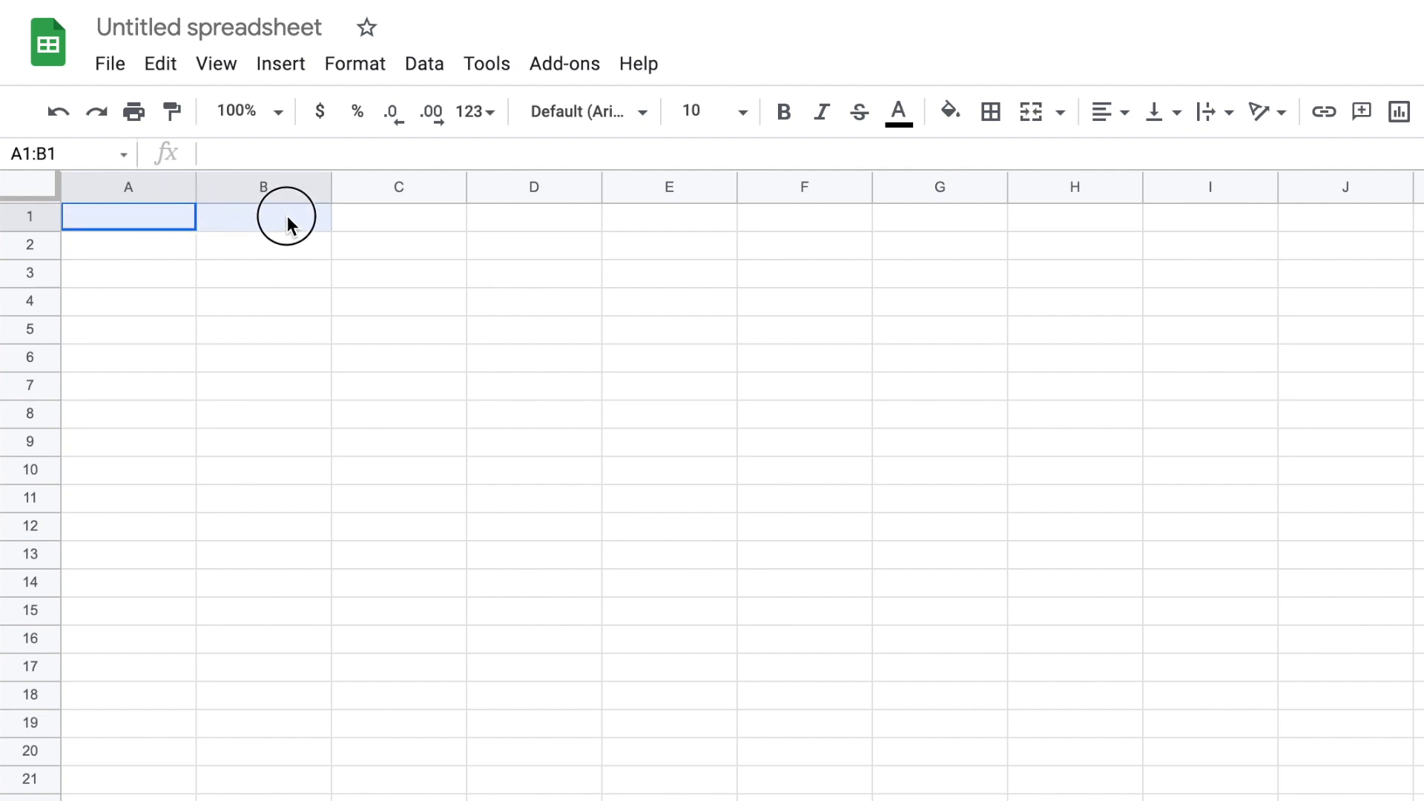
drag(286, 216, 920, 216)
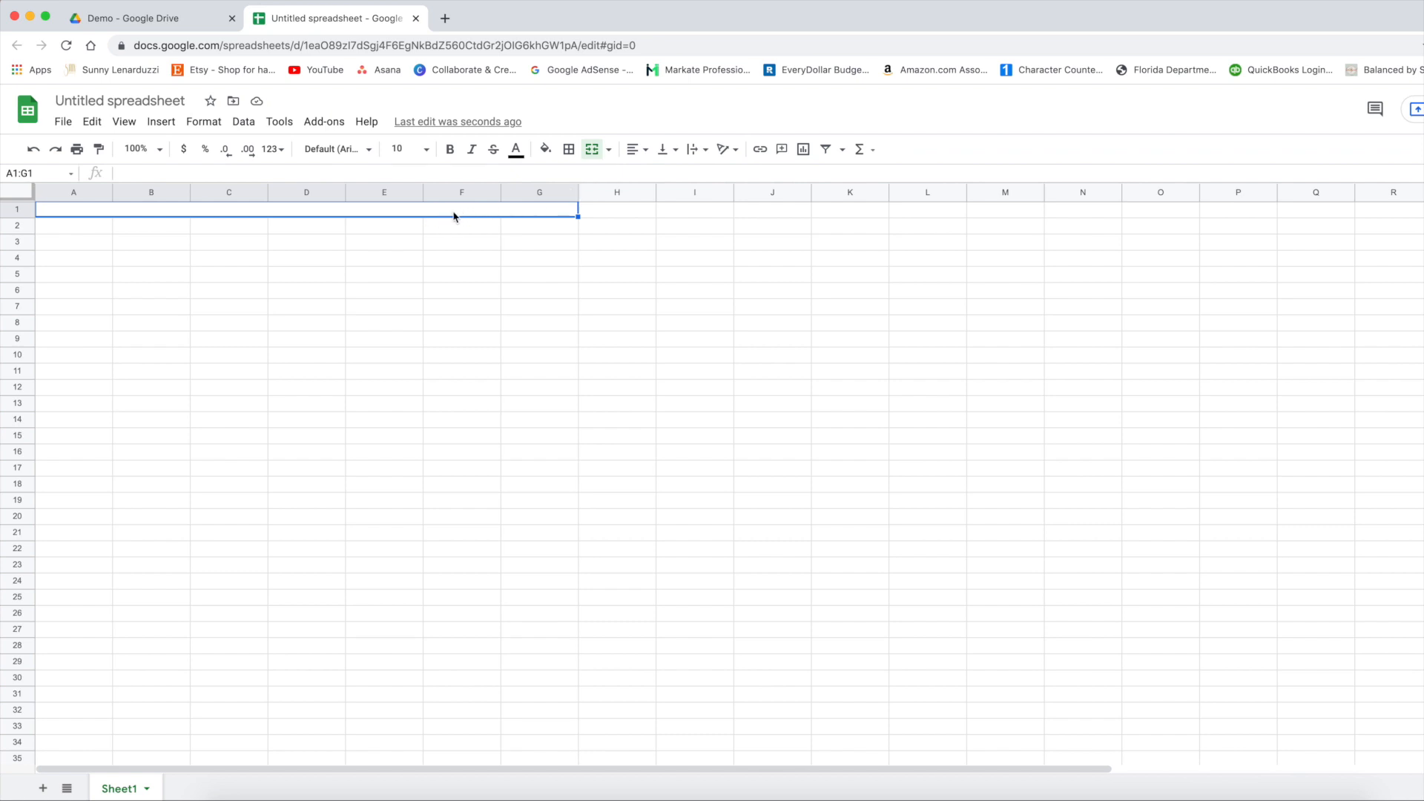
text(Monthly Budget)
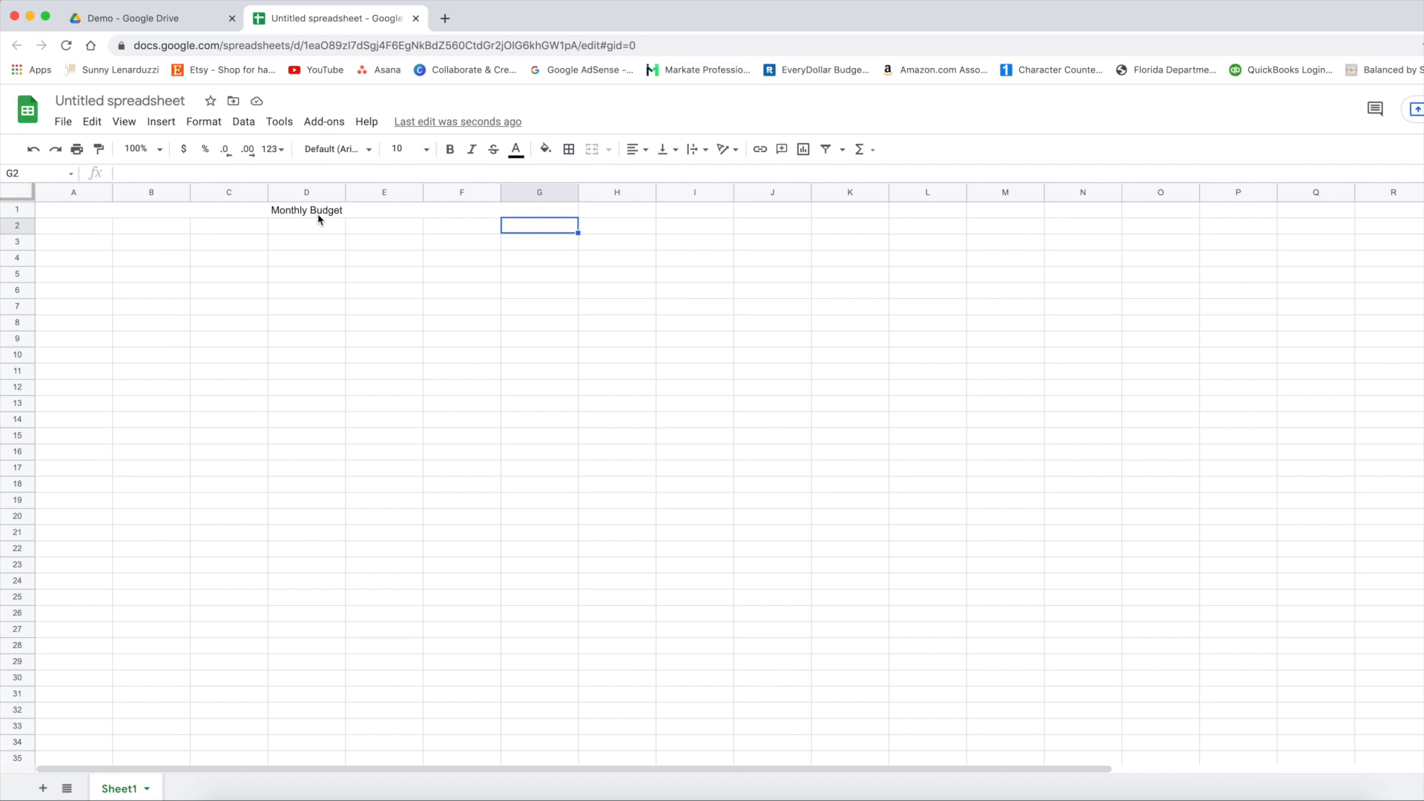
click(74, 225)
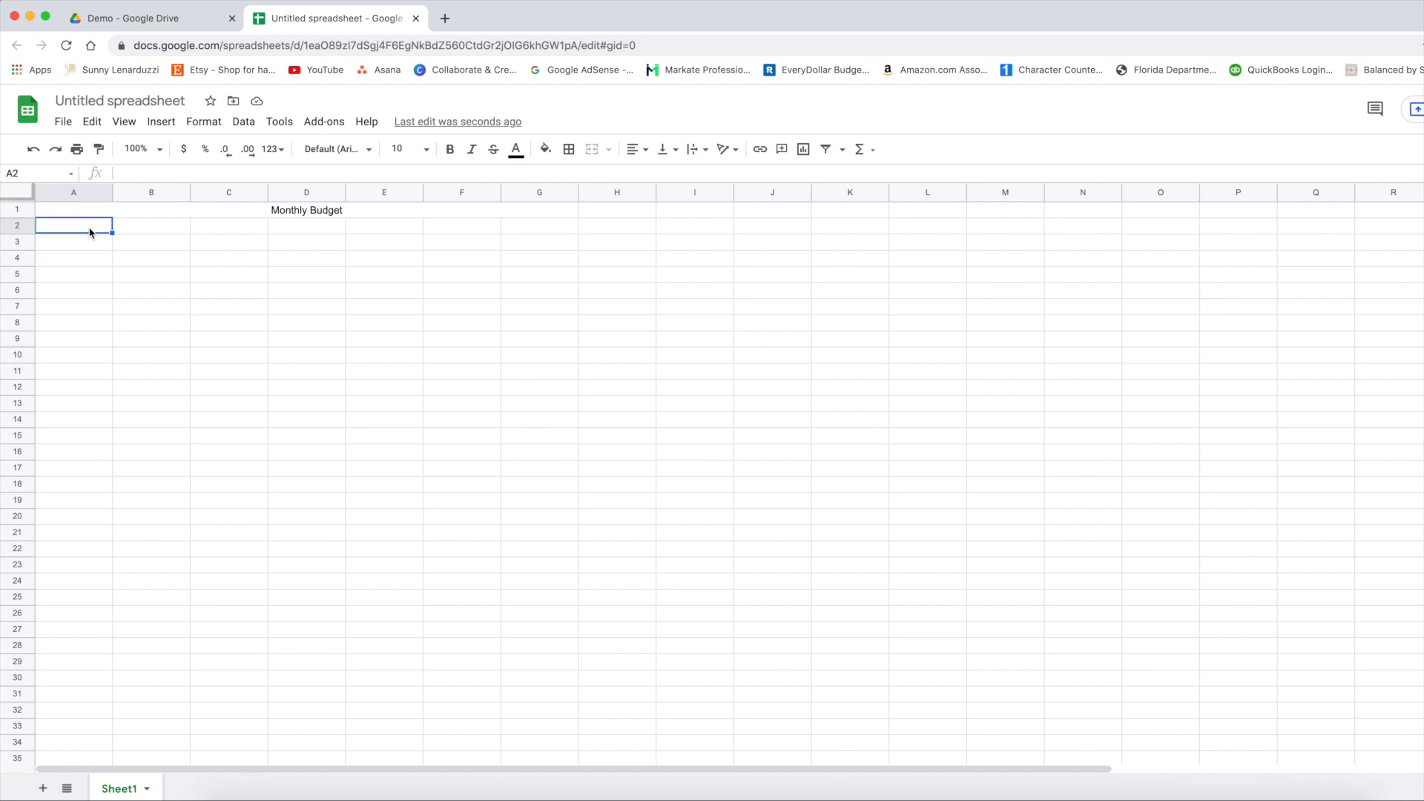
Apply all borders to the A2:C7 income table area
click(89, 225)
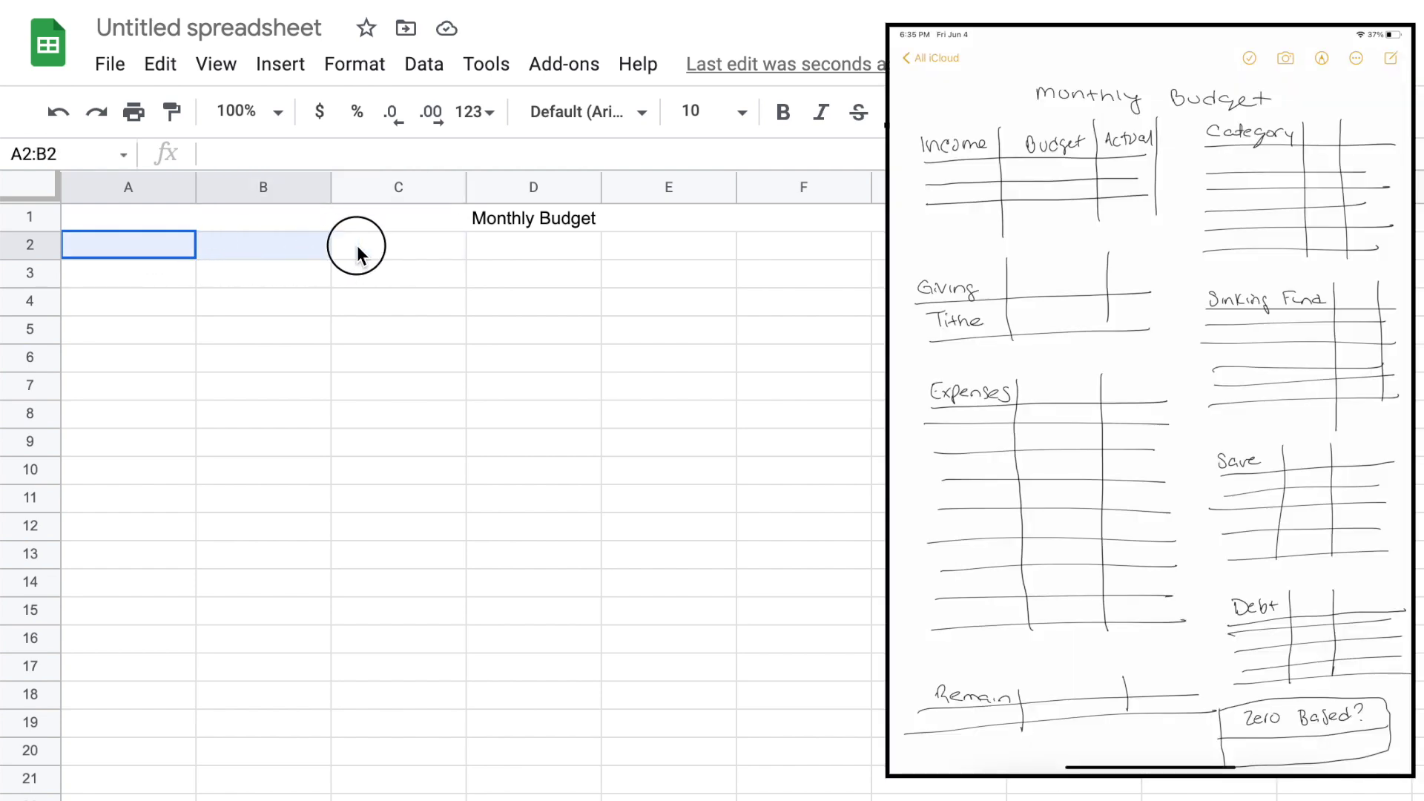
click(128, 245)
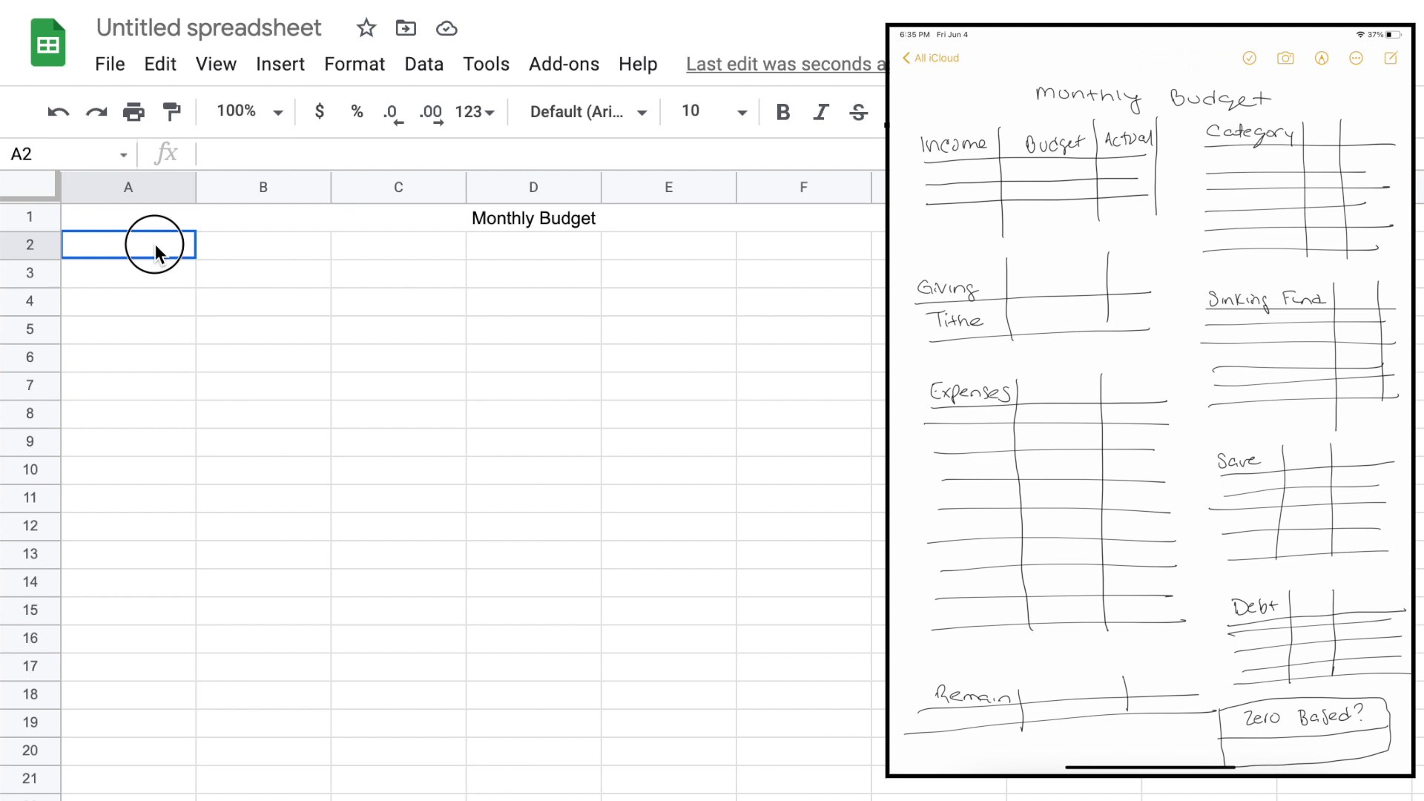
drag(158, 244, 397, 244)
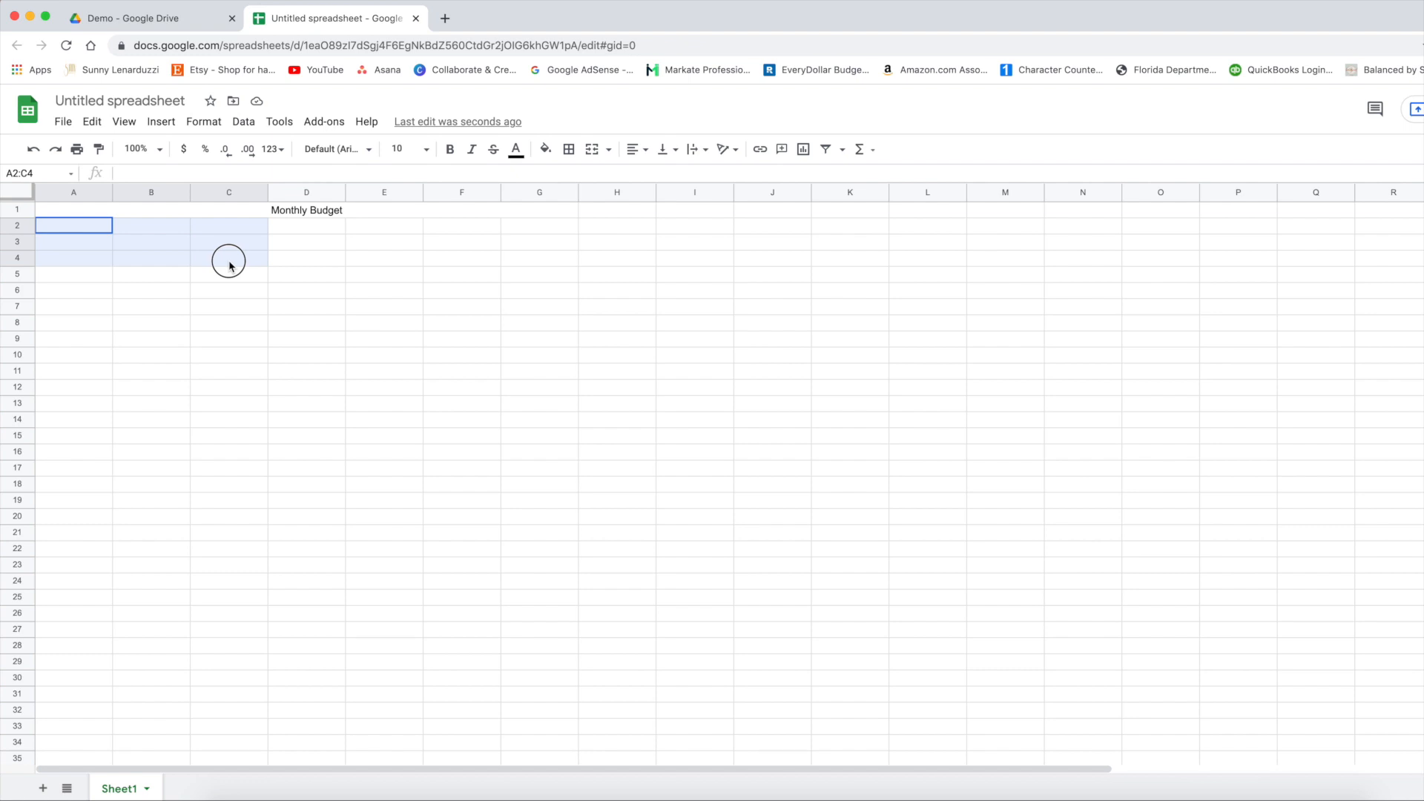
drag(228, 264, 245, 306)
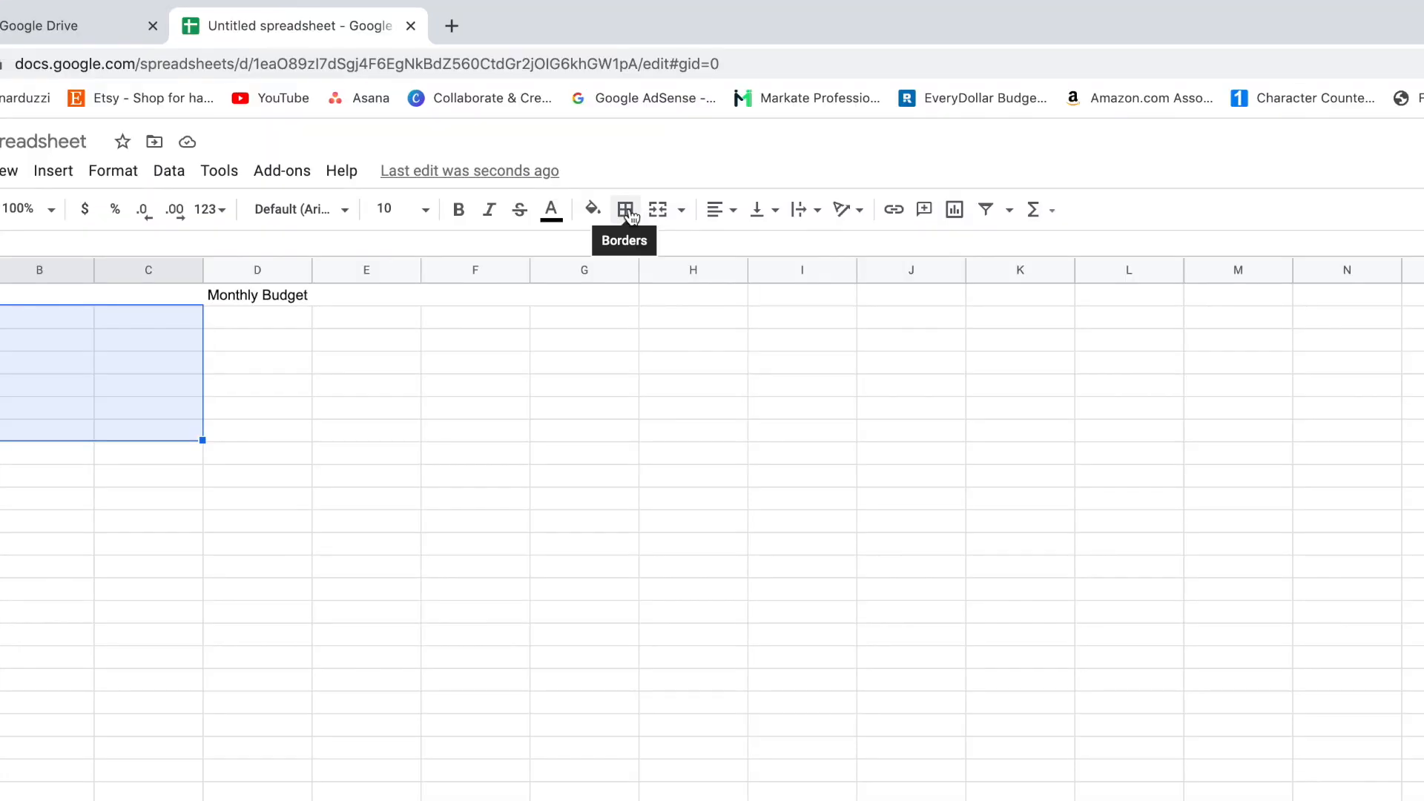
click(624, 209)
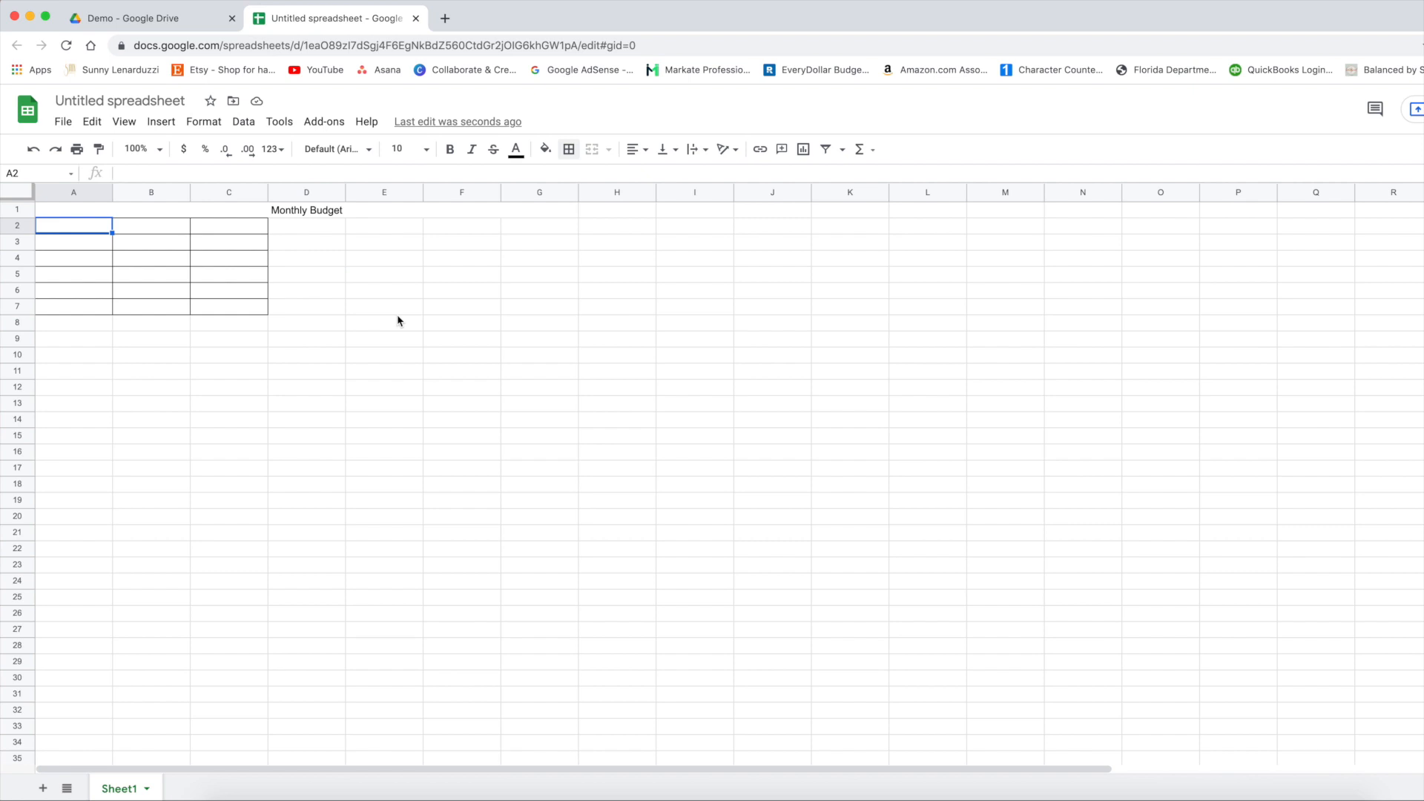
Enter INCOME, BUDGET, ACTUAL headings in row 2 and TOTAL INCOME: in A7
text(INCOME)
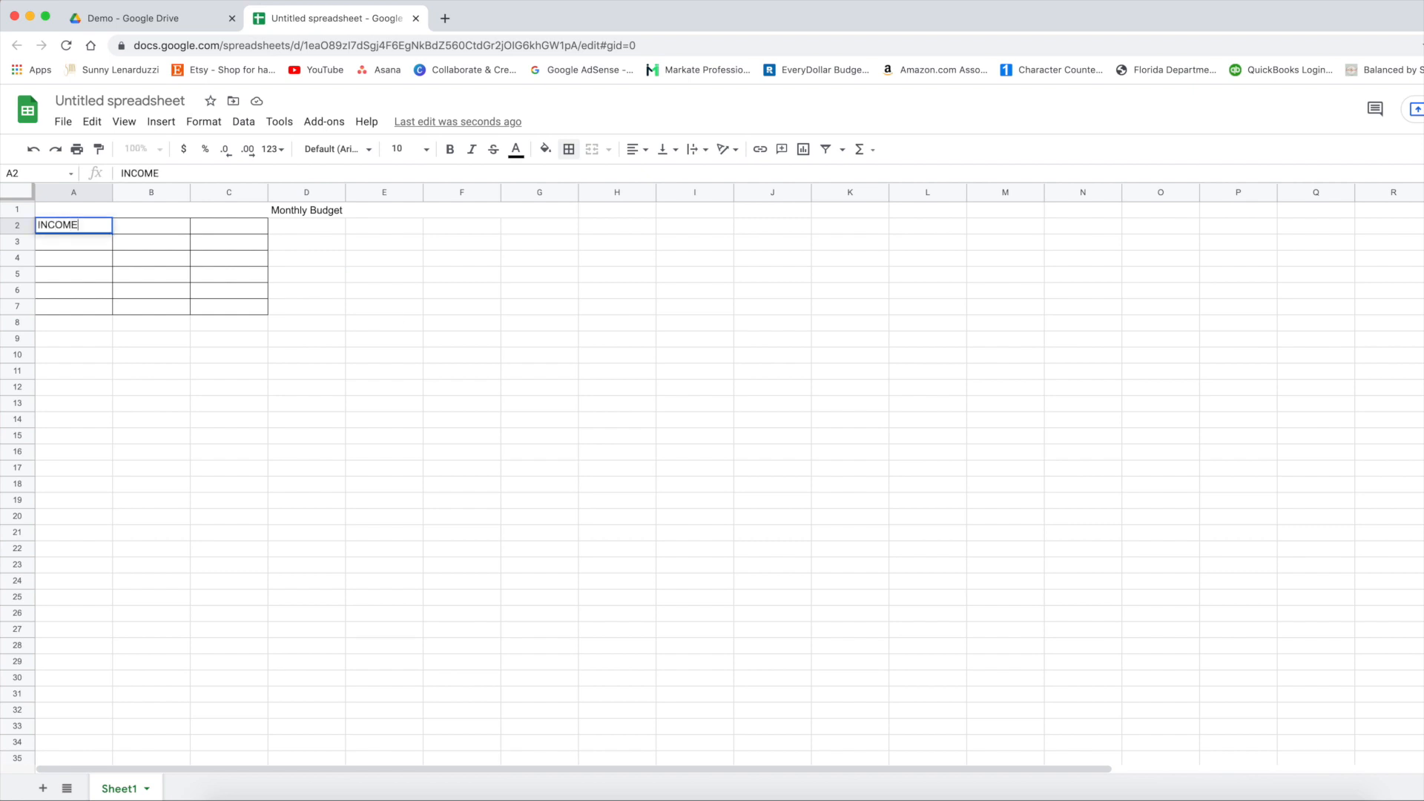
text(BUDGET)
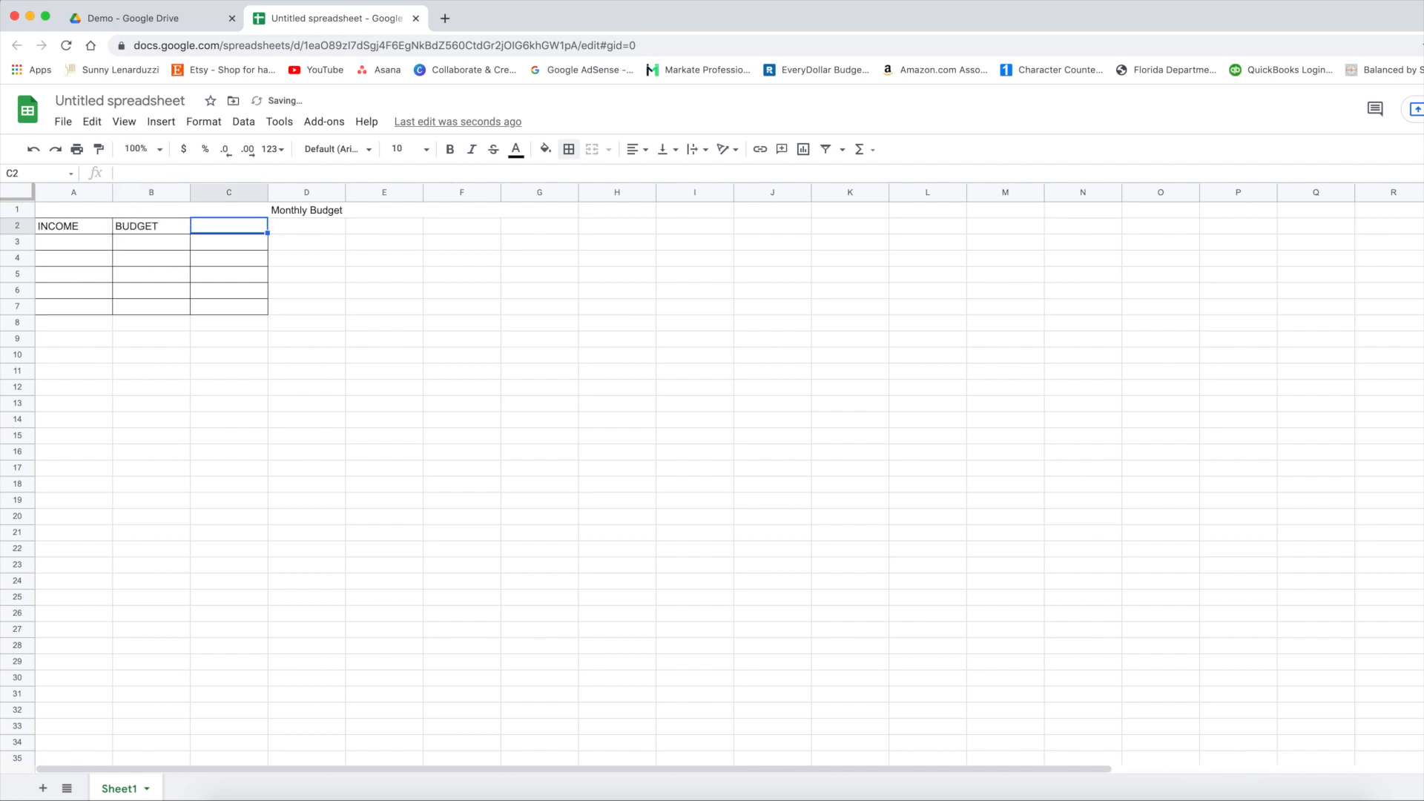
text(ACTUAL)
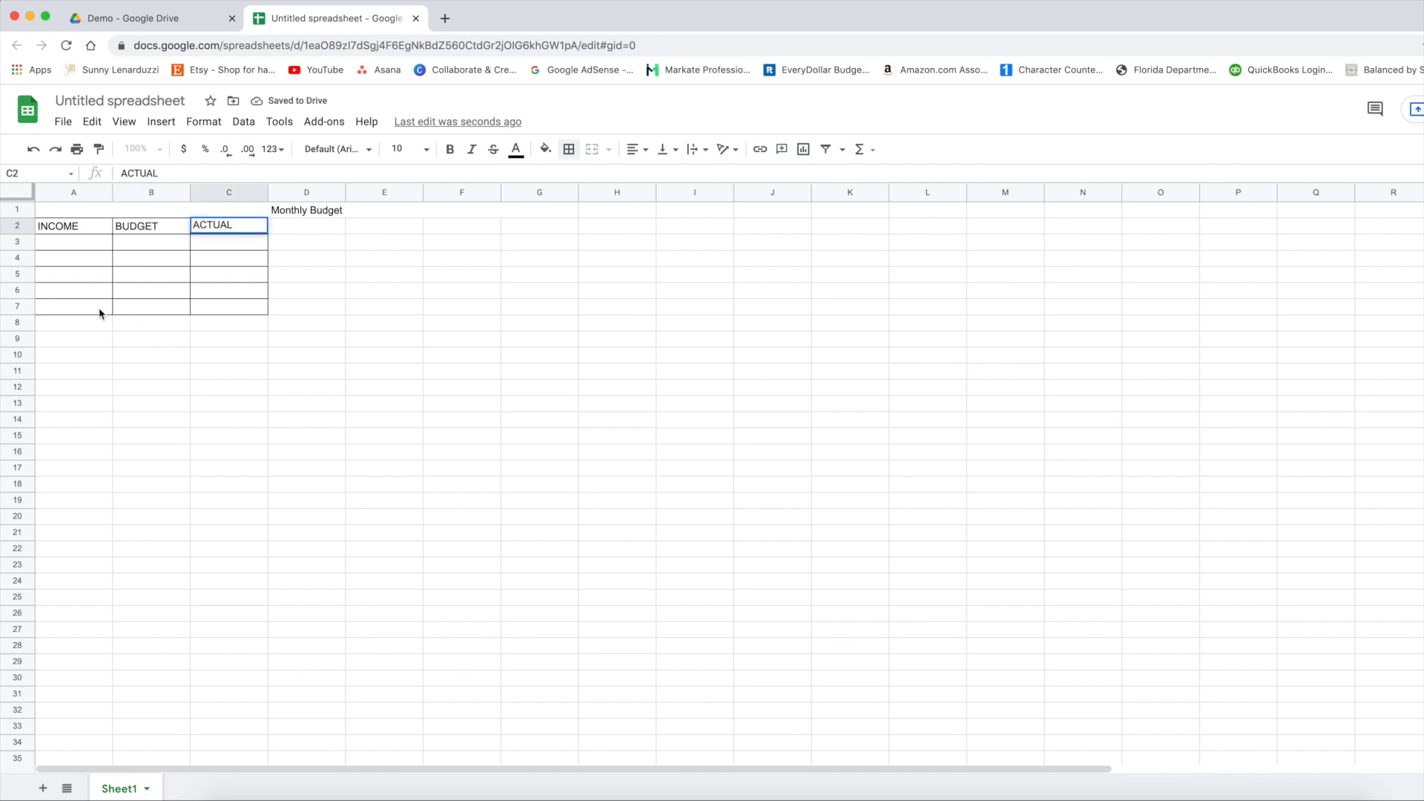
text(TOTAL INCOME:)
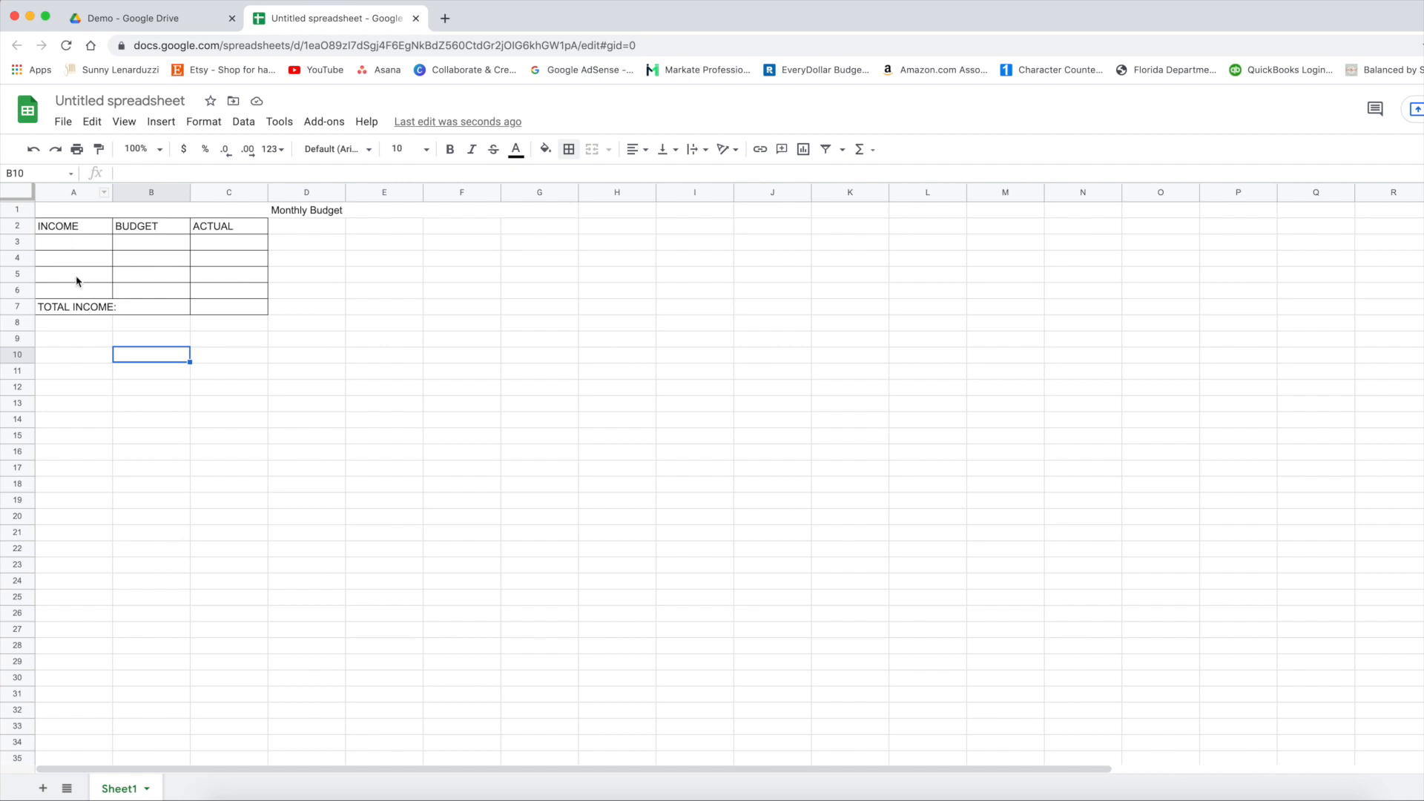
Widen column A to fit TOTAL INCOME: and narrow columns B and C to matching widths
click(74, 240)
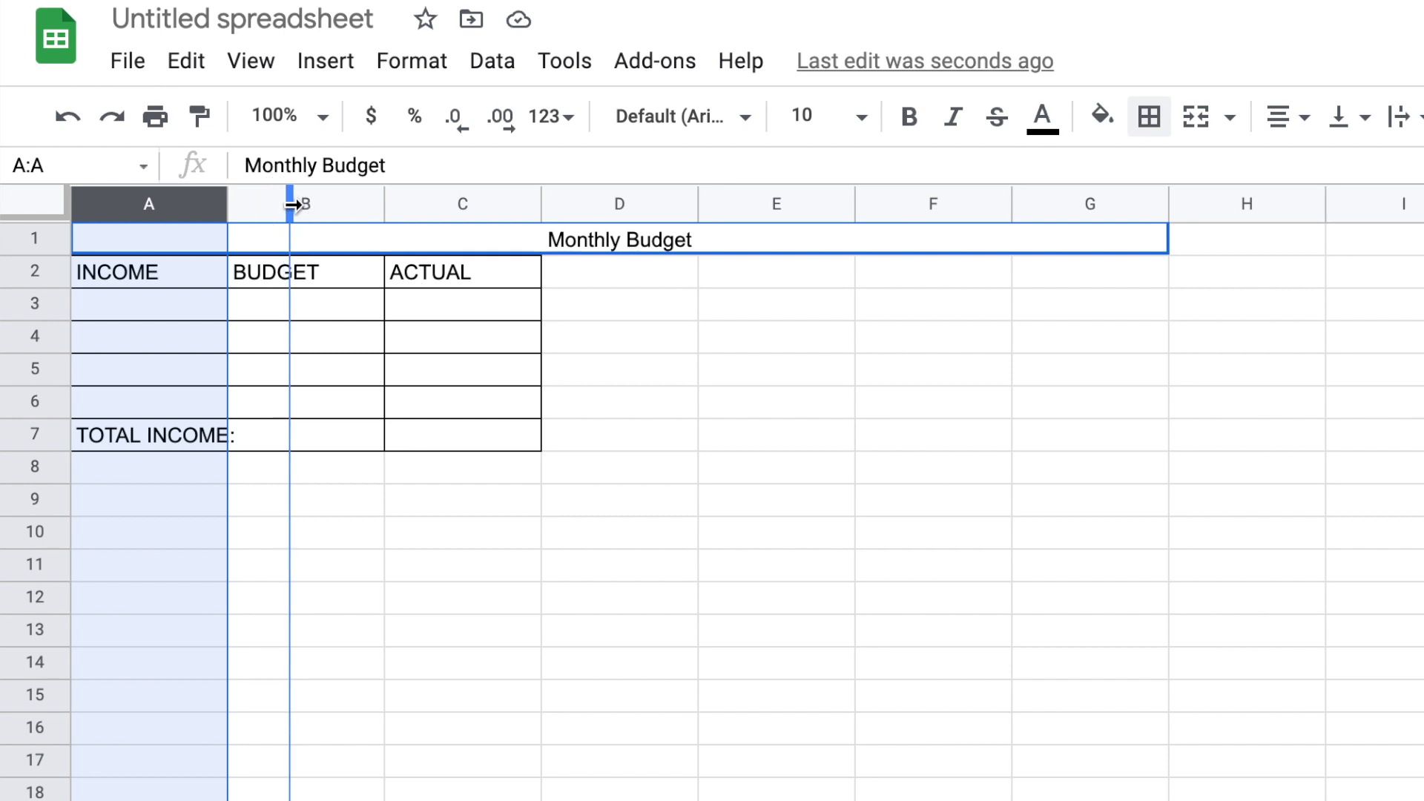
drag(291, 202, 309, 202)
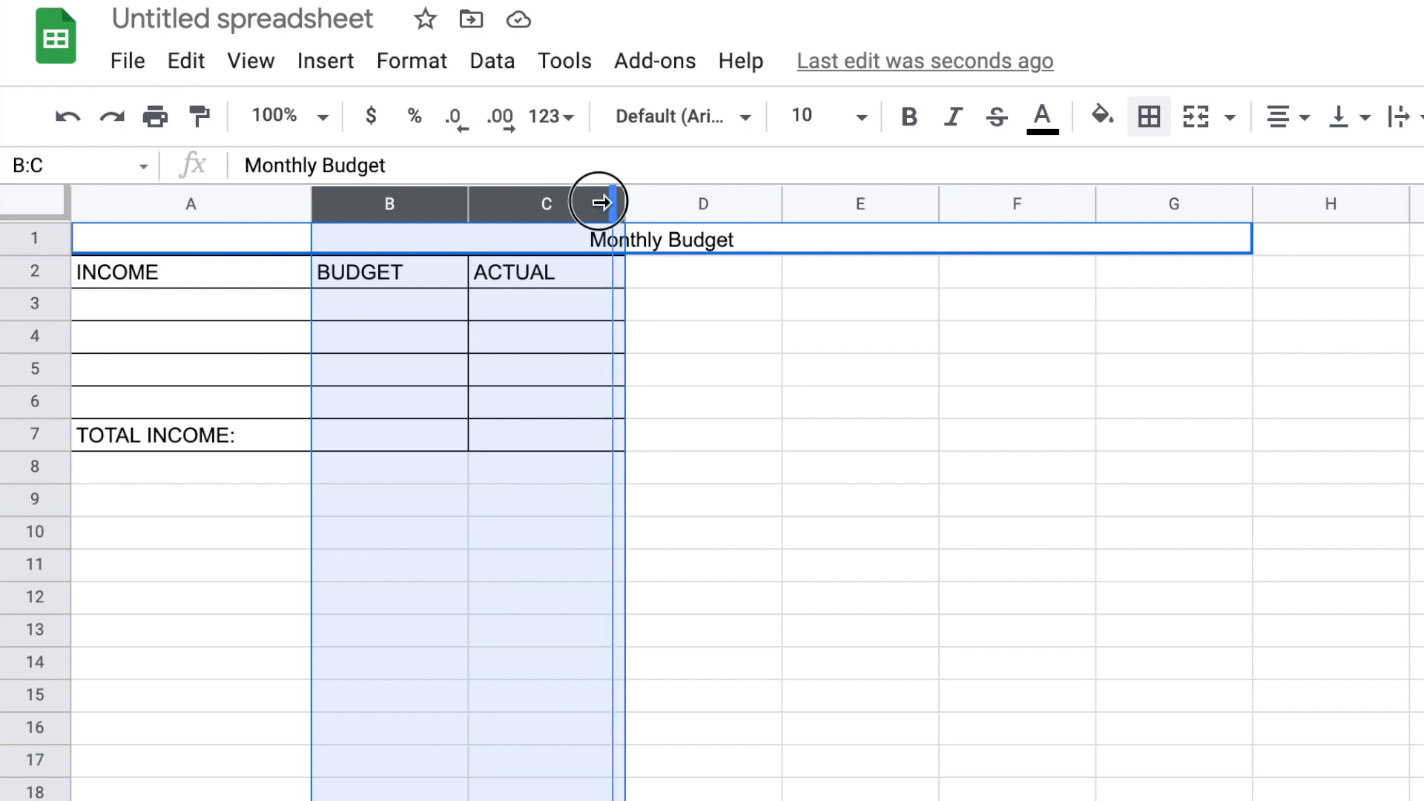
drag(600, 202, 582, 202)
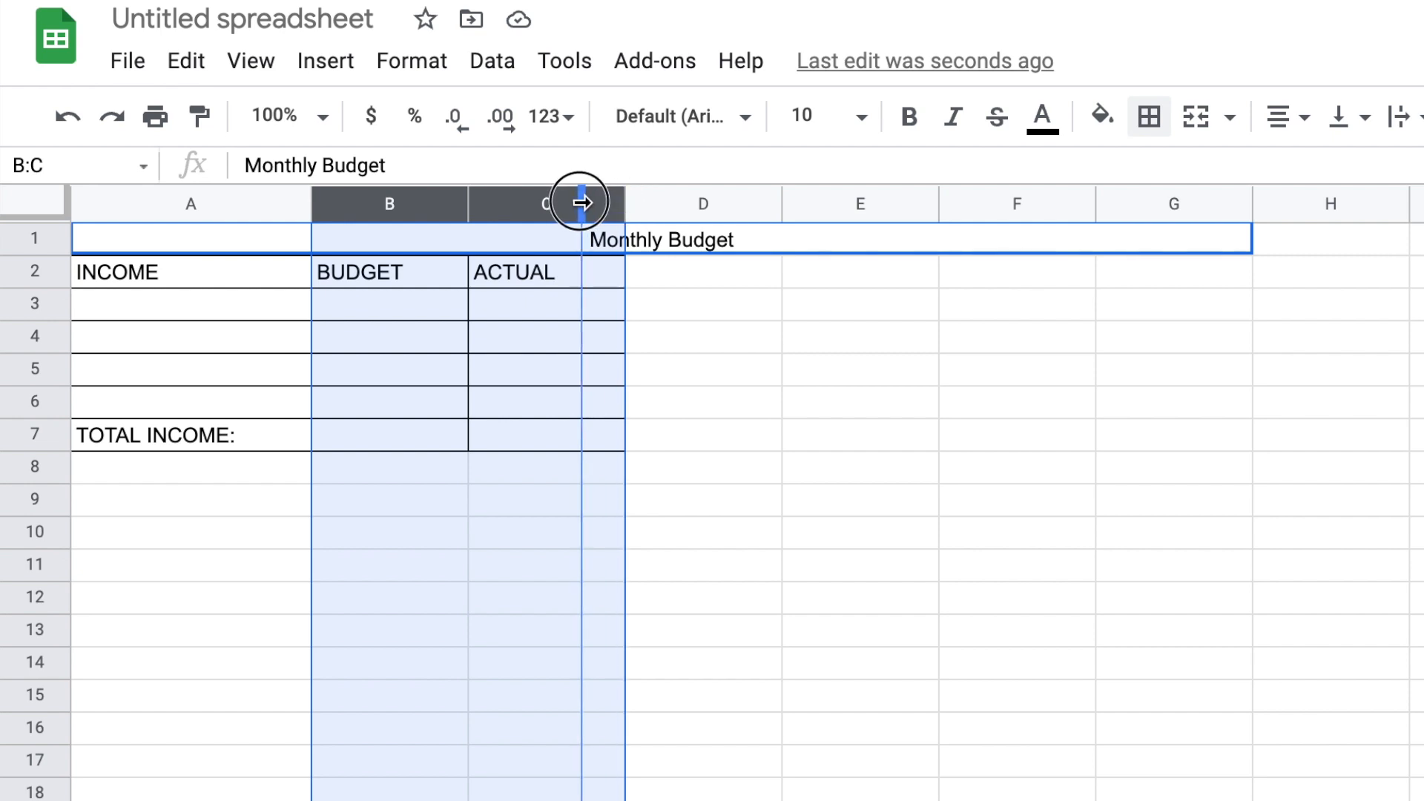
drag(579, 201, 543, 202)
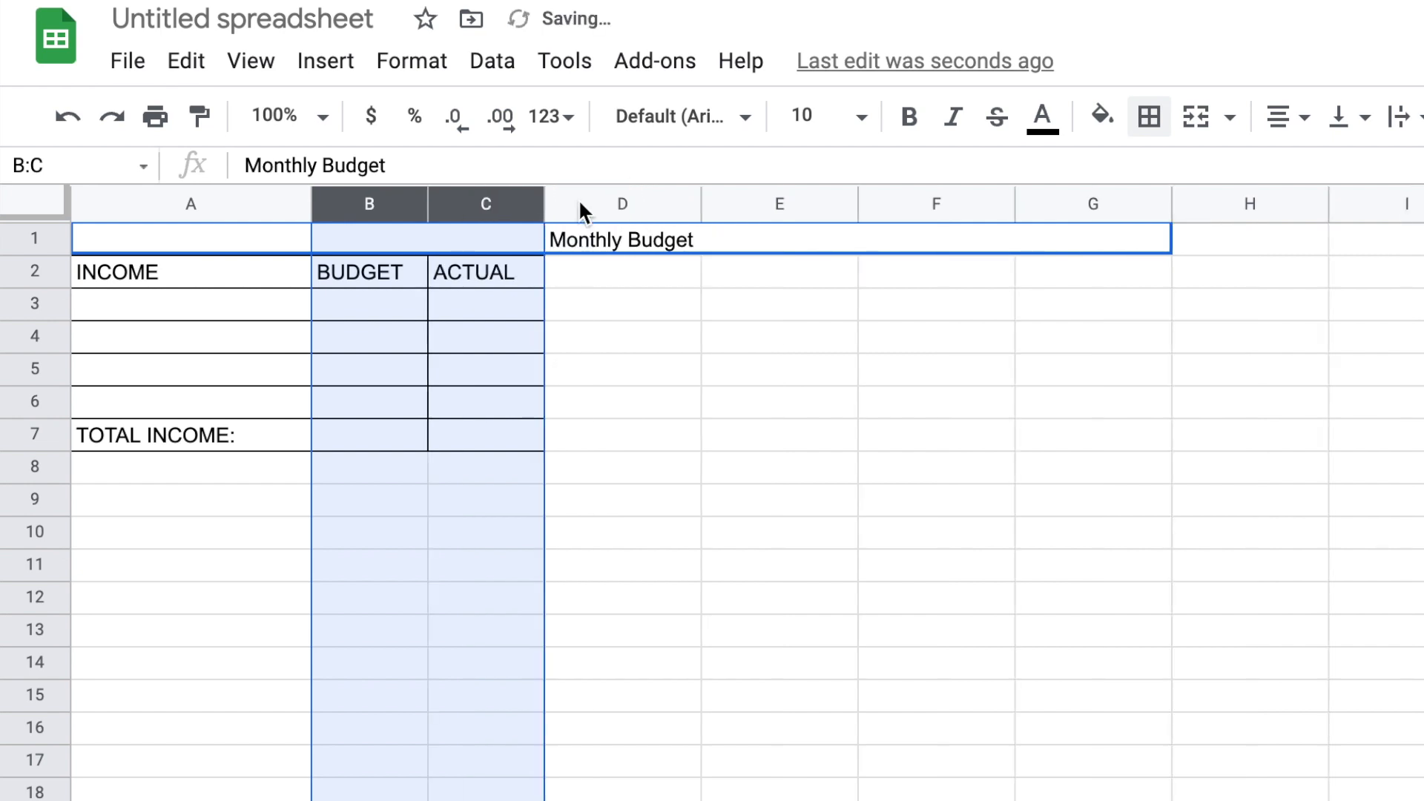
mouse_move(602, 327)
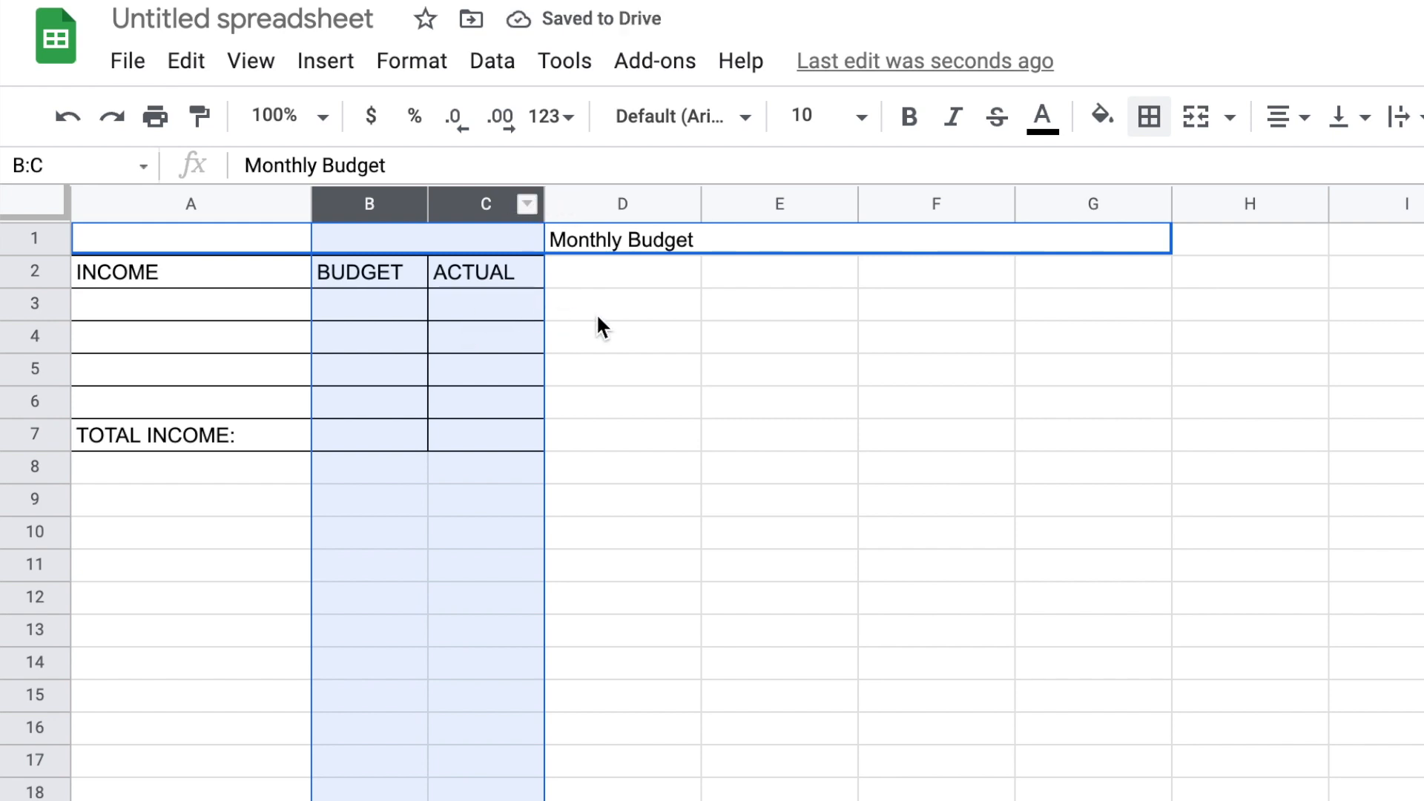
click(622, 335)
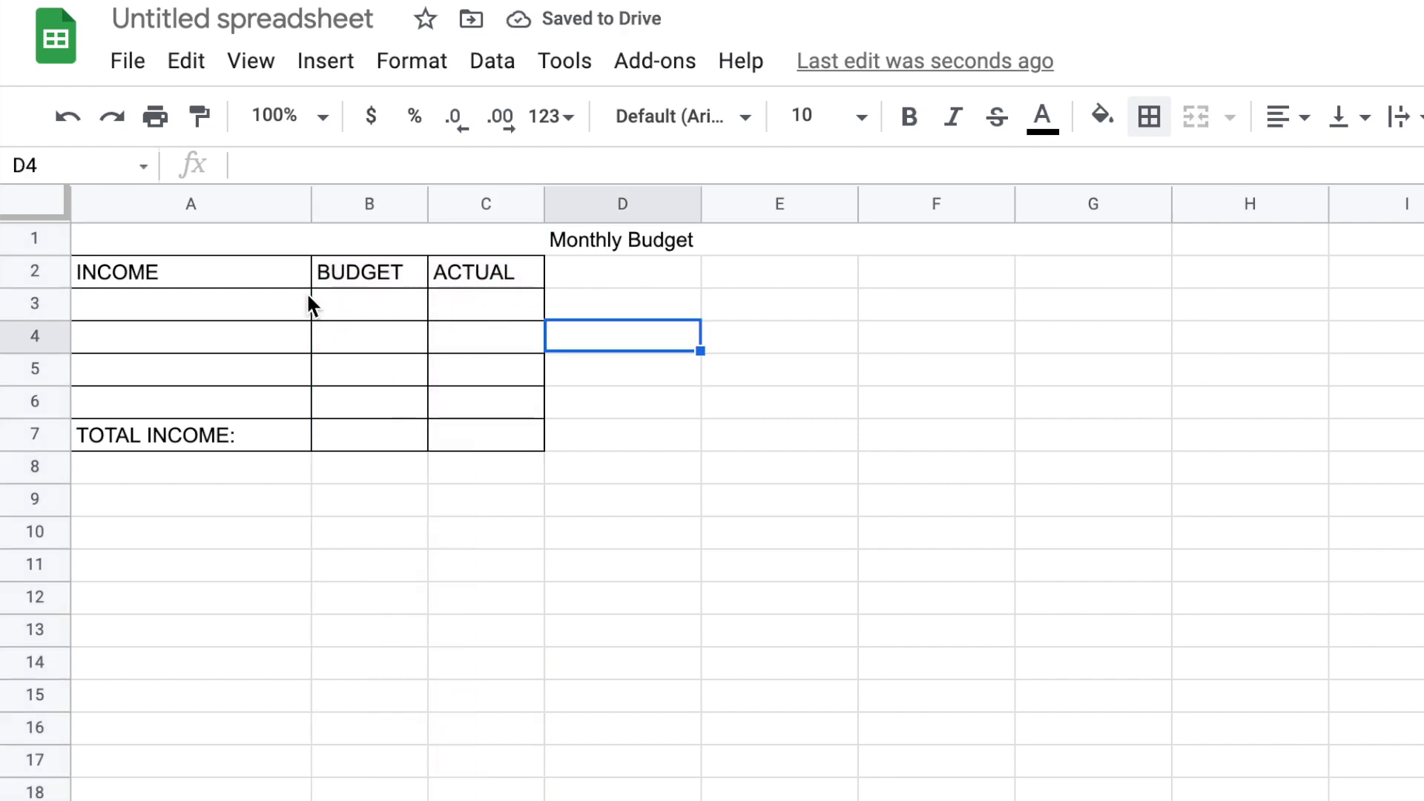
Border A9:C12 with all borders and enter GIVING, BUDGET, ACTUAL and TOTAL GIVING: labels
click(191, 498)
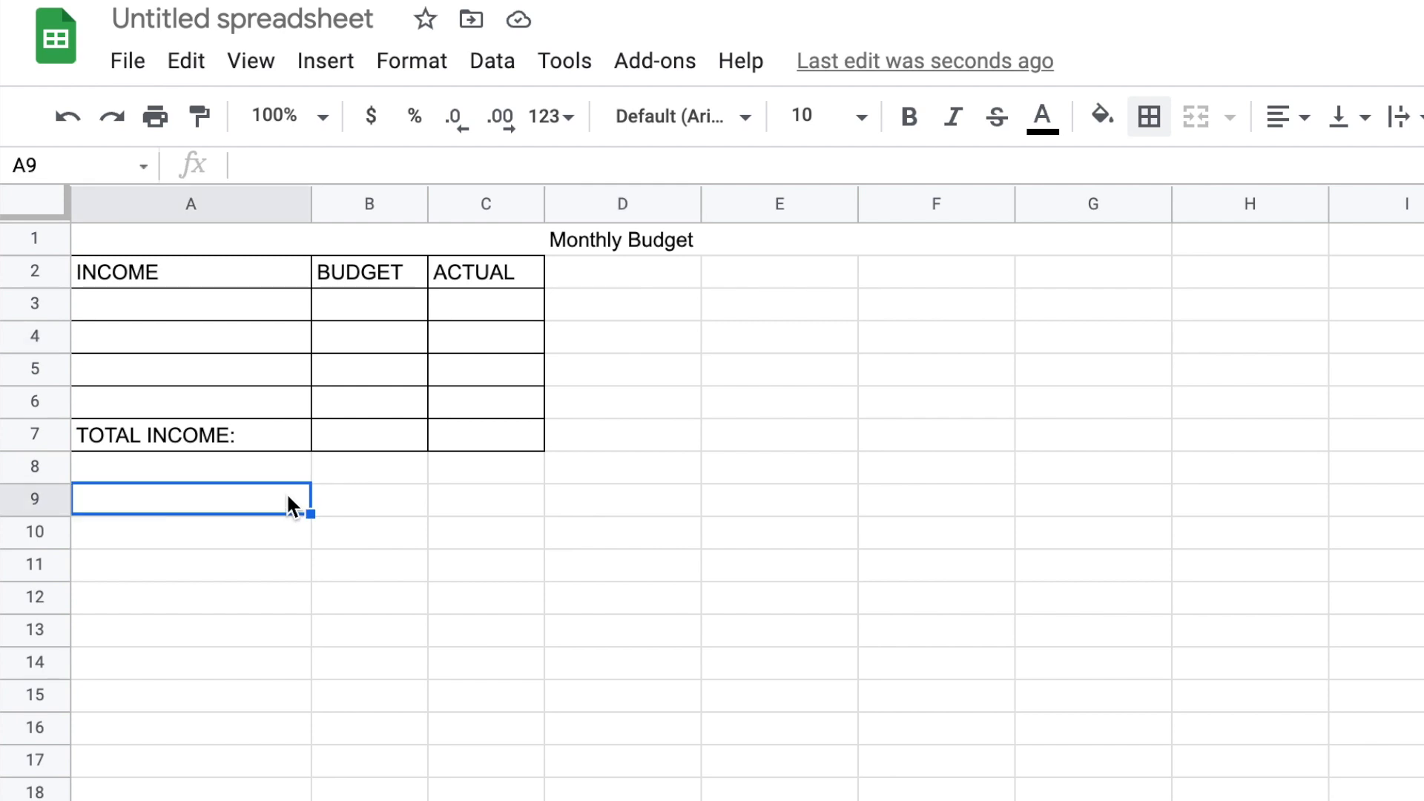
mouse_move(247, 514)
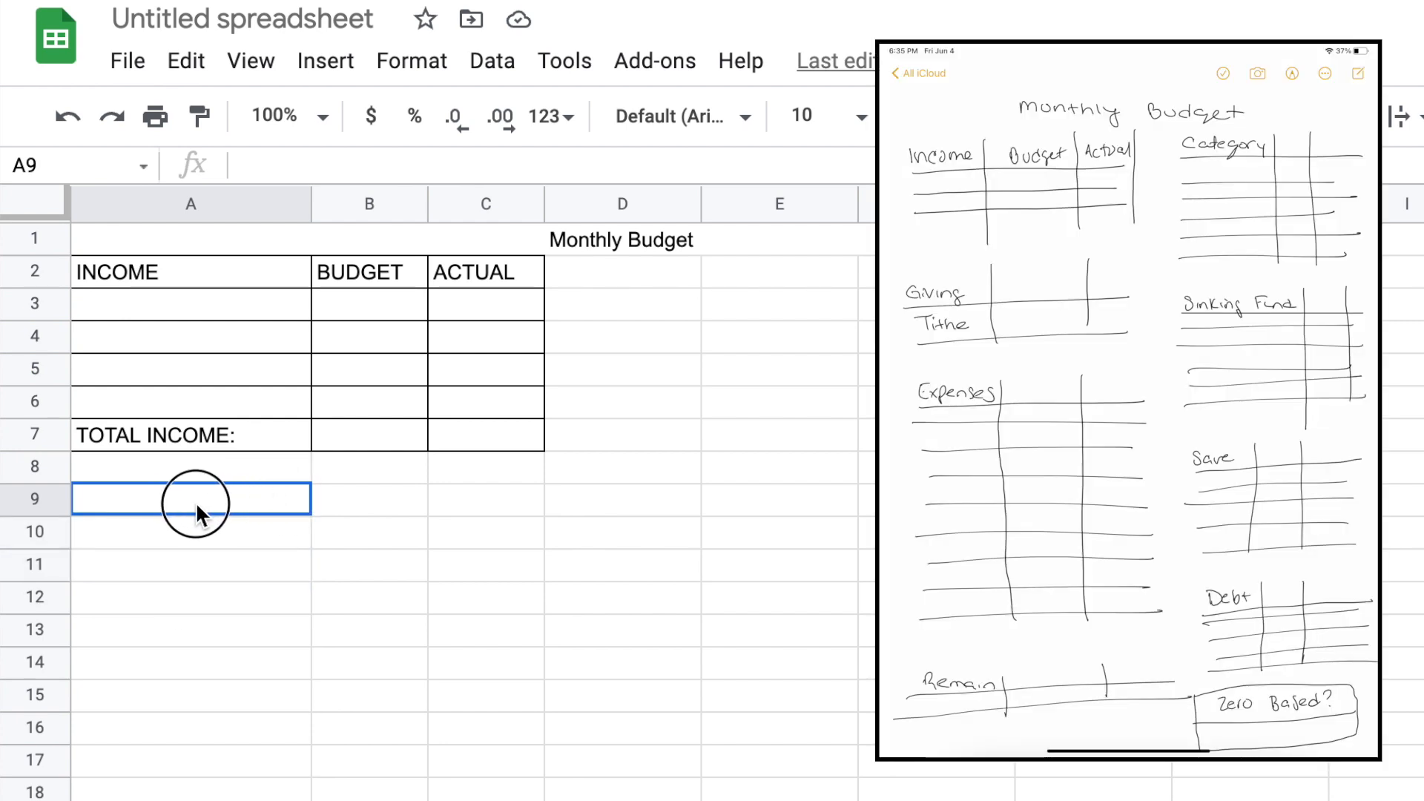
drag(190, 498, 191, 563)
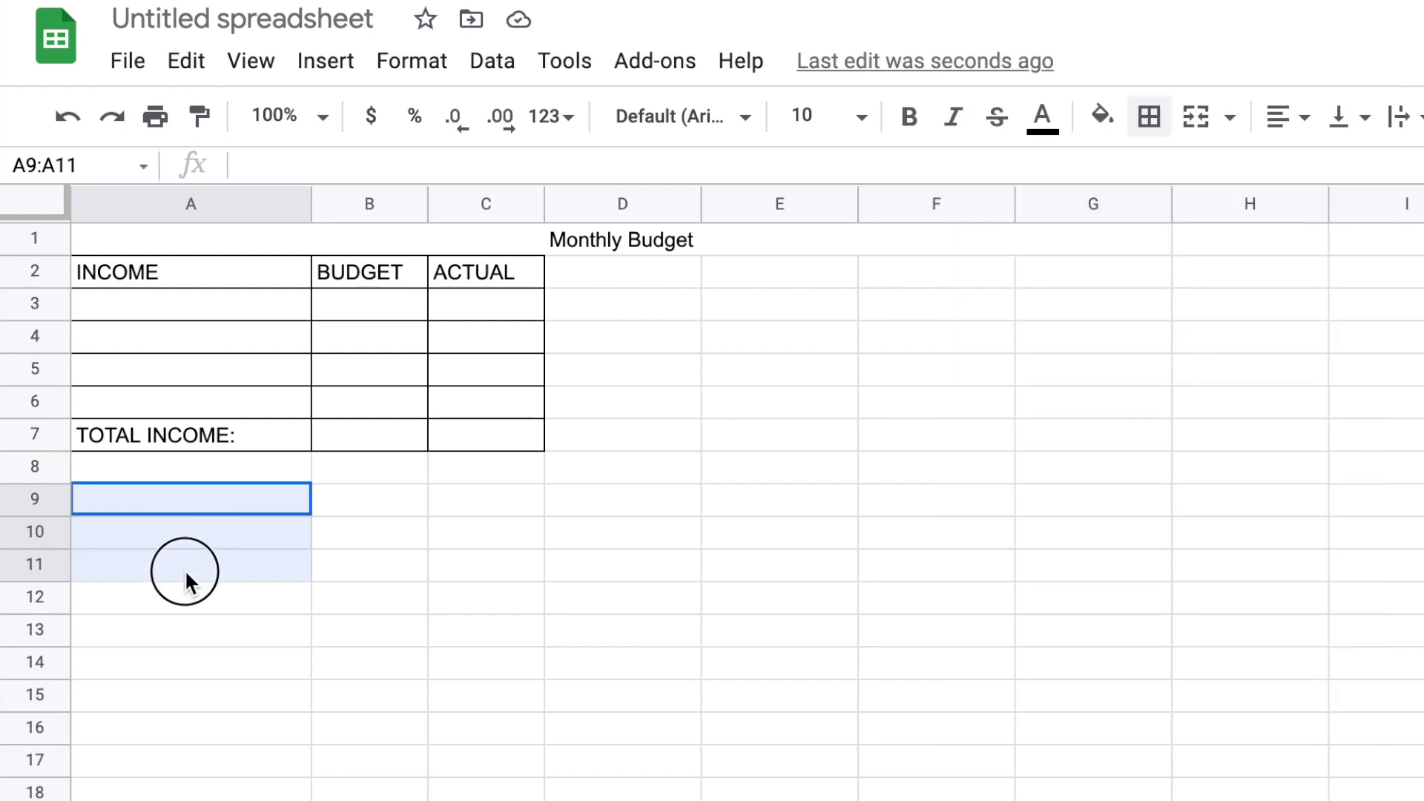
mouse_move(223, 578)
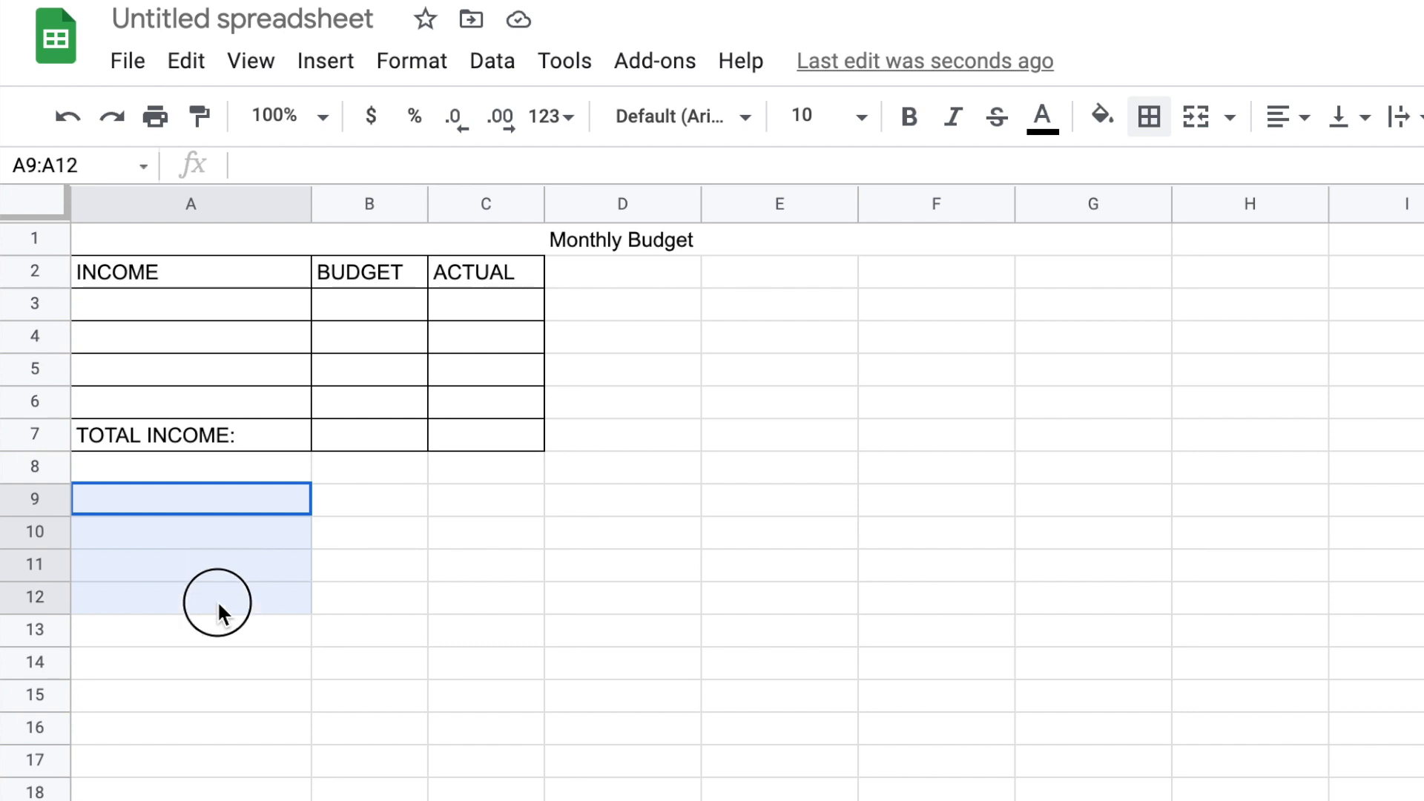
drag(218, 599, 373, 599)
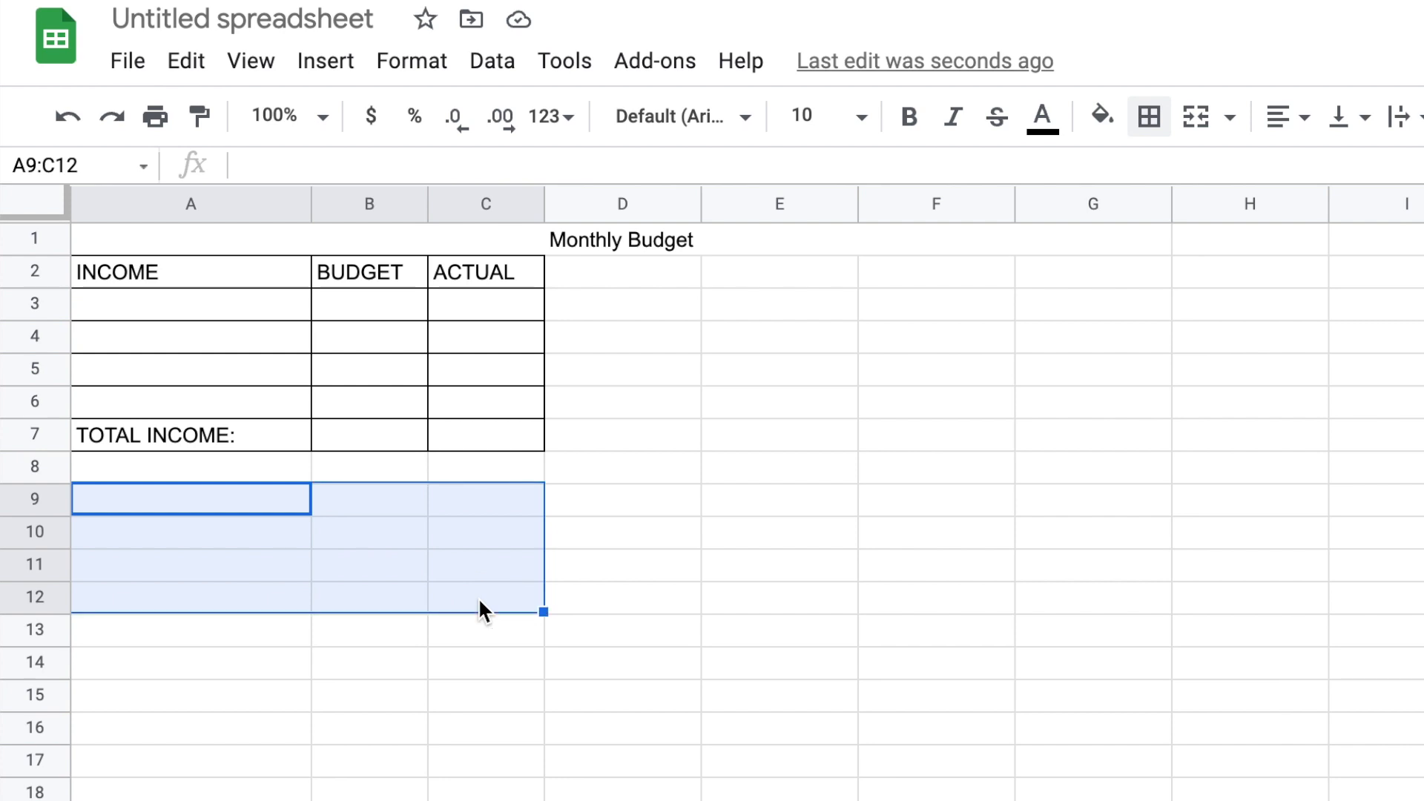
click(1148, 116)
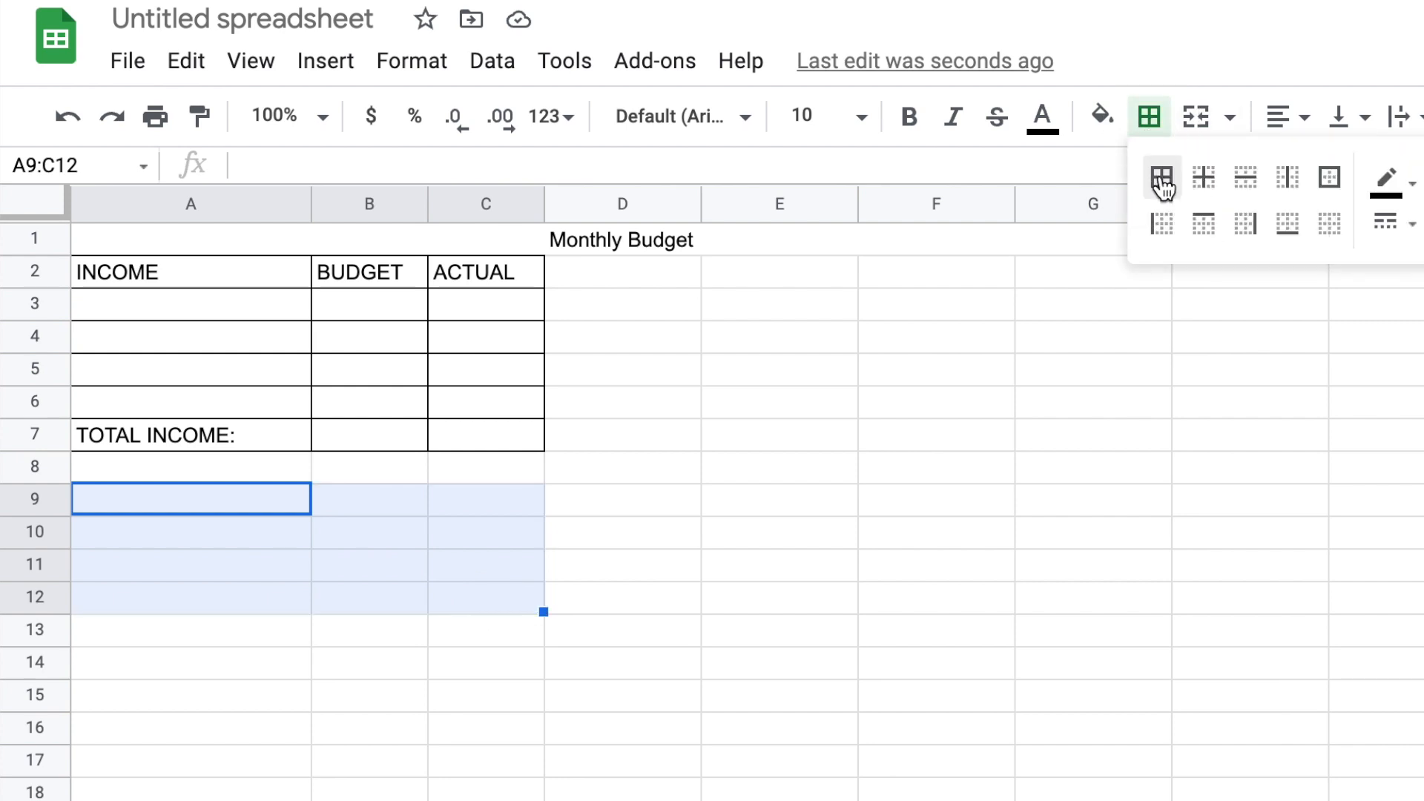
click(1161, 178)
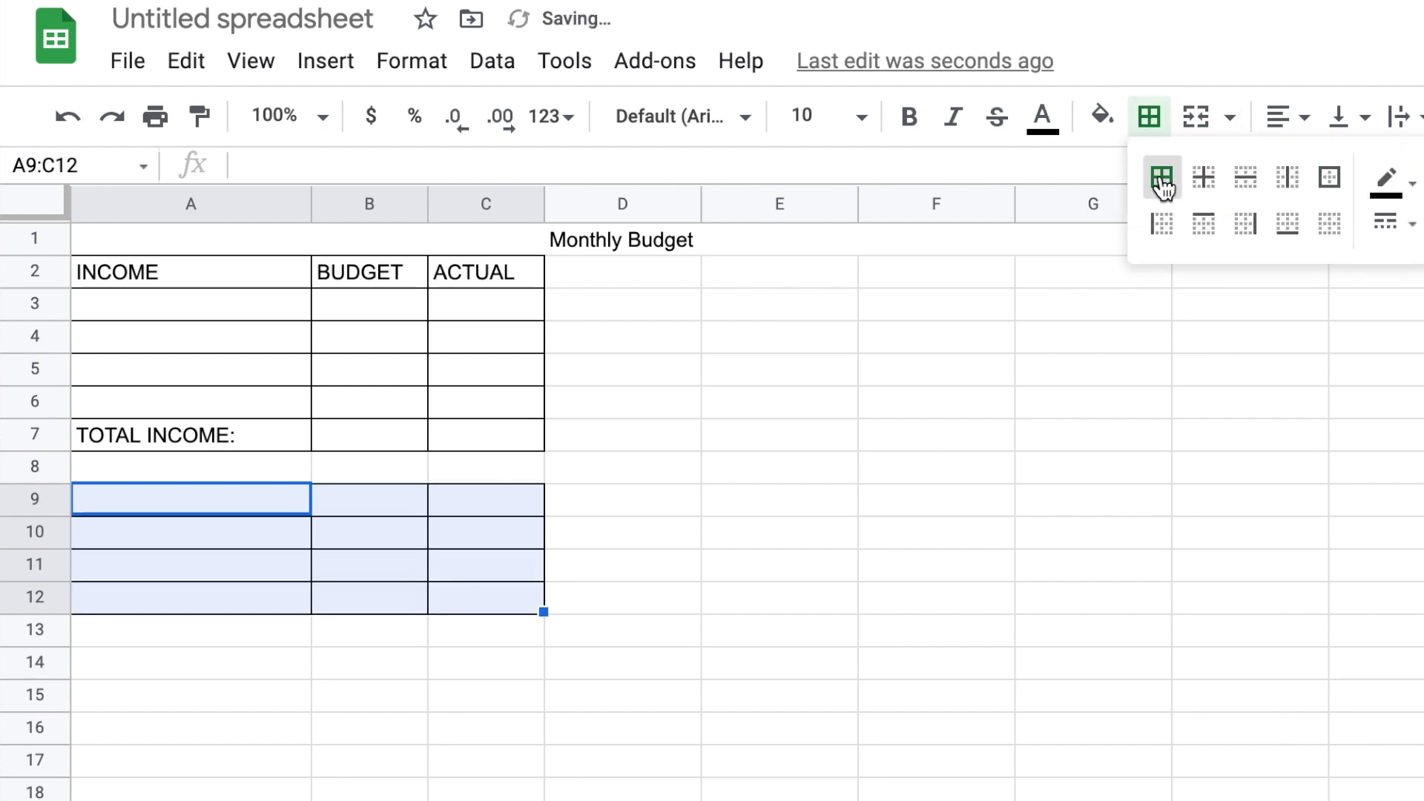
text(GIVING)
click(369, 500)
text(BU)
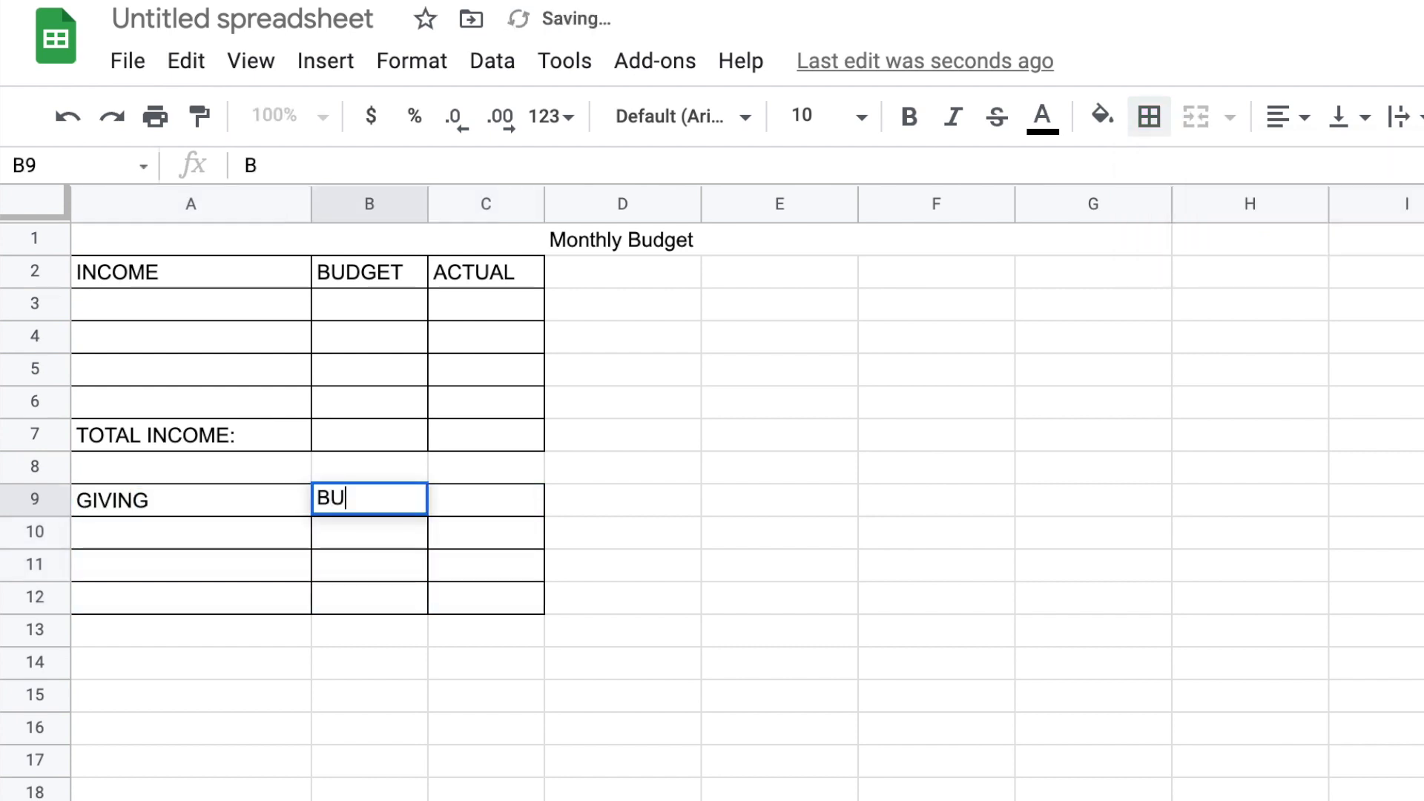
text(ACTUAL)
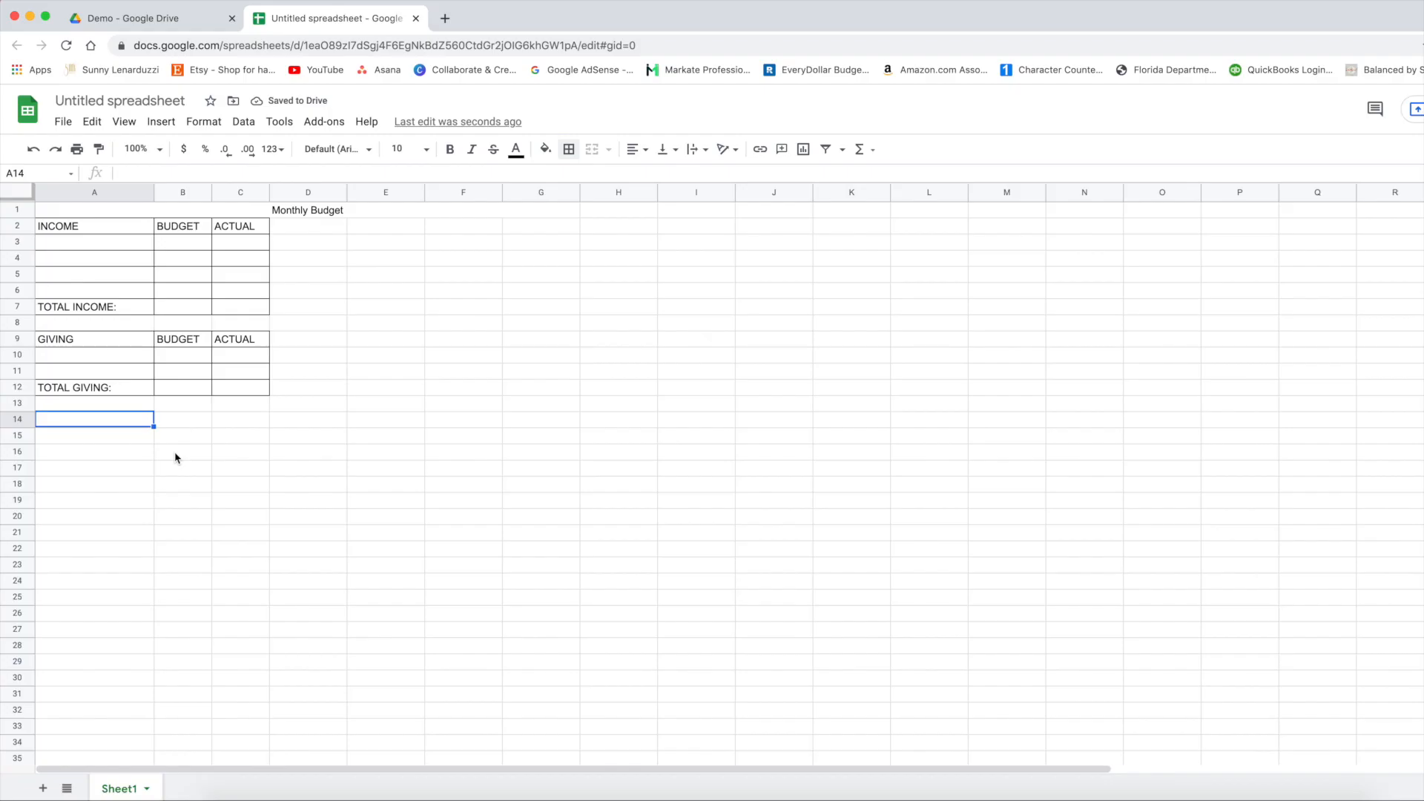
mouse_move(147, 437)
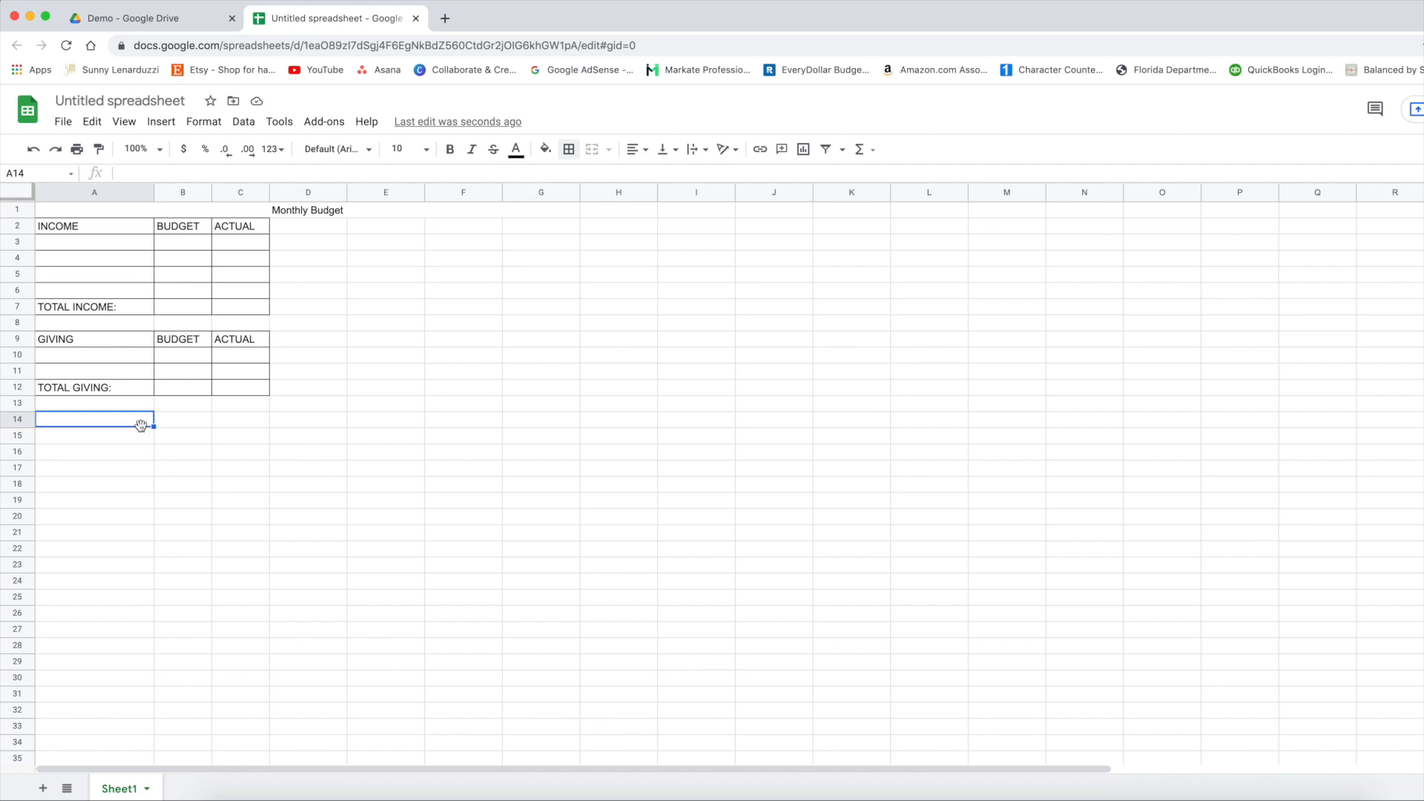
mouse_move(142, 427)
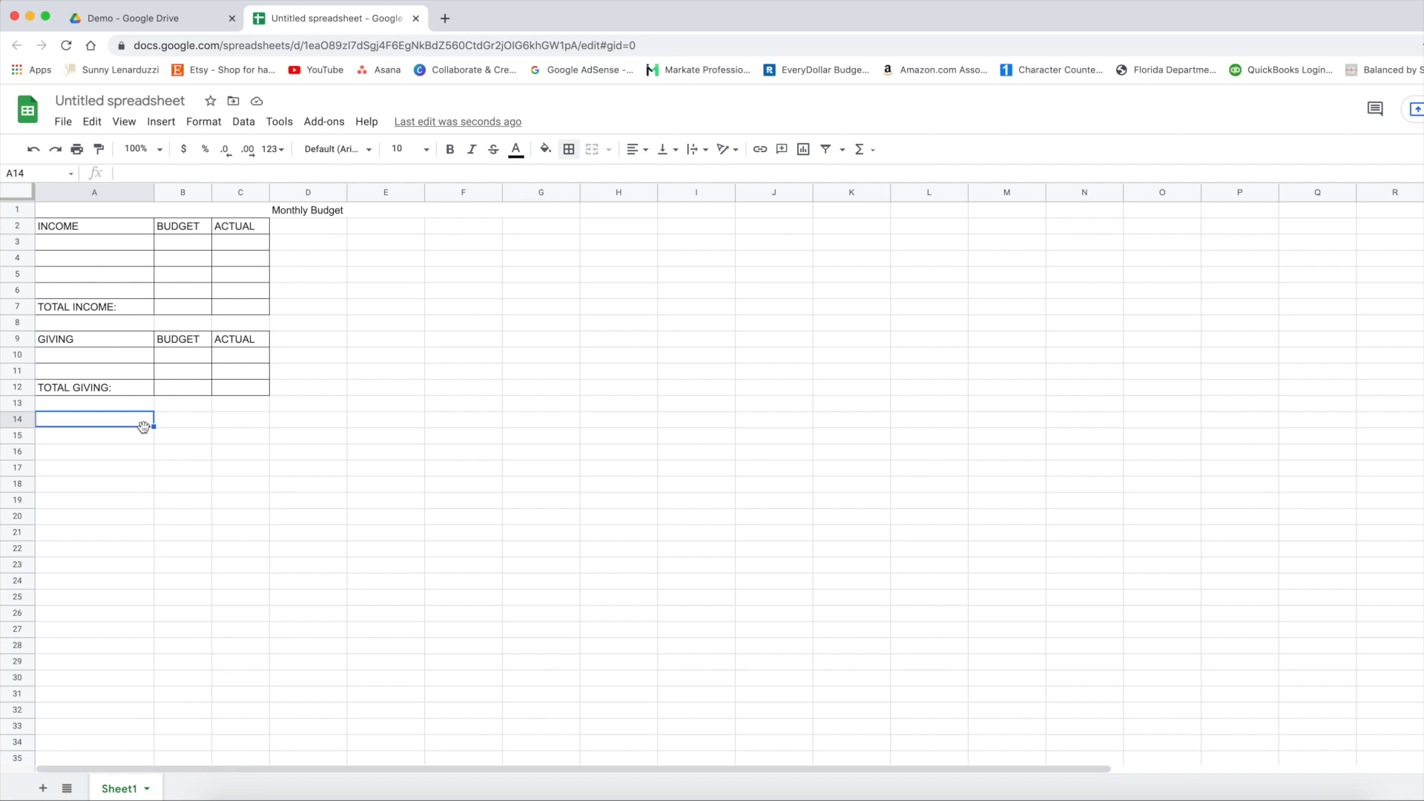
mouse_move(125, 427)
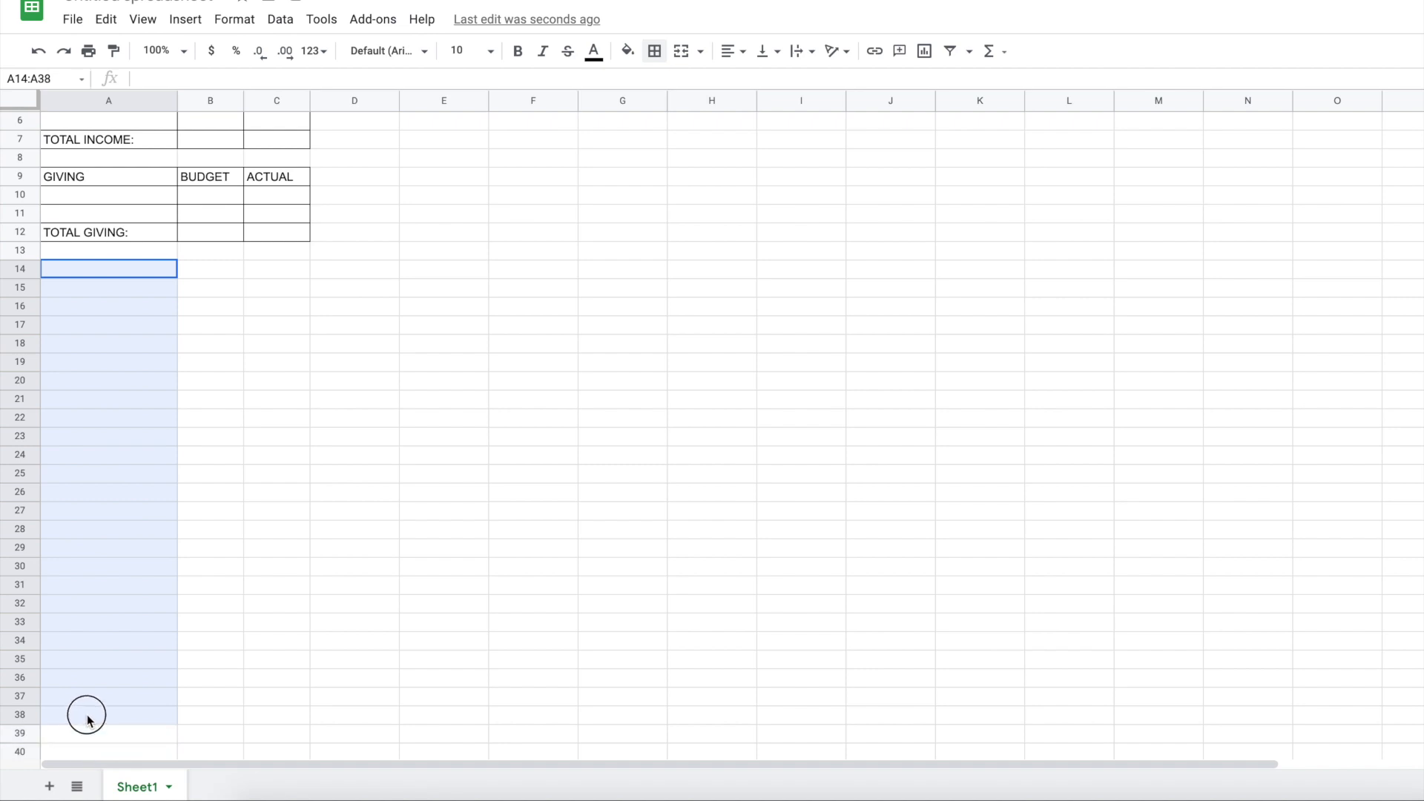
Border A14:C37 with all borders and add EXPENSES headings and the TOTAL EXPENSES: row
drag(86, 715, 284, 709)
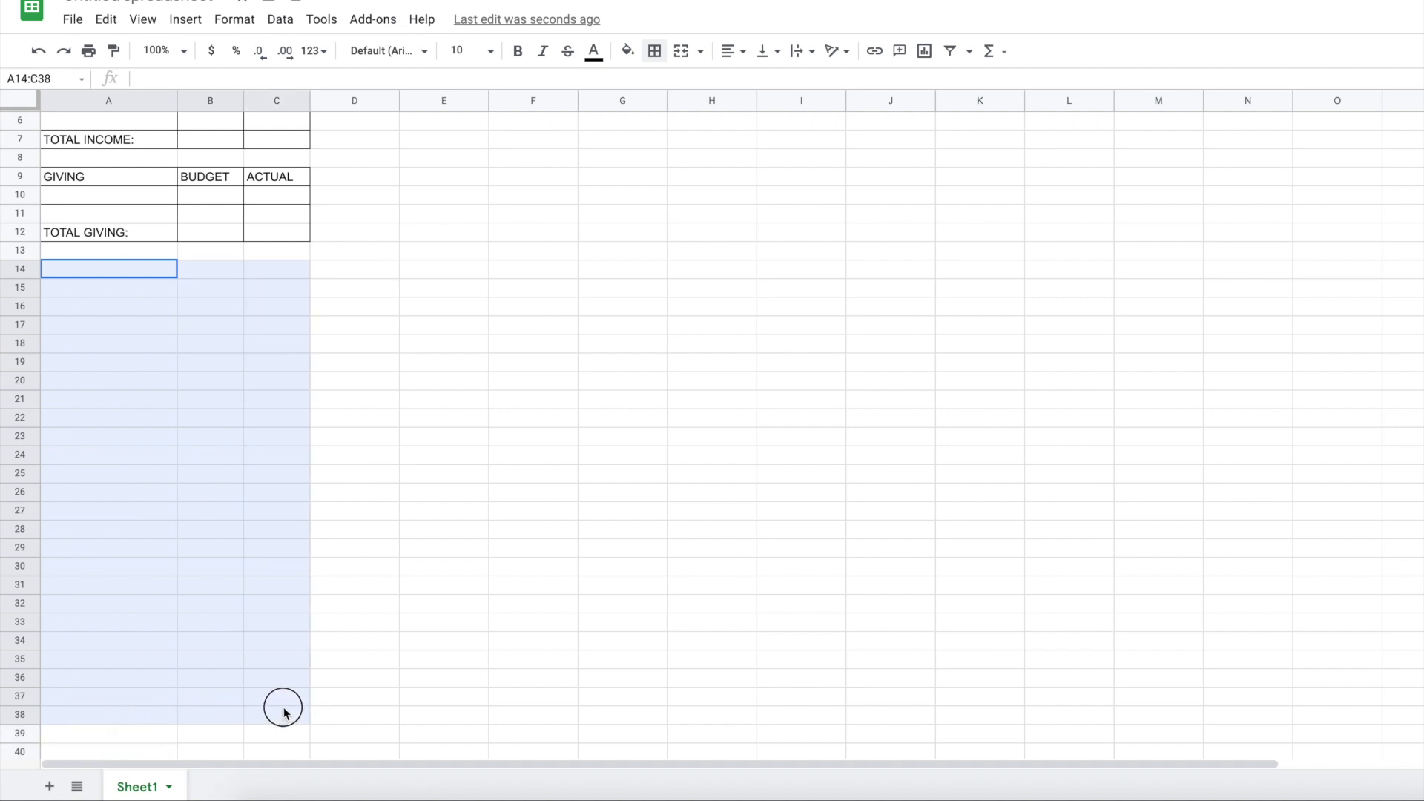
click(654, 52)
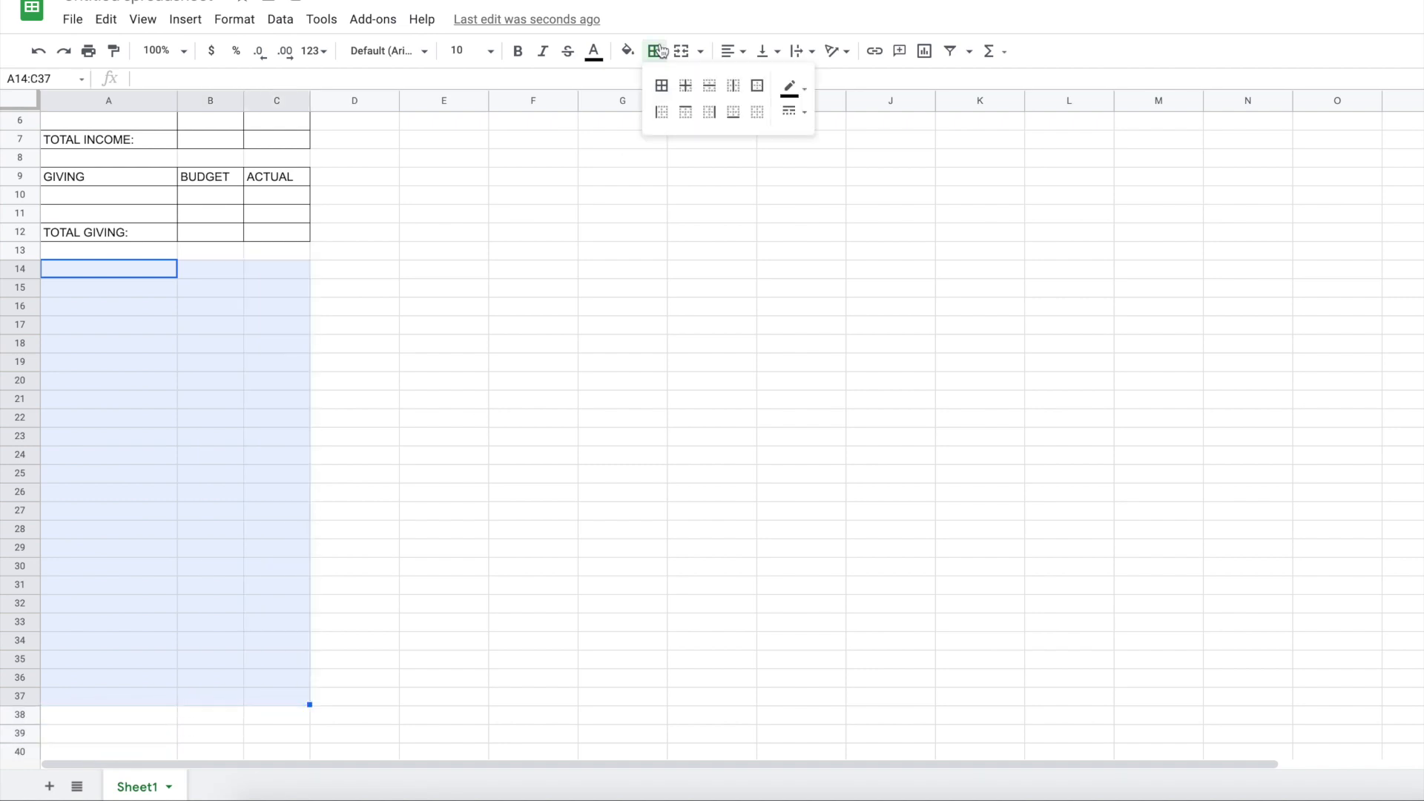
click(661, 86)
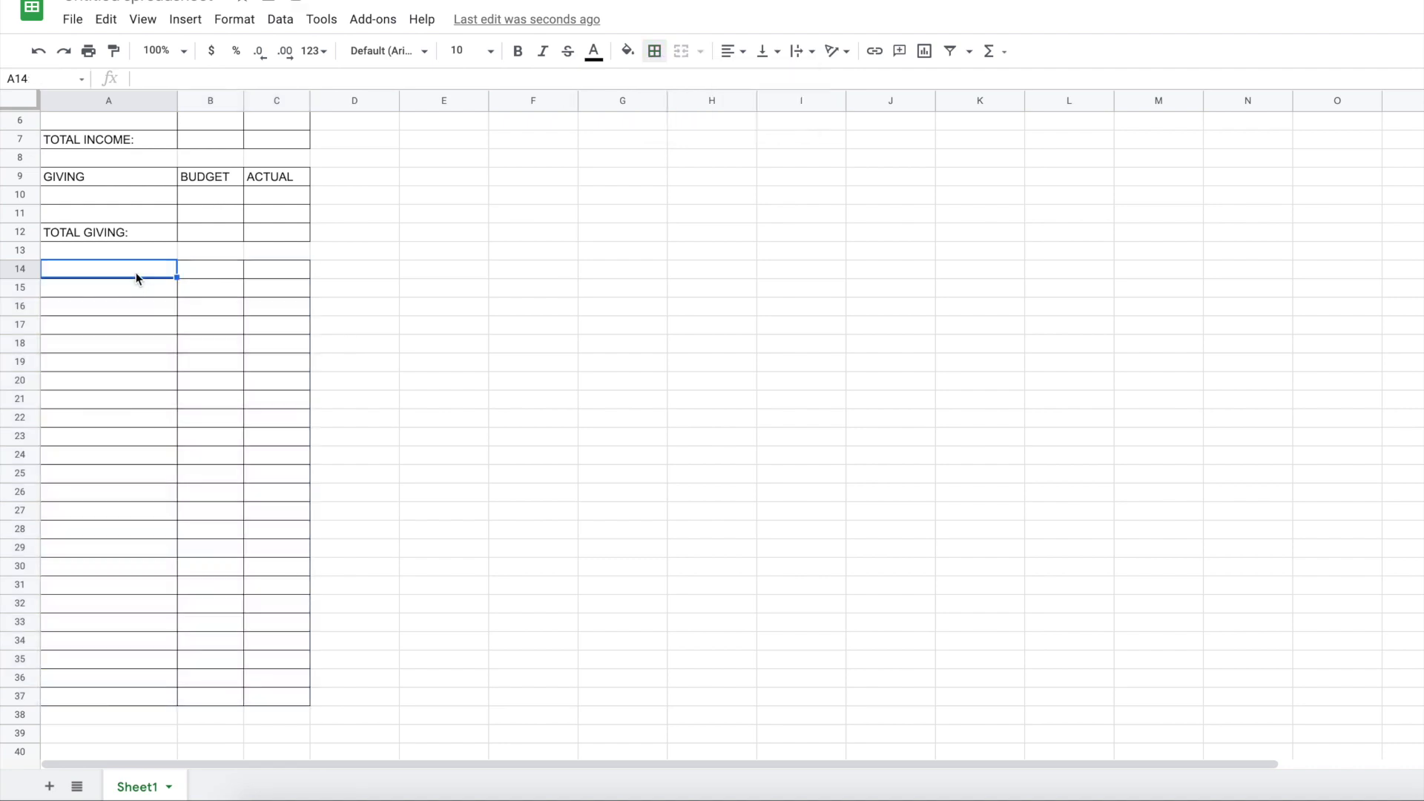
text(TOT)
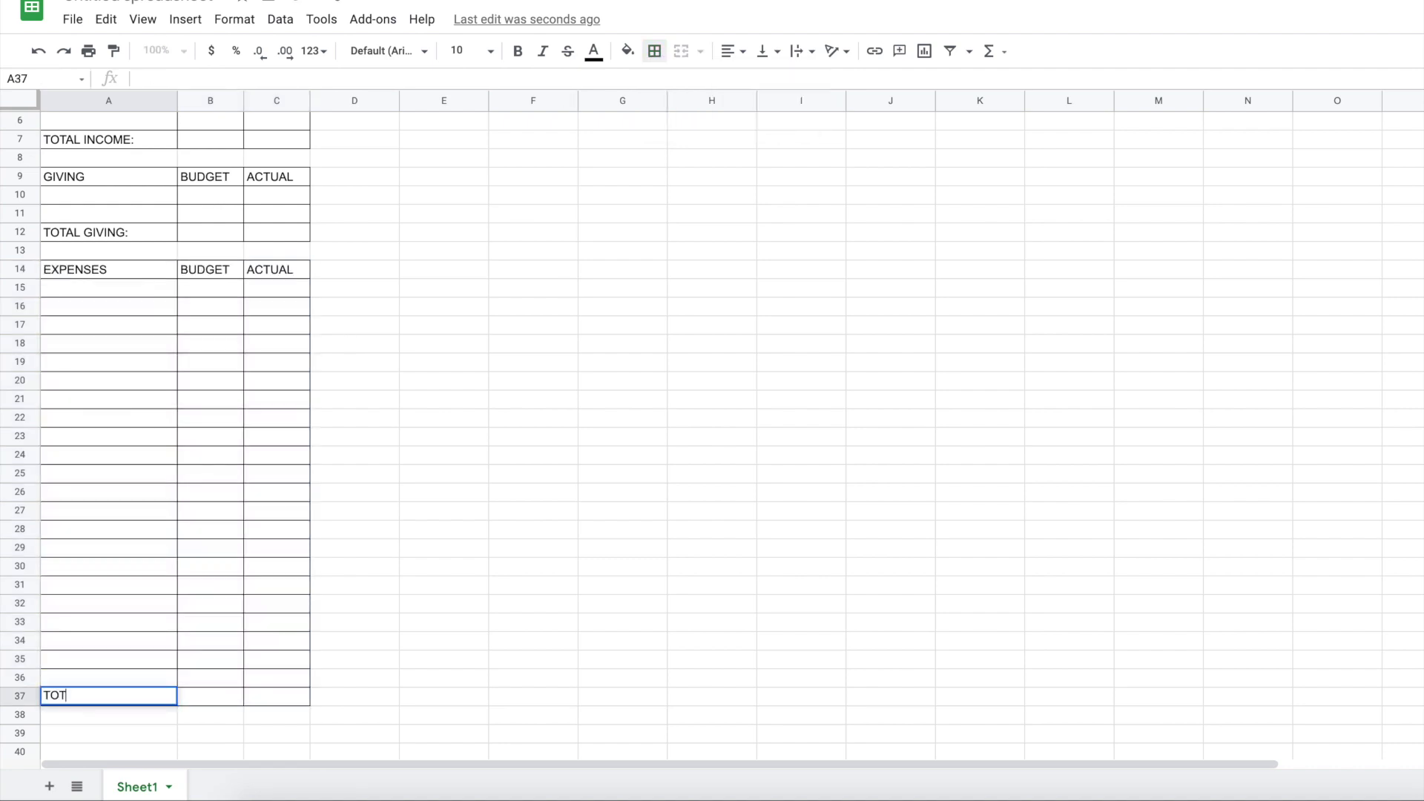
text(AL EXPENSES:)
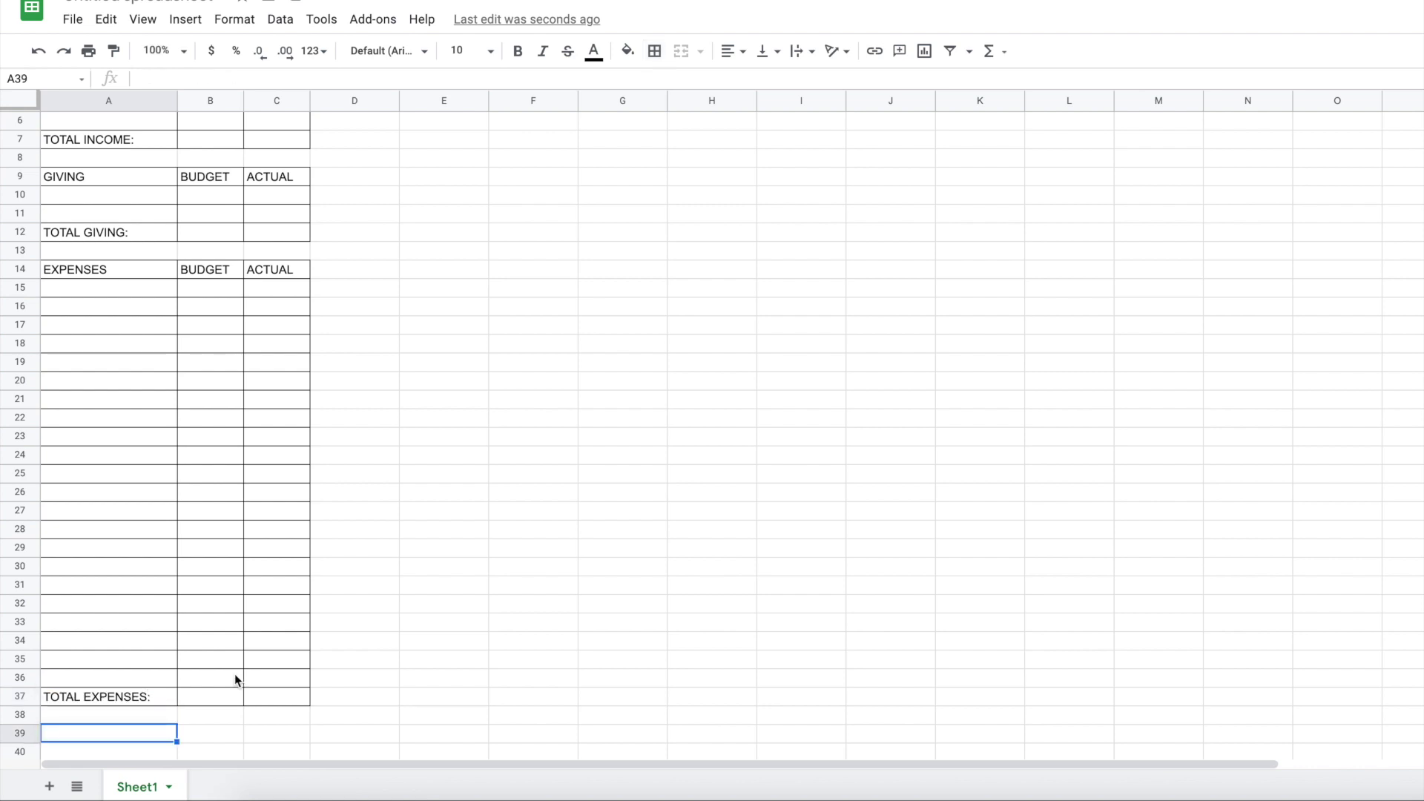
Append (A) to TOTAL INCOME: in A7 and (B) to TOTAL GIVING:, and (C) to TOTAL EXPENSES:
scroll(up, 3)
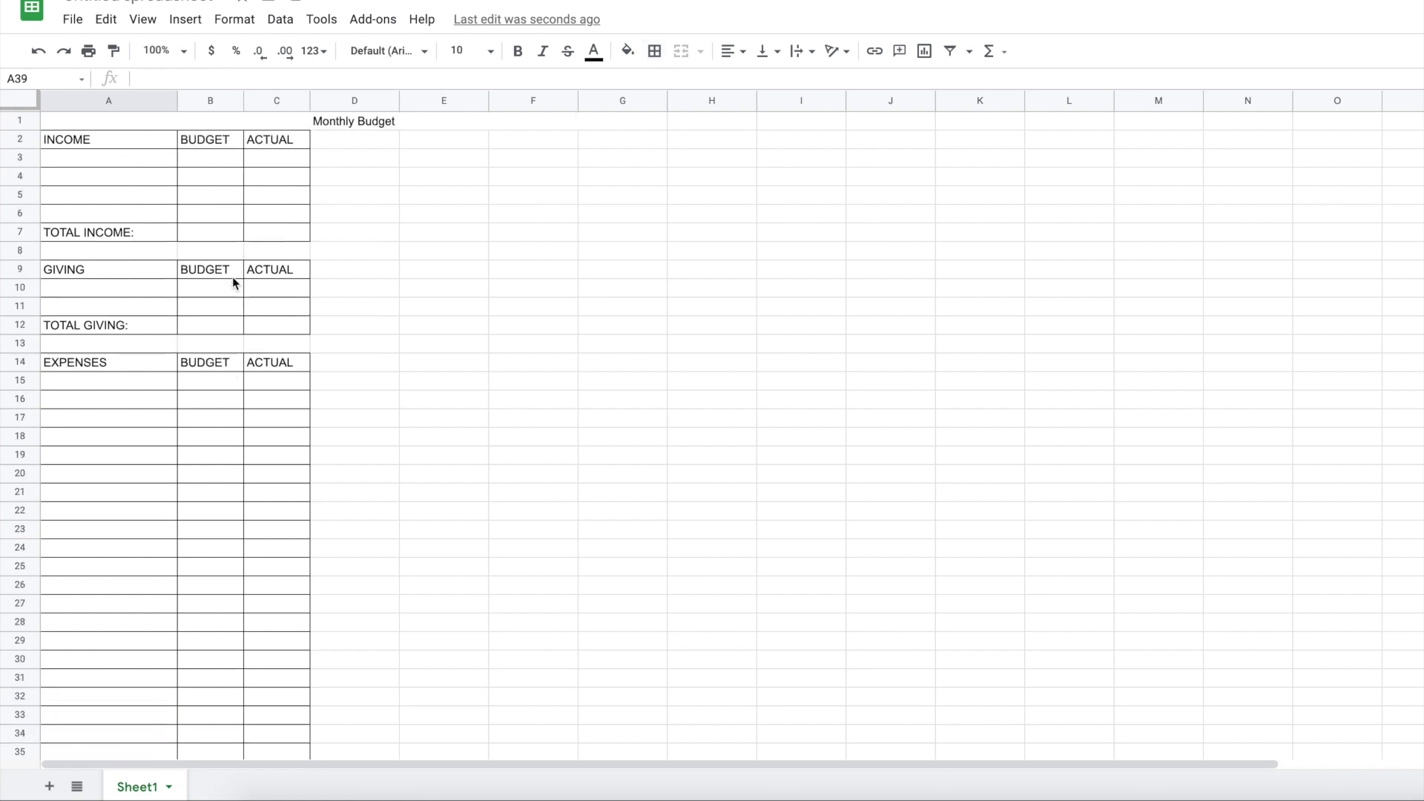
click(108, 230)
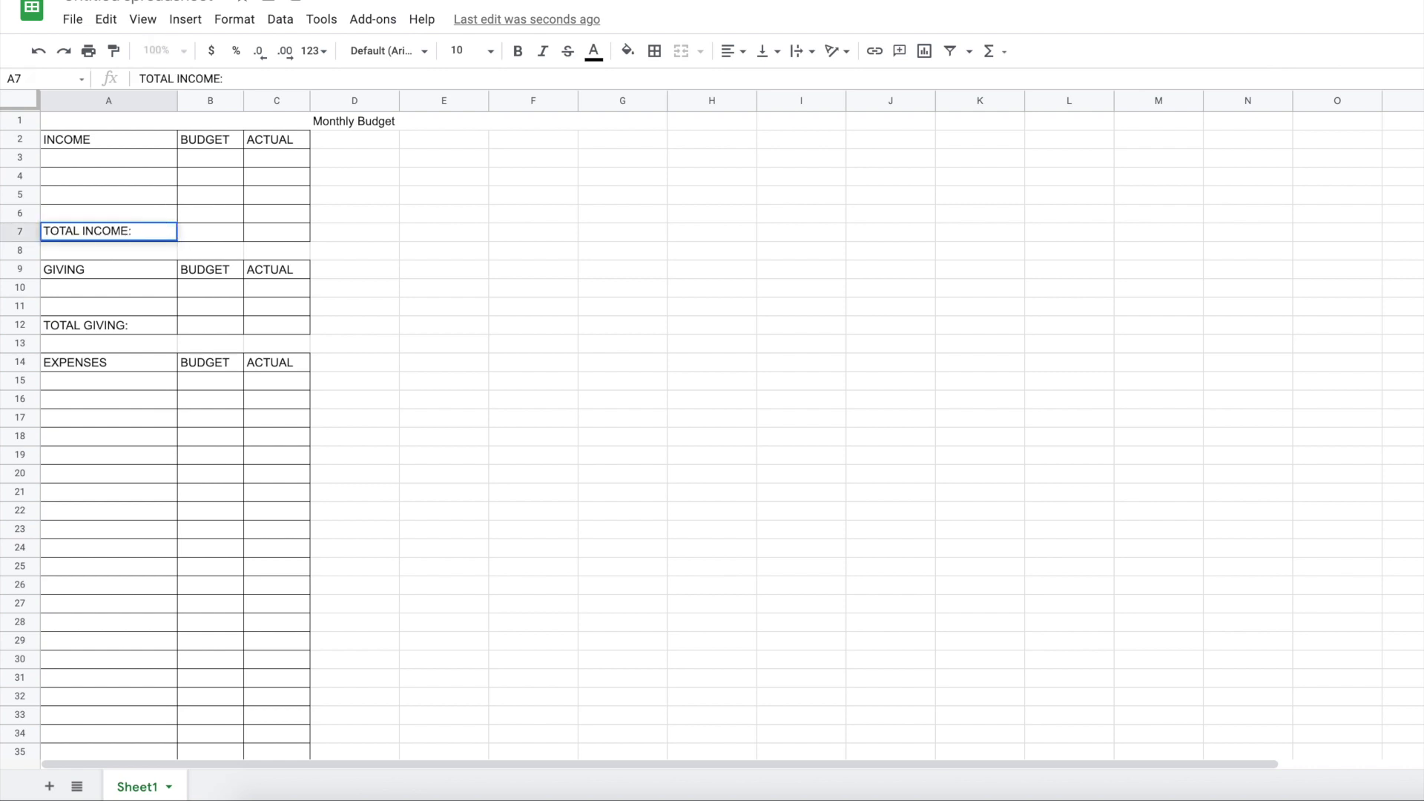
text((A)
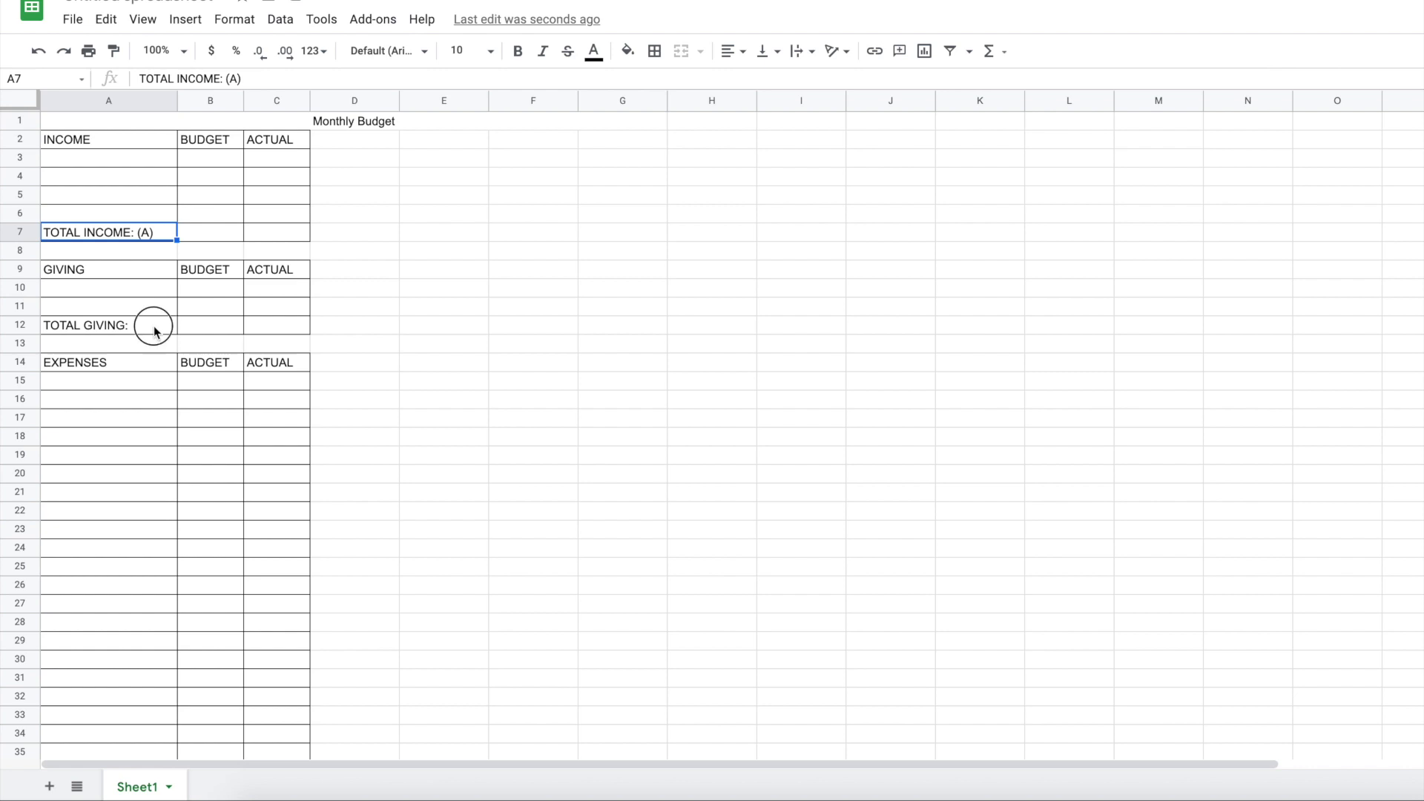
text(TOTAL GIVING: (B))
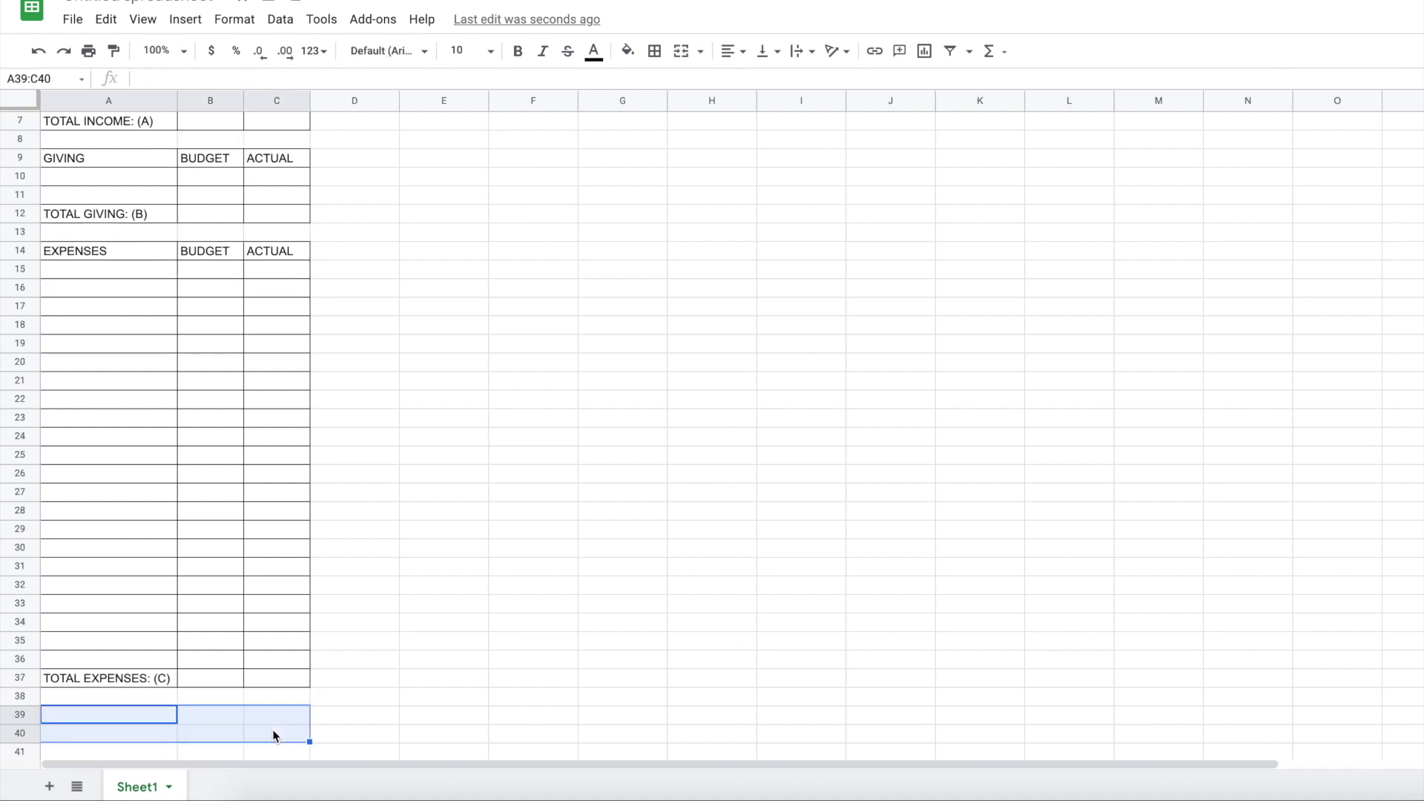
Border rows 39–40, add the REMAINING heading and enter 'A-B-C = D' in A40
click(653, 51)
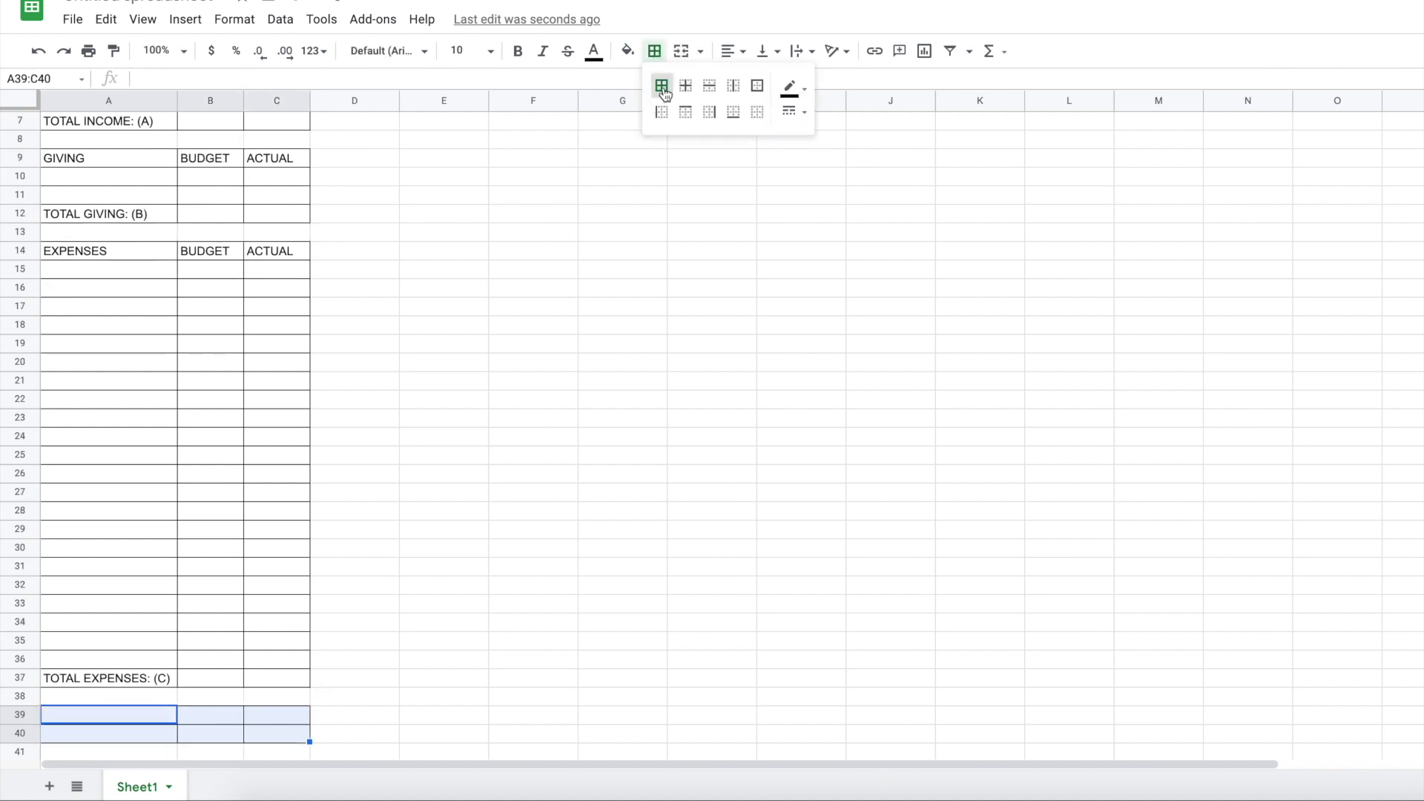
text(REM)
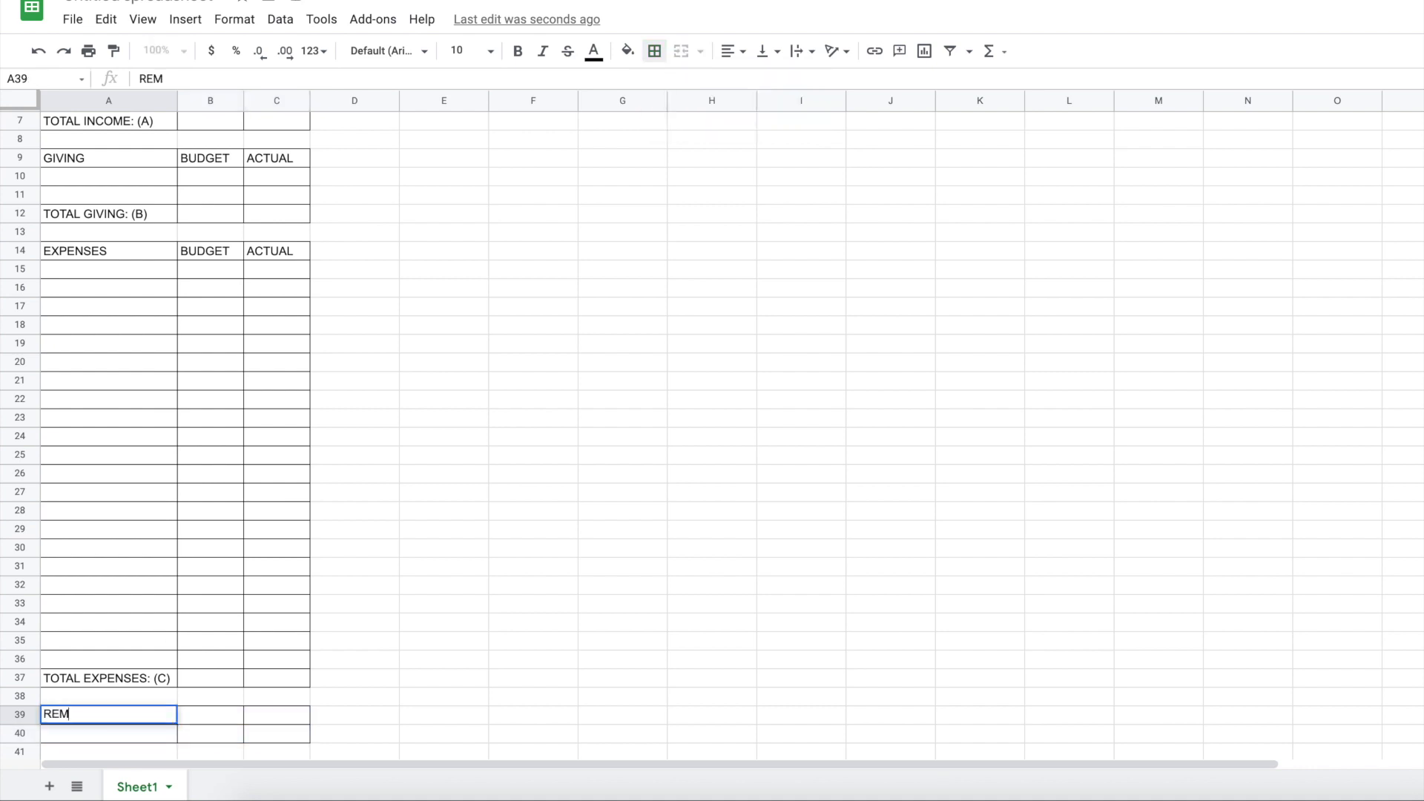
text(AINING)
click(210, 714)
text(BUDGET)
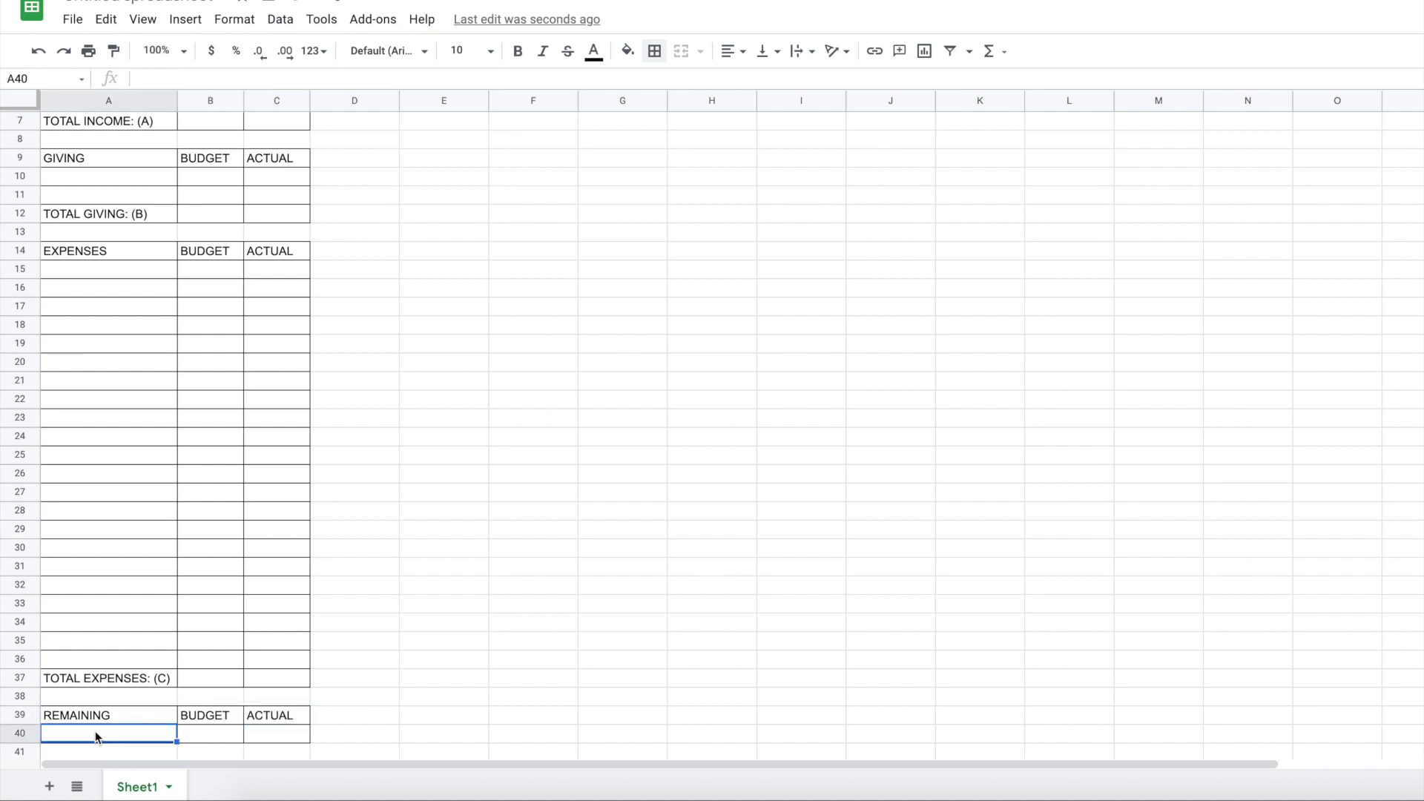
text(A)
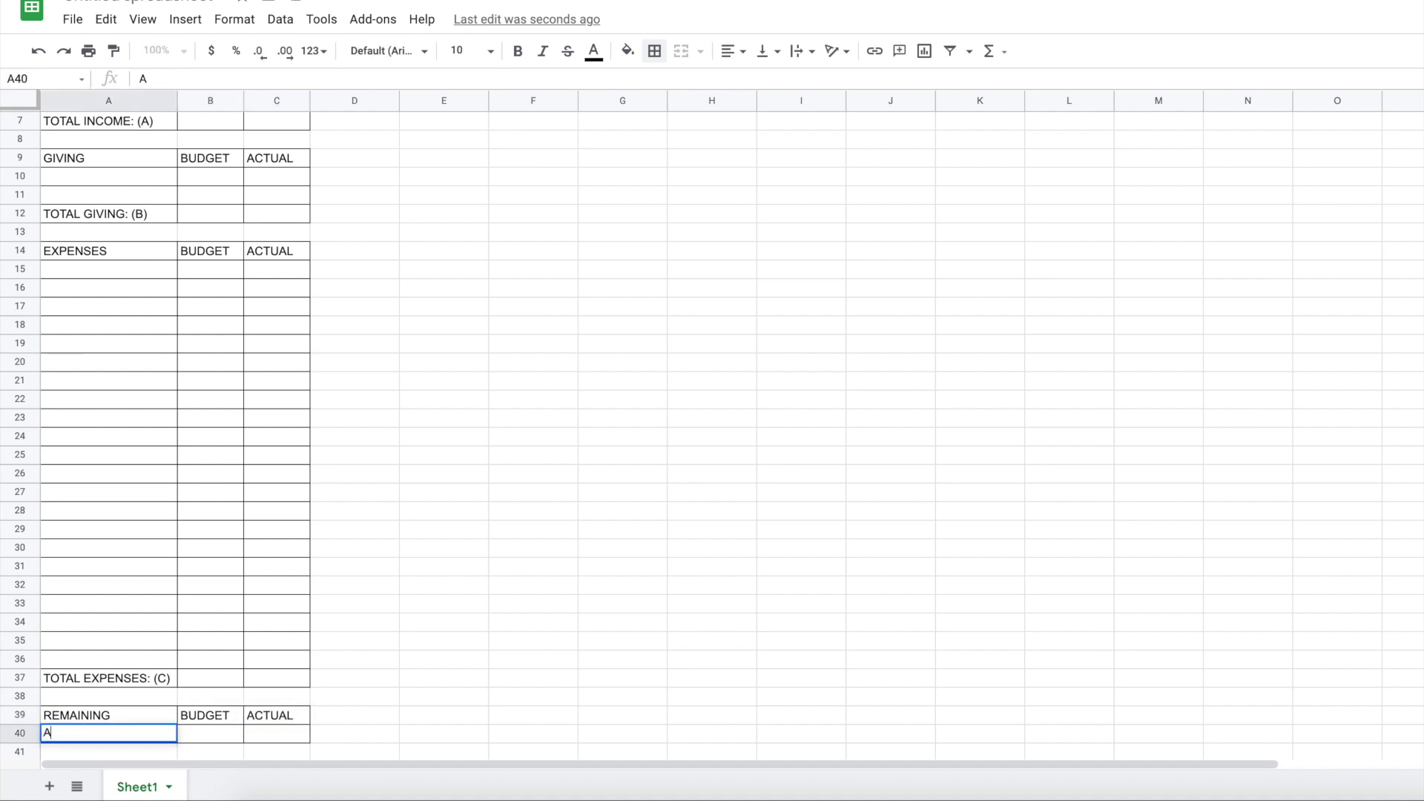
text(-B-)
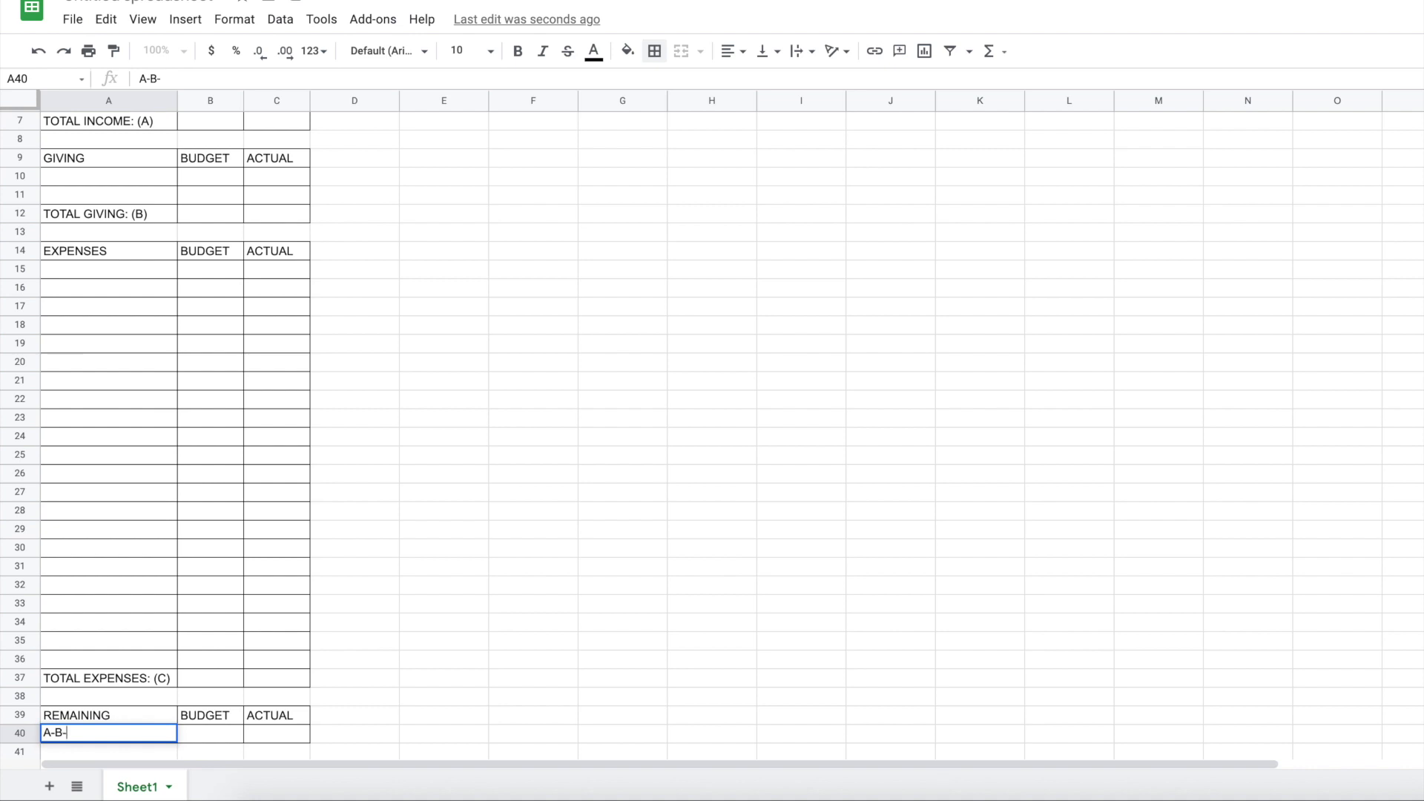
text(C =)
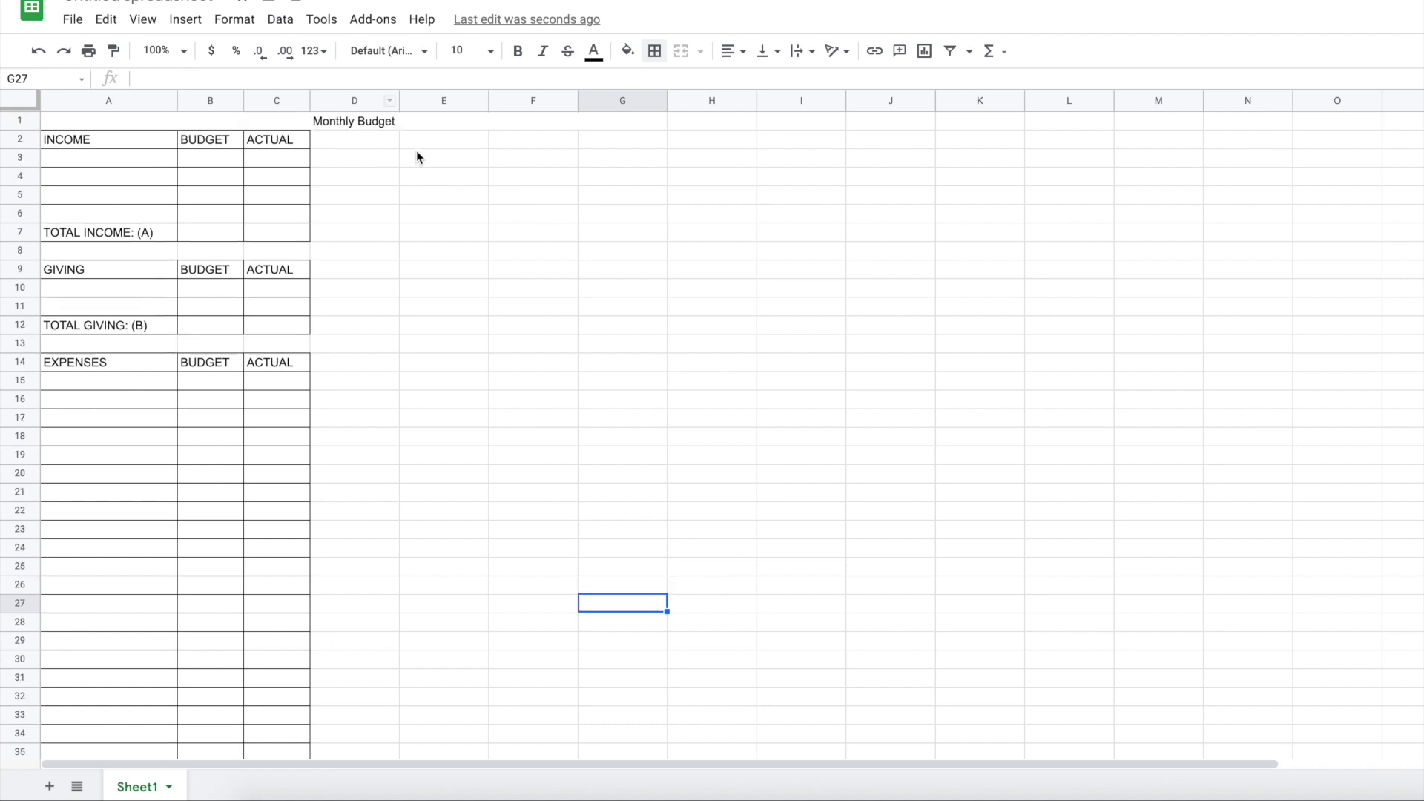
Open File > Print to preview the Monthly Budget sheet's page layout
click(445, 138)
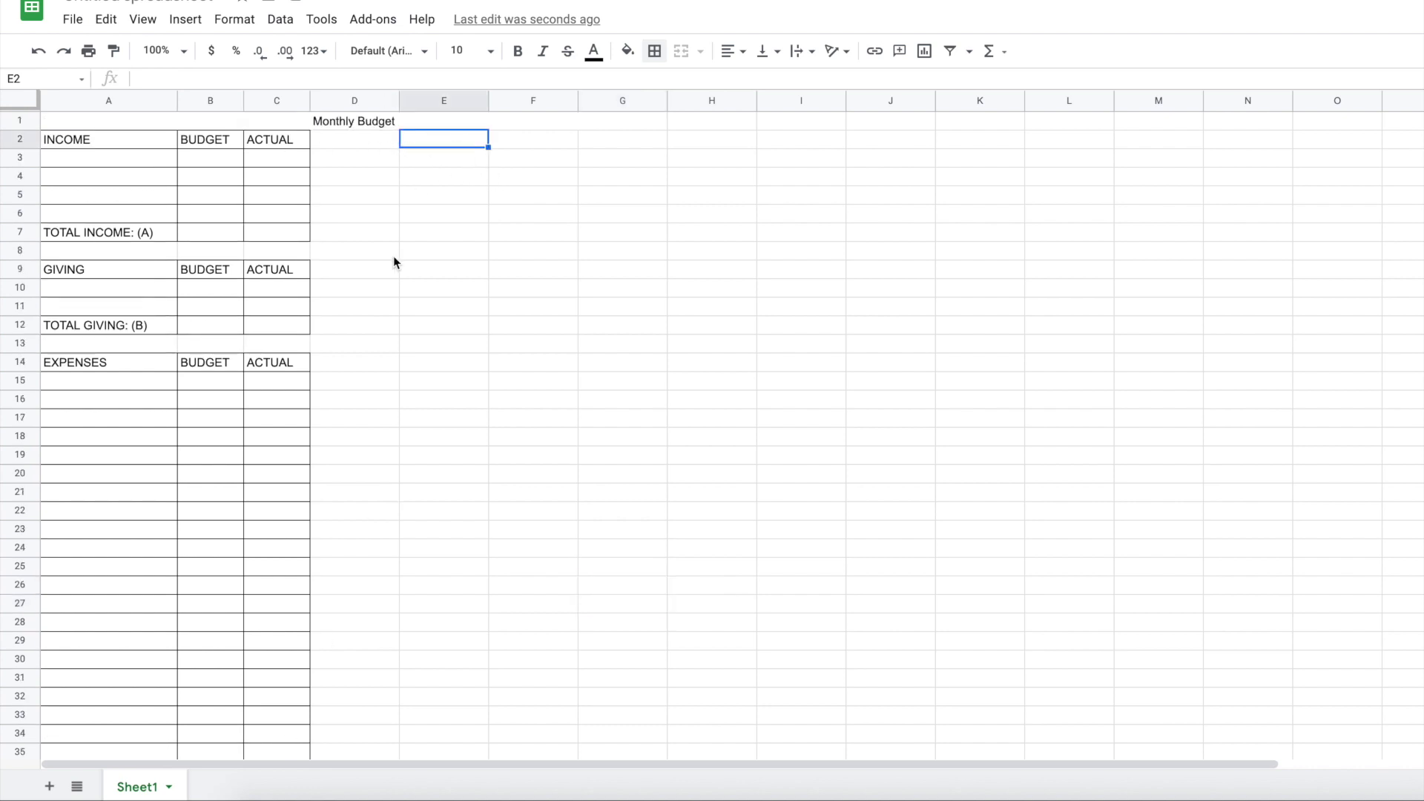
mouse_move(353, 502)
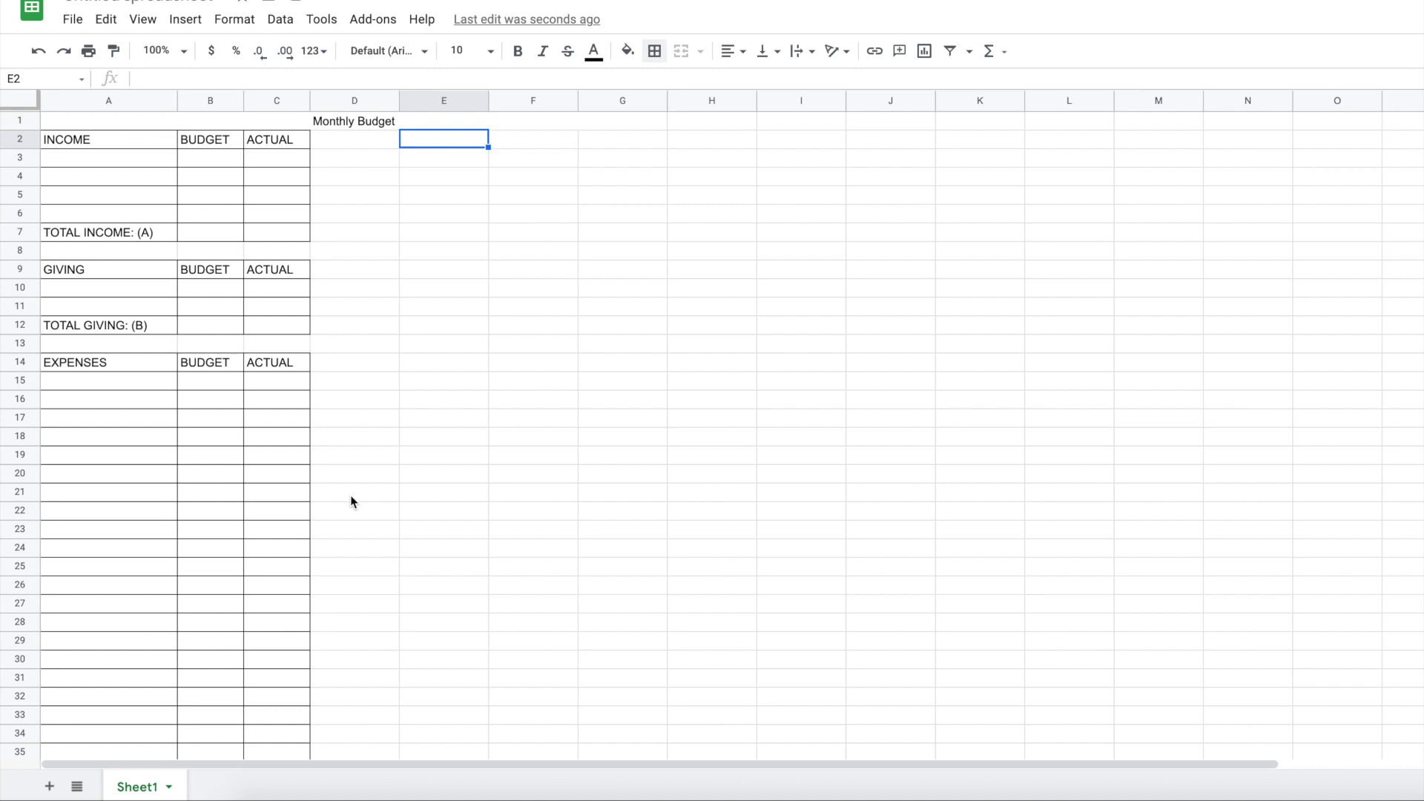
mouse_move(276, 191)
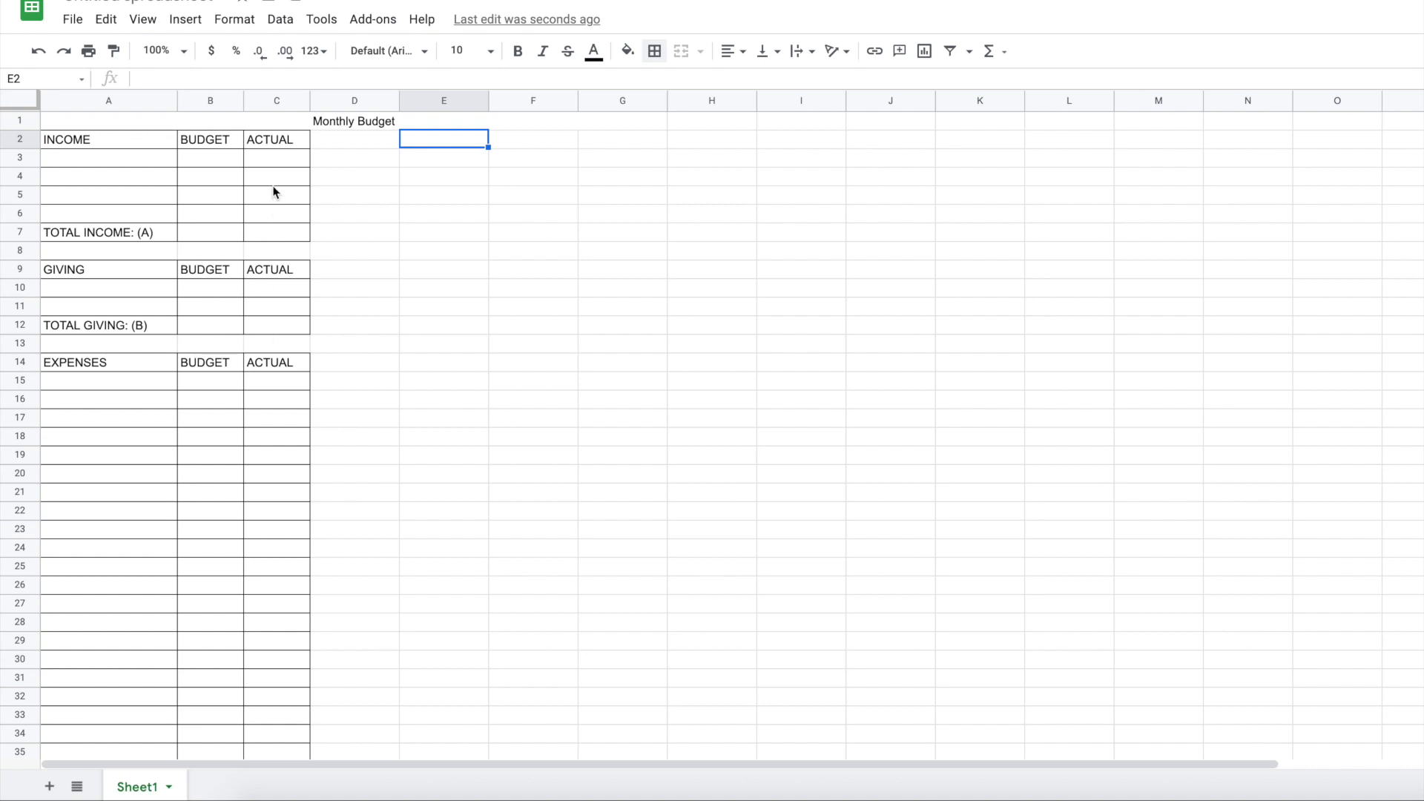
scroll(down, 3)
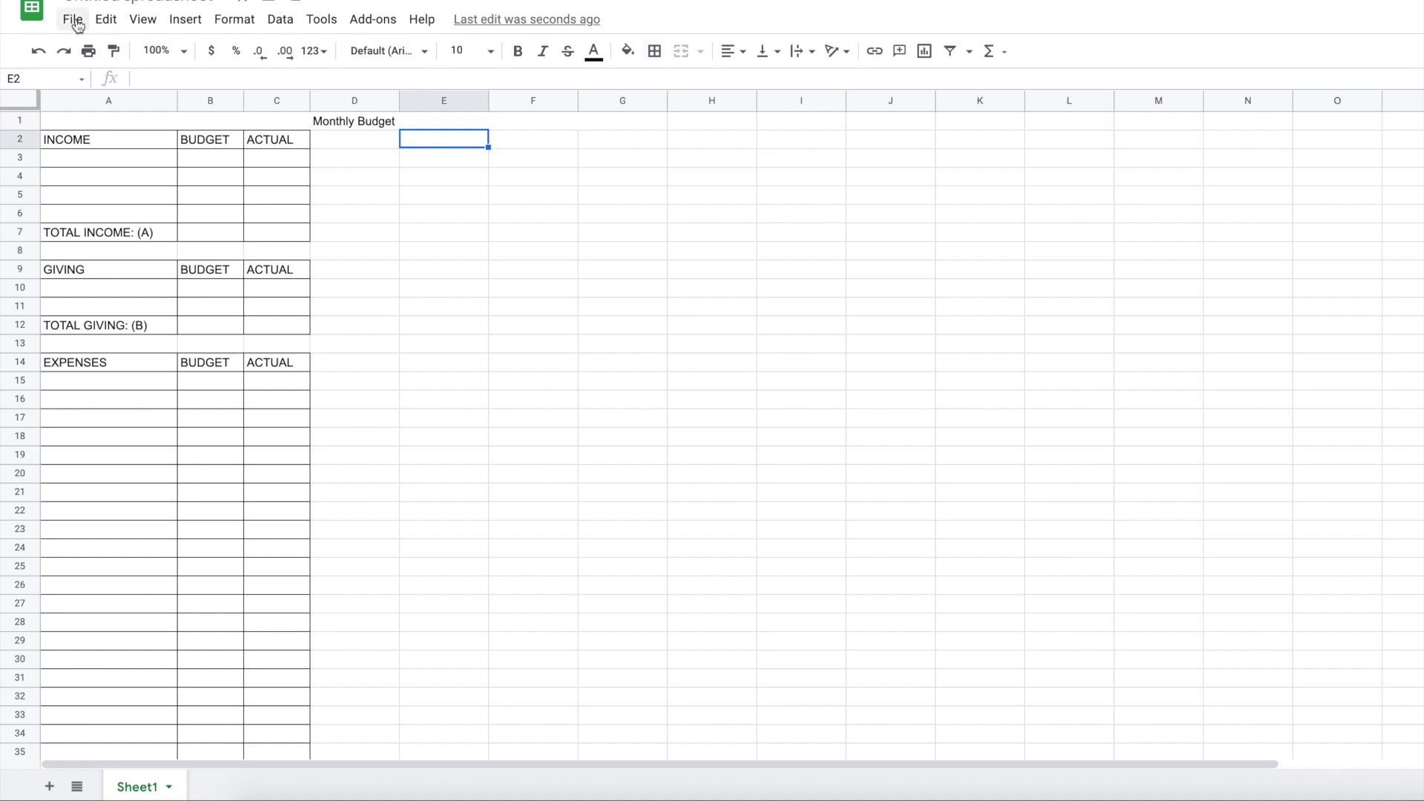
click(105, 18)
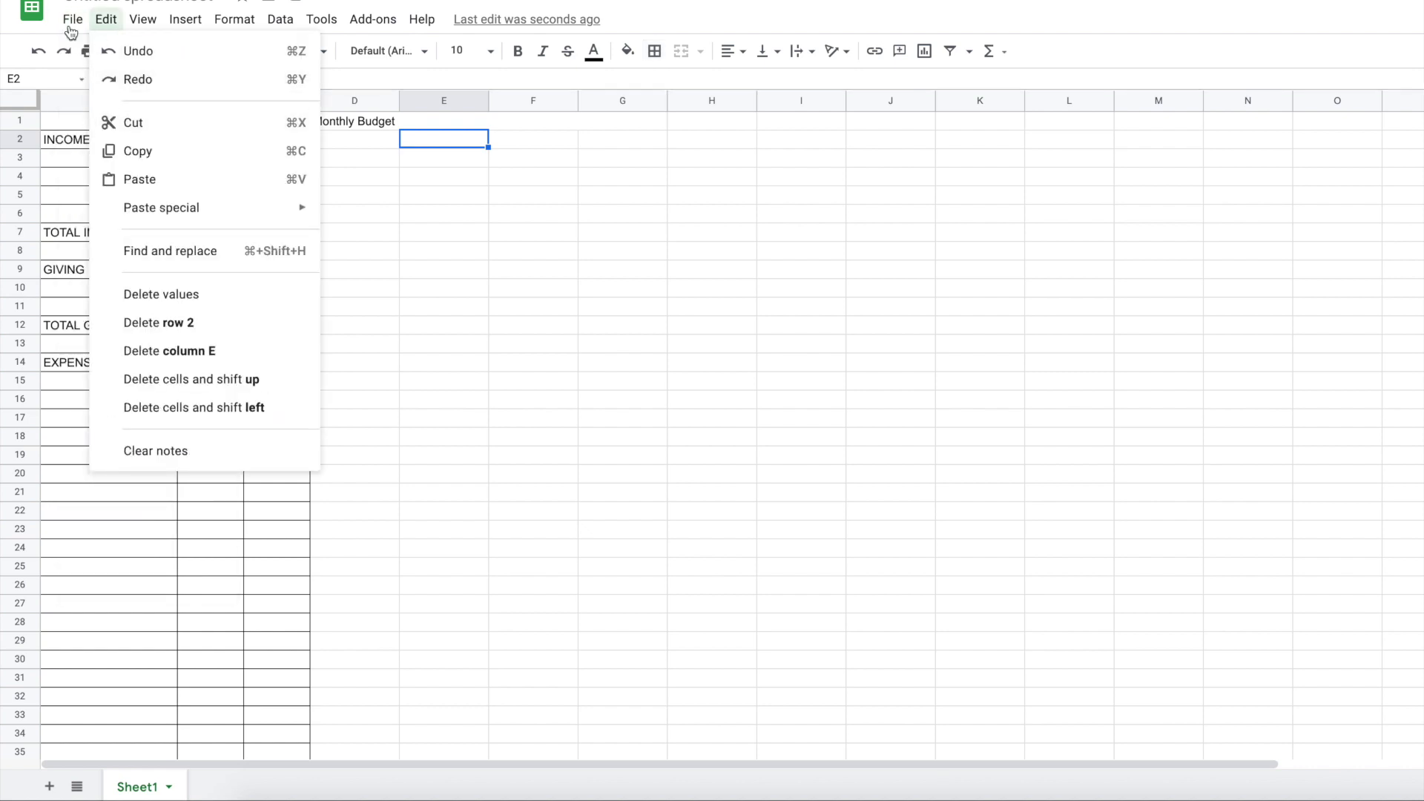
click(72, 19)
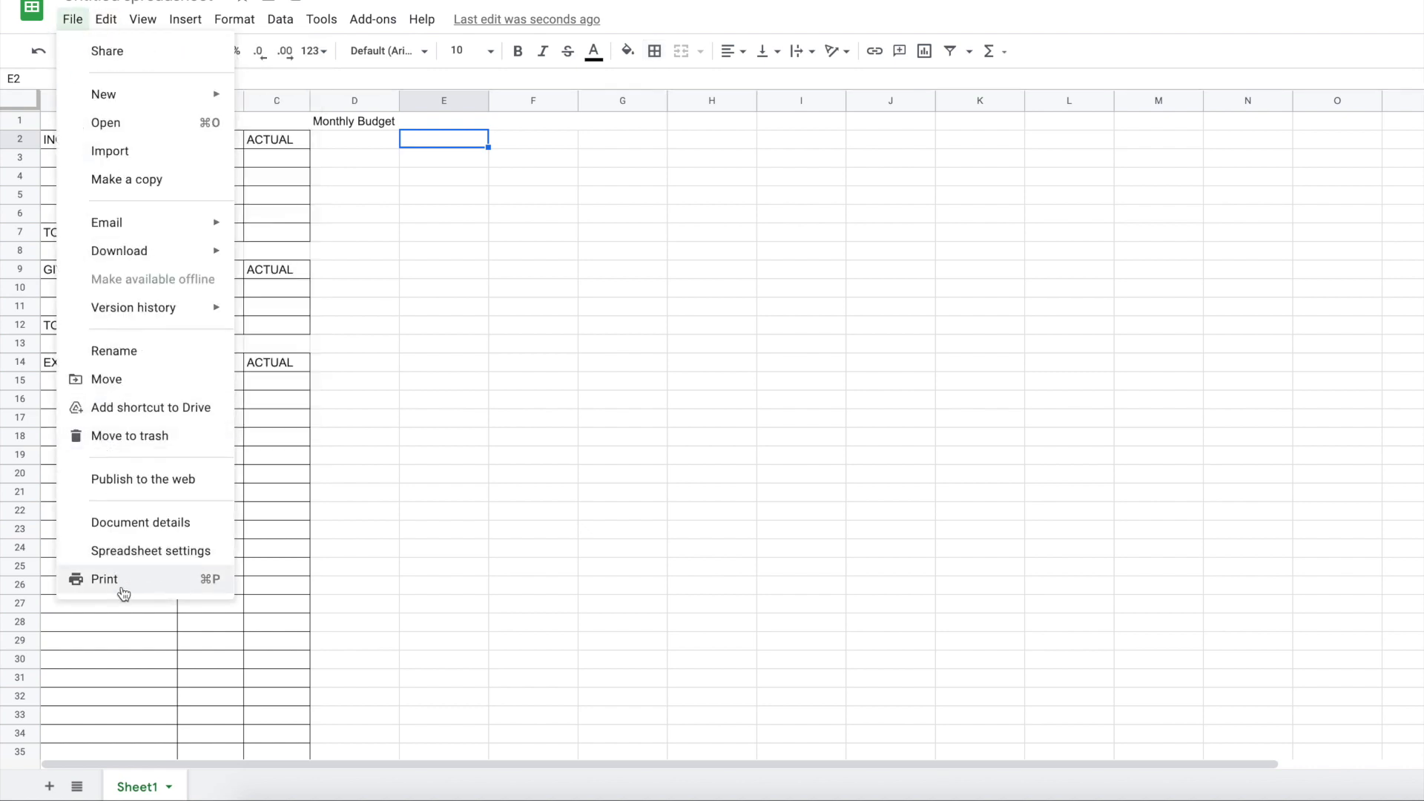
click(103, 579)
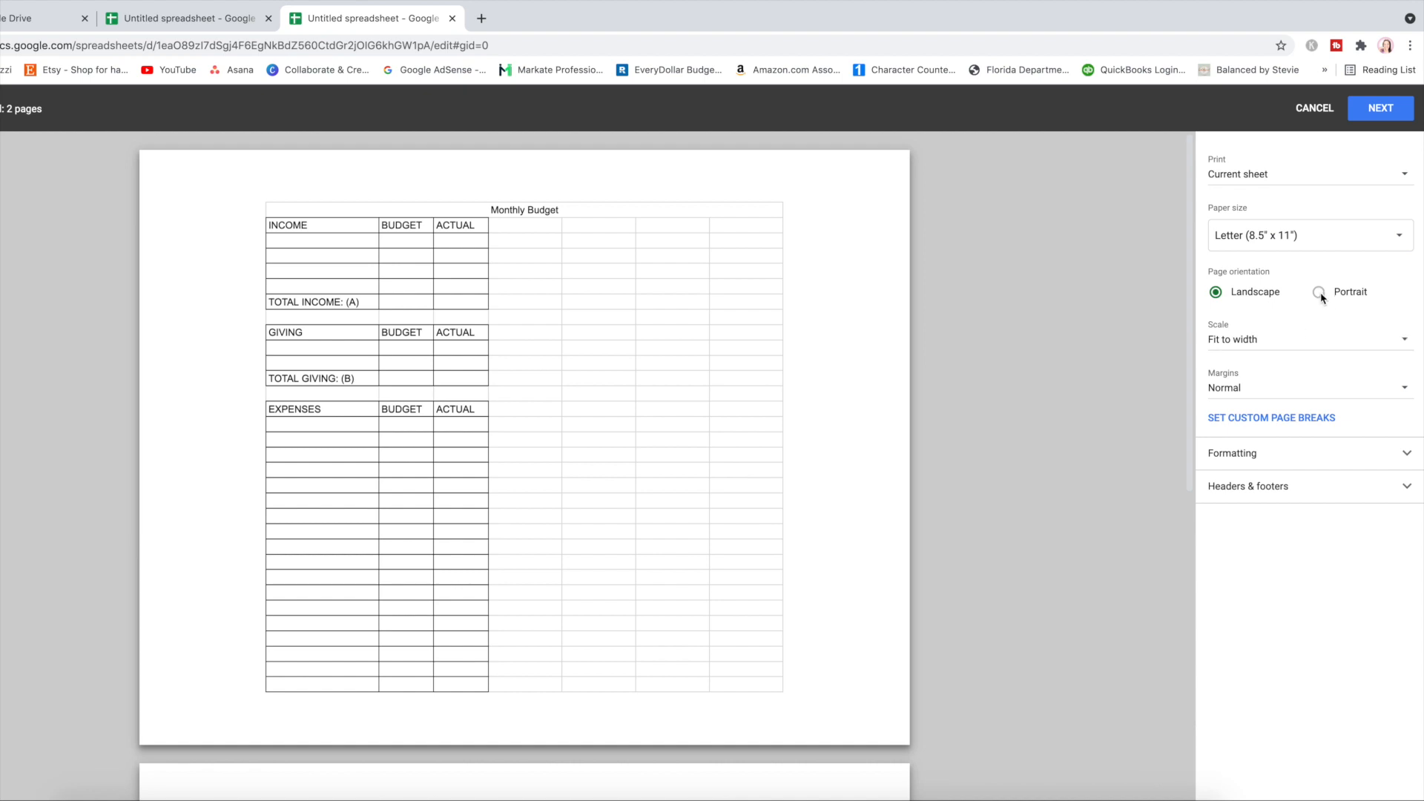
Switch the printout to portrait, check the whole budget fits one page, then cancel
click(1318, 292)
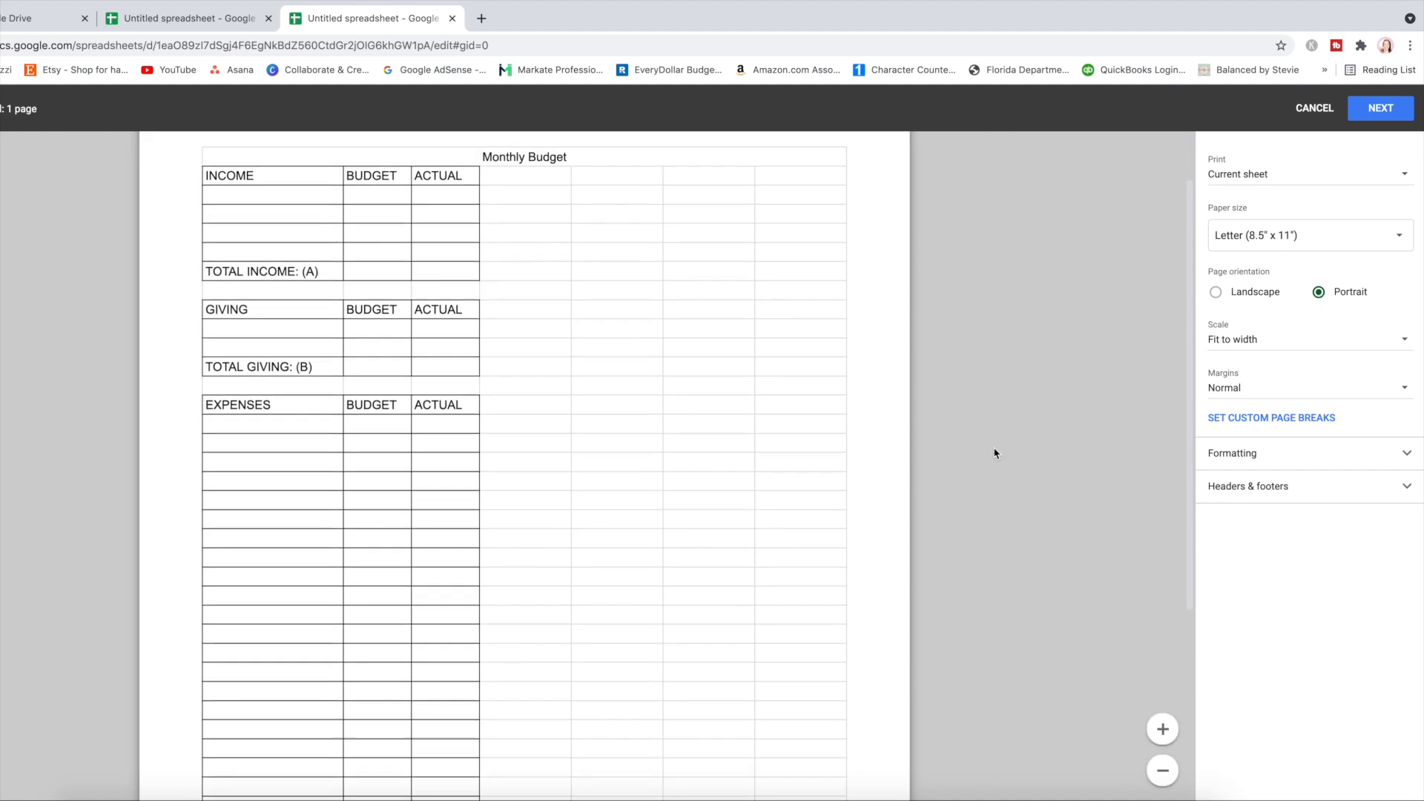
scroll(down, 3)
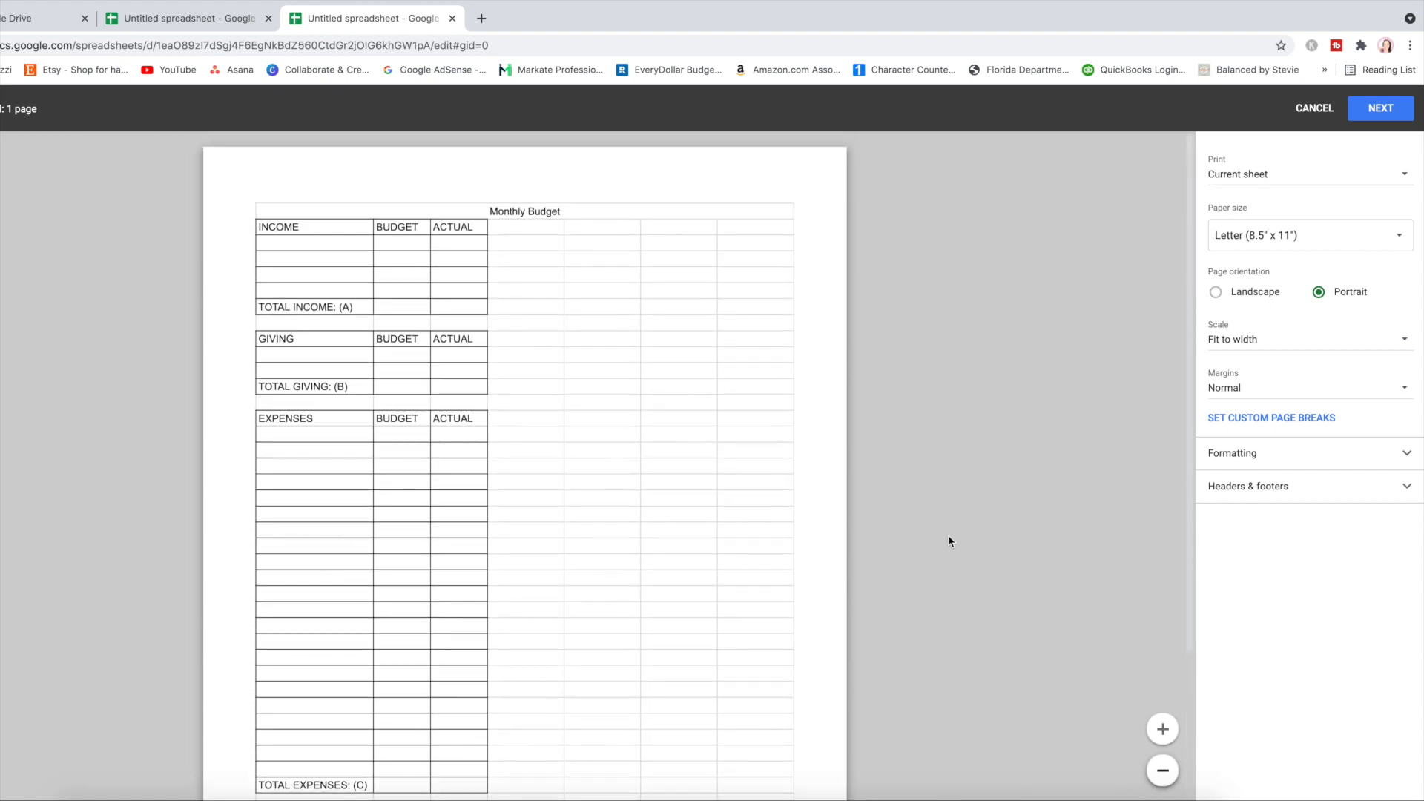
scroll(down, 3)
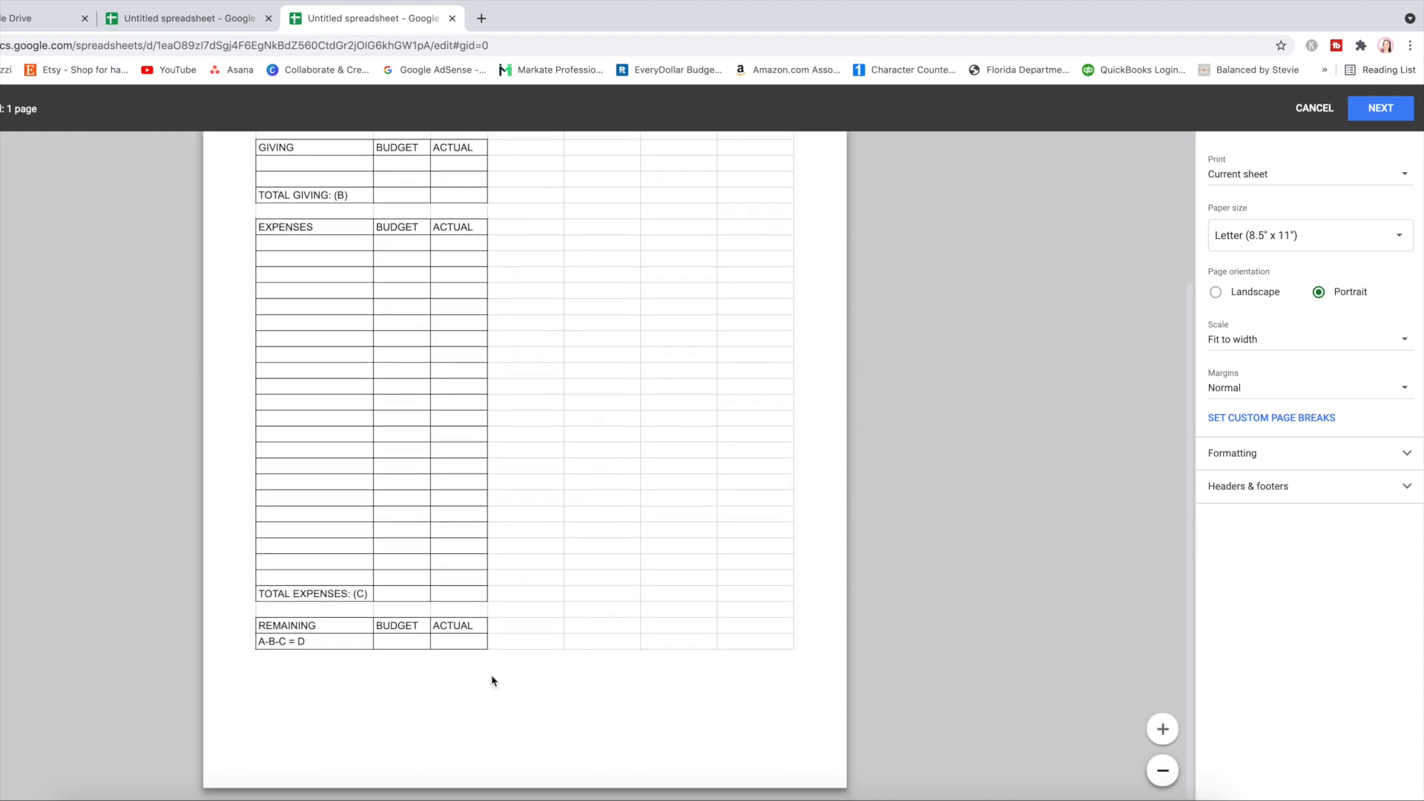
mouse_move(470, 683)
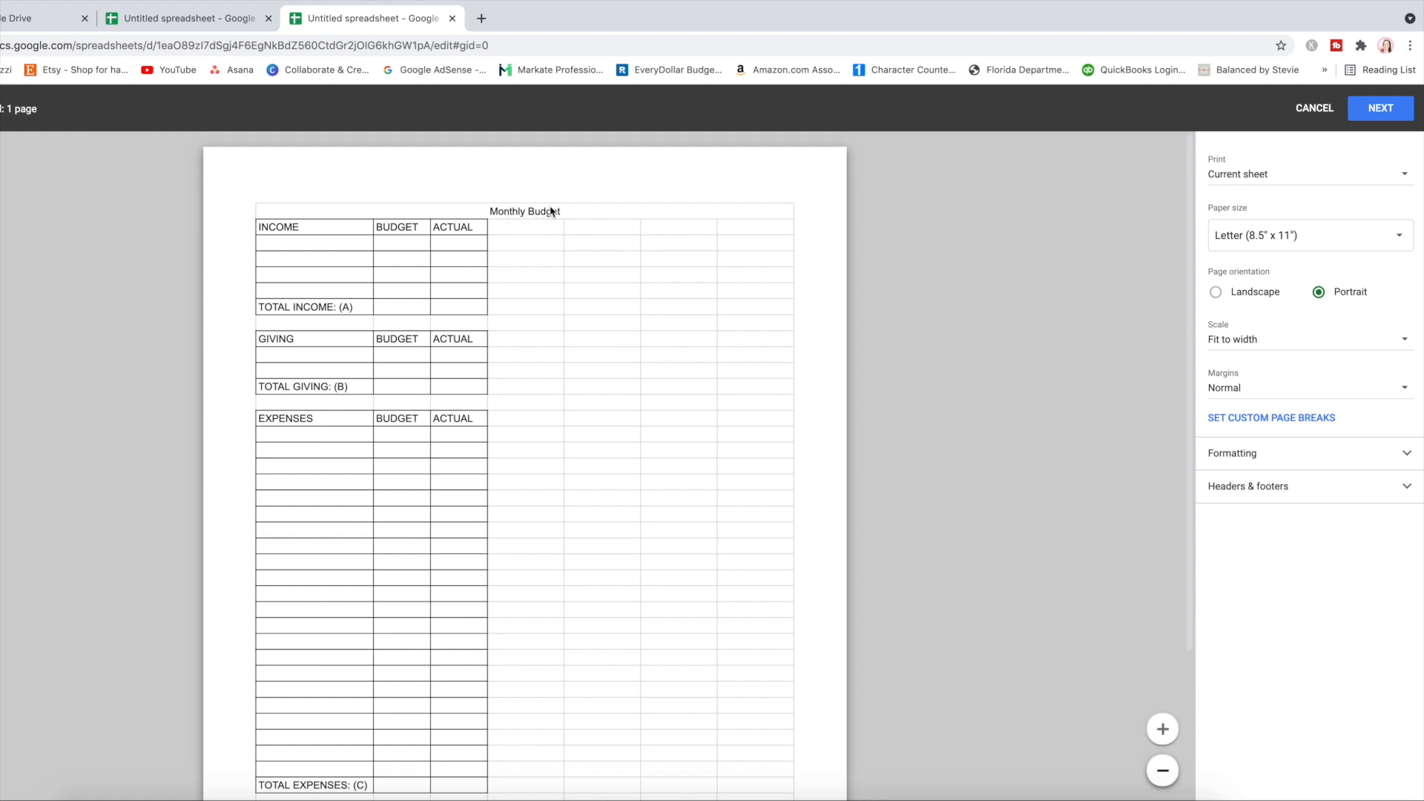
mouse_move(538, 219)
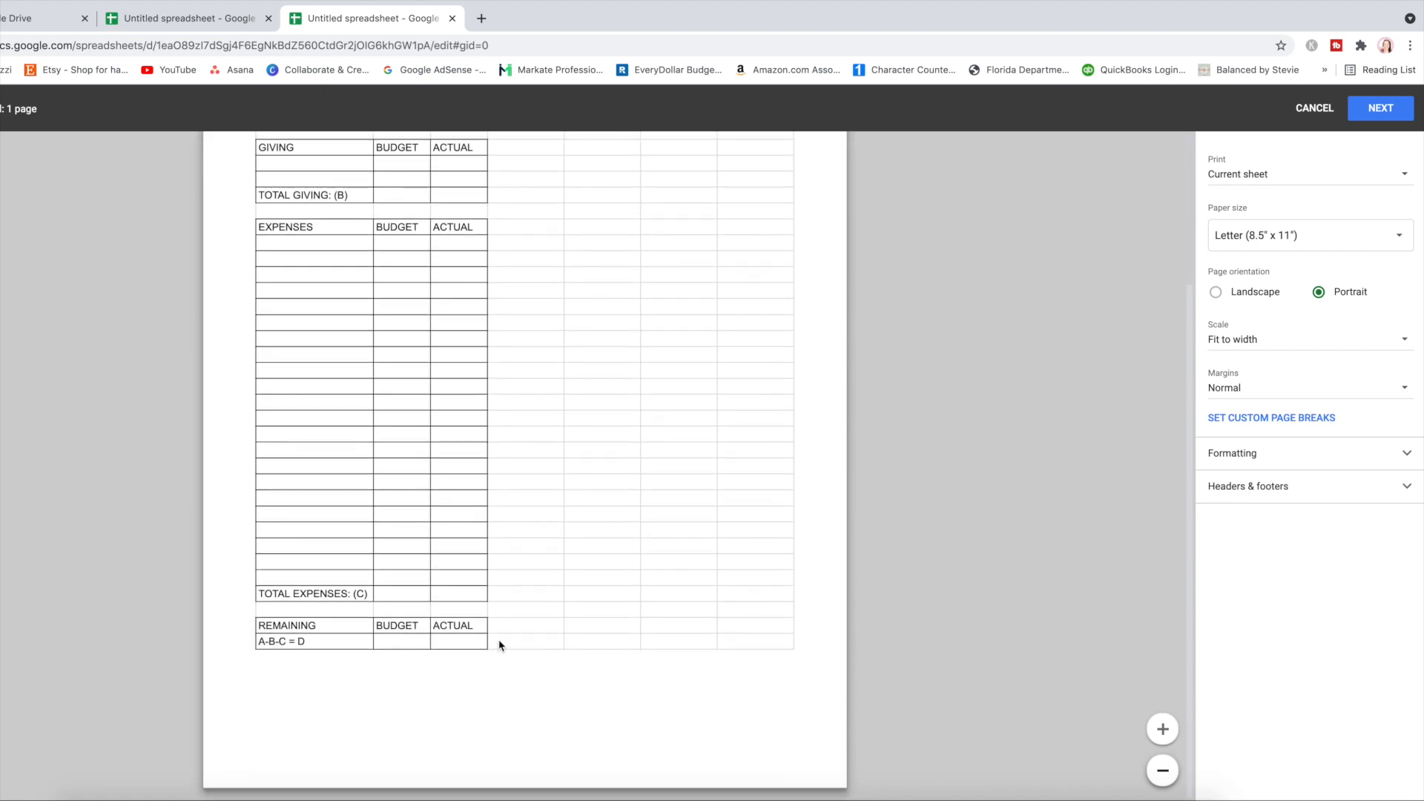
click(1314, 106)
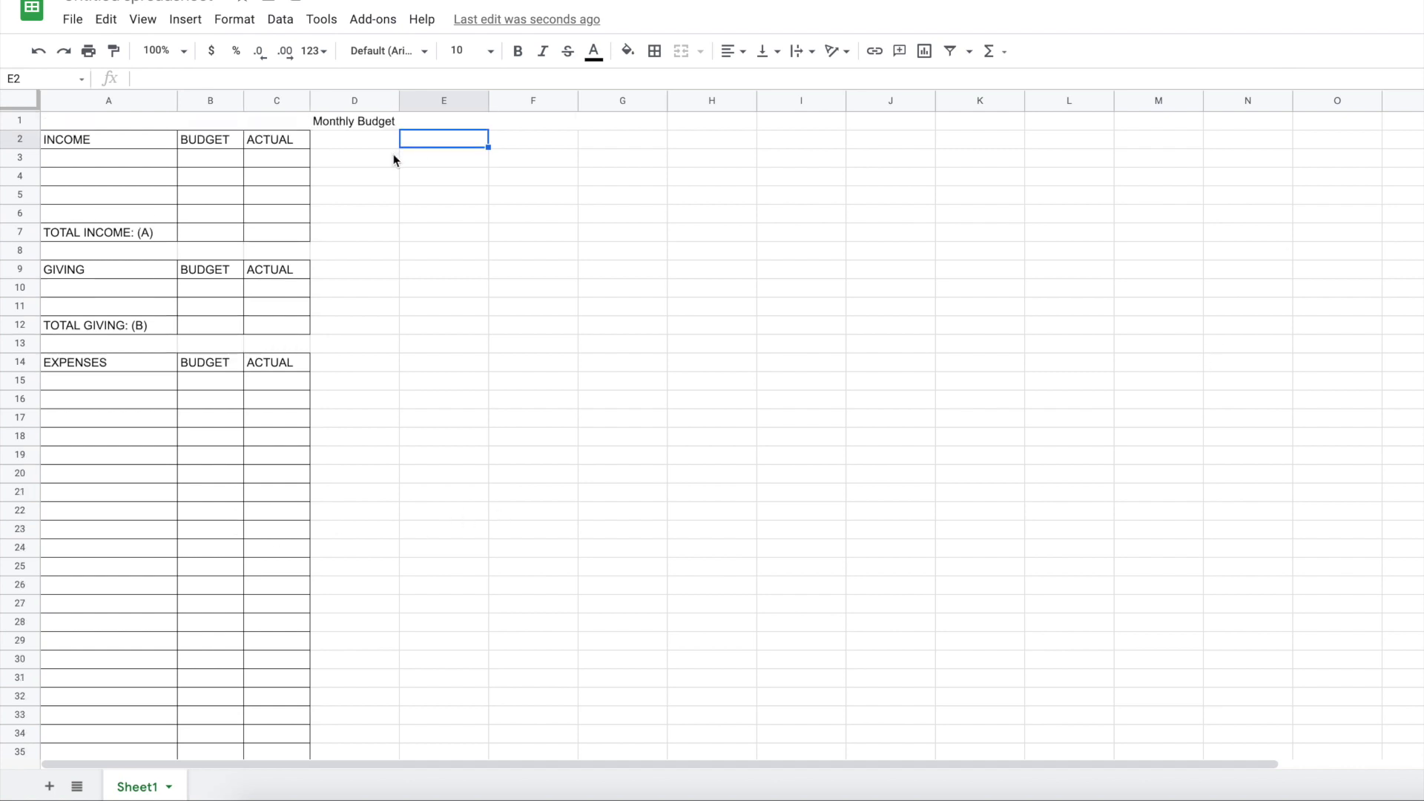
mouse_move(429, 160)
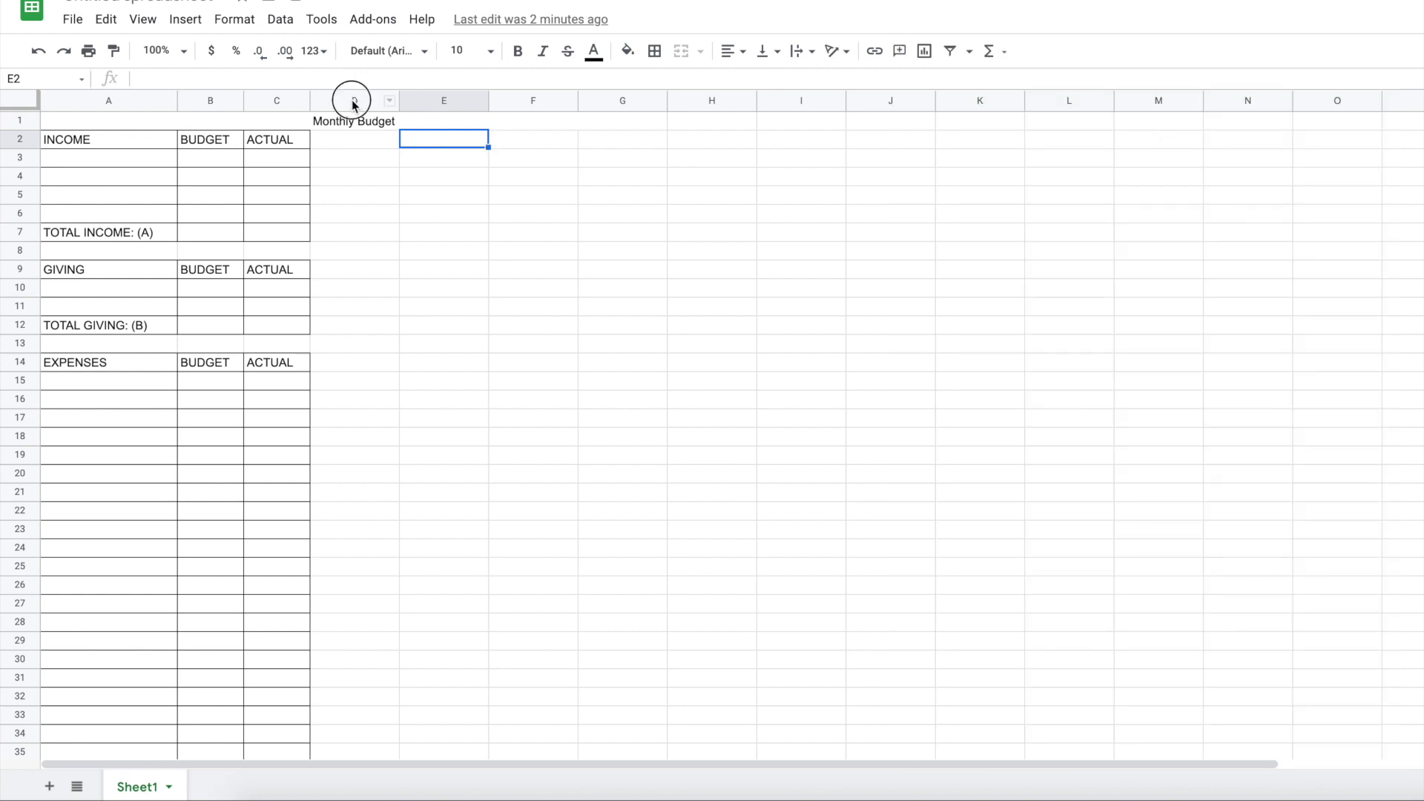
Narrow column D into a thin spacer beside the budget tables
click(355, 100)
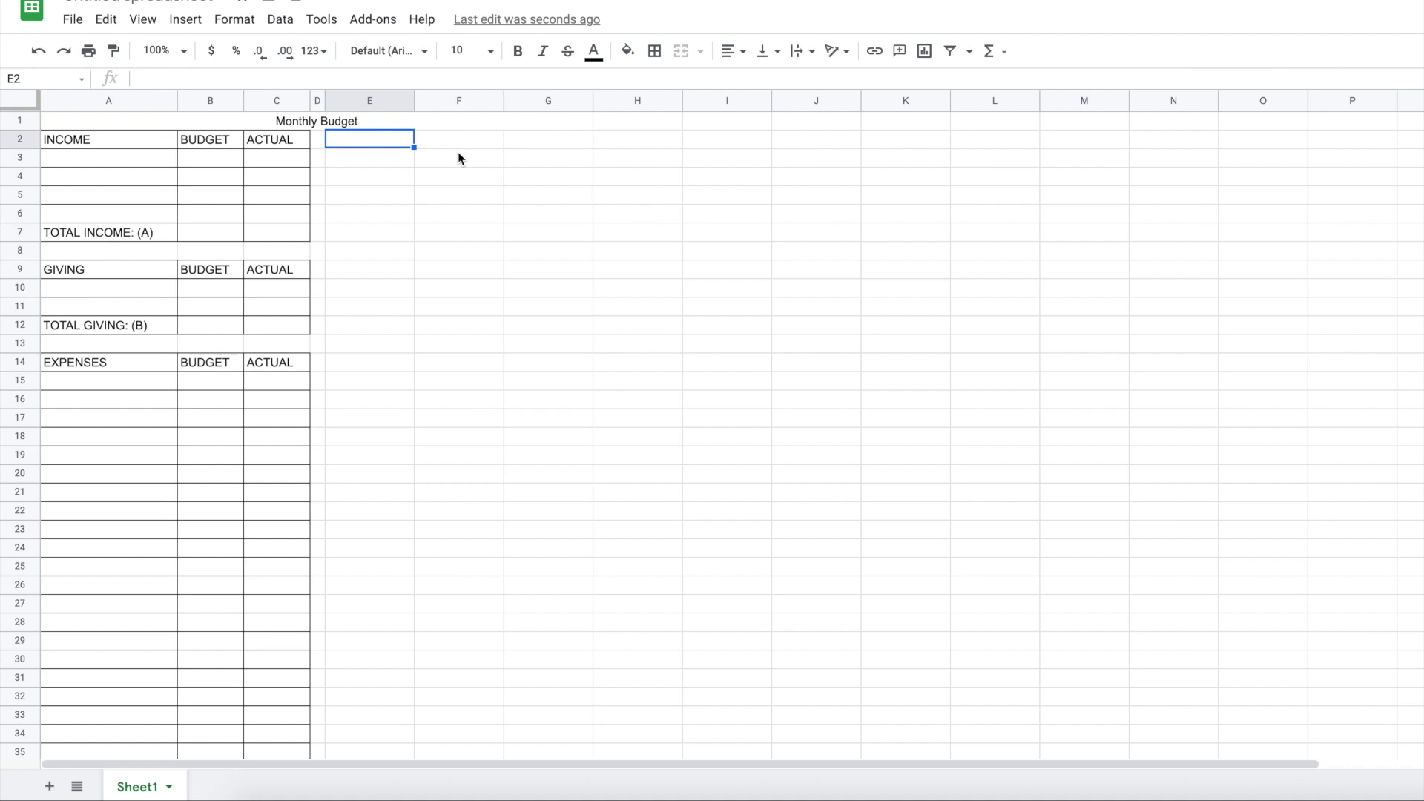
mouse_move(171, 154)
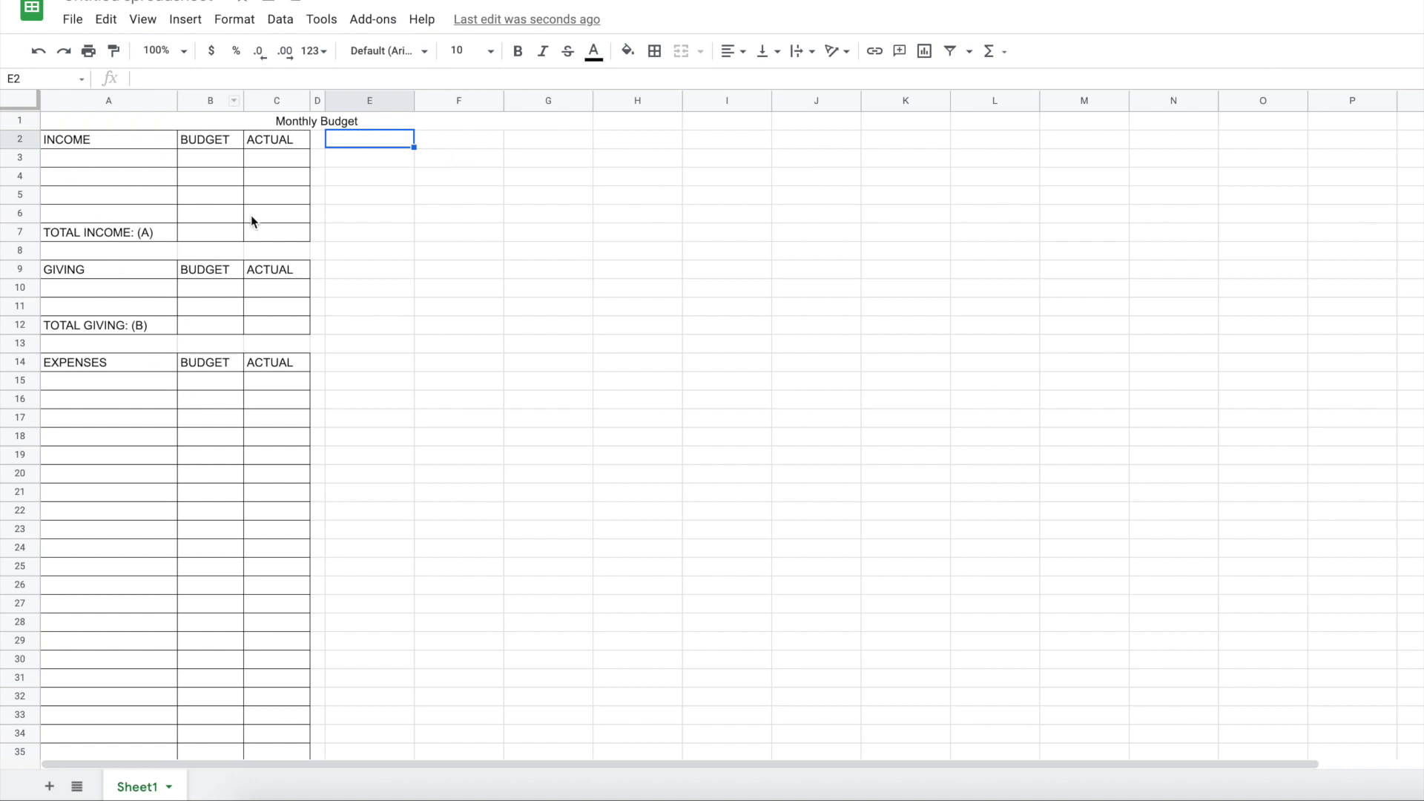
mouse_move(113, 141)
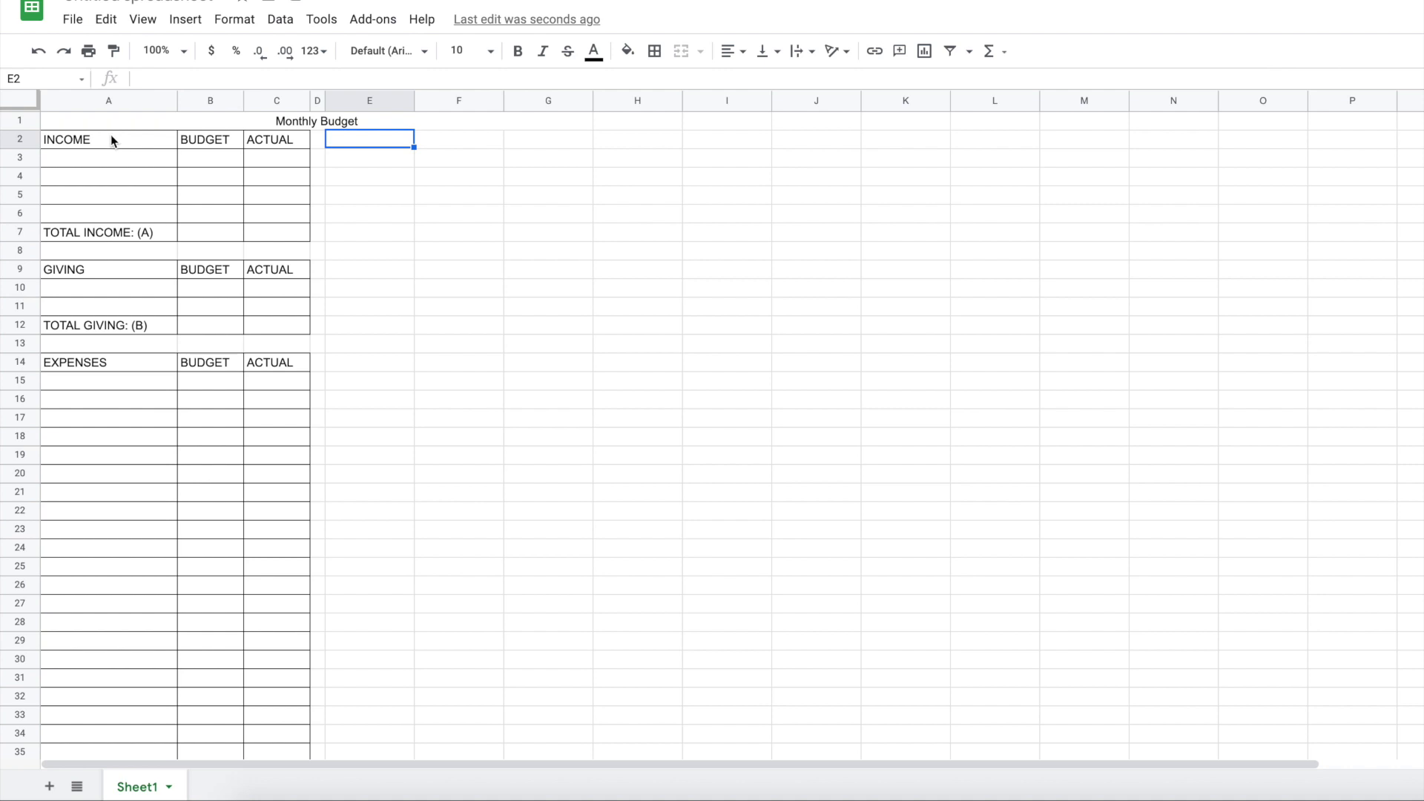
Copy the Income table A2:C7 to E2 and edit its heading to CATEGORY
drag(108, 139, 276, 231)
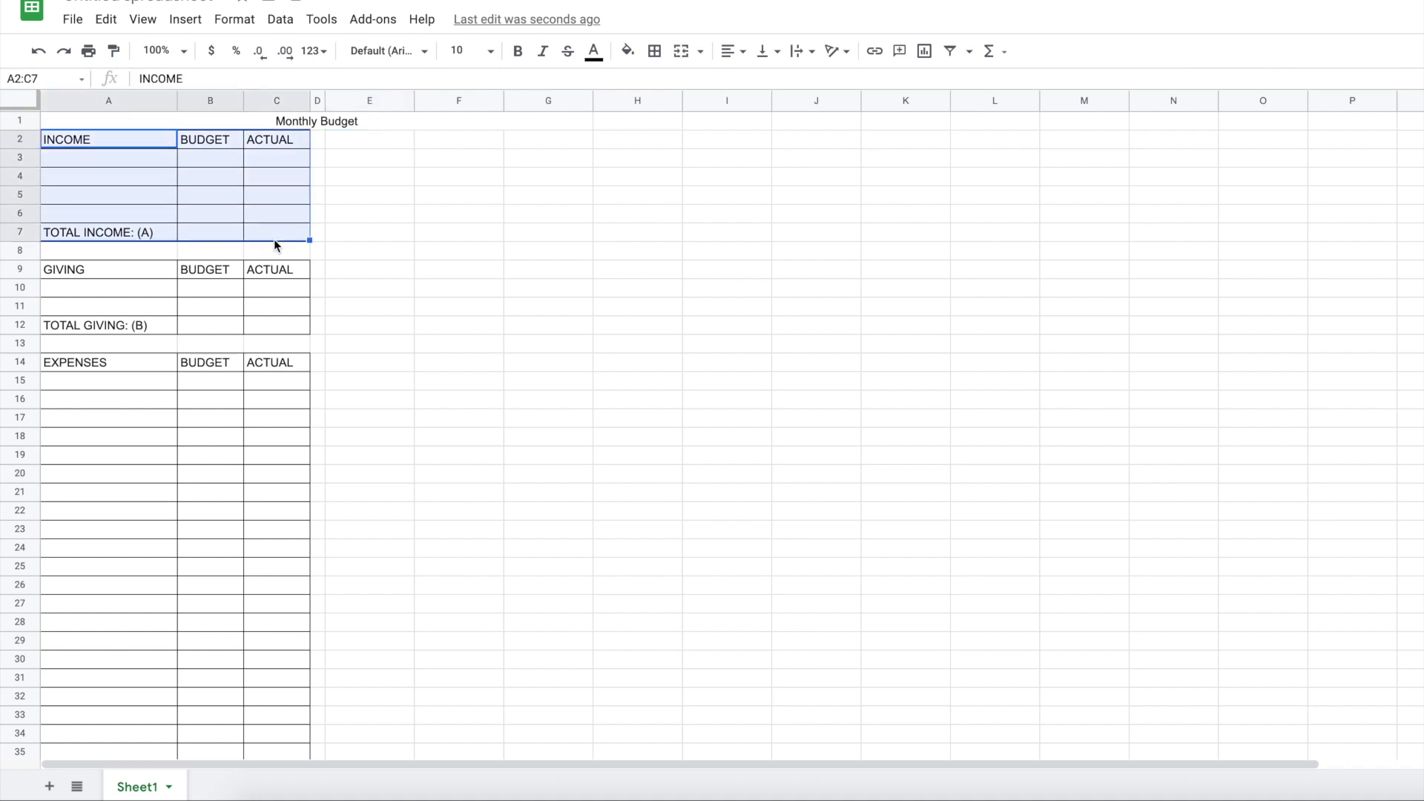
mouse_move(469, 266)
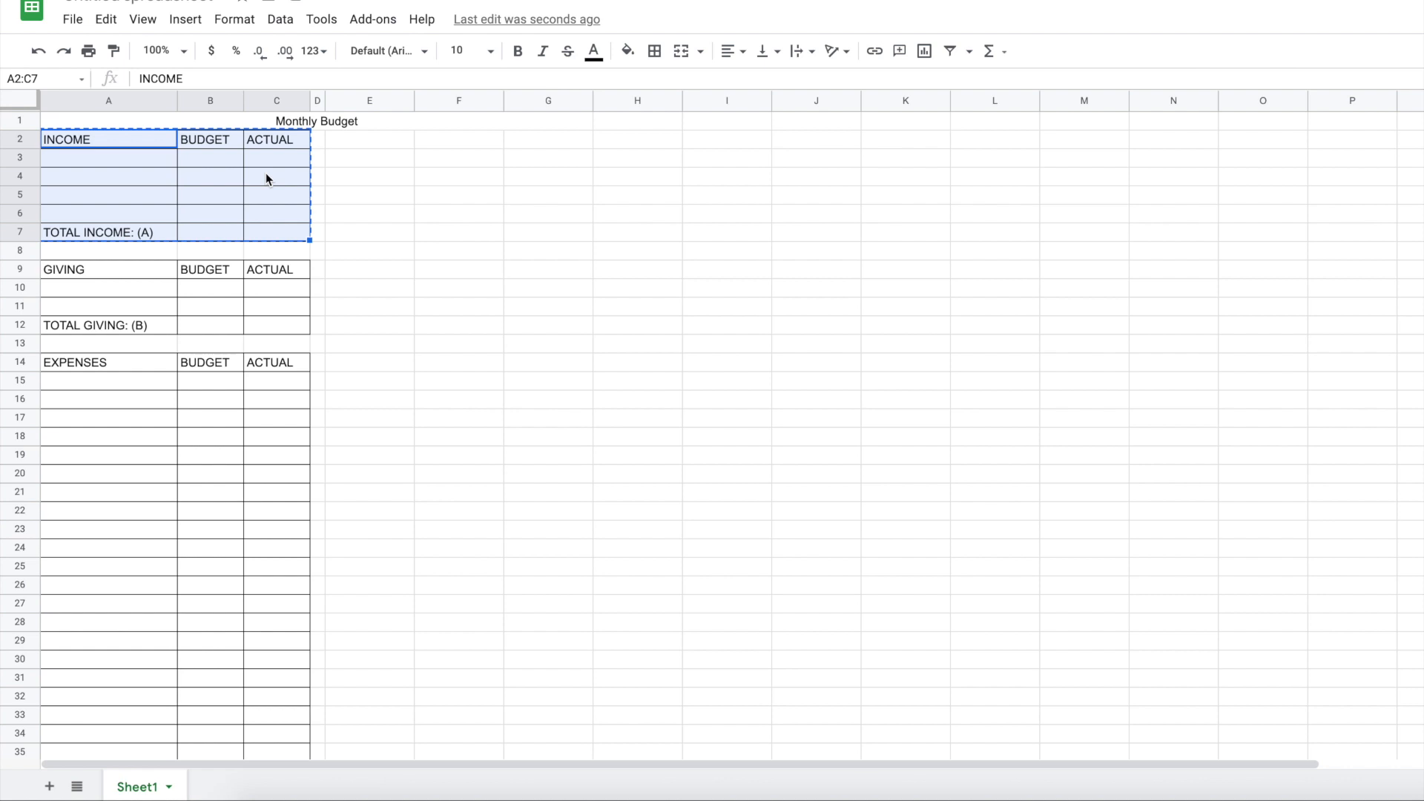
right_click(267, 179)
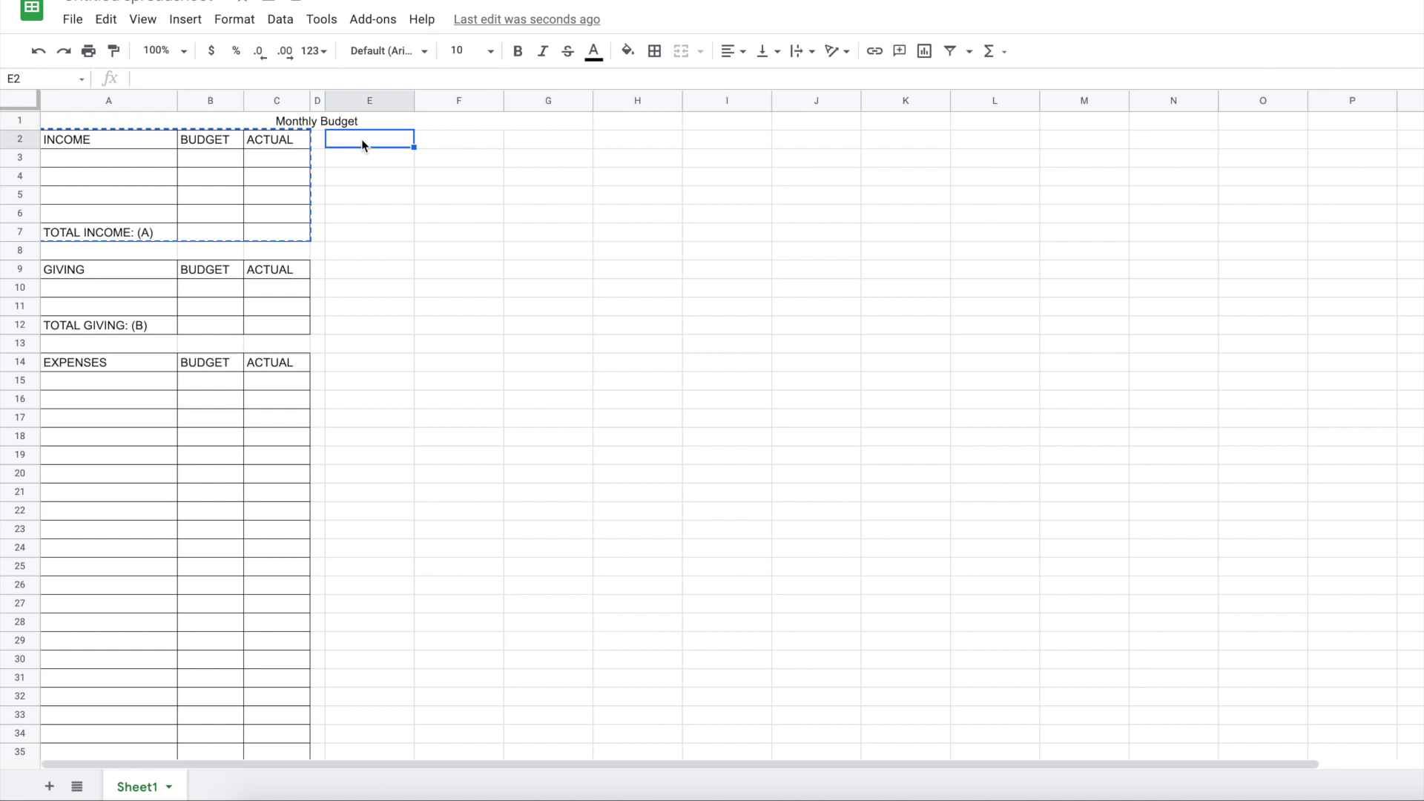
right_click(368, 138)
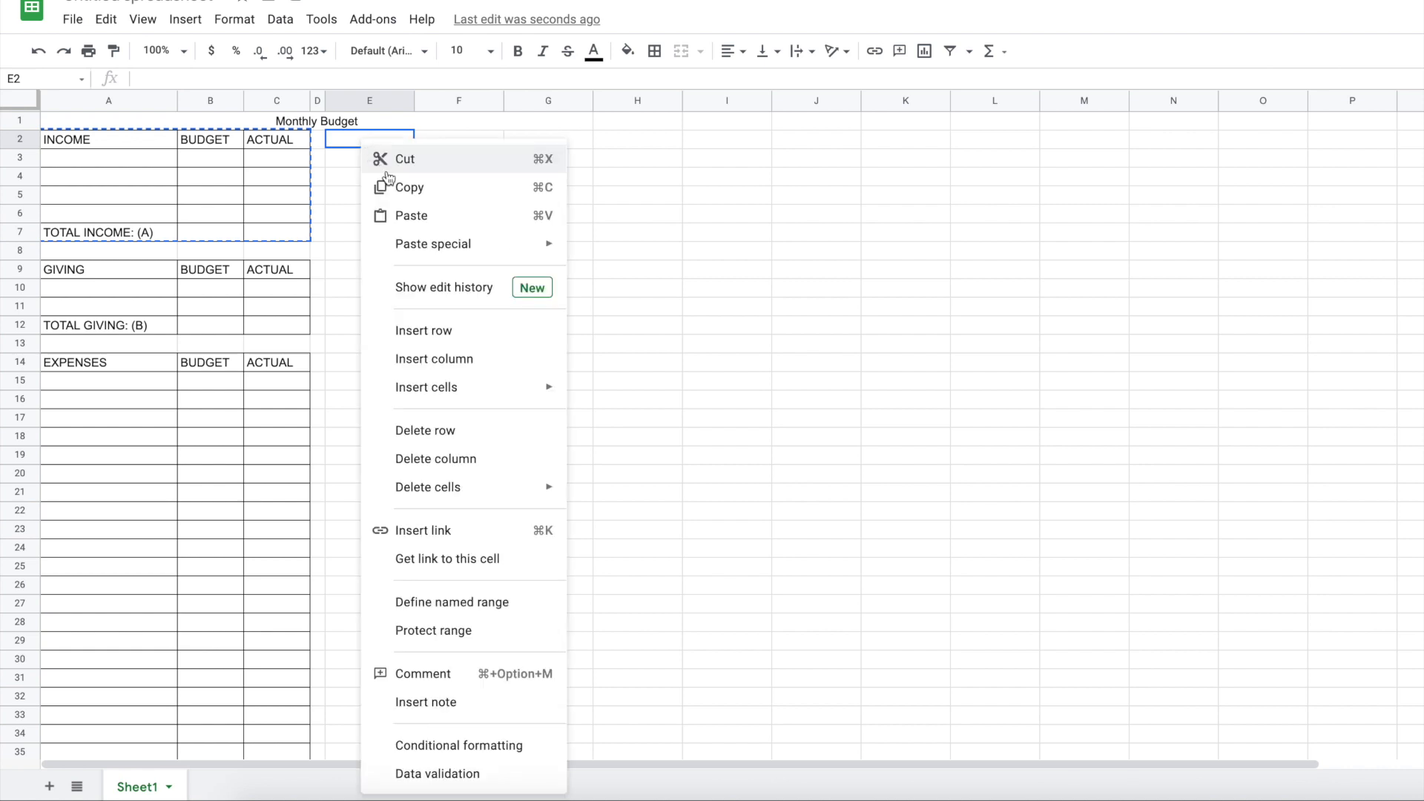
click(410, 215)
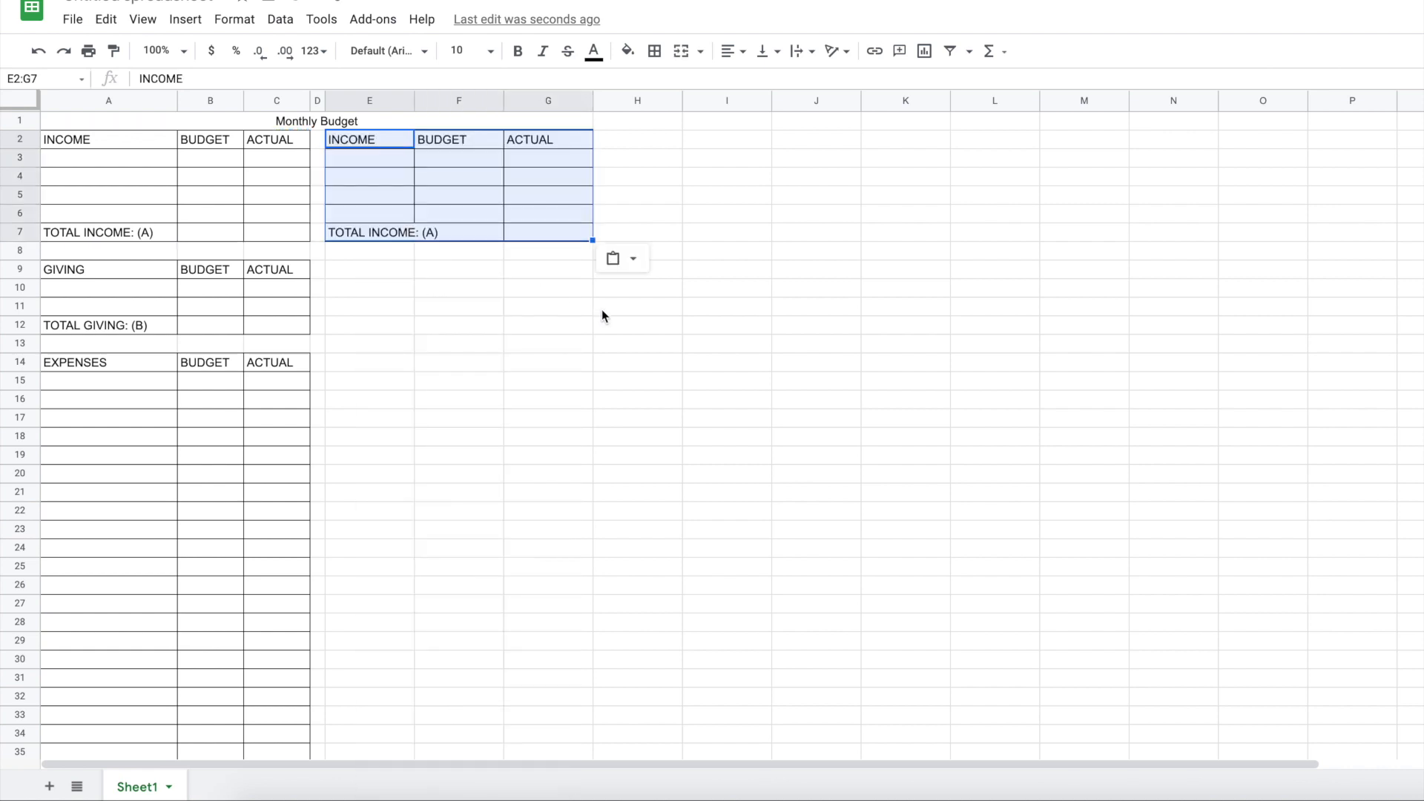
click(459, 288)
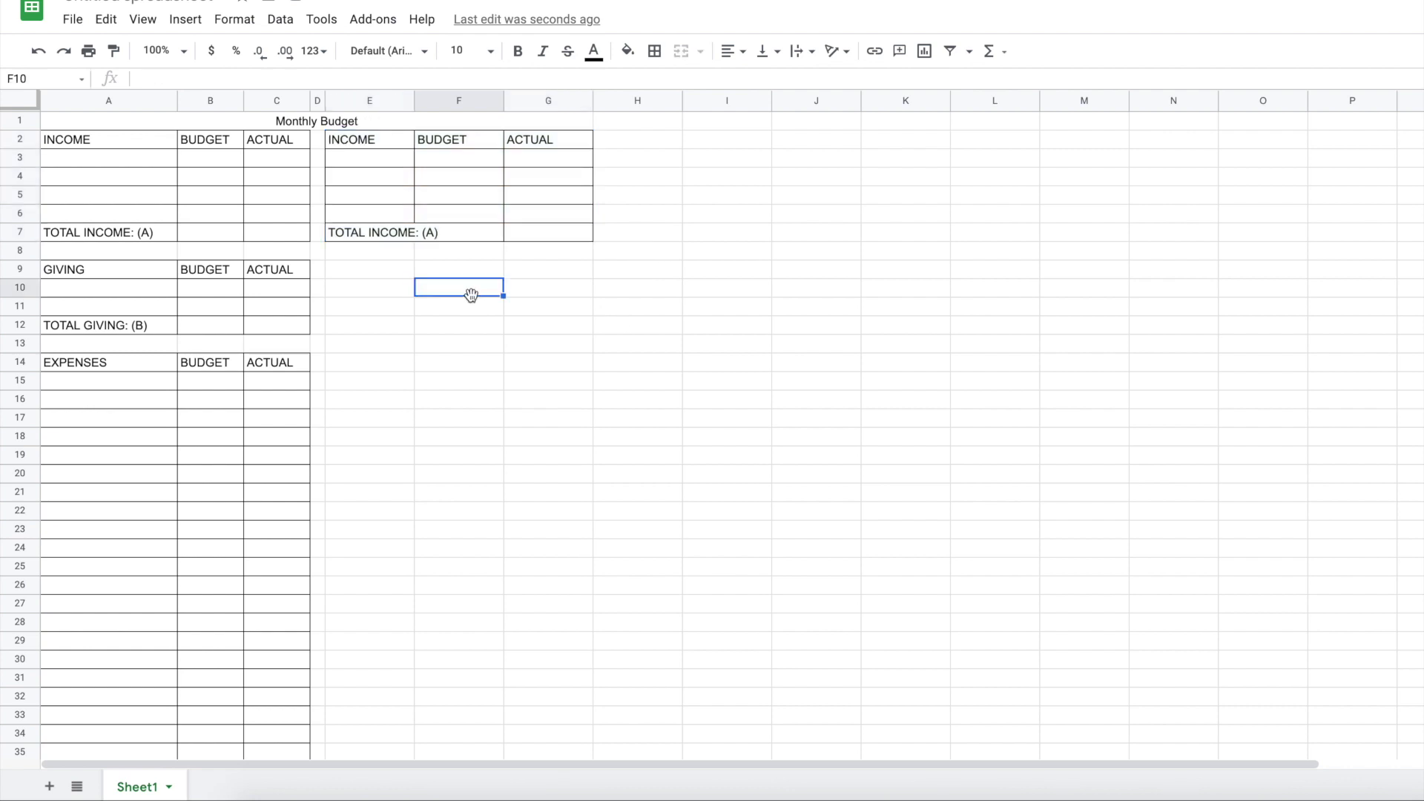
mouse_move(380, 153)
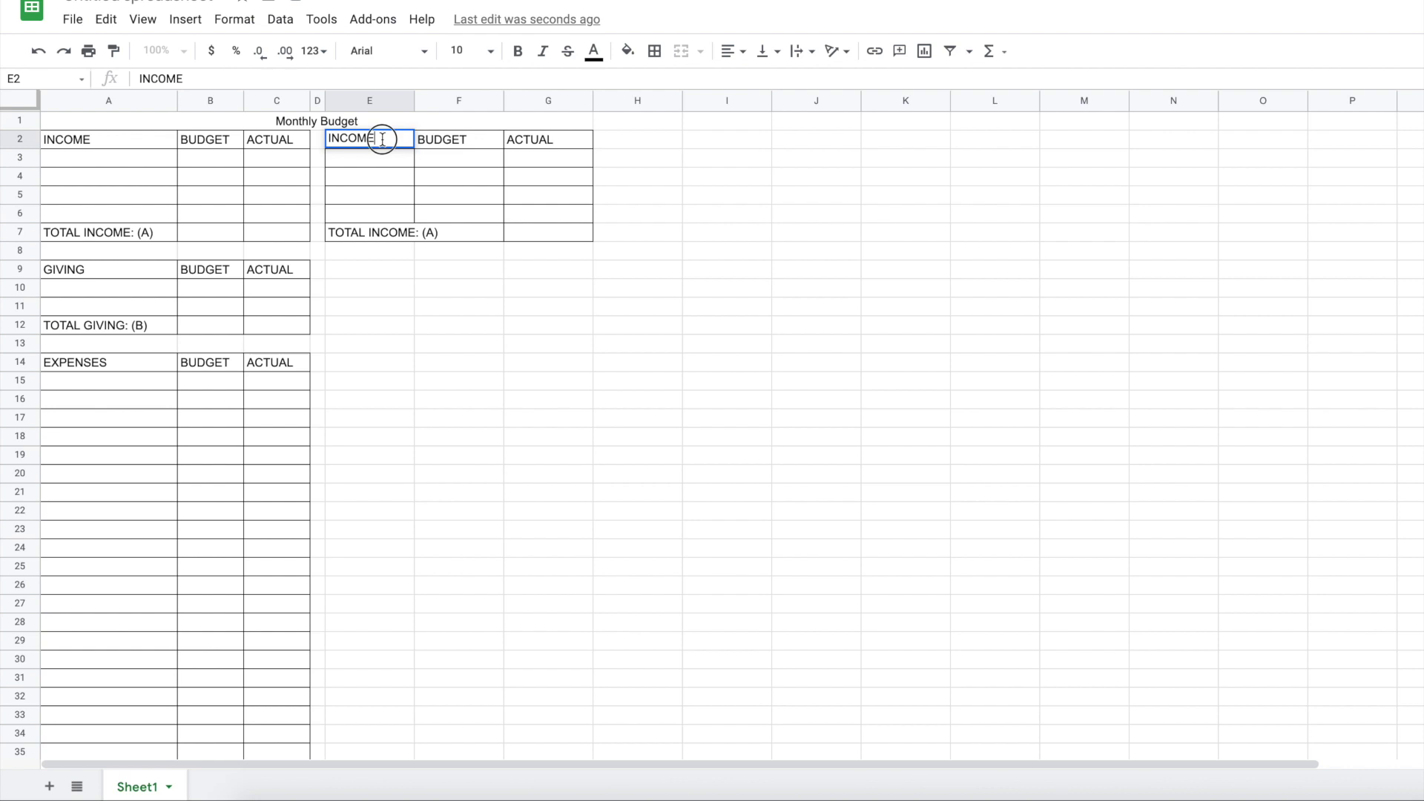
double_click(349, 138)
text(CATEGORY)
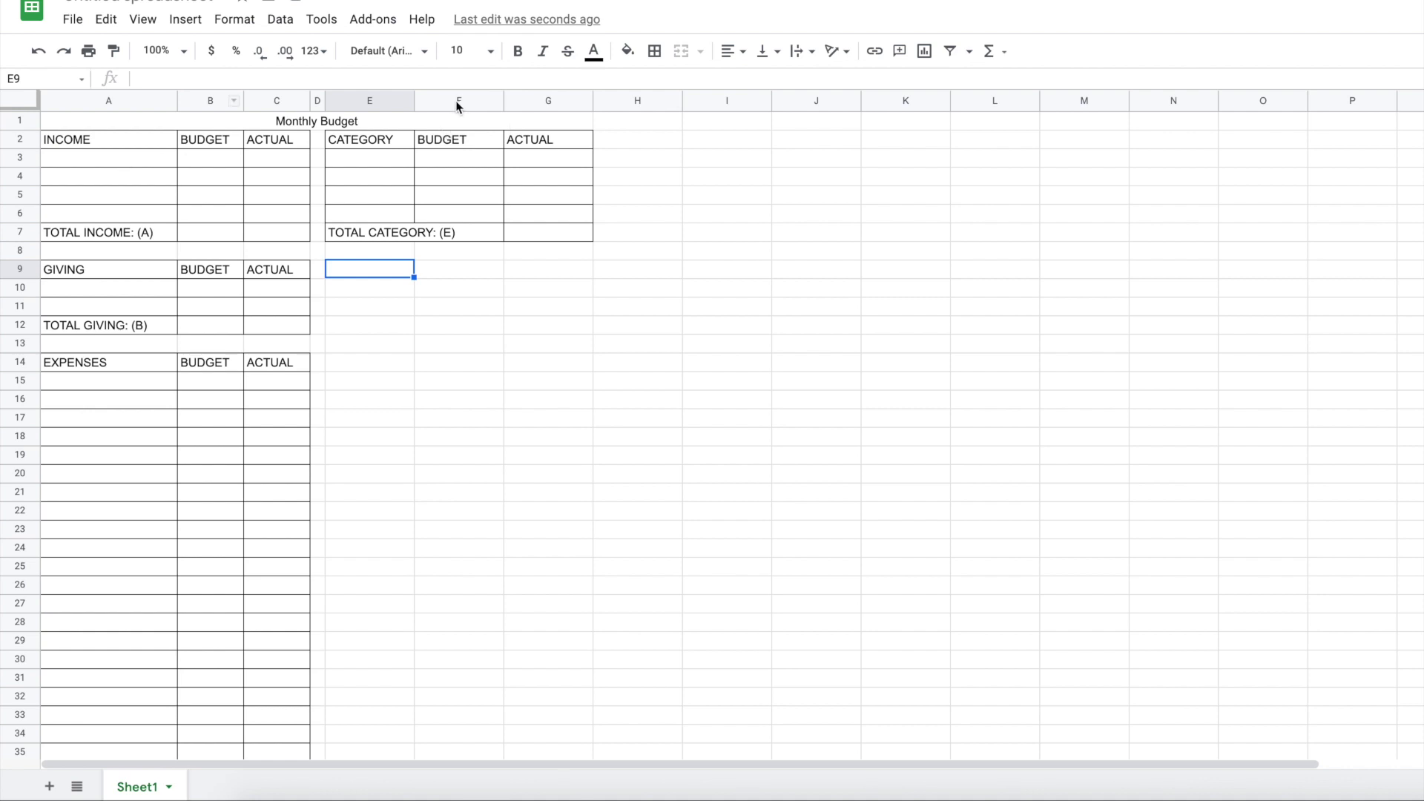
Widen column E and narrow the BUDGET and ACTUAL columns F–G to matching widths
click(369, 101)
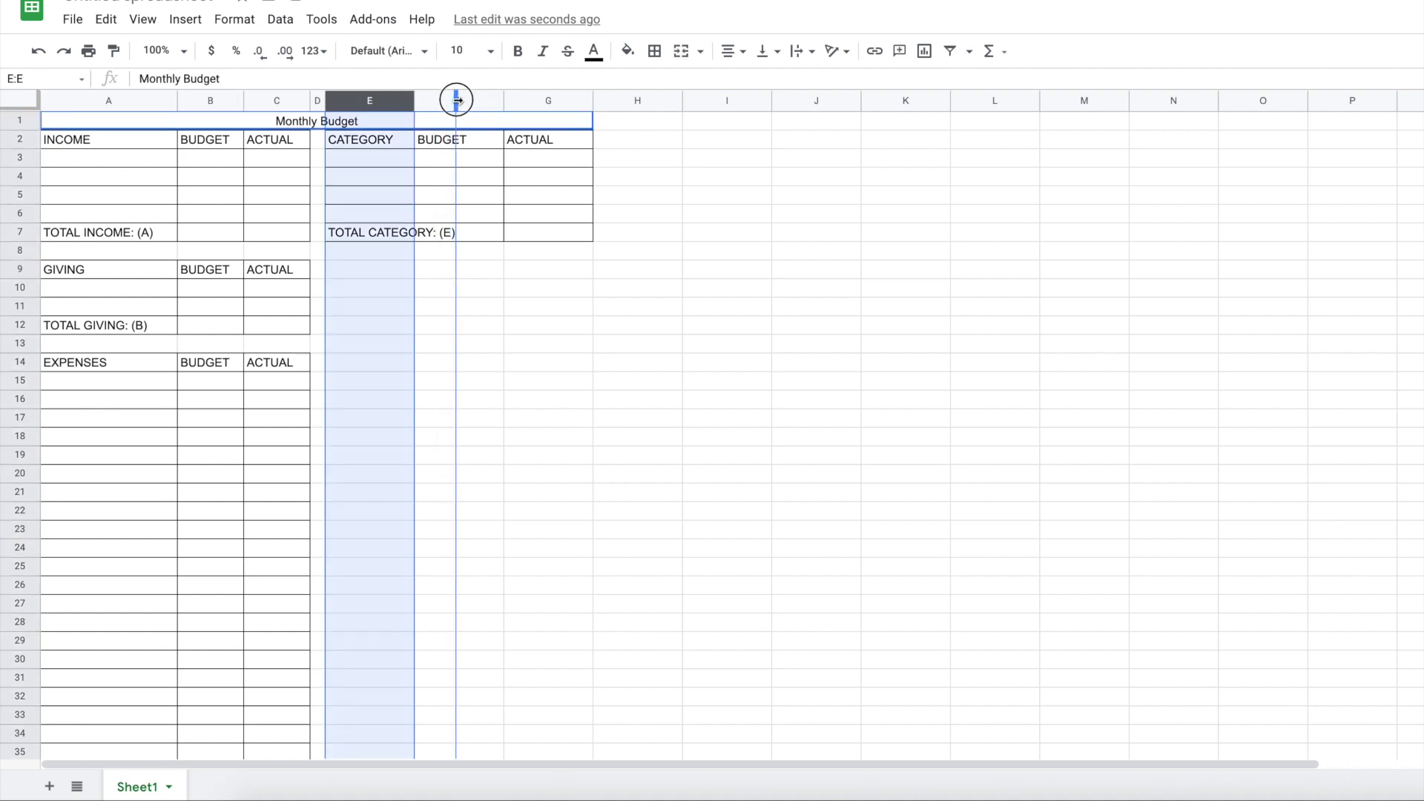
drag(457, 100, 472, 100)
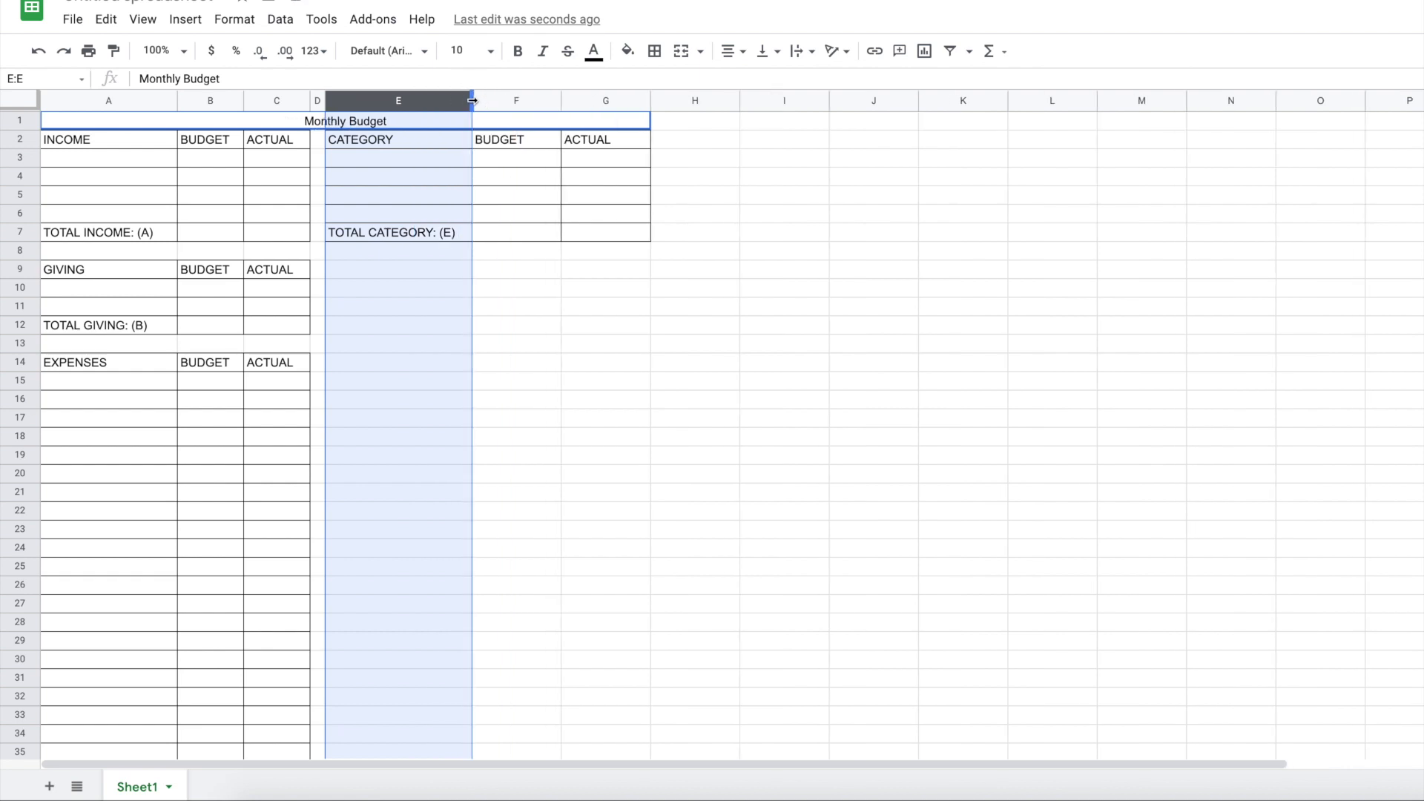
click(518, 100)
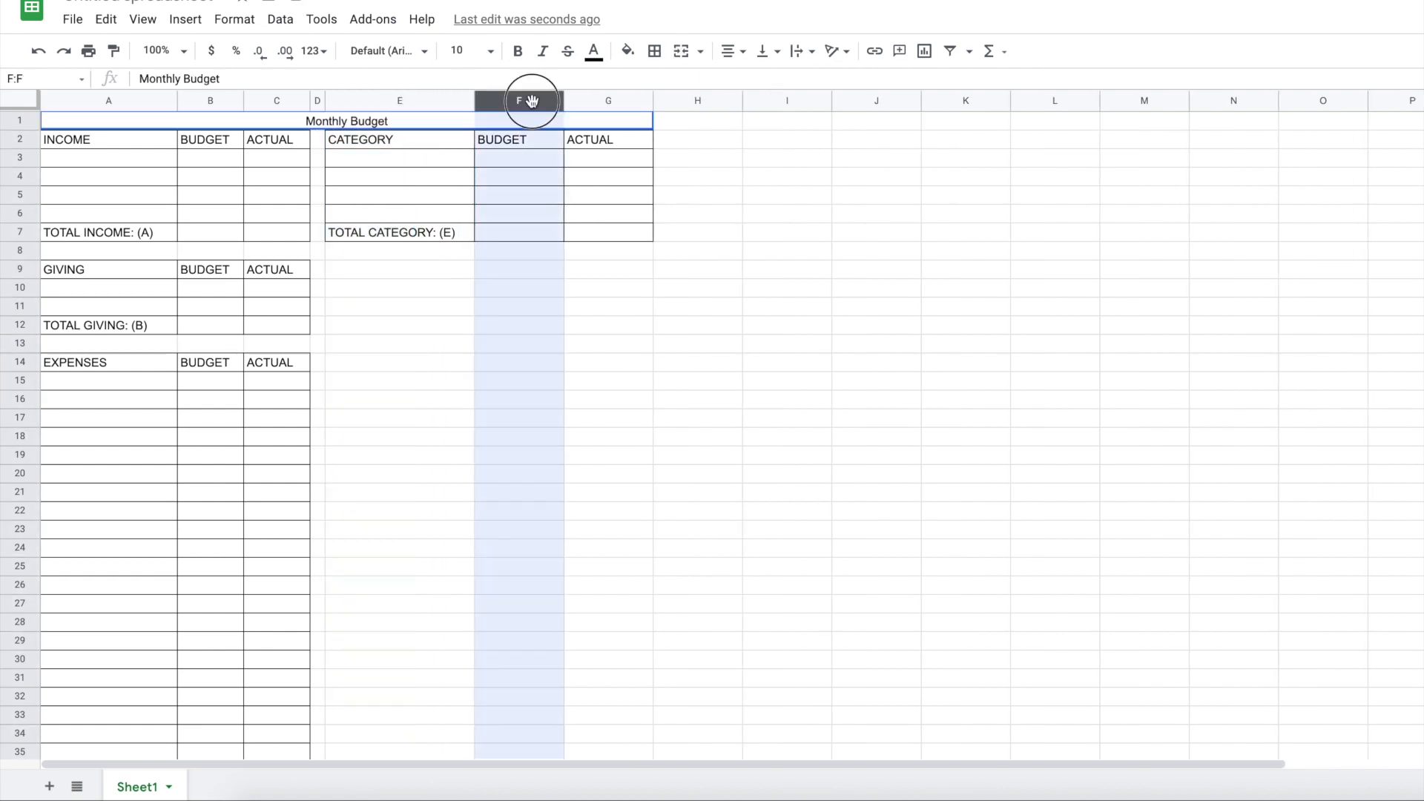
drag(518, 101, 608, 100)
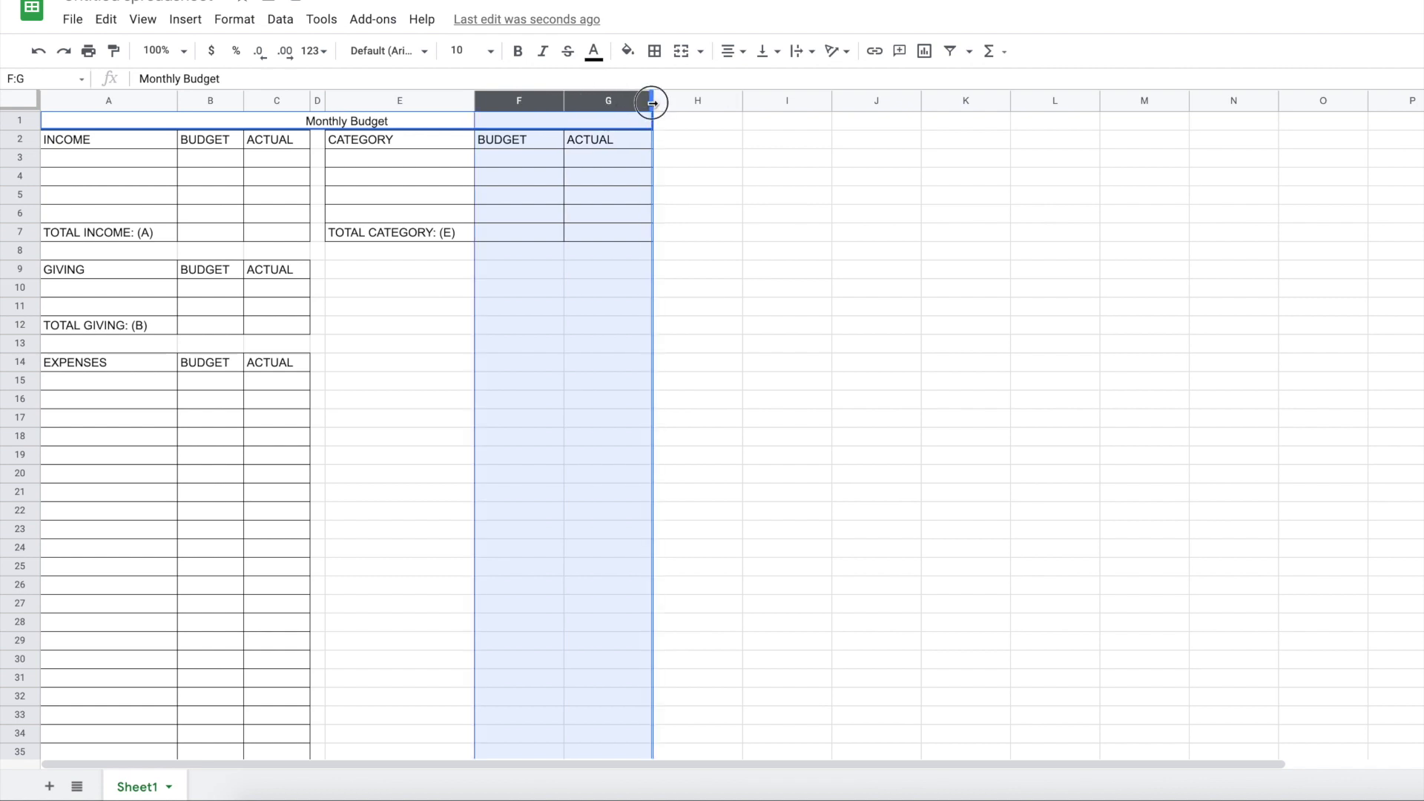
drag(650, 101, 607, 101)
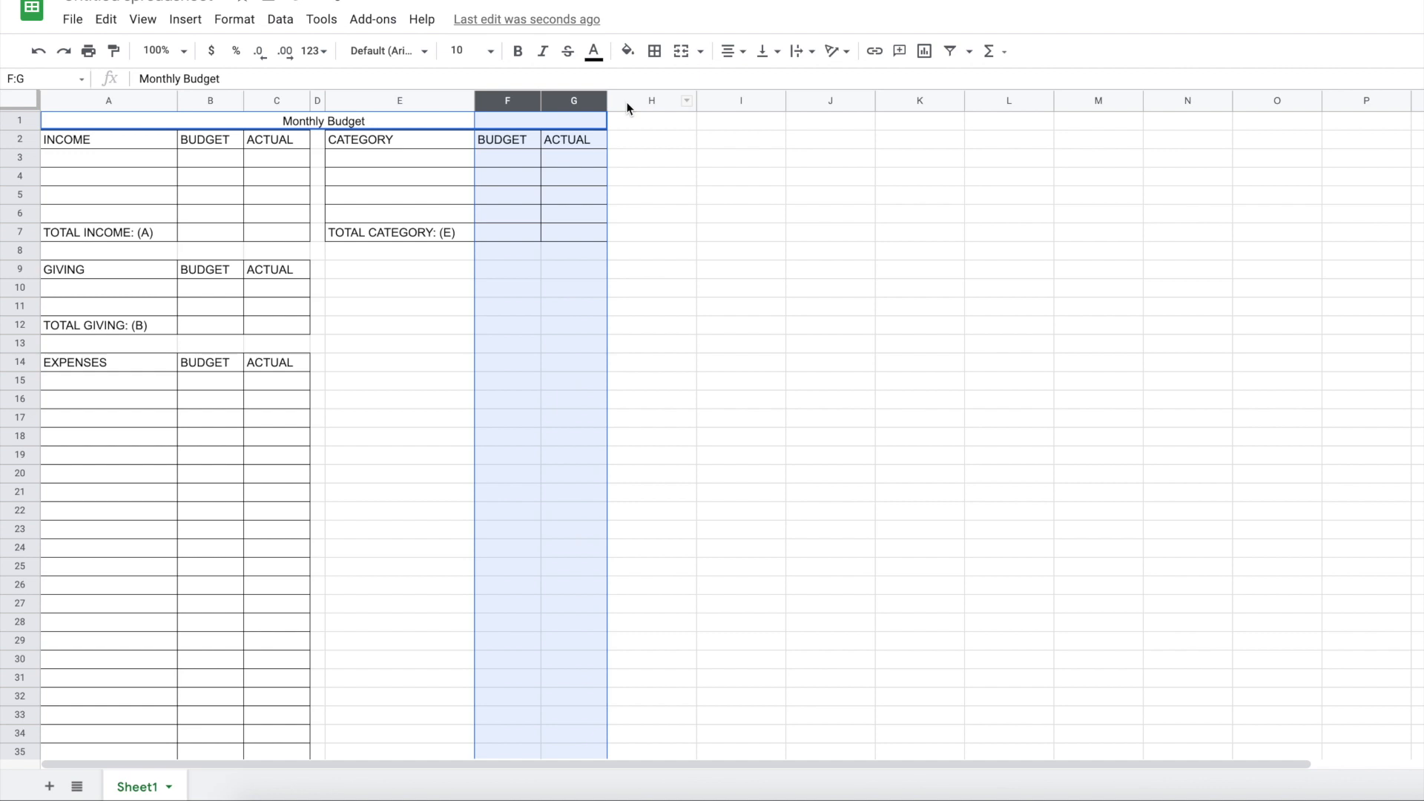
click(651, 343)
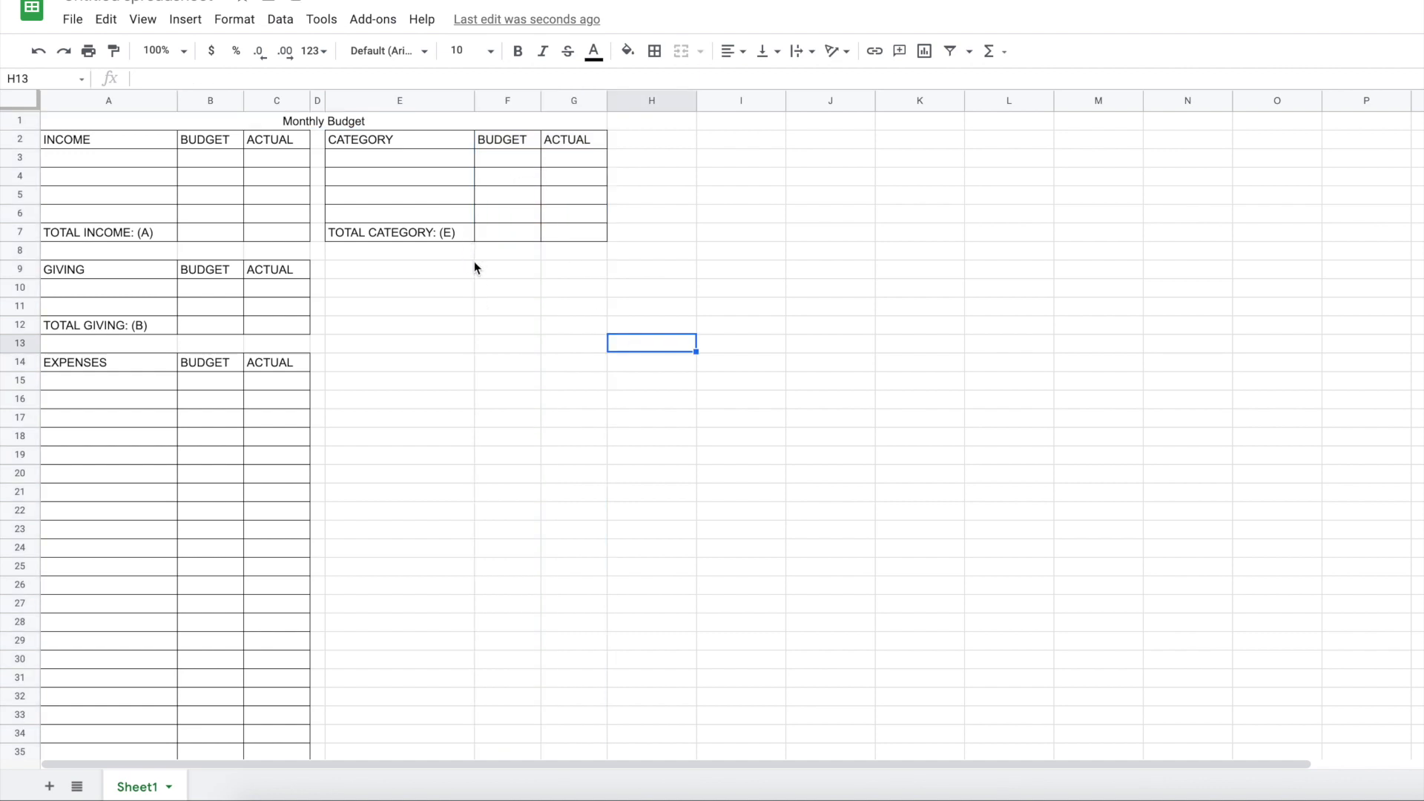
mouse_move(372, 227)
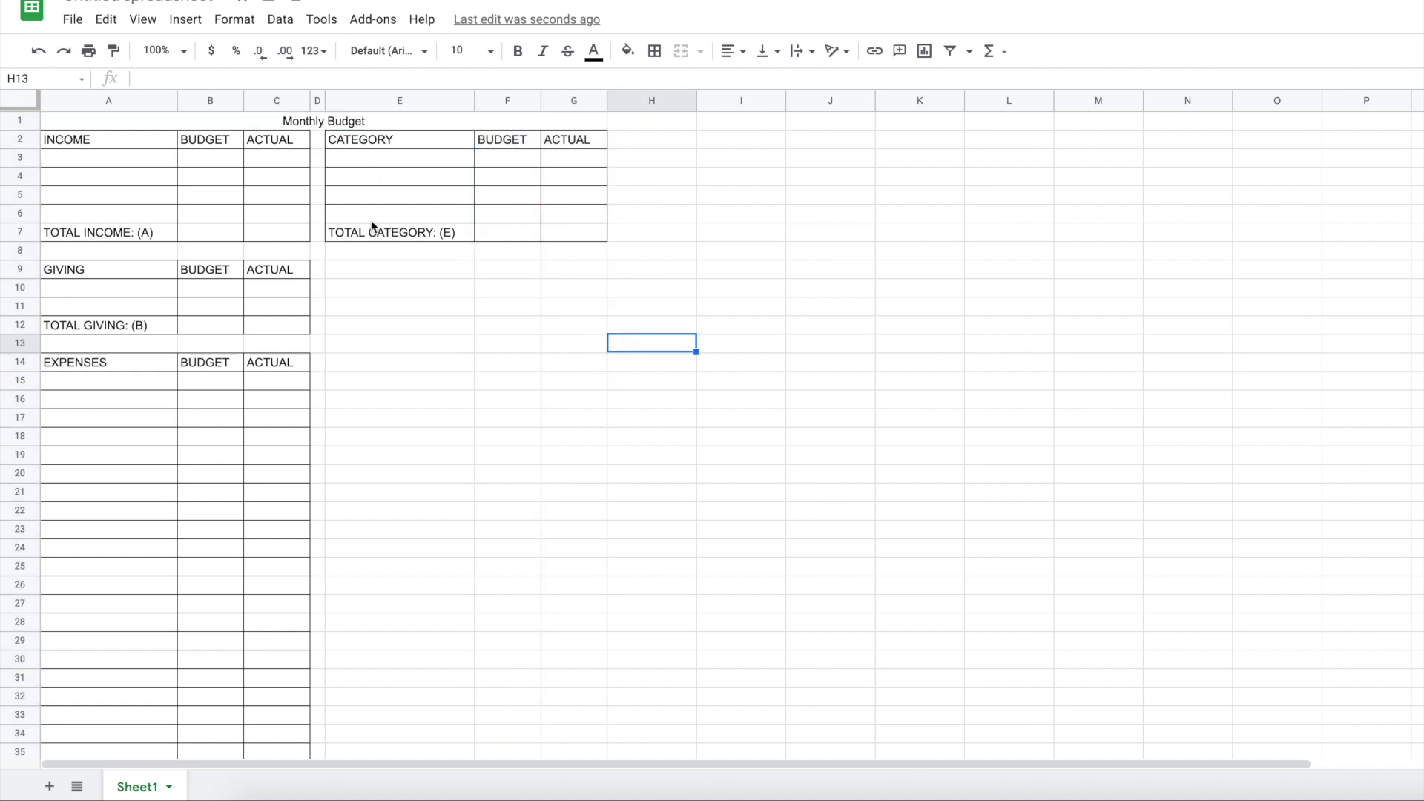
mouse_move(368, 162)
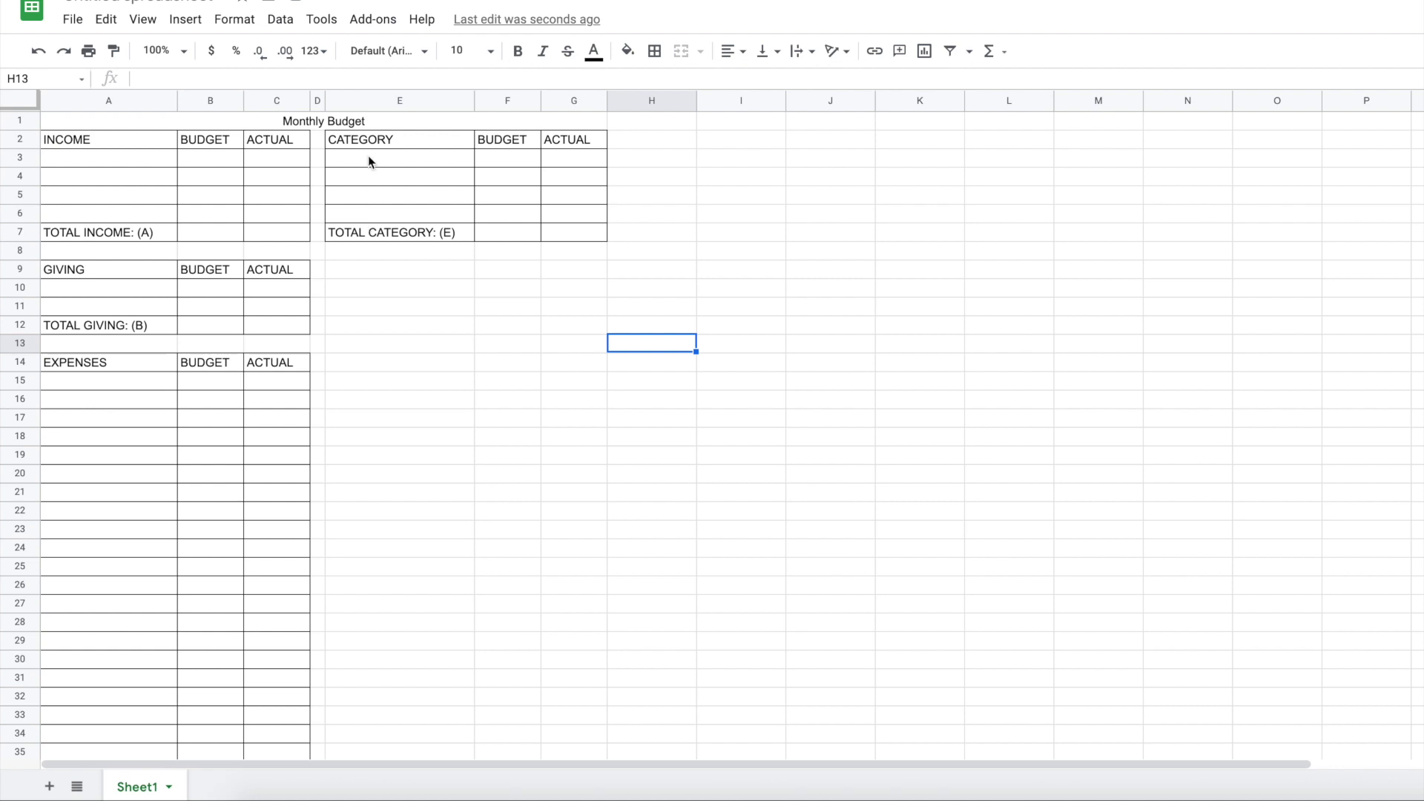
Move TOTAL CATEGORY: (E) down to row 12 and apply all borders to E7:G12
click(391, 231)
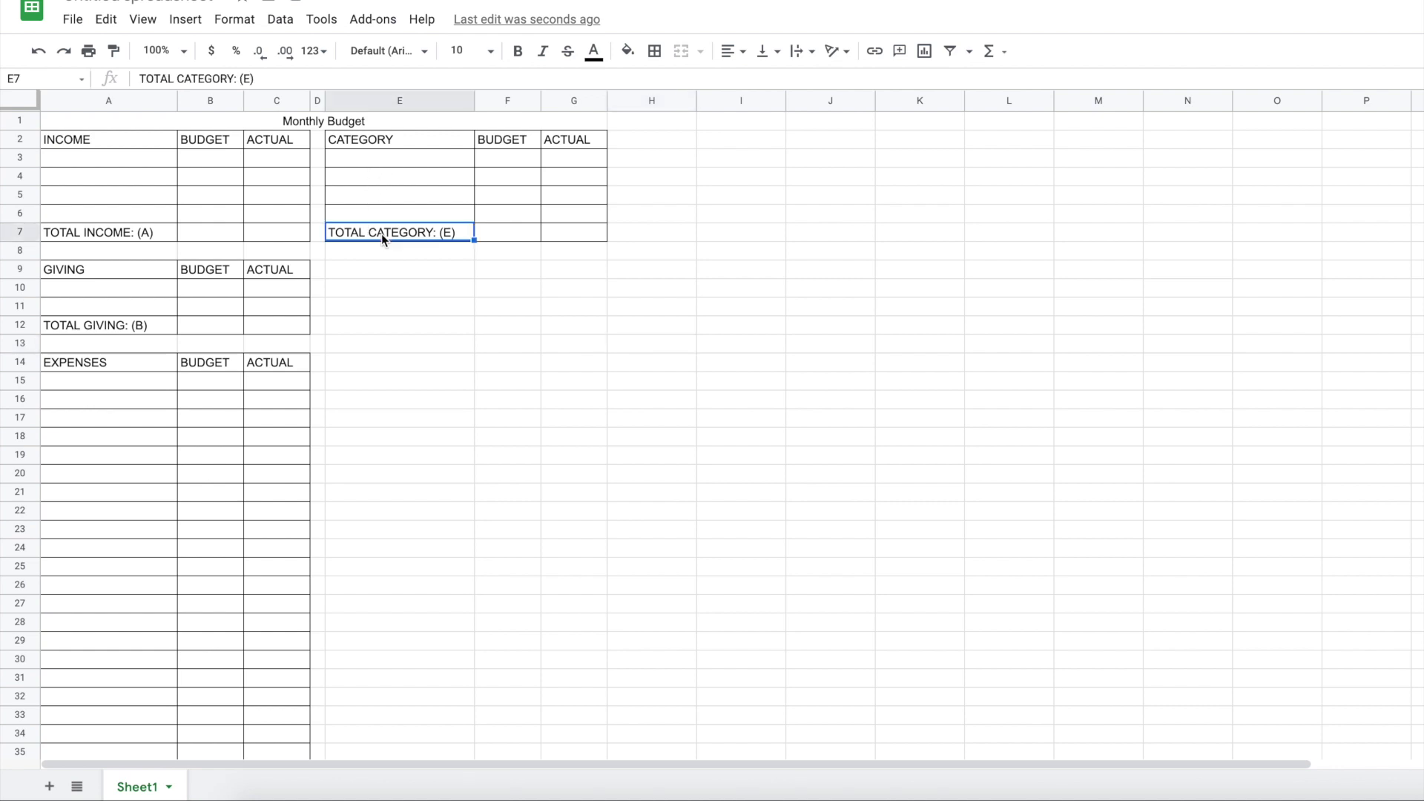
mouse_move(461, 243)
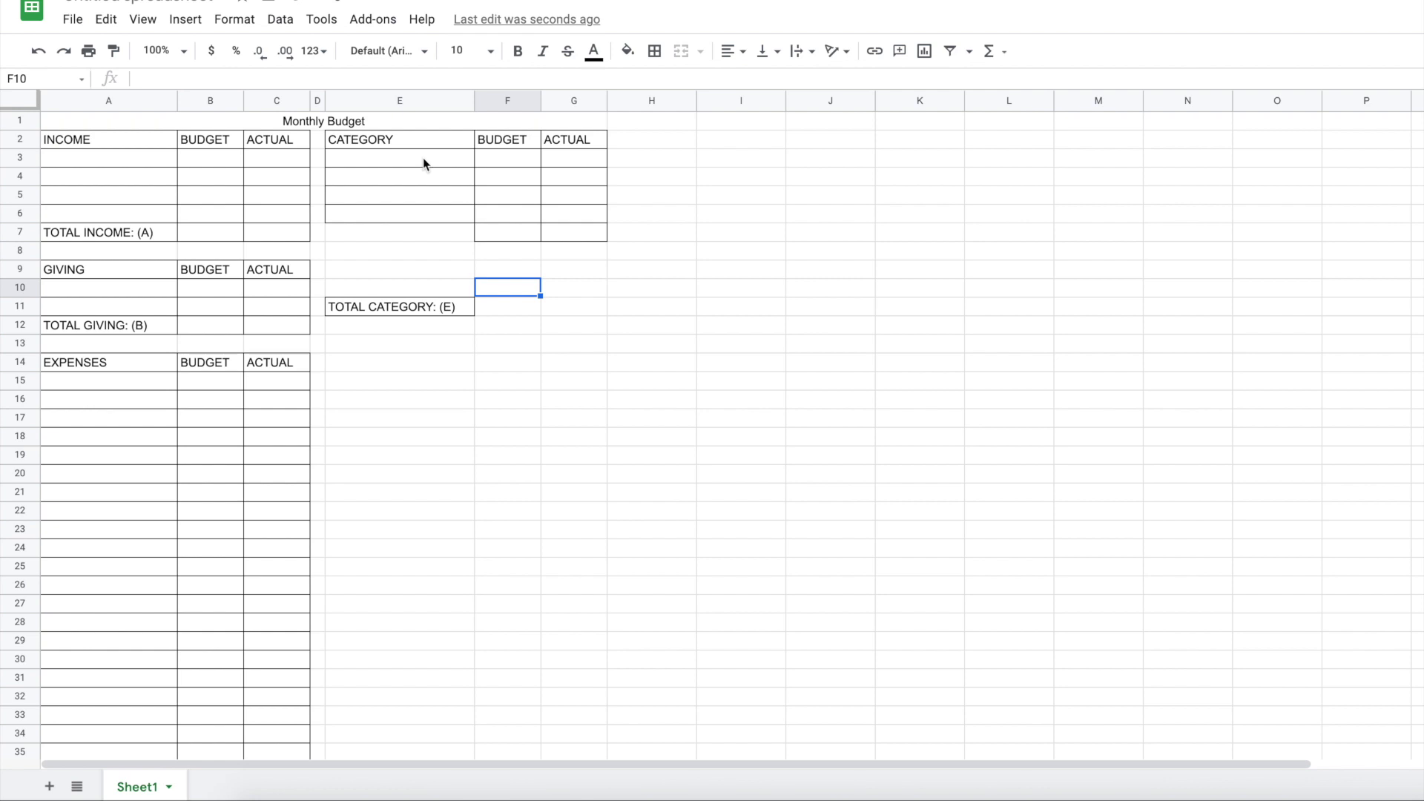
click(399, 195)
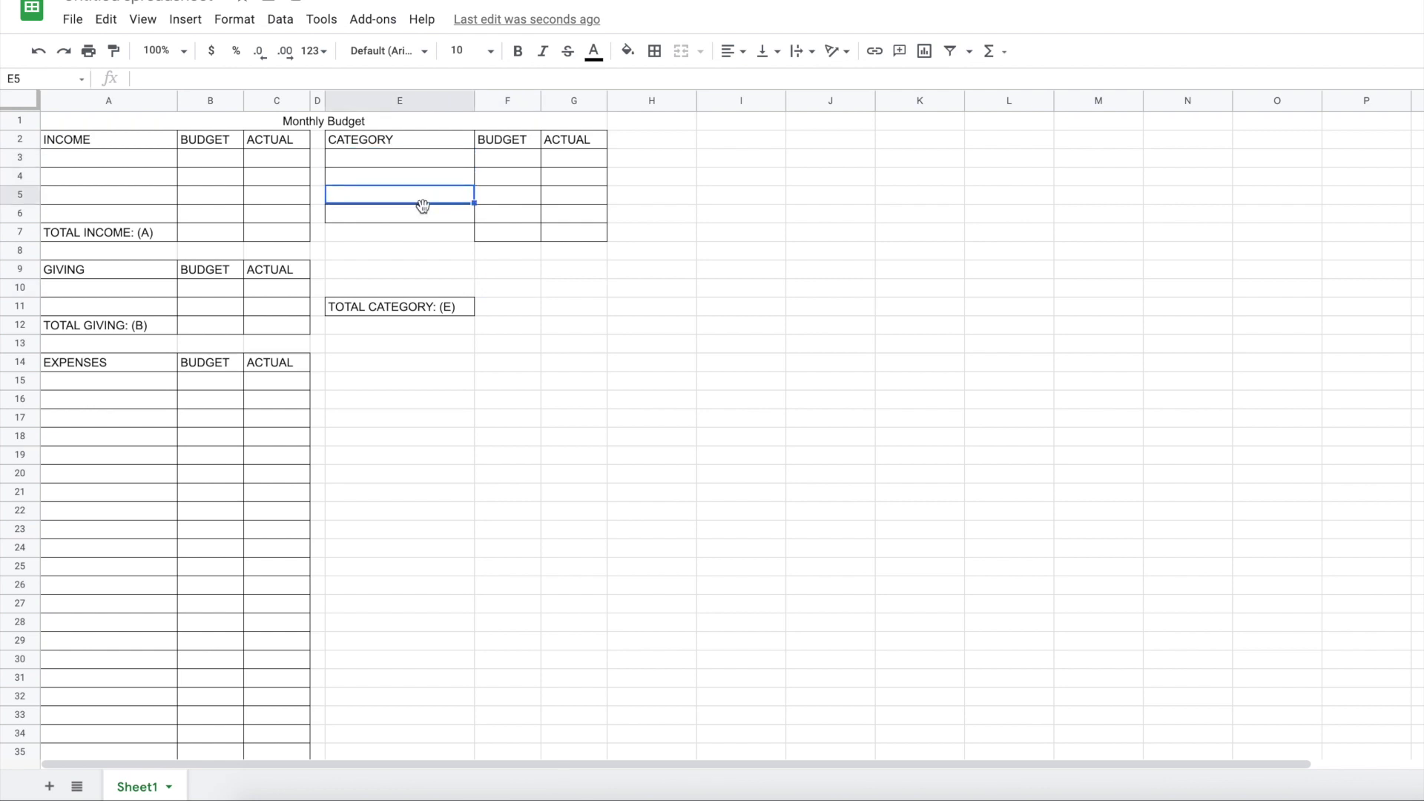
click(400, 251)
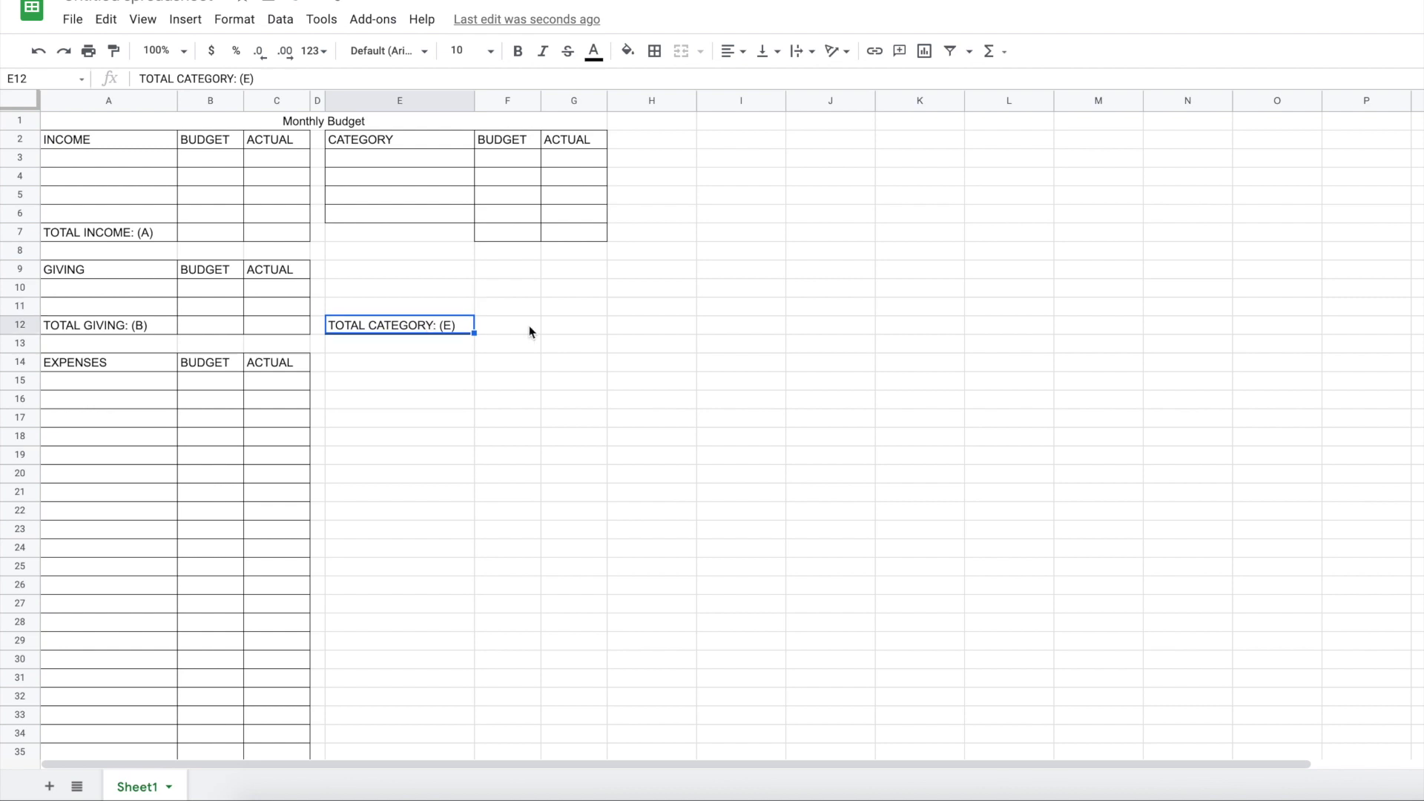
click(507, 361)
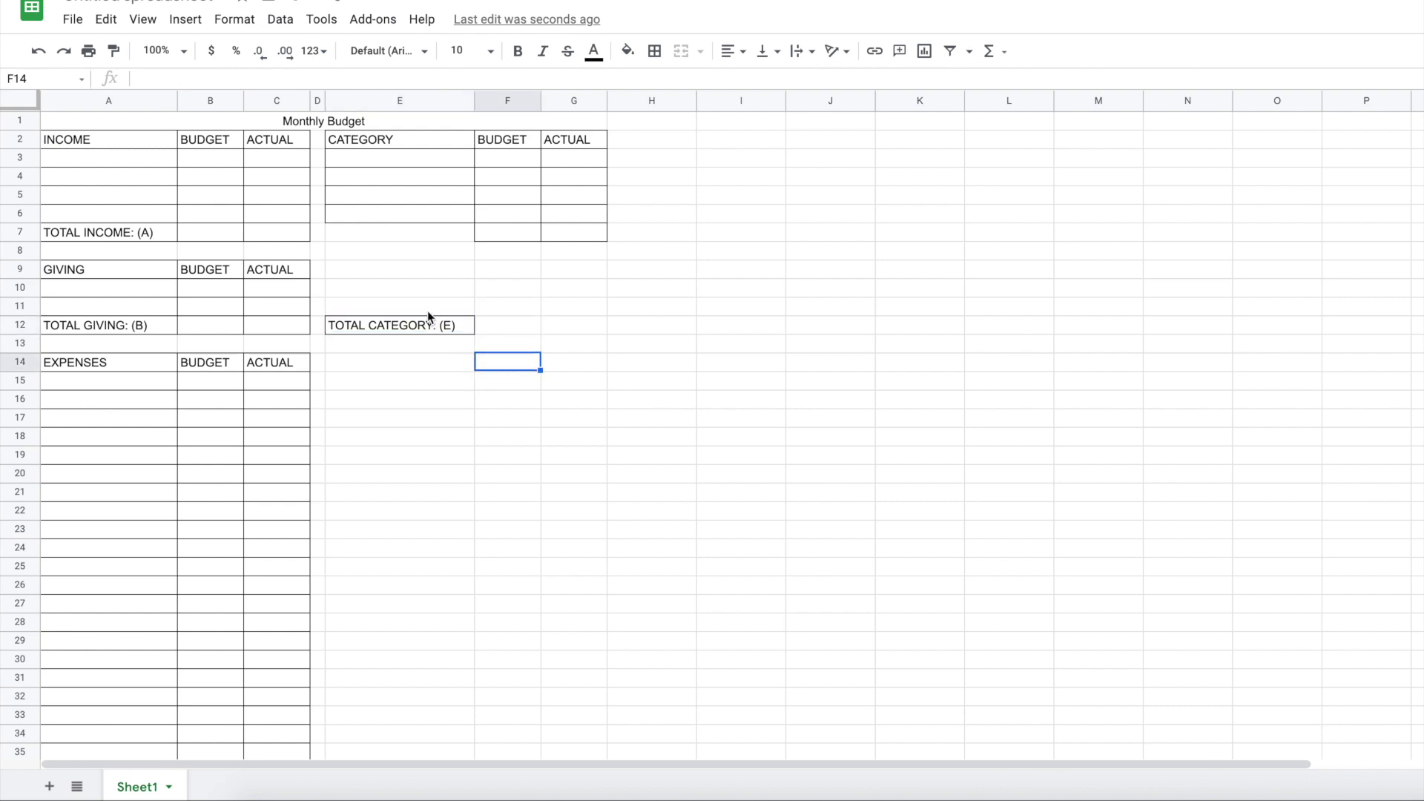
drag(400, 232, 506, 287)
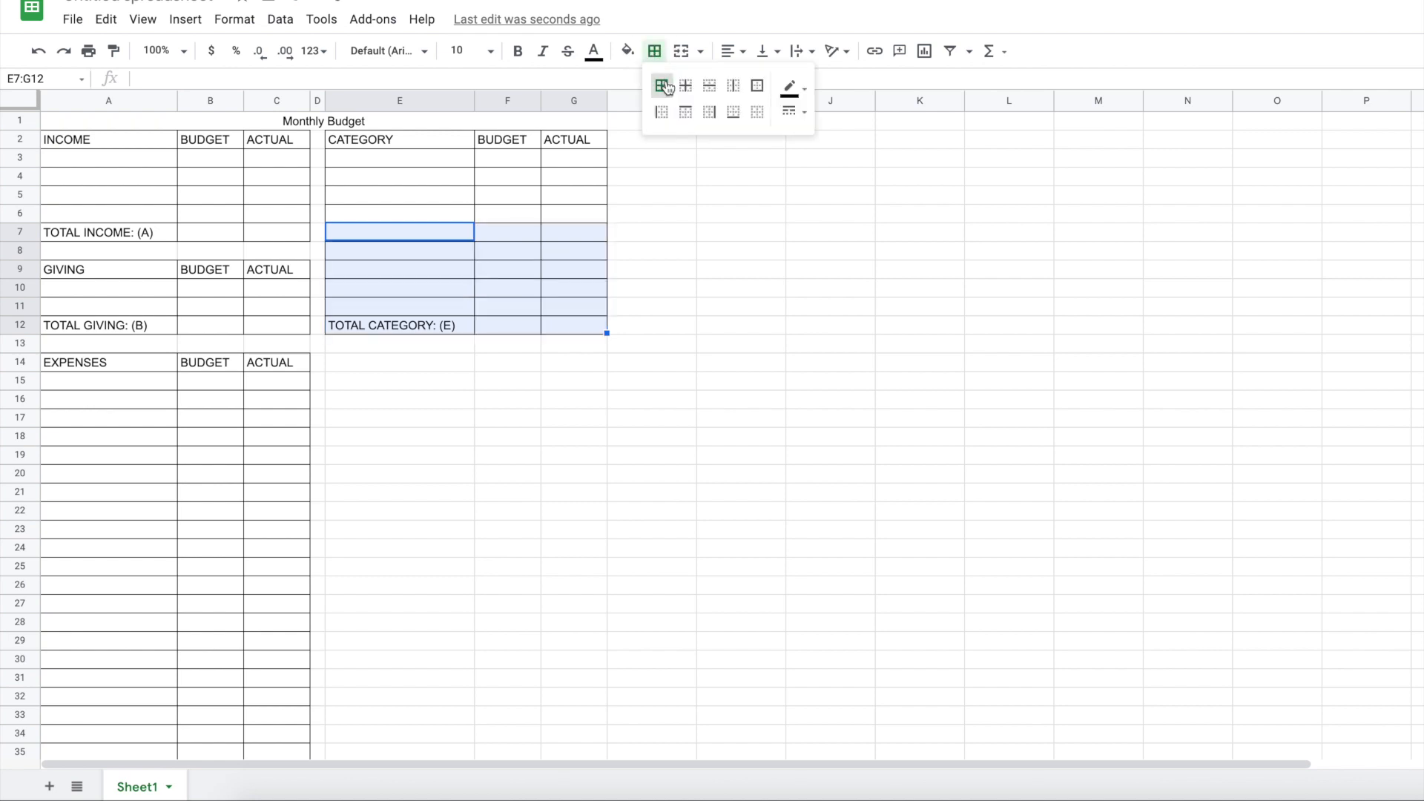
click(662, 85)
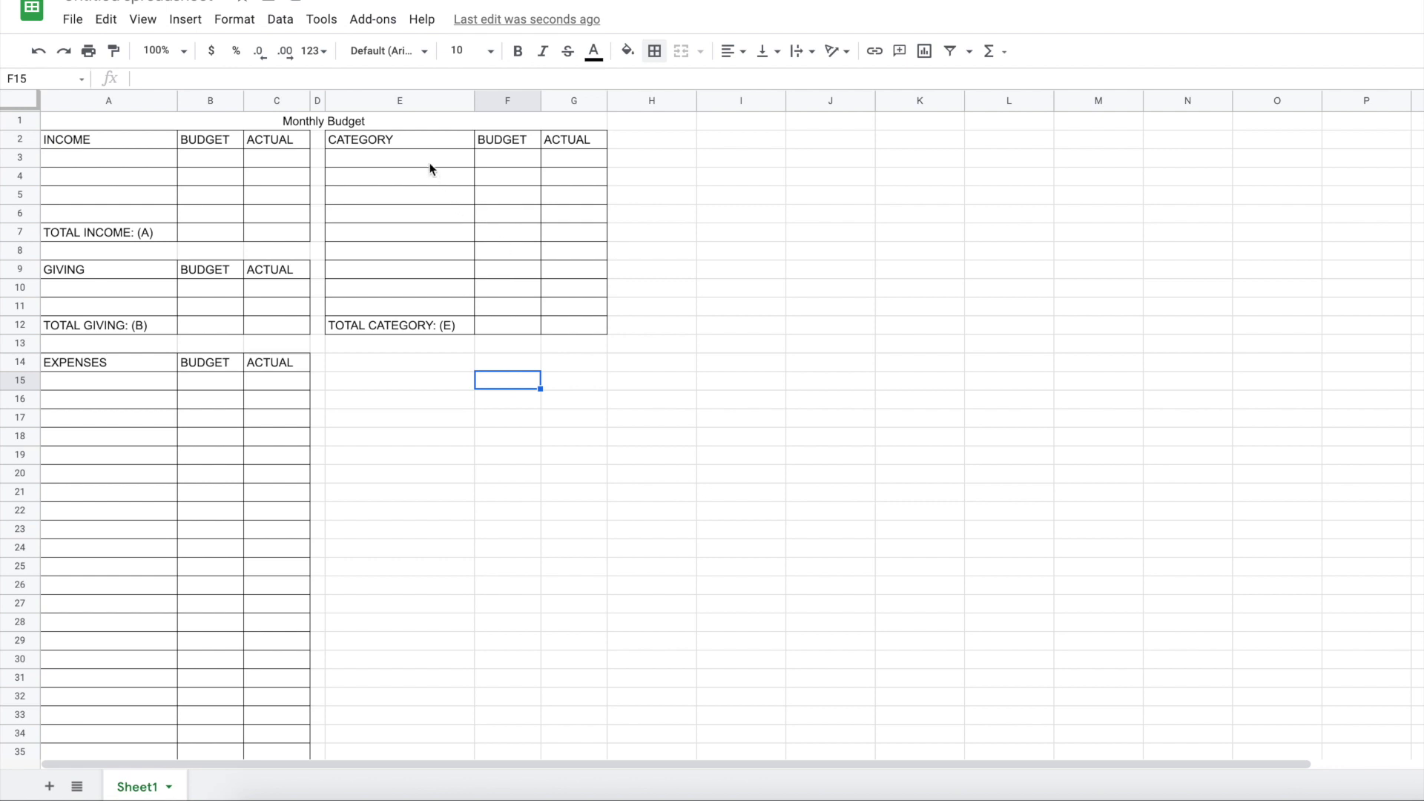
Copy the Category table to E14 as SINKING FUNDS with a TOTAL SINKING FUNDS: (F) row
drag(399, 139, 574, 325)
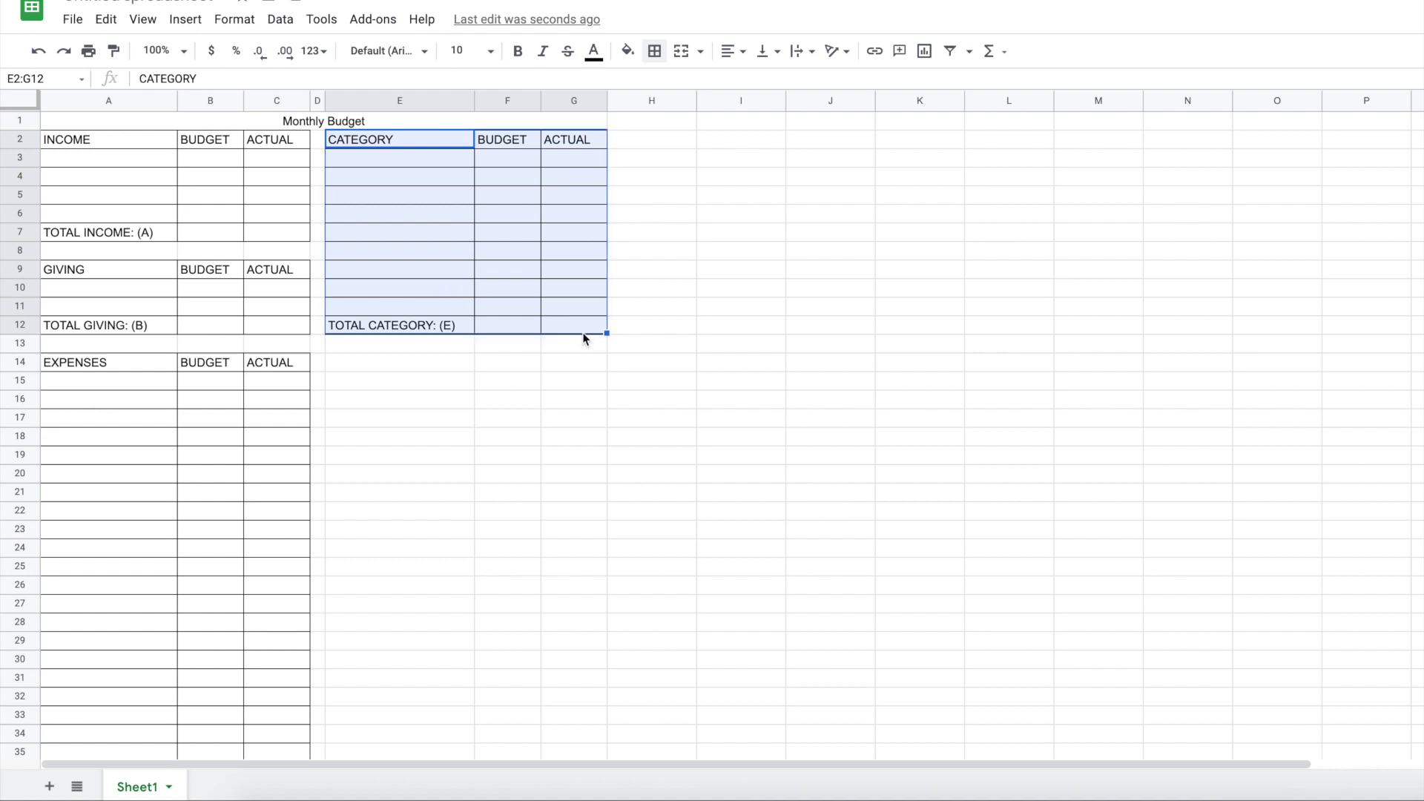
key(ctrl+c)
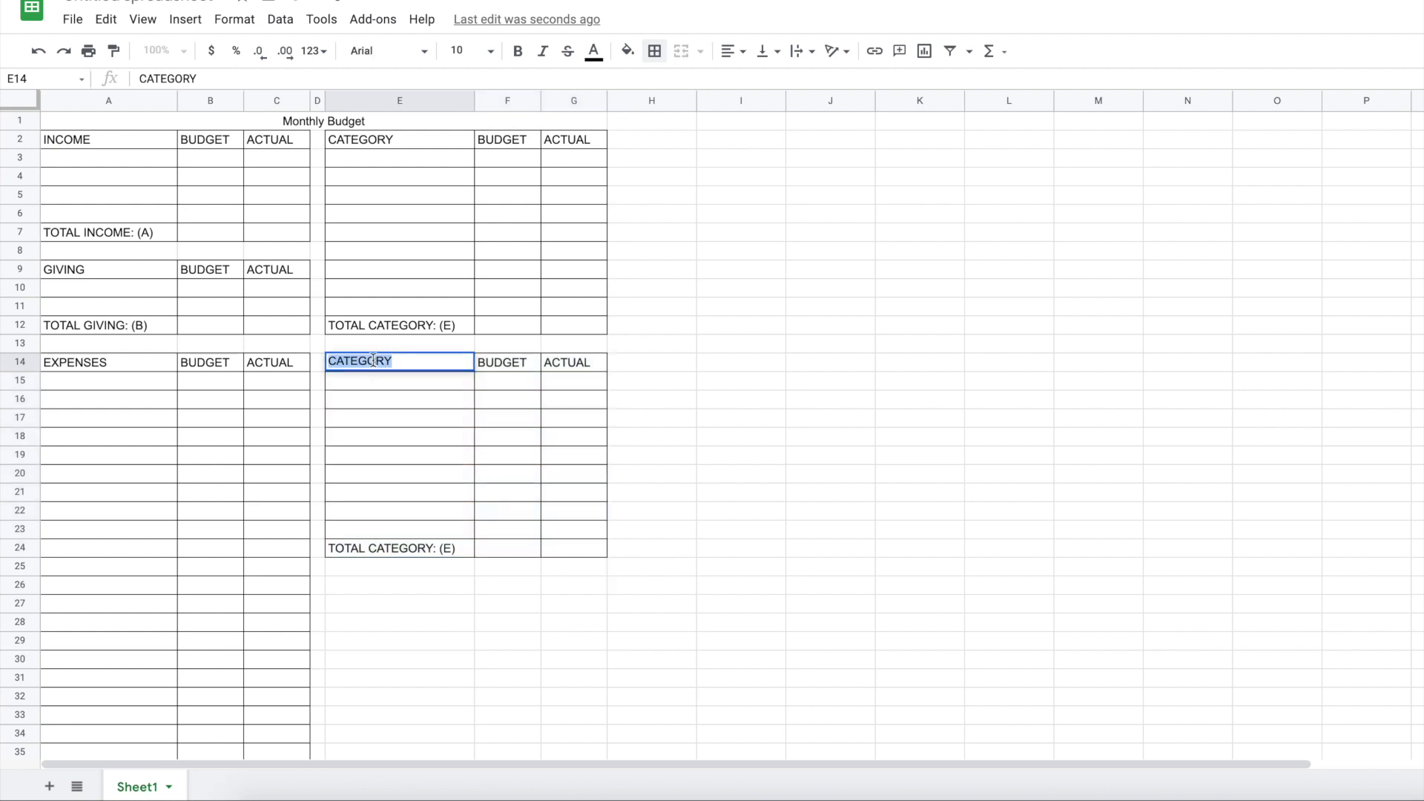
text(SINKING FUNDS)
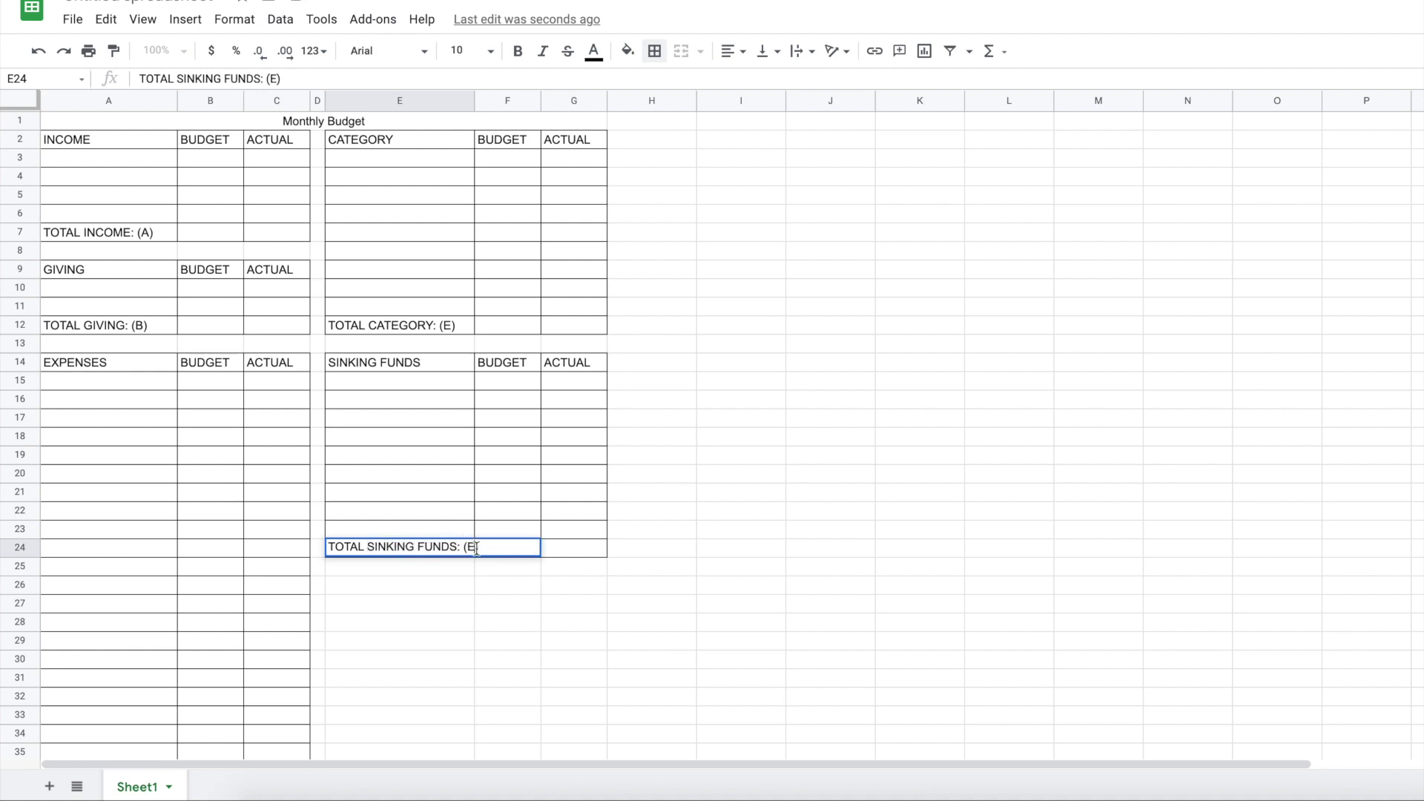
text(F)
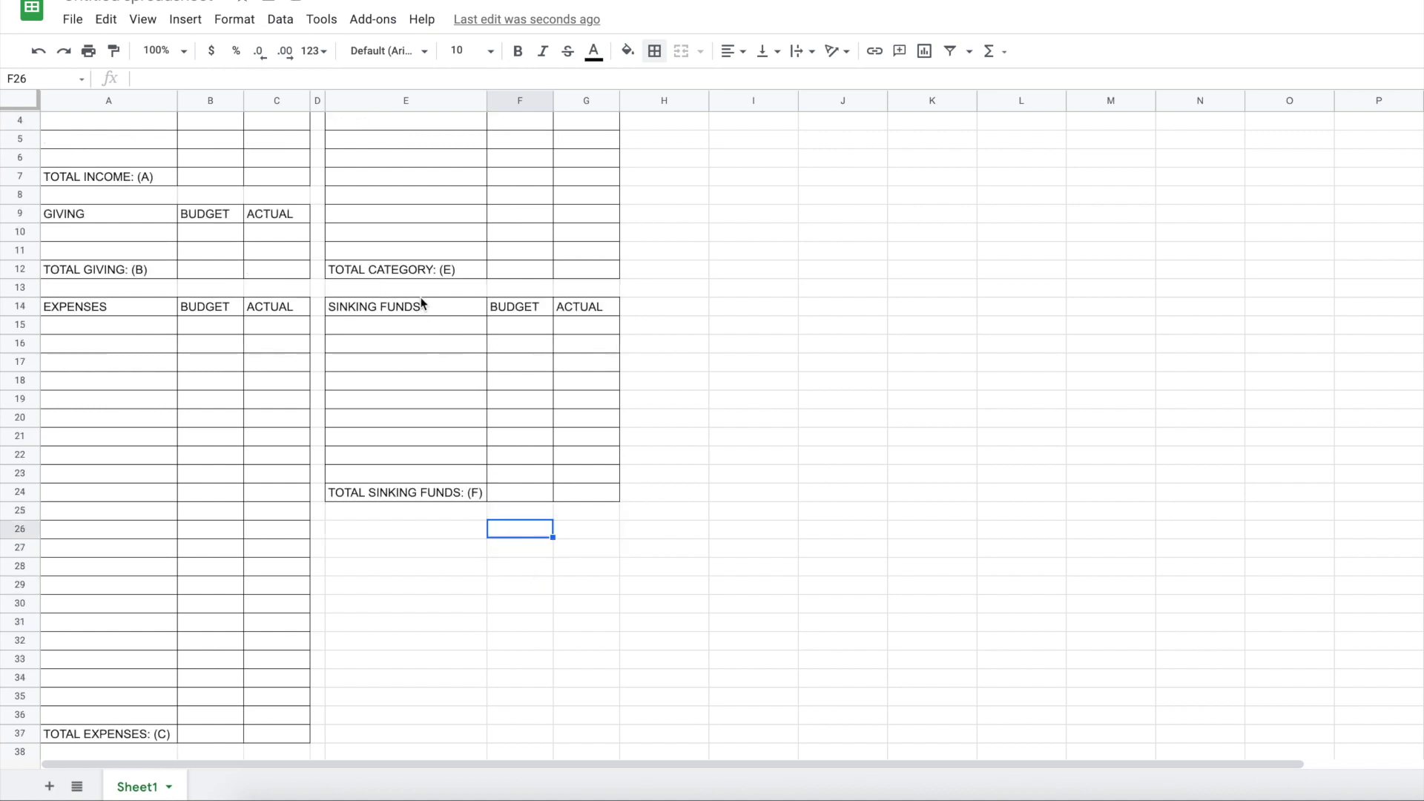
Paste the Income table below Sinking Funds as SAVINGS with TOTAL SAVINGS: (G), plus a second copy
drag(373, 269, 571, 434)
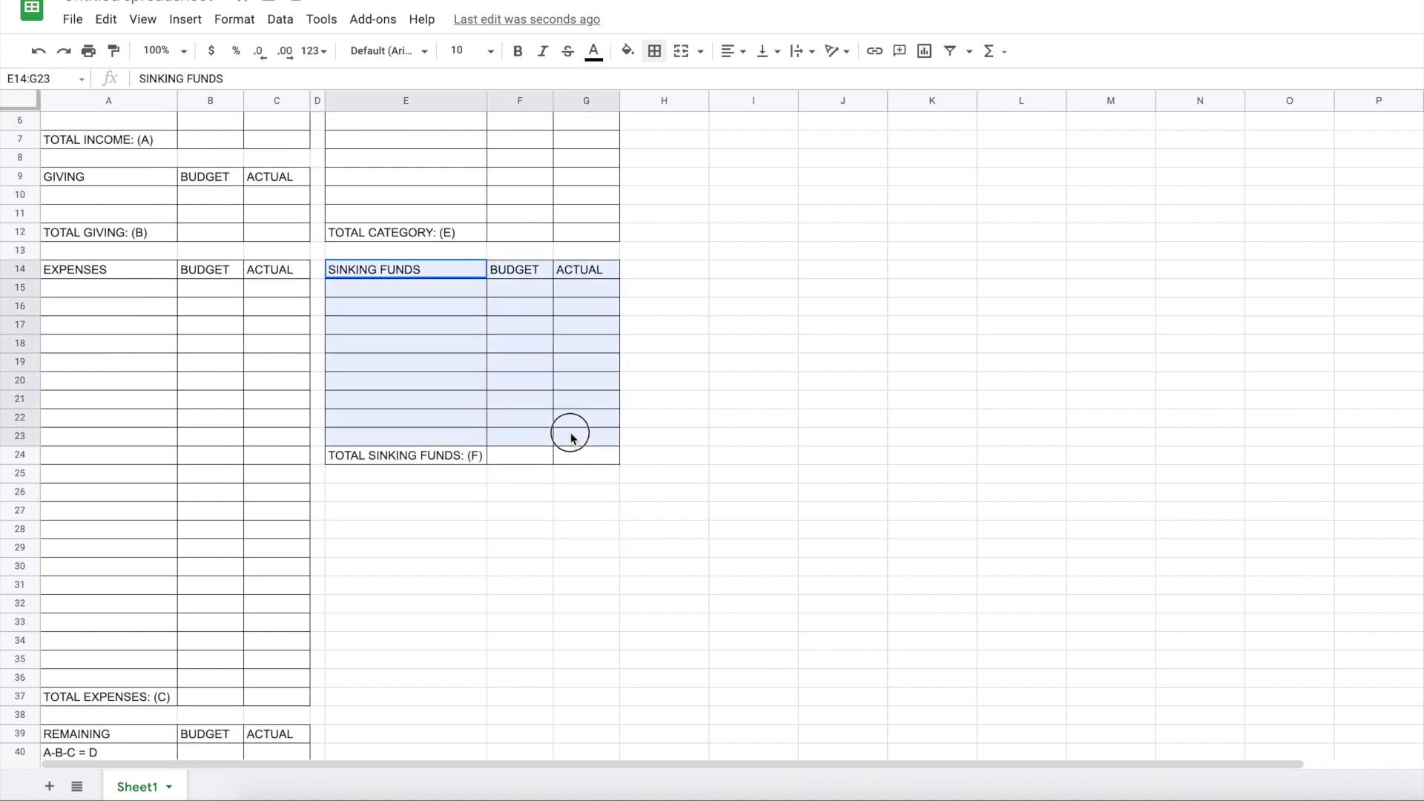
click(405, 529)
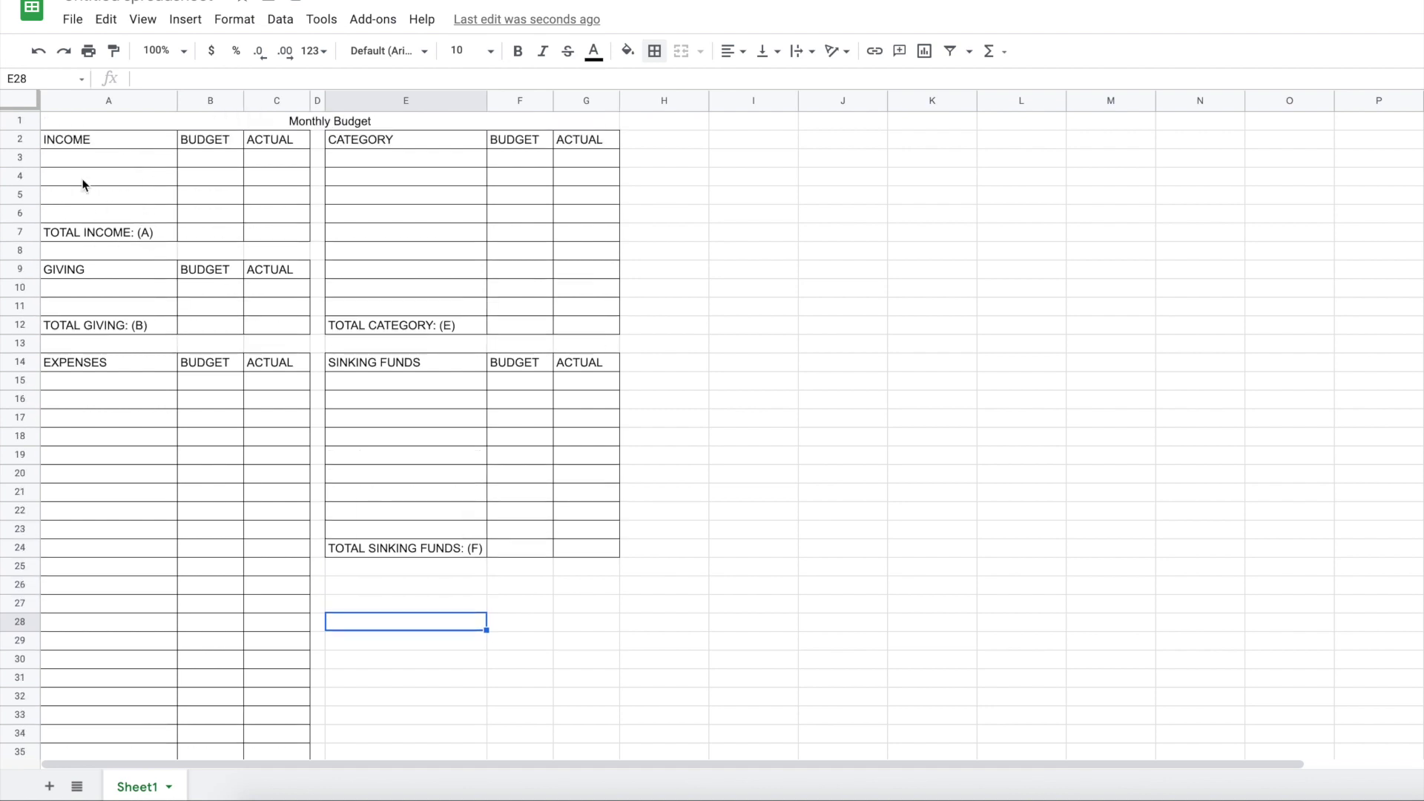
drag(66, 139, 276, 231)
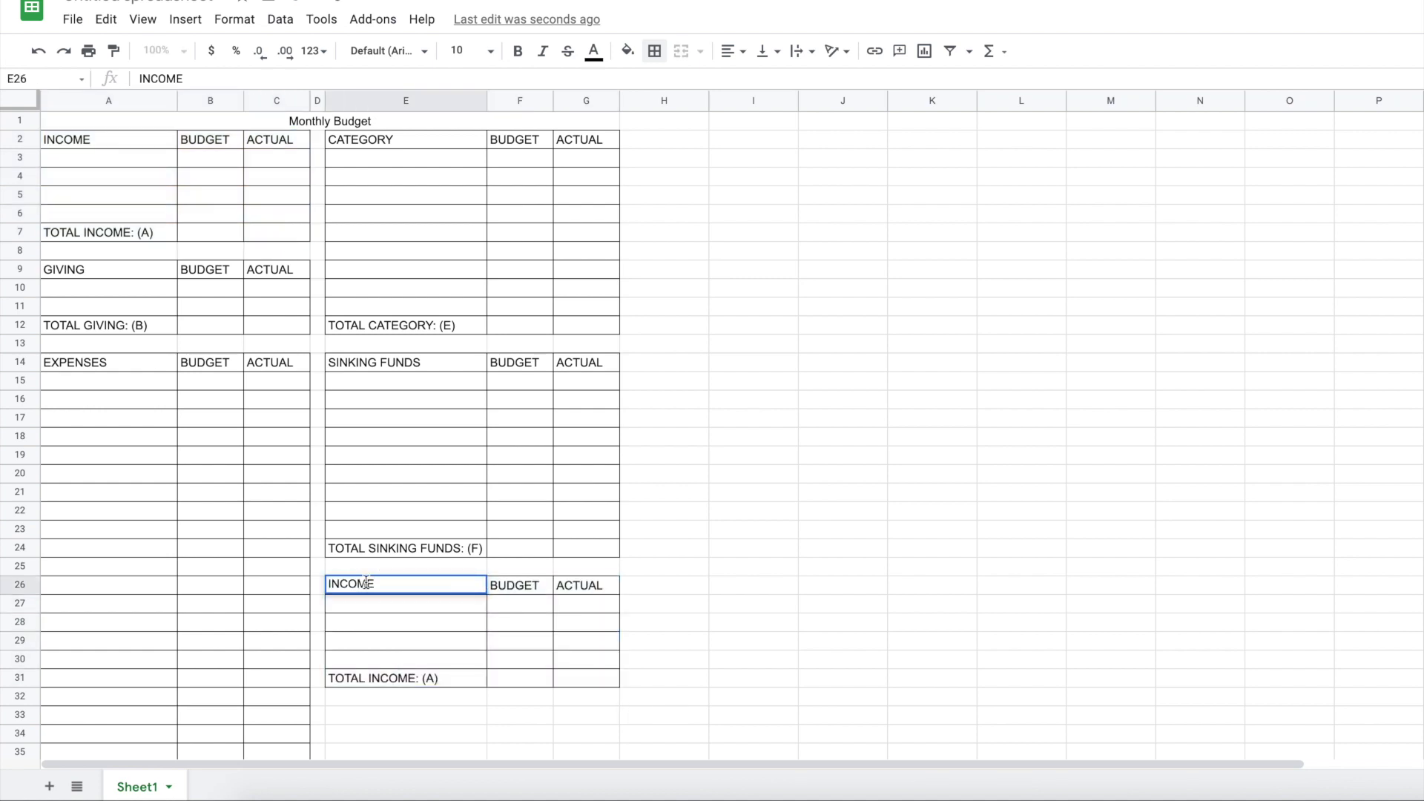
text(SAVINGS)
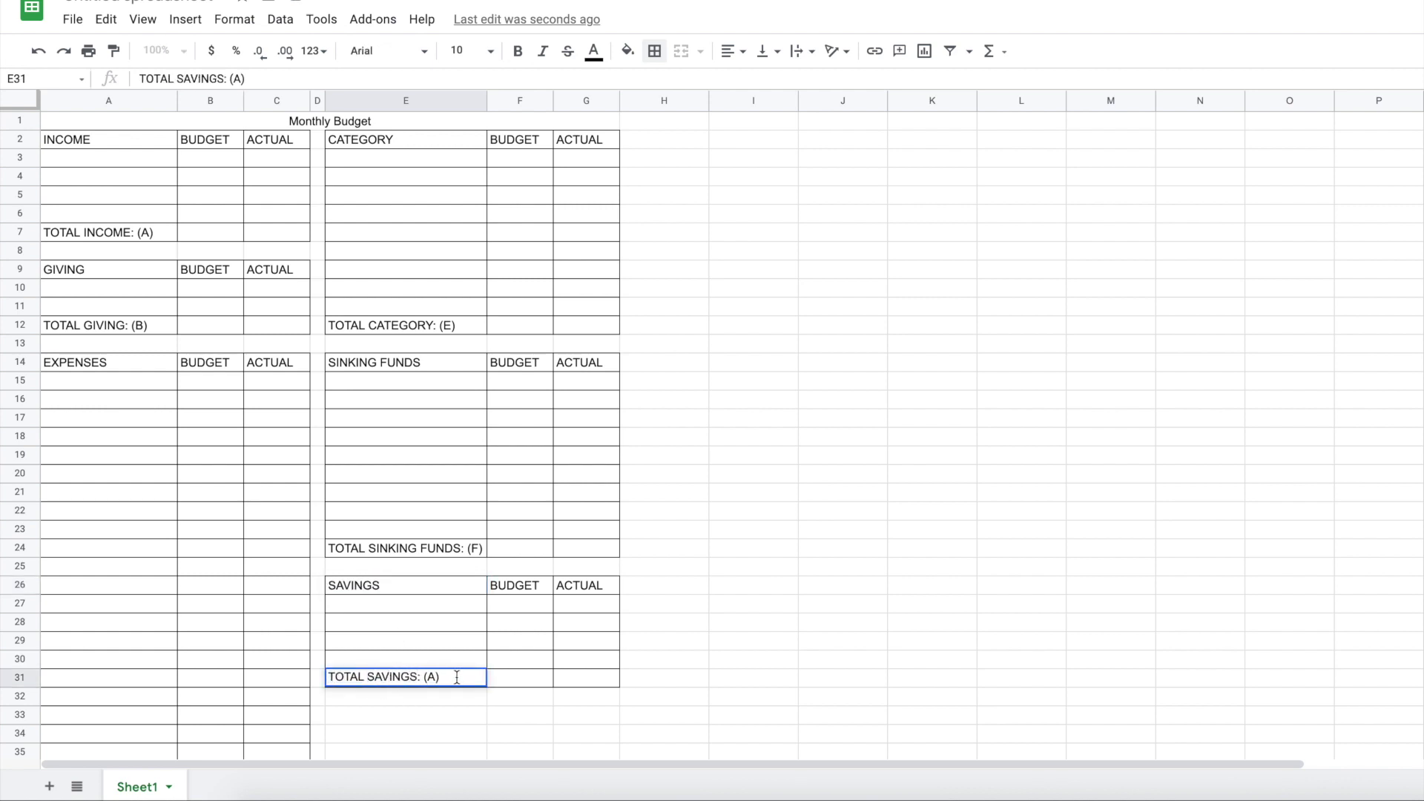
key(Backspace)
text(G)
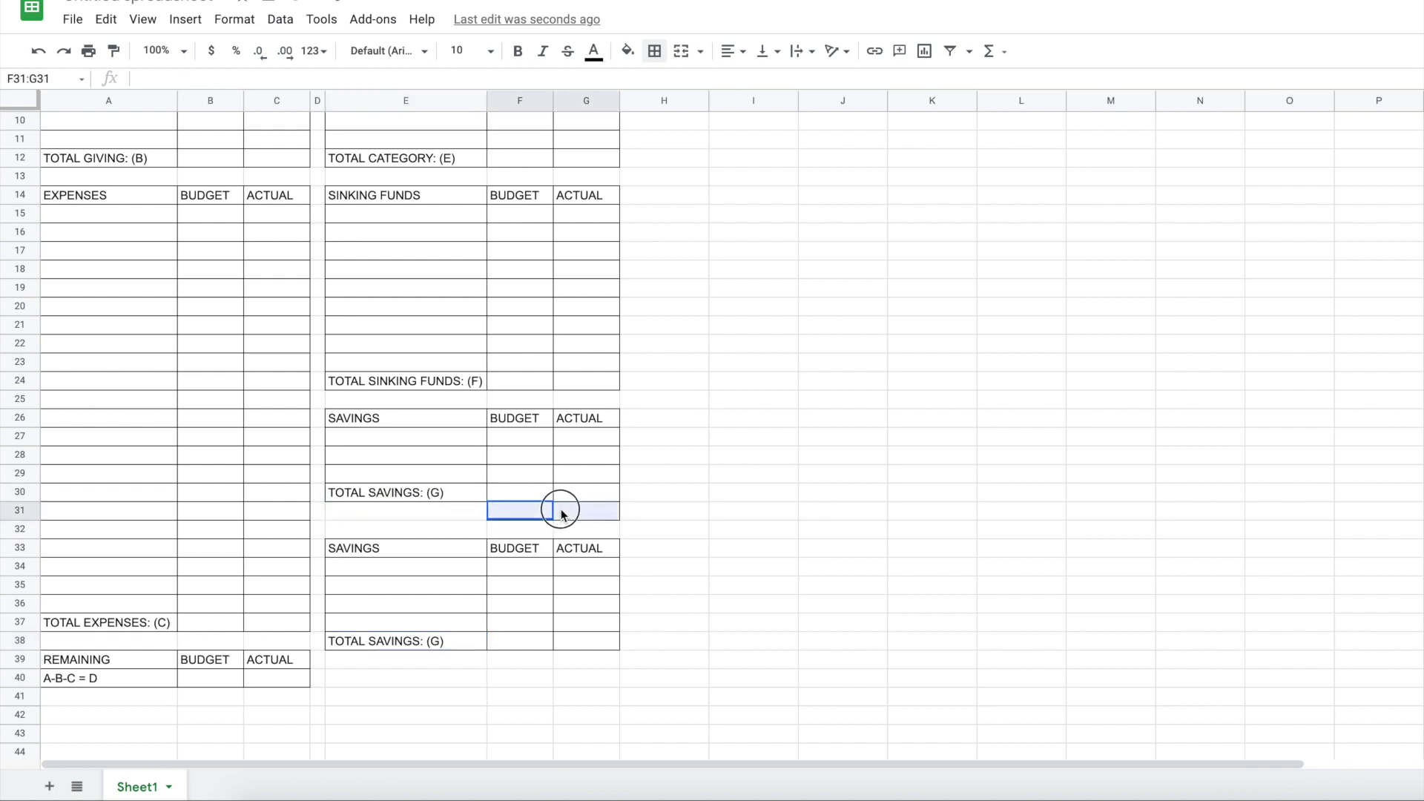
Rename the second savings copy EXTRA DEBT with a TOTAL DEBT: (H) total row
click(653, 51)
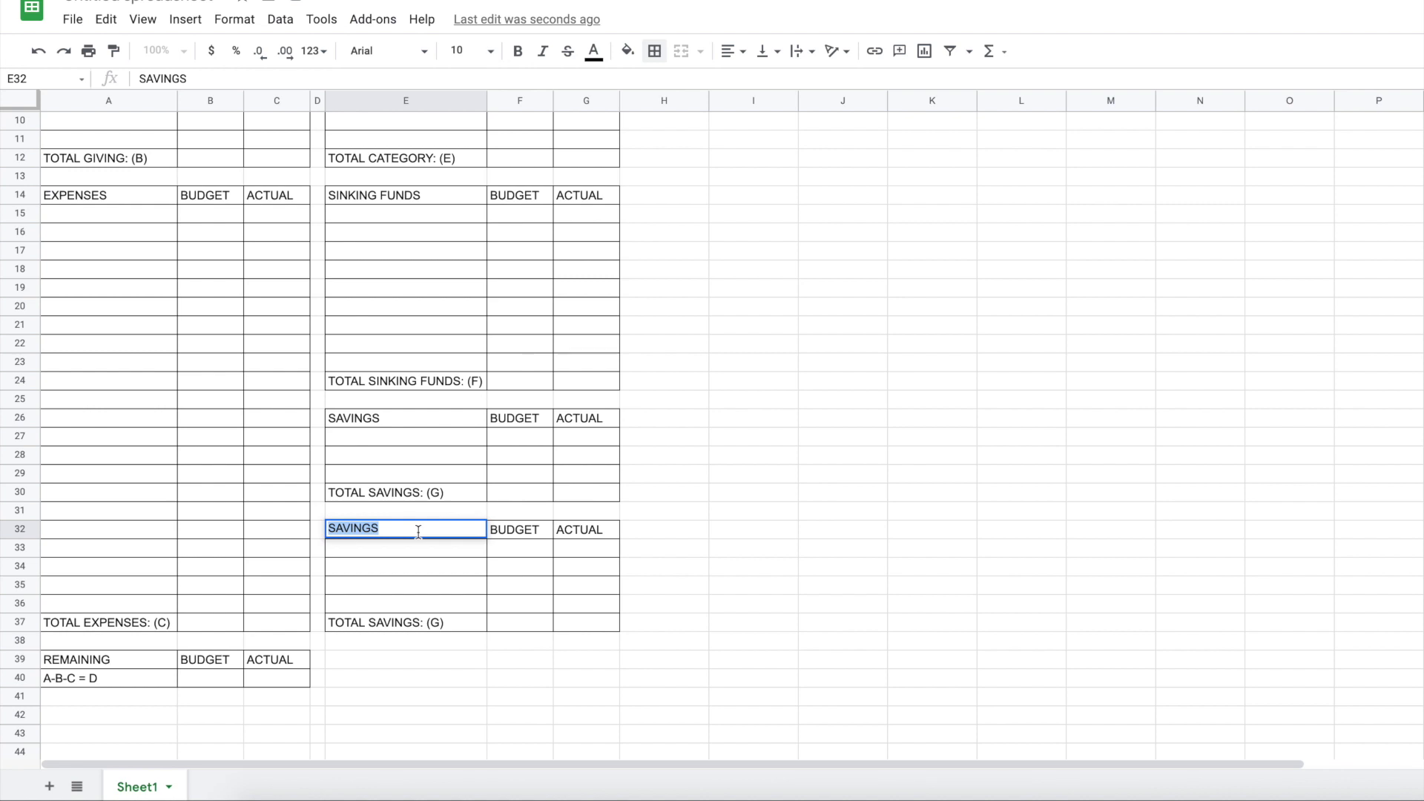
text(DEBT)
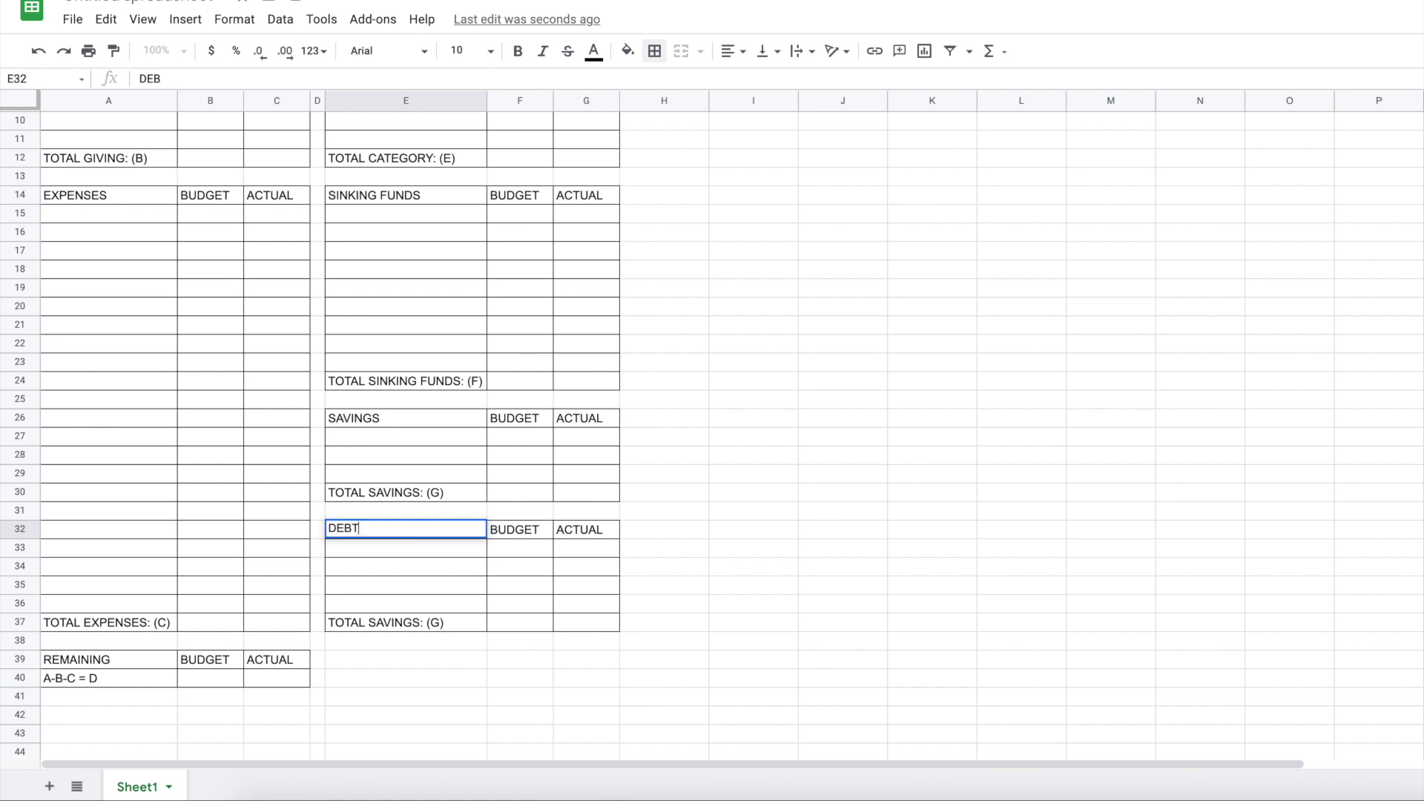
text(E)
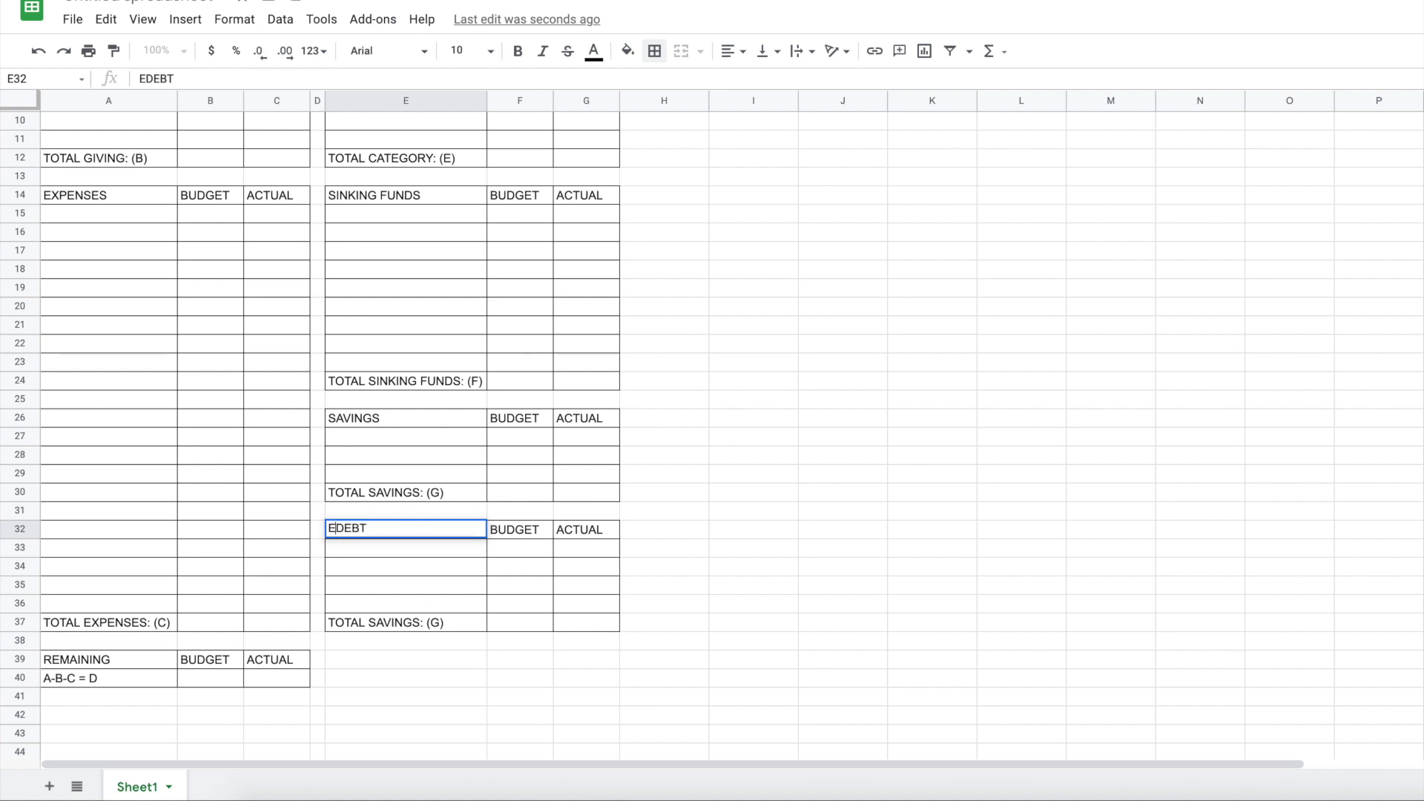
text(EXTRA DEBT)
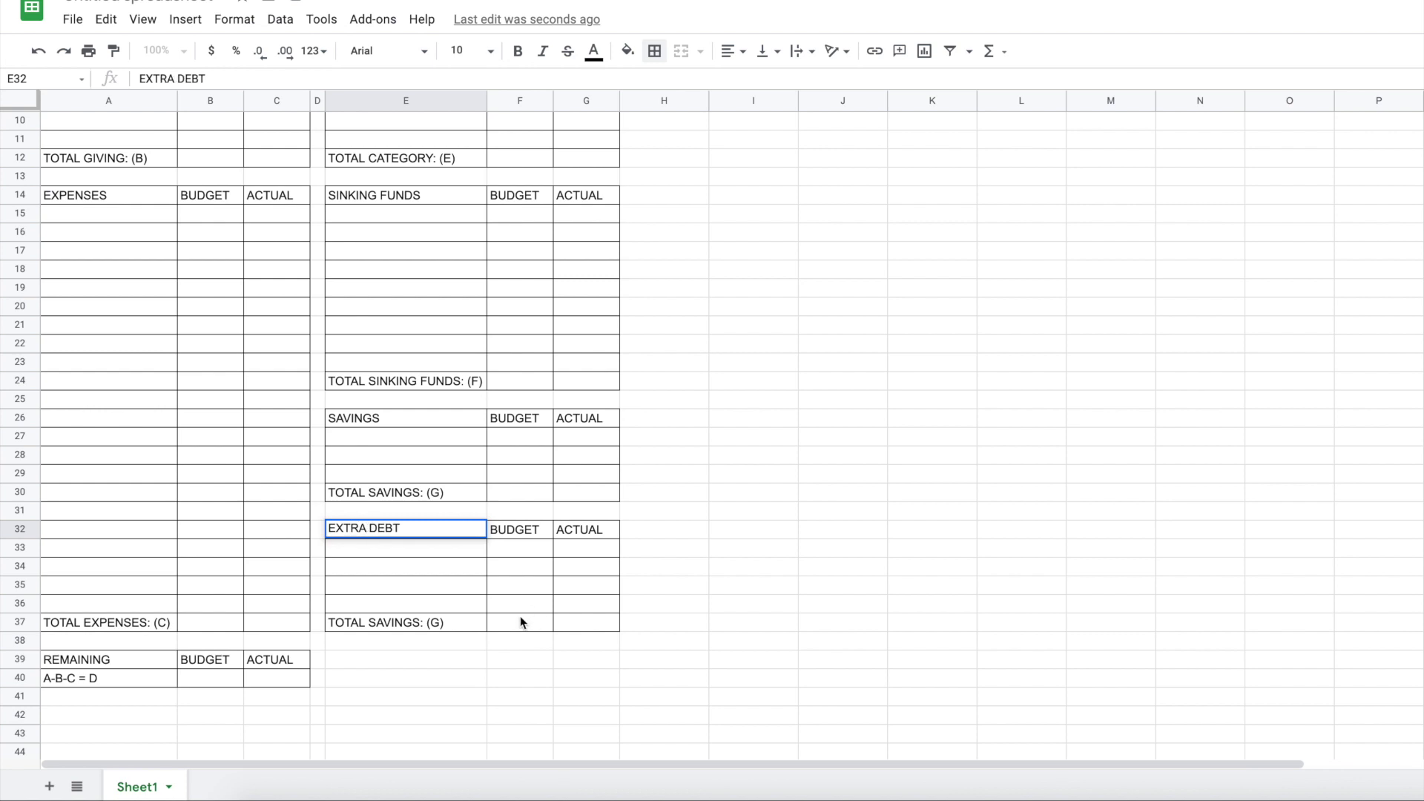
click(405, 621)
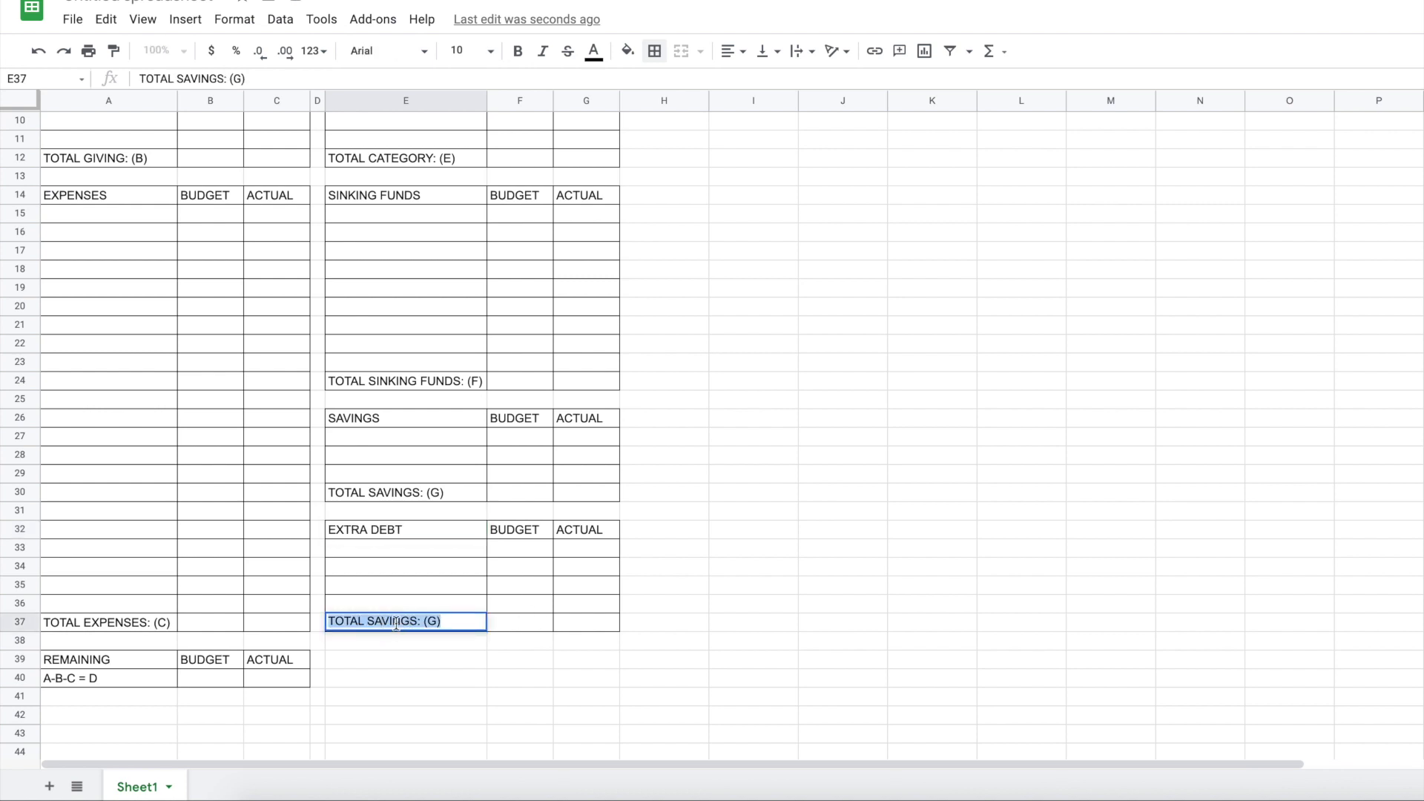
text(TOTAL DEBT: ())
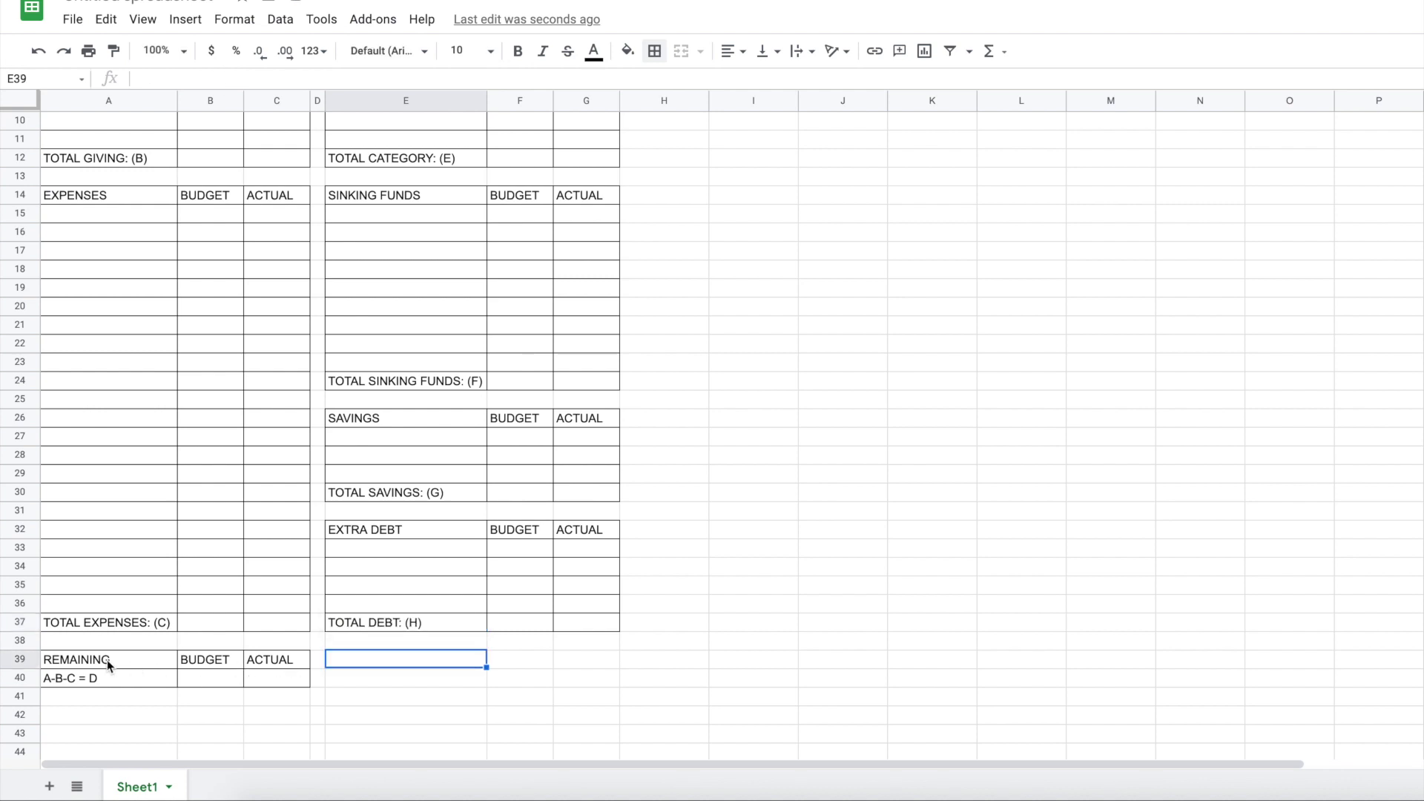
Copy the Remaining box to column E and retitle it ARE WE AT ZERO?
drag(107, 659, 277, 677)
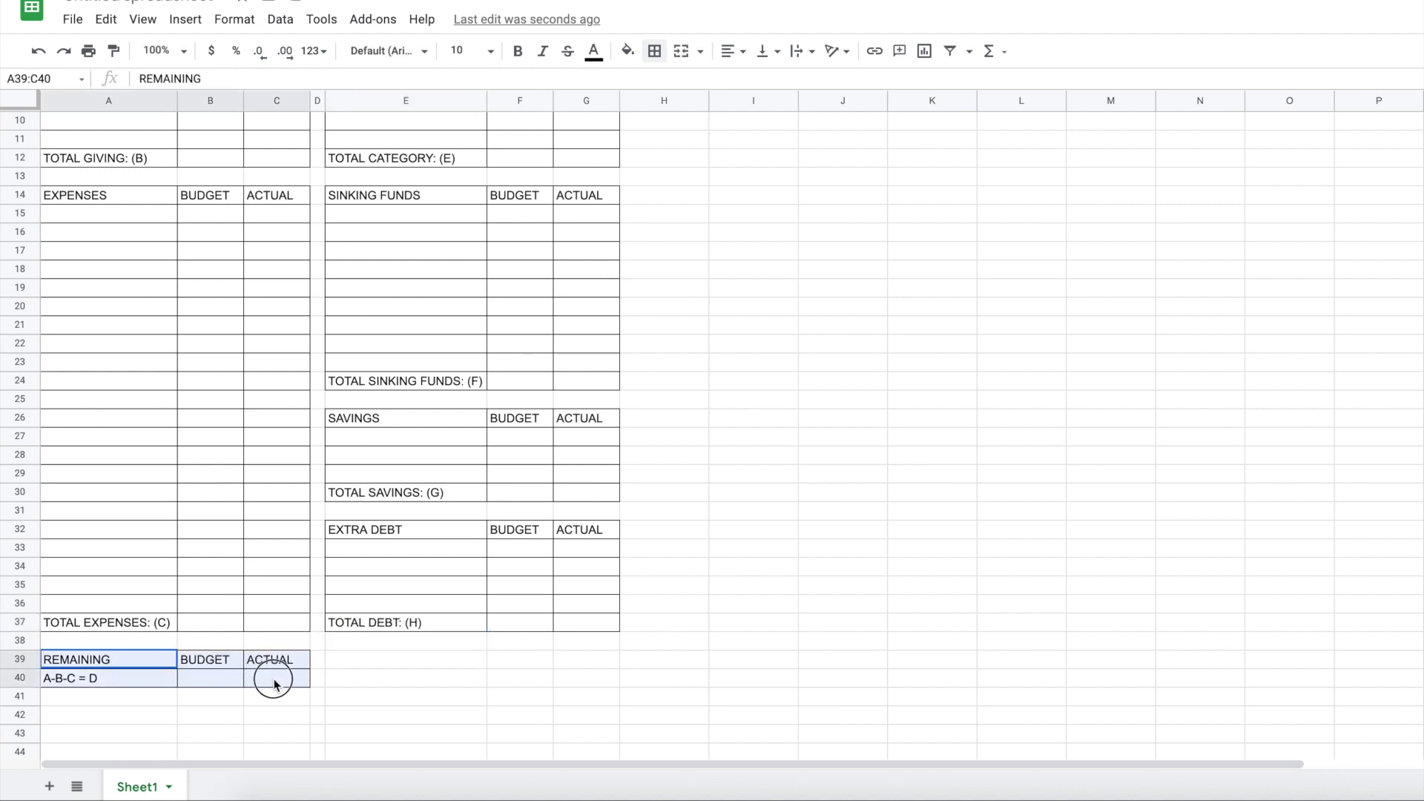
key(ctrl+v)
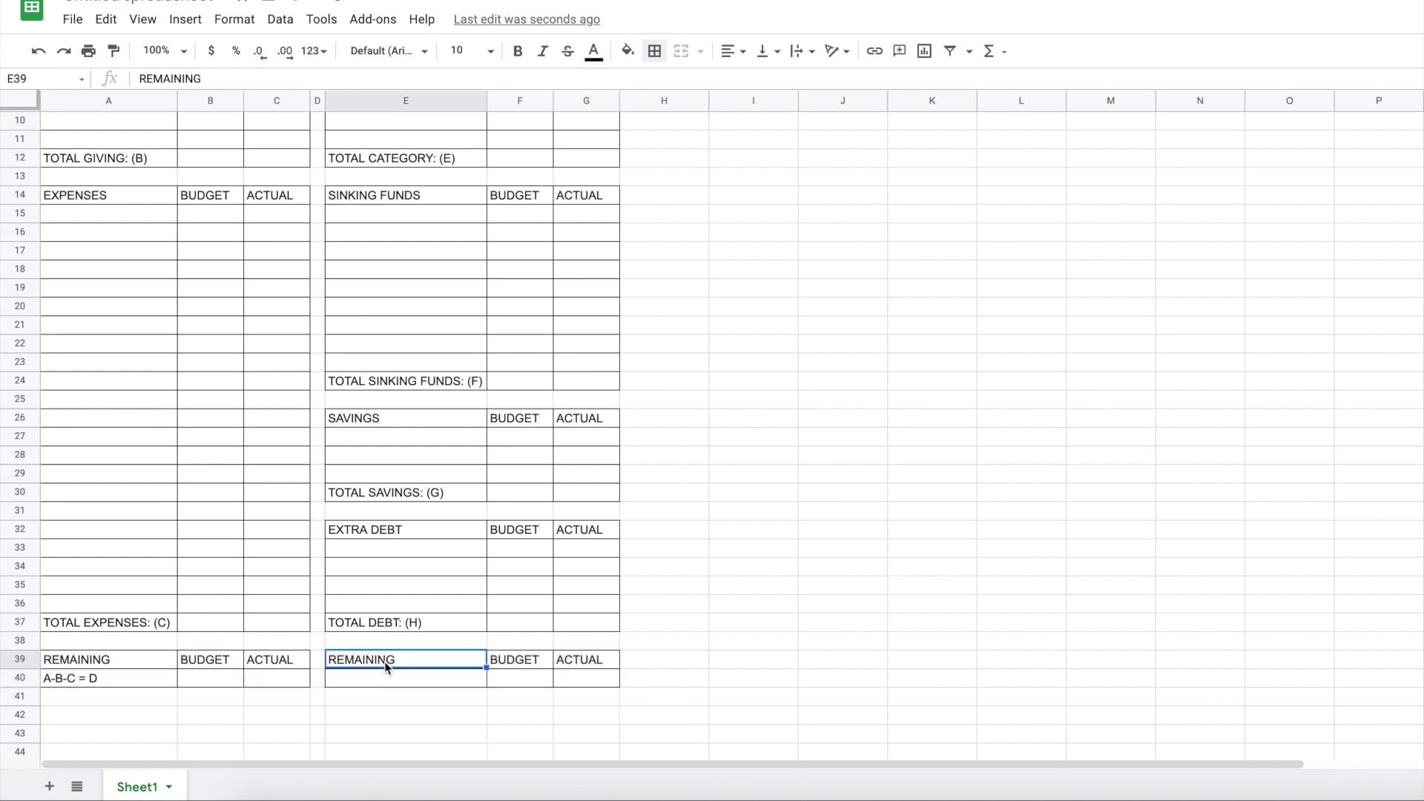
click(519, 660)
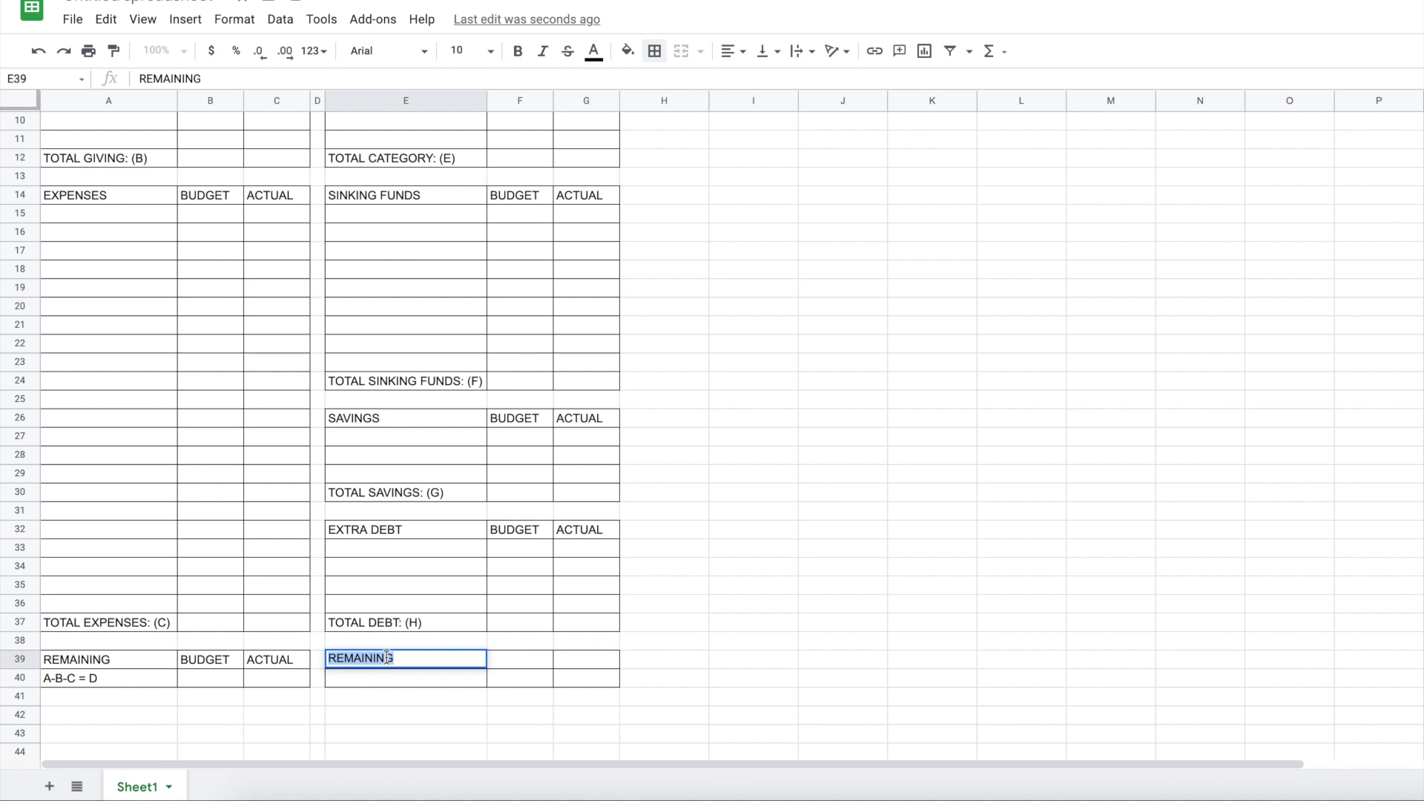
text(ARE WE)
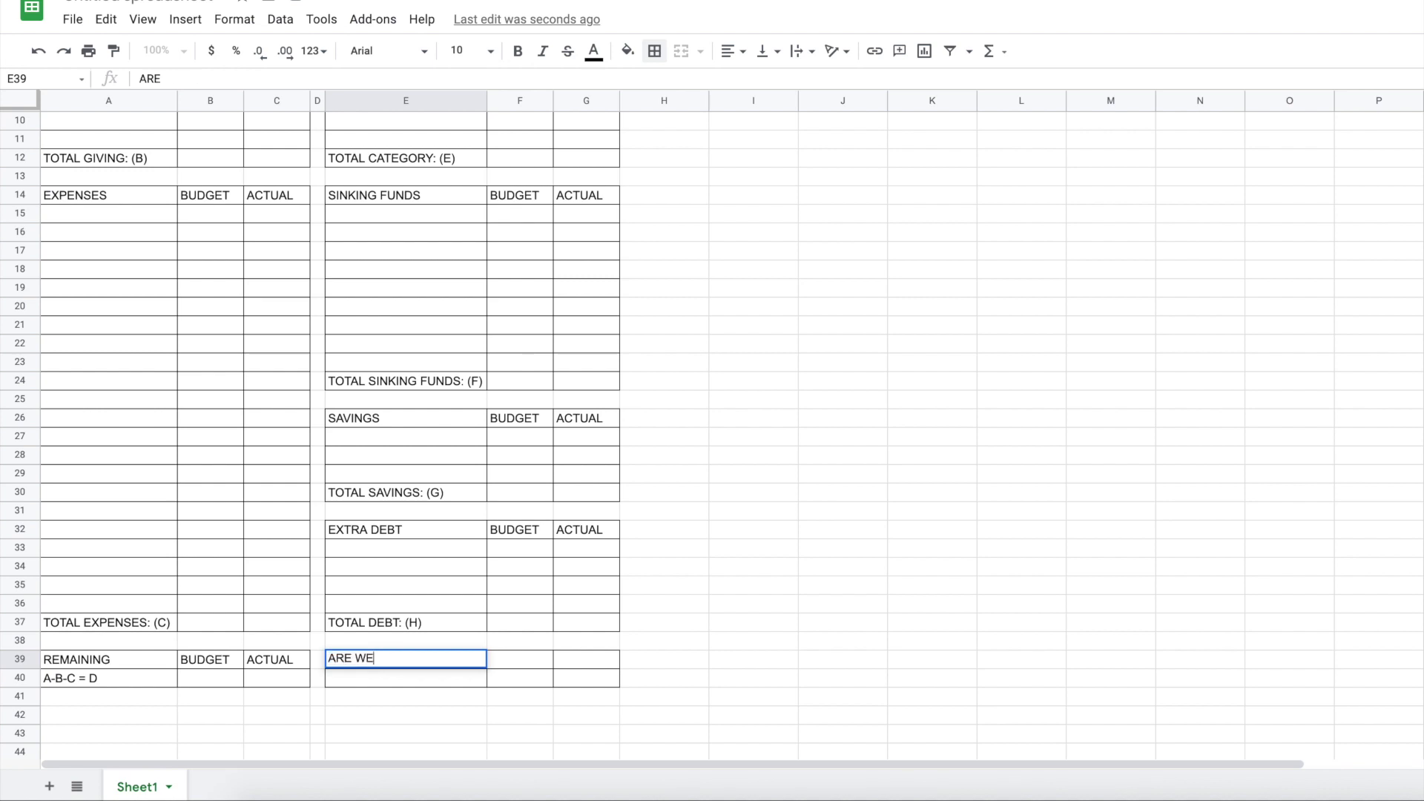
text(AT ZERO?)
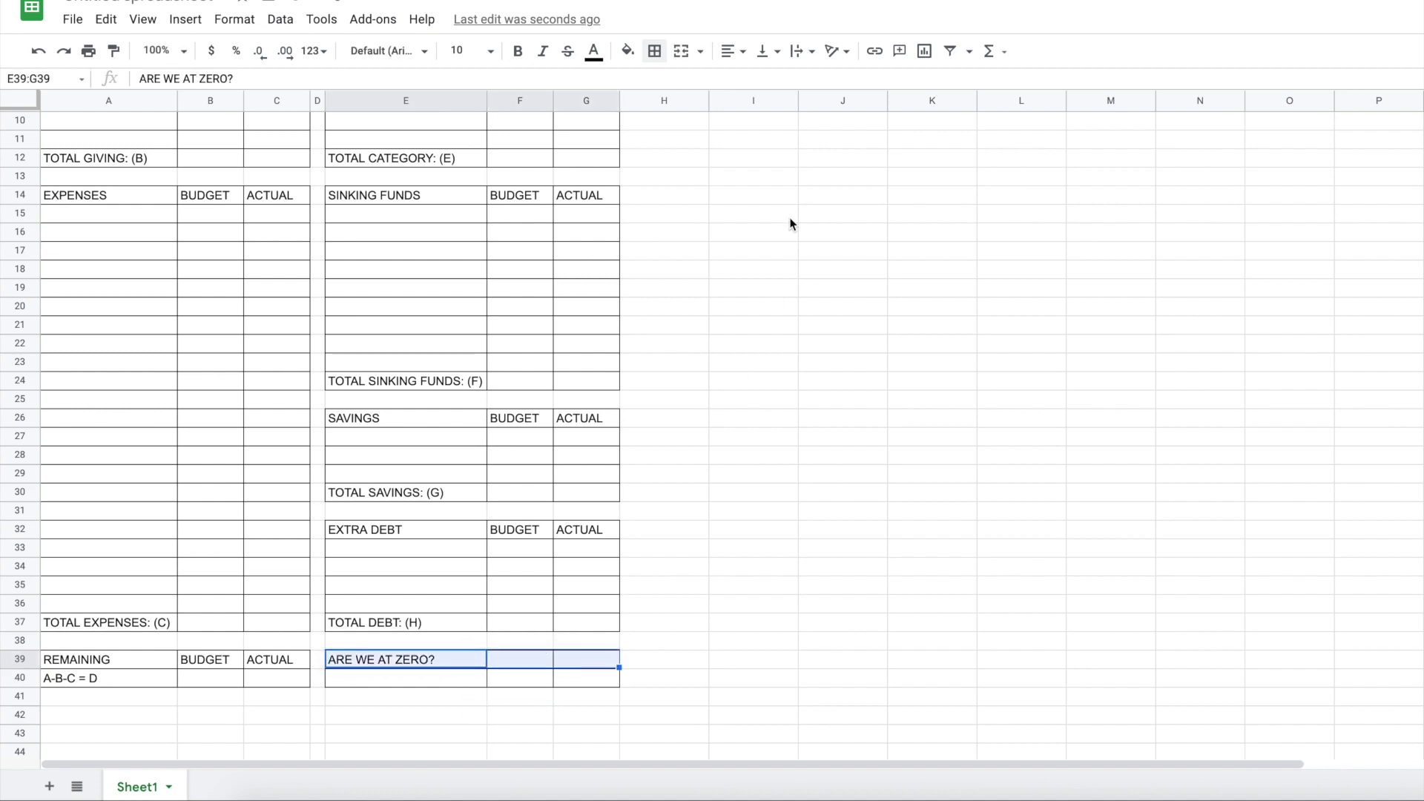
Merge and centre the heading across E–G and append (D-E-F-G-H= ?)
click(680, 51)
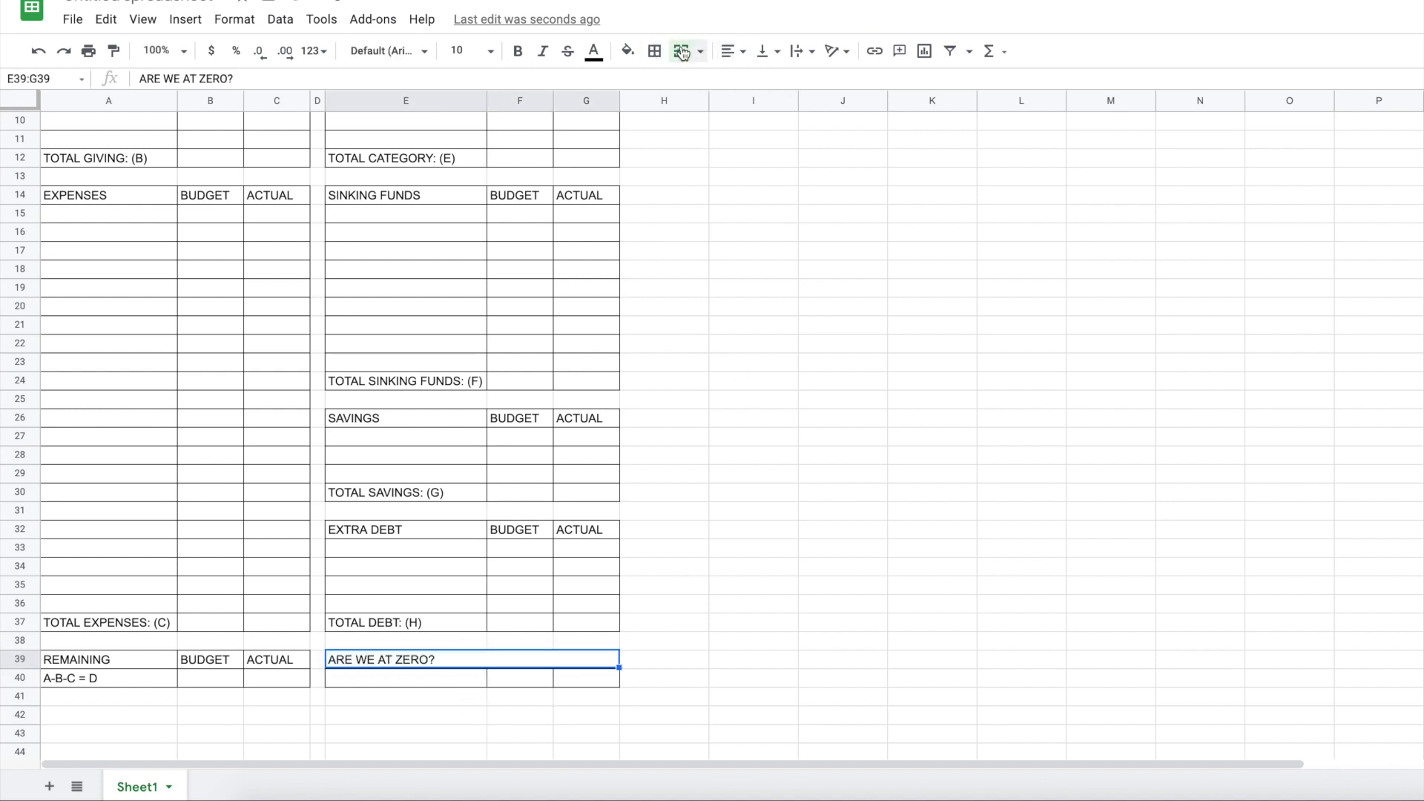
click(680, 51)
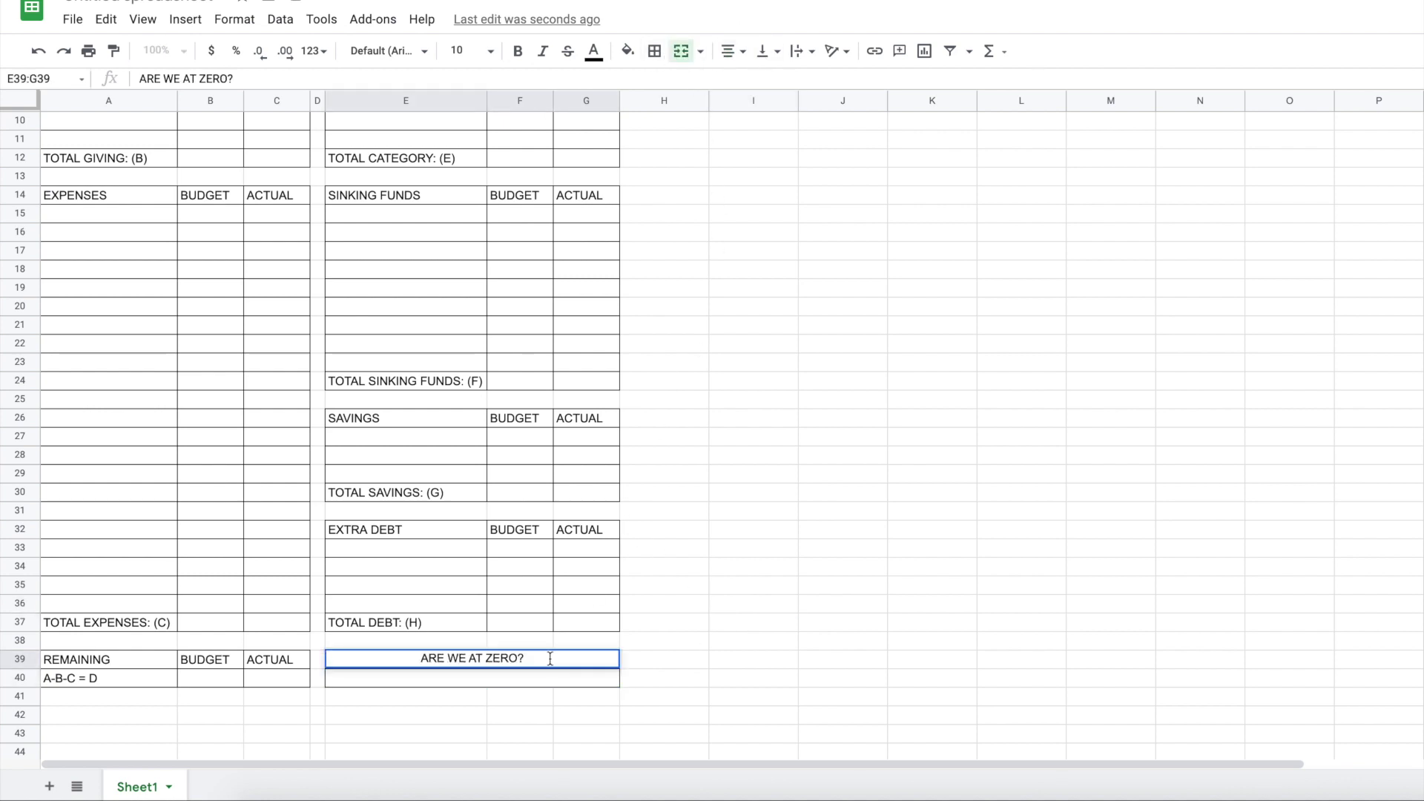
text(()
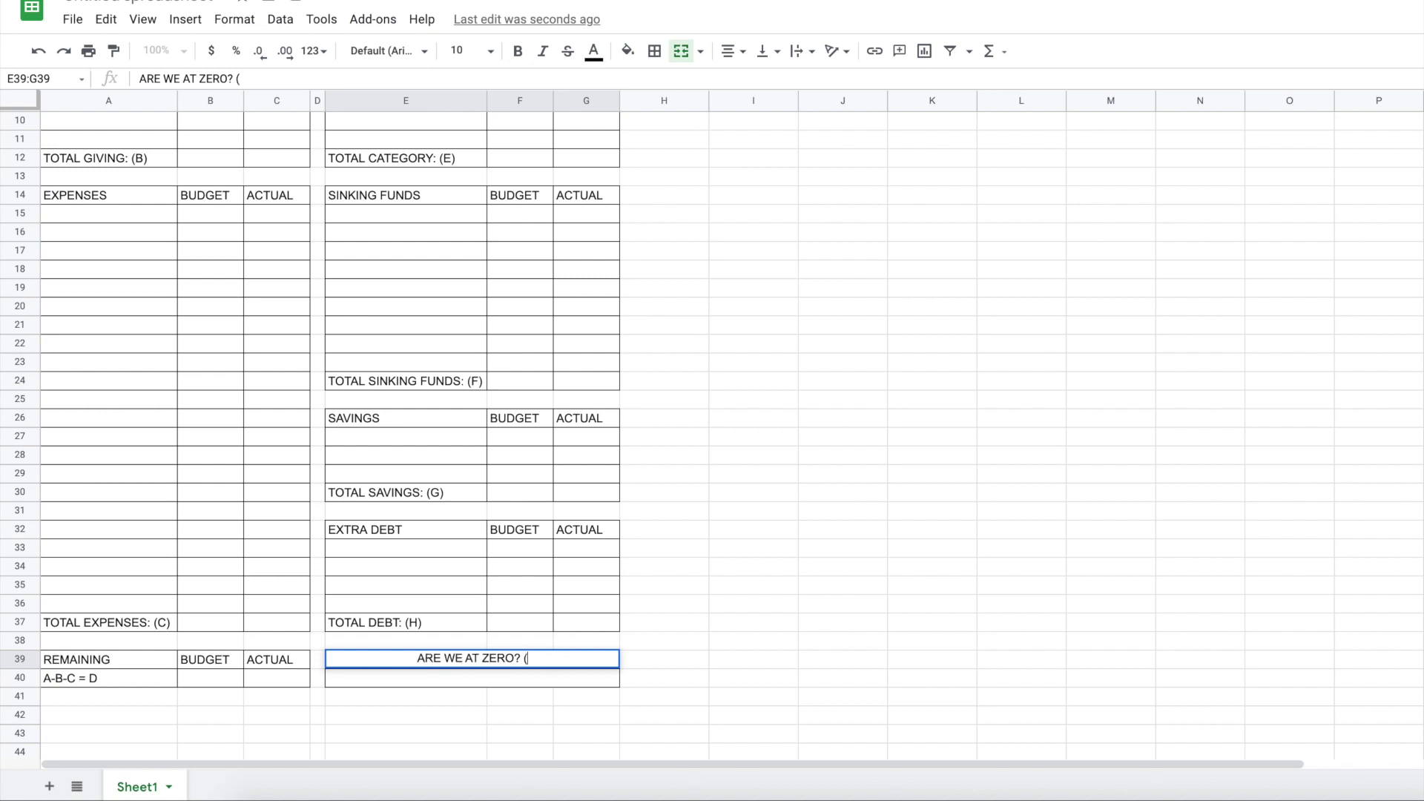
text(D-)
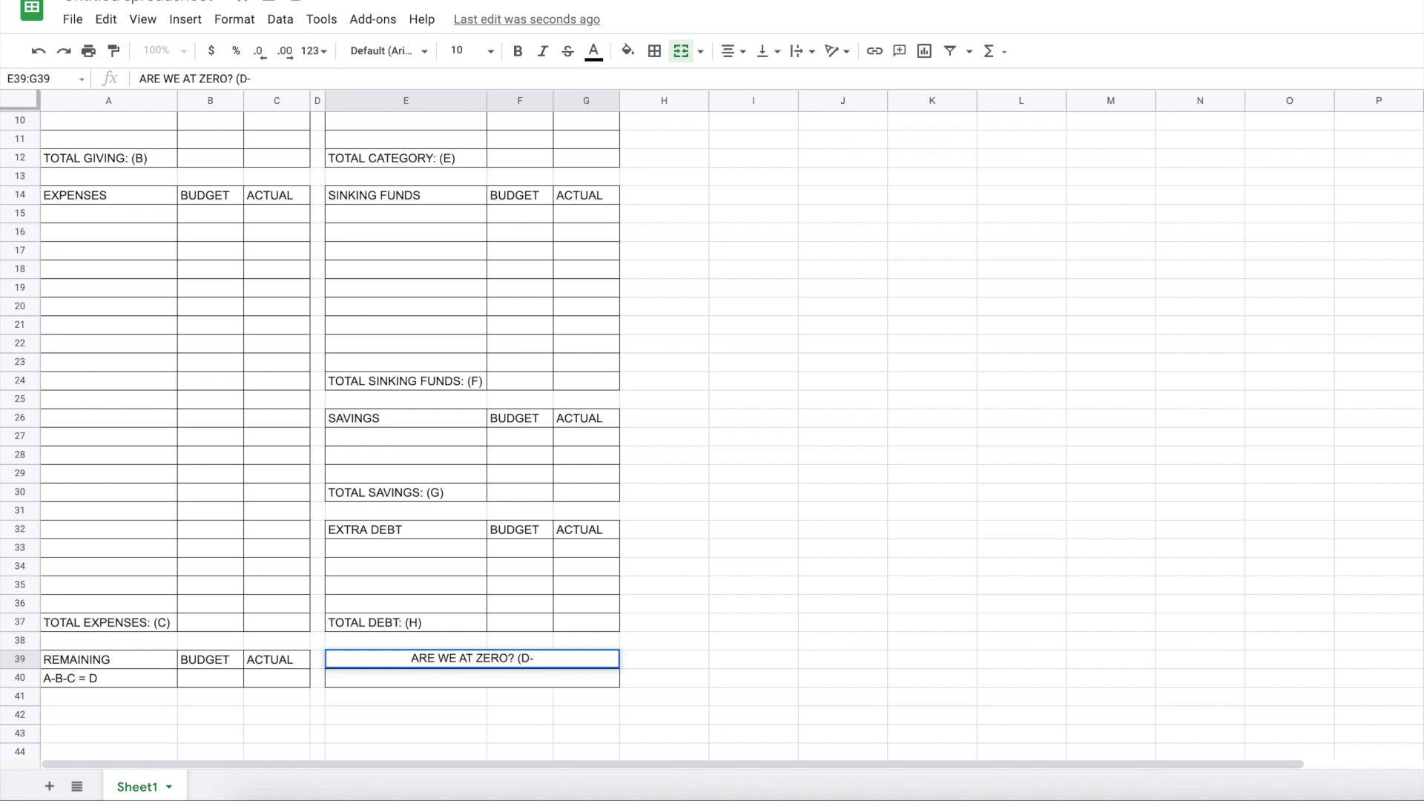
text(E-F-)
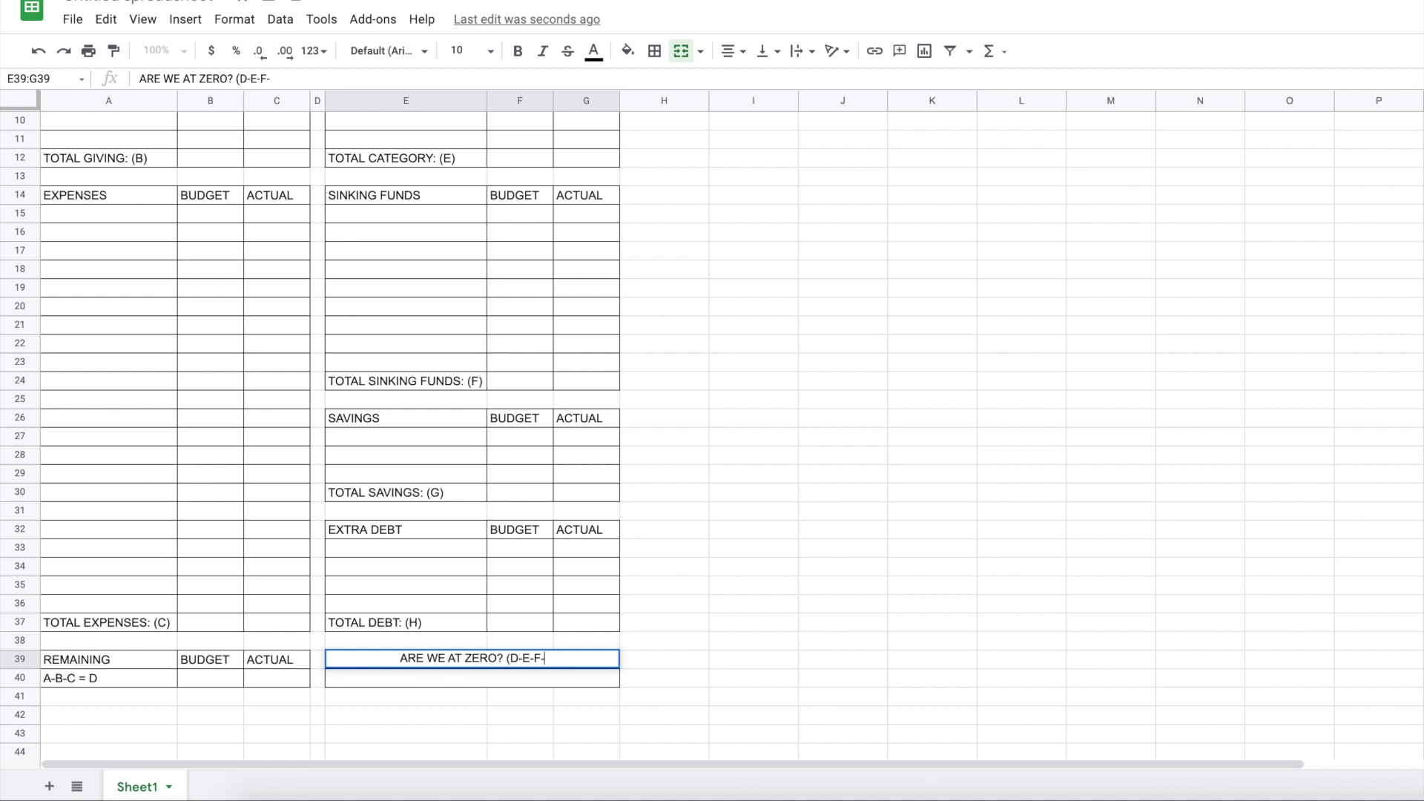
text(-G-H= ?)
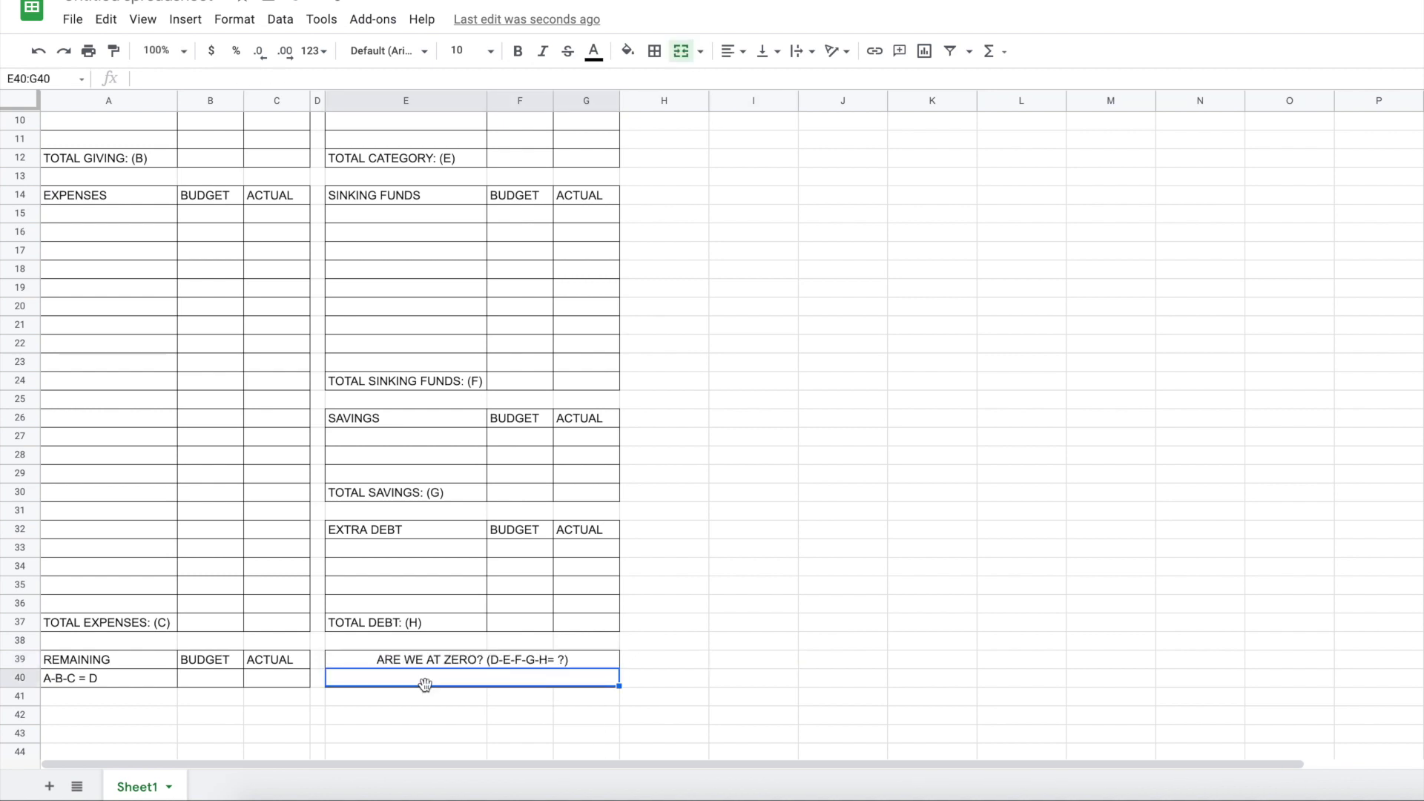
mouse_move(542, 683)
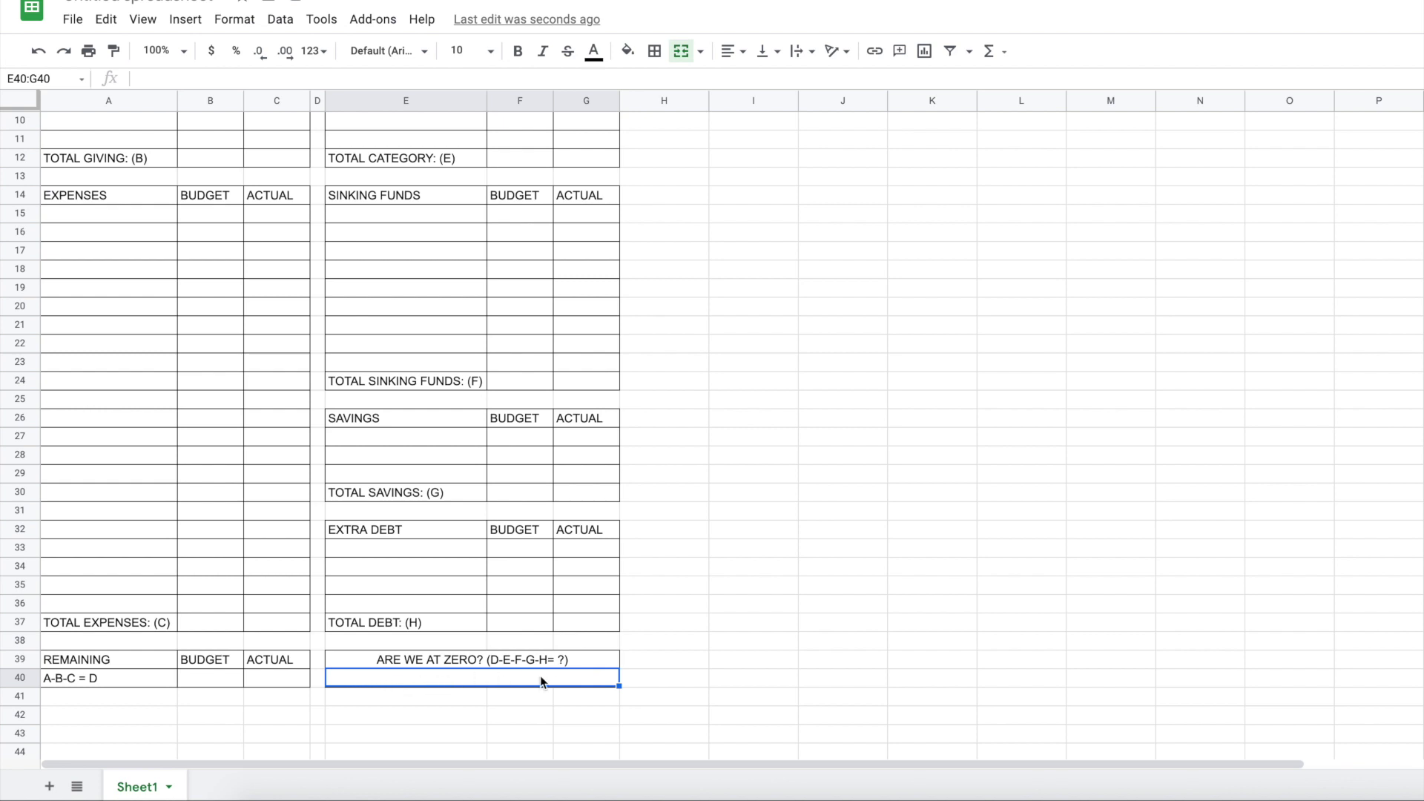
mouse_move(556, 683)
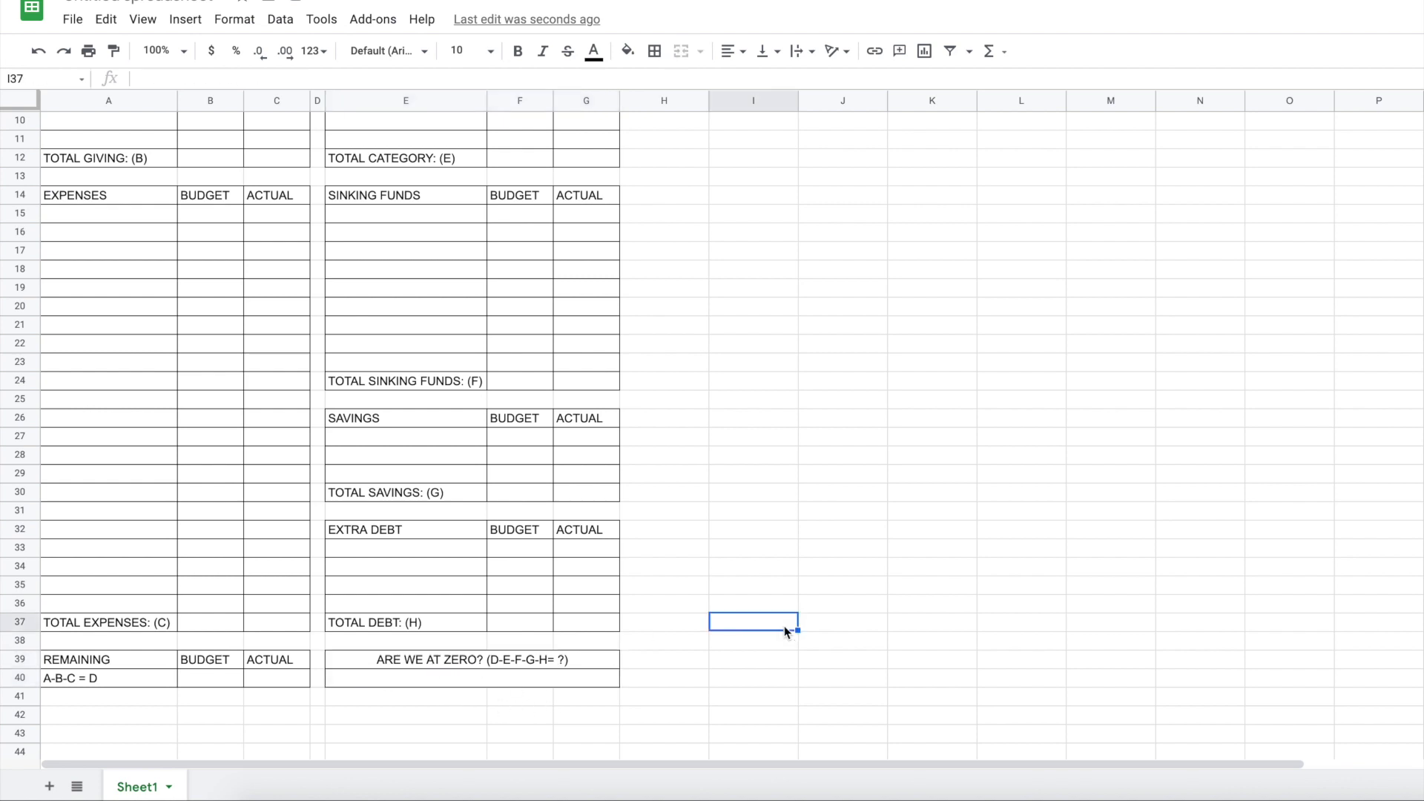
click(72, 19)
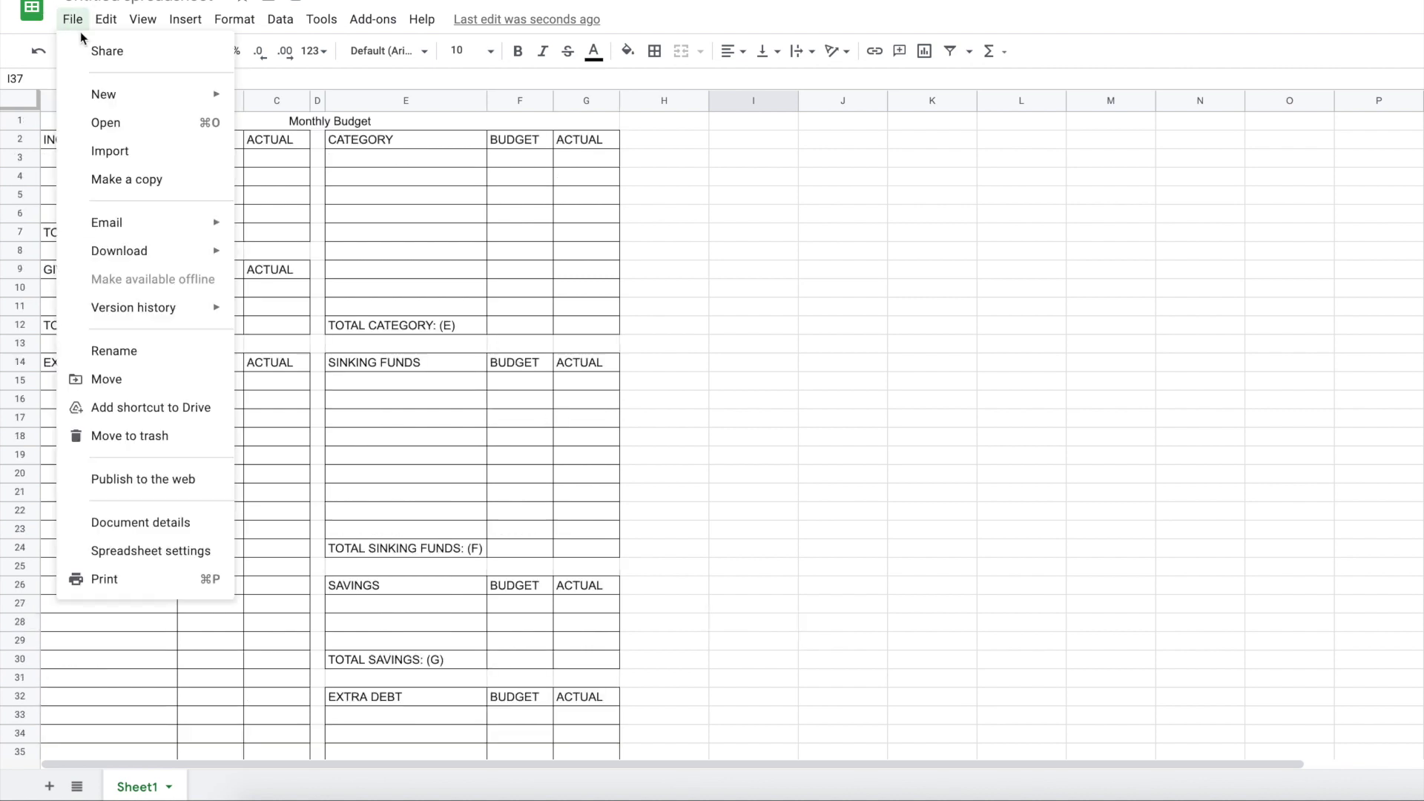
click(103, 579)
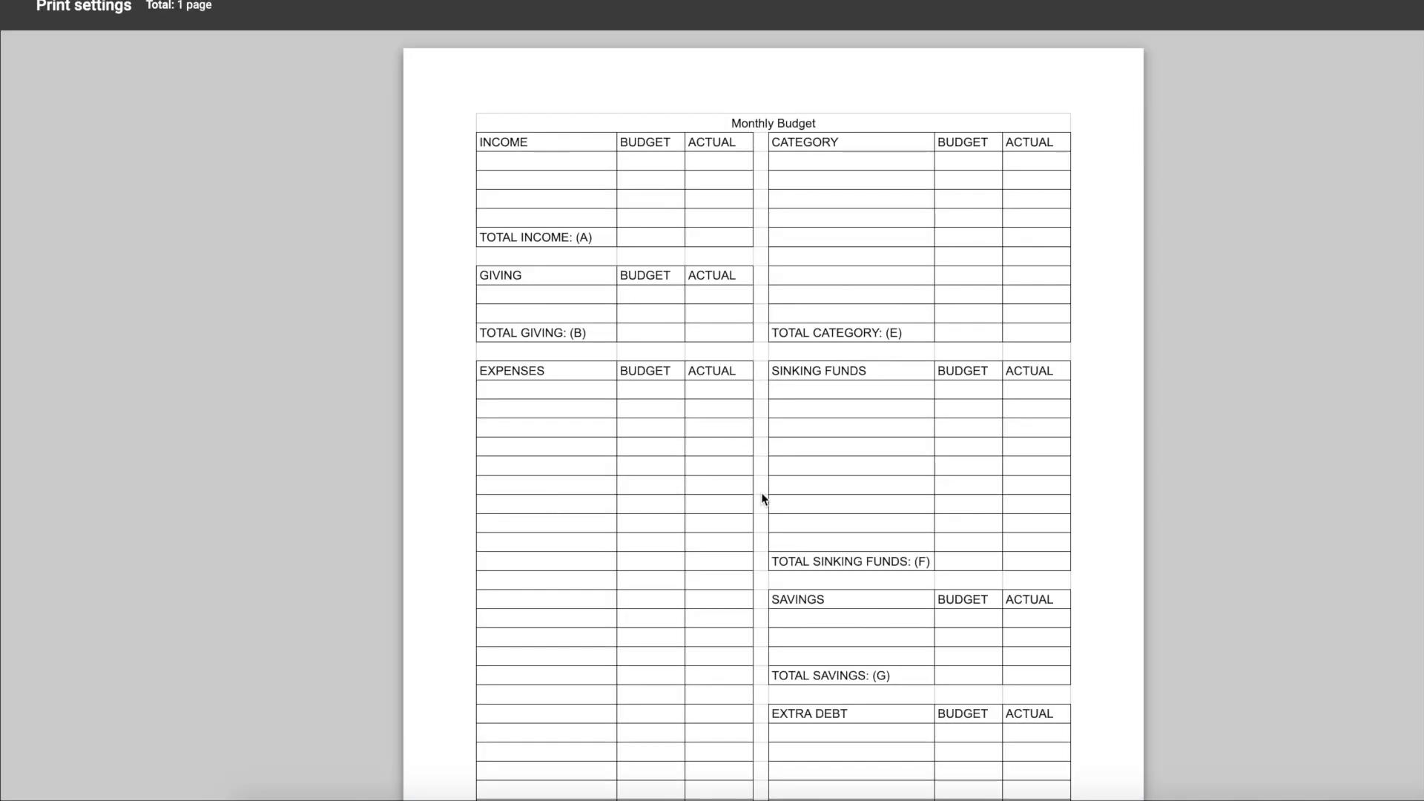
scroll(down, 3)
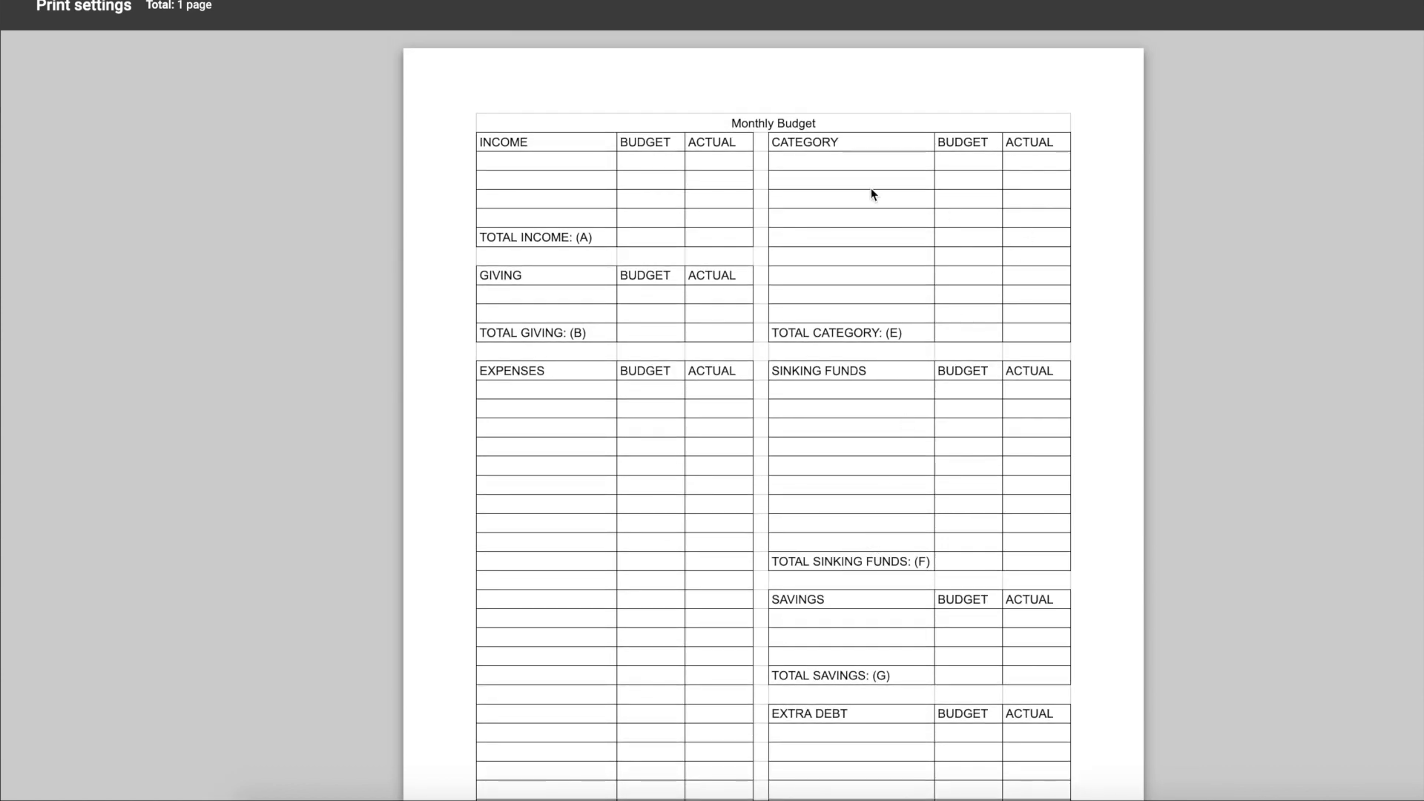
mouse_move(870, 172)
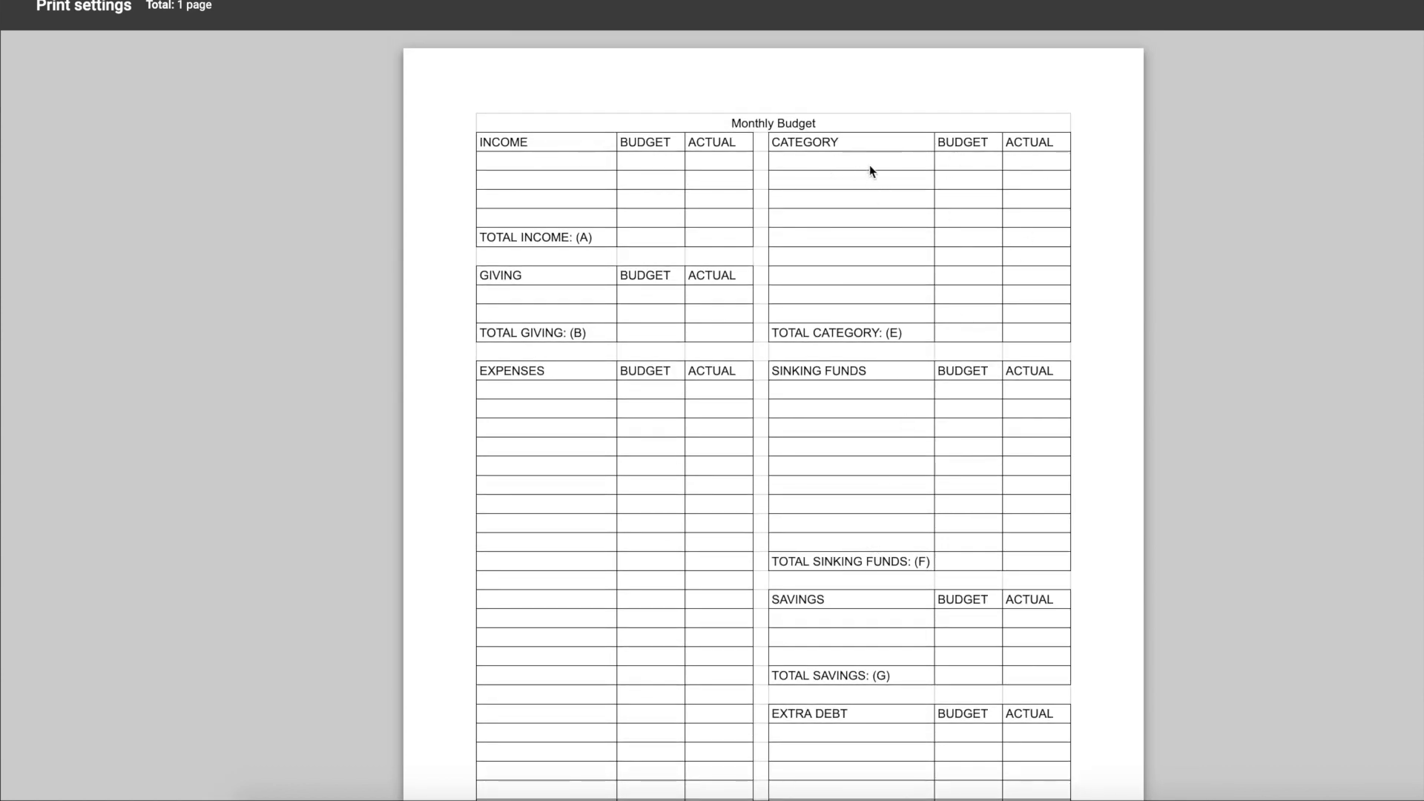
mouse_move(939, 165)
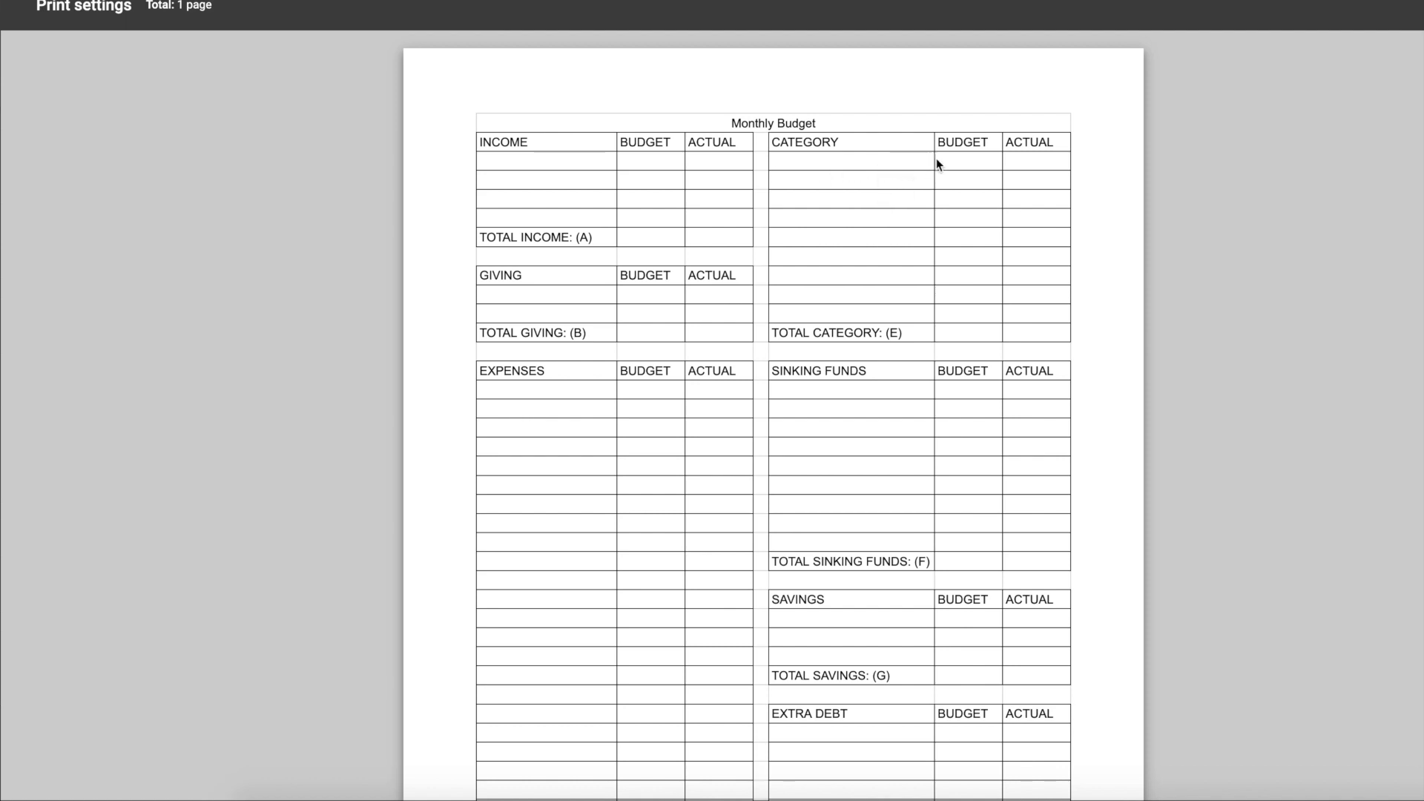
mouse_move(862, 163)
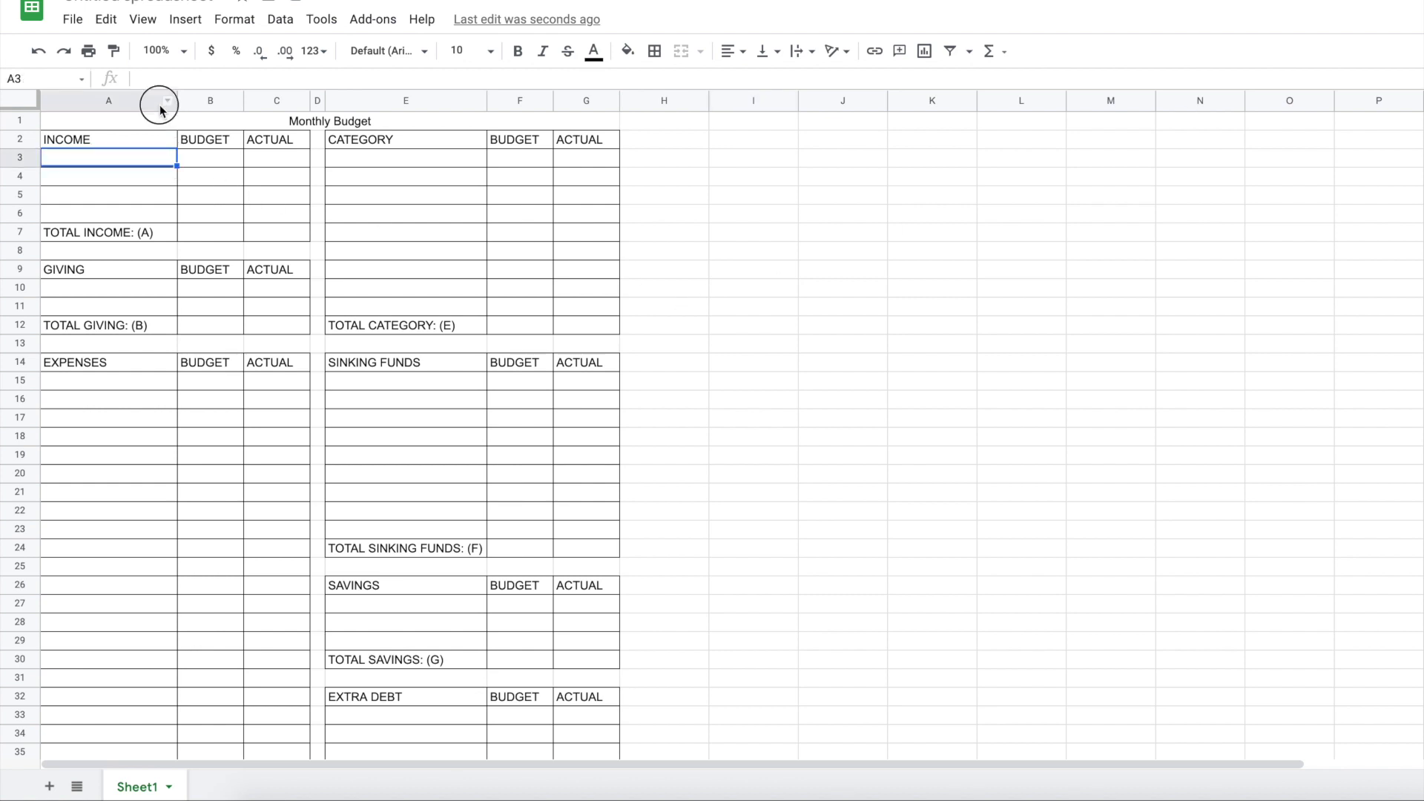
Widen column A for the section labels and confirm the print preview fits one page
click(107, 100)
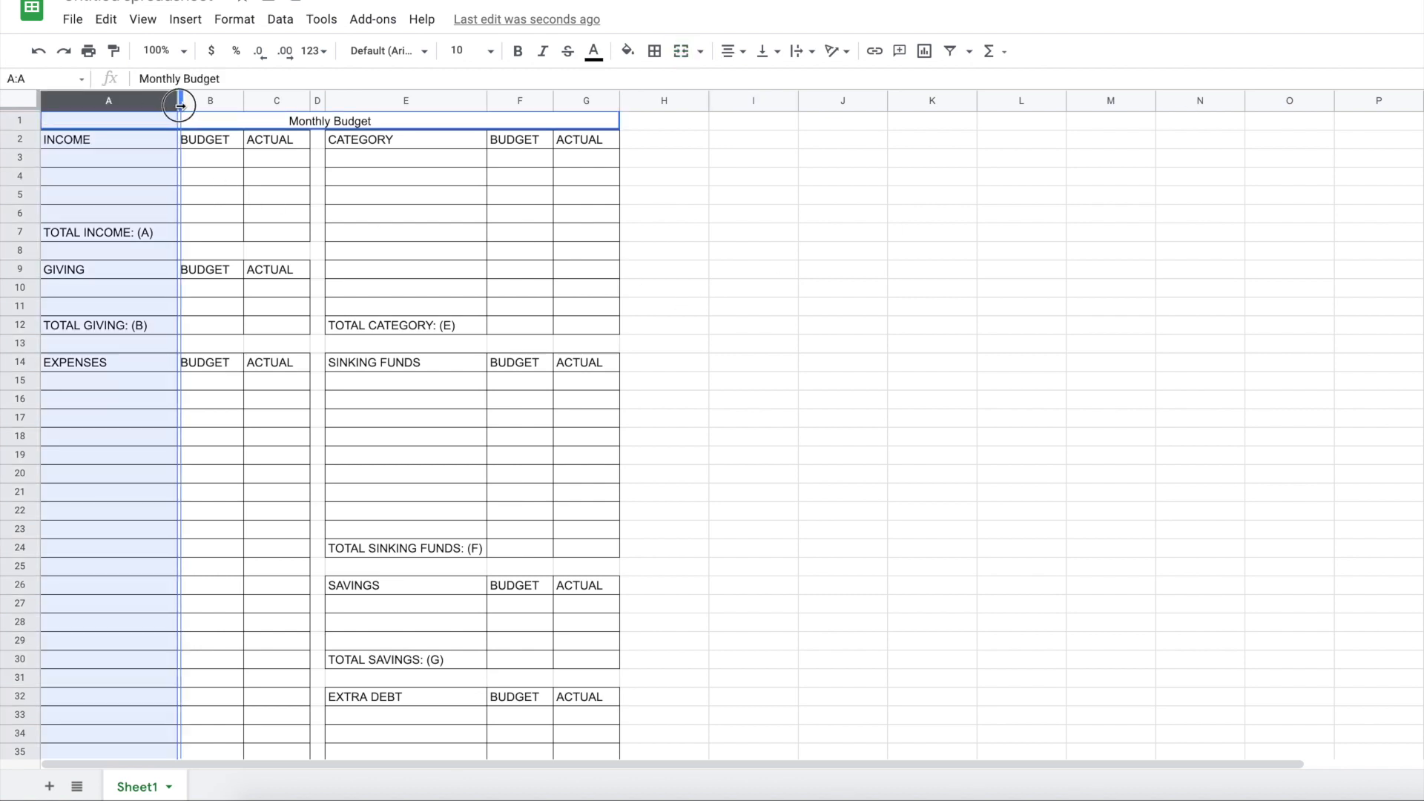
drag(180, 100, 186, 100)
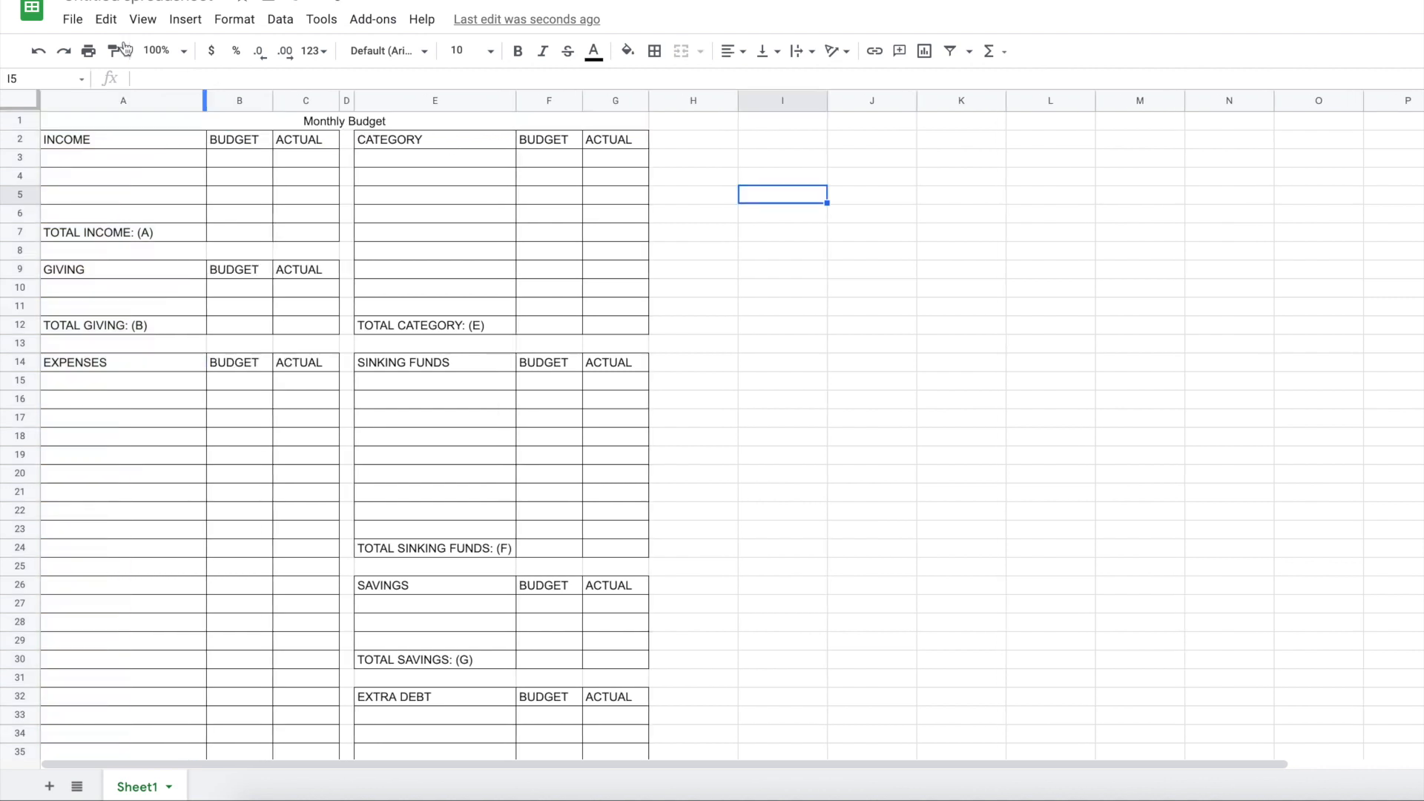
click(88, 51)
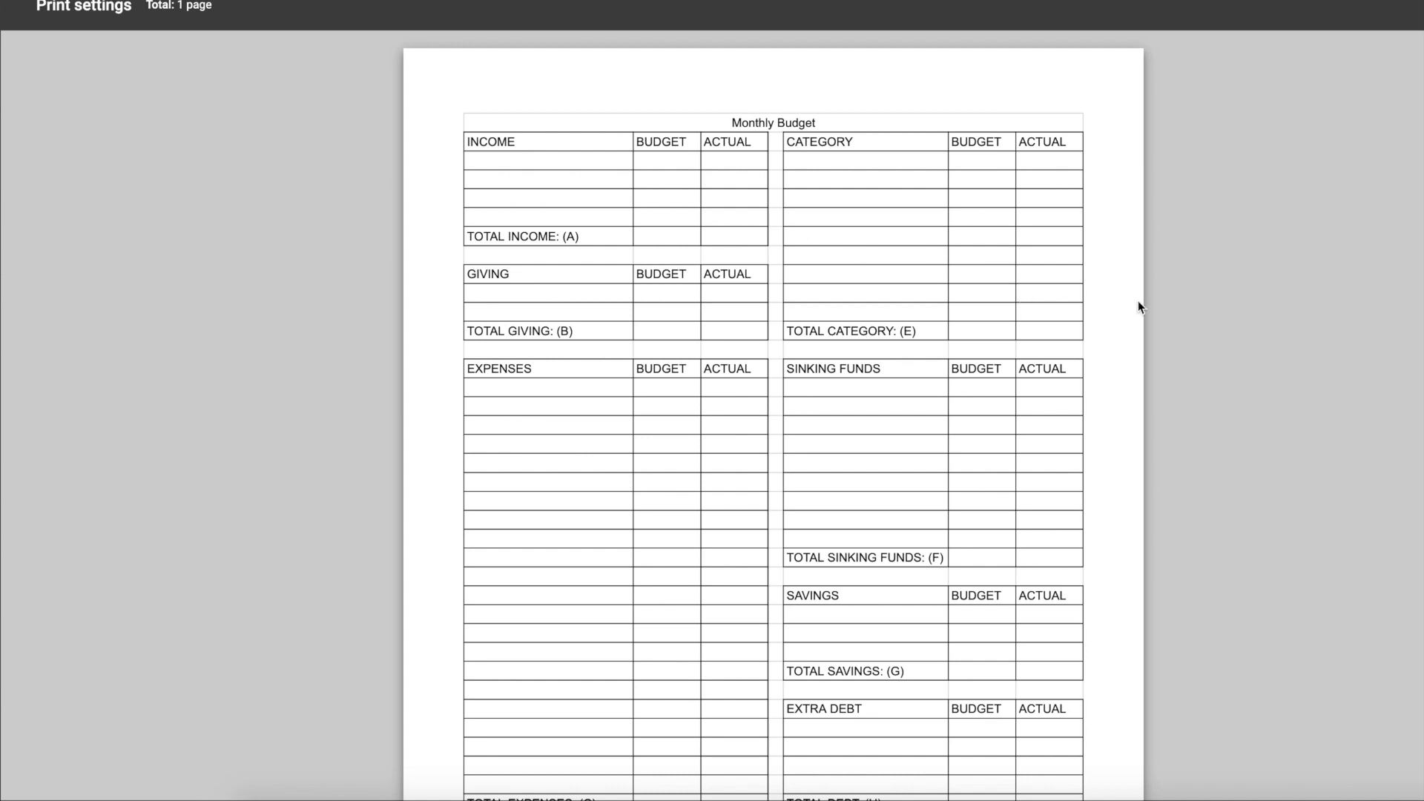
mouse_move(906, 187)
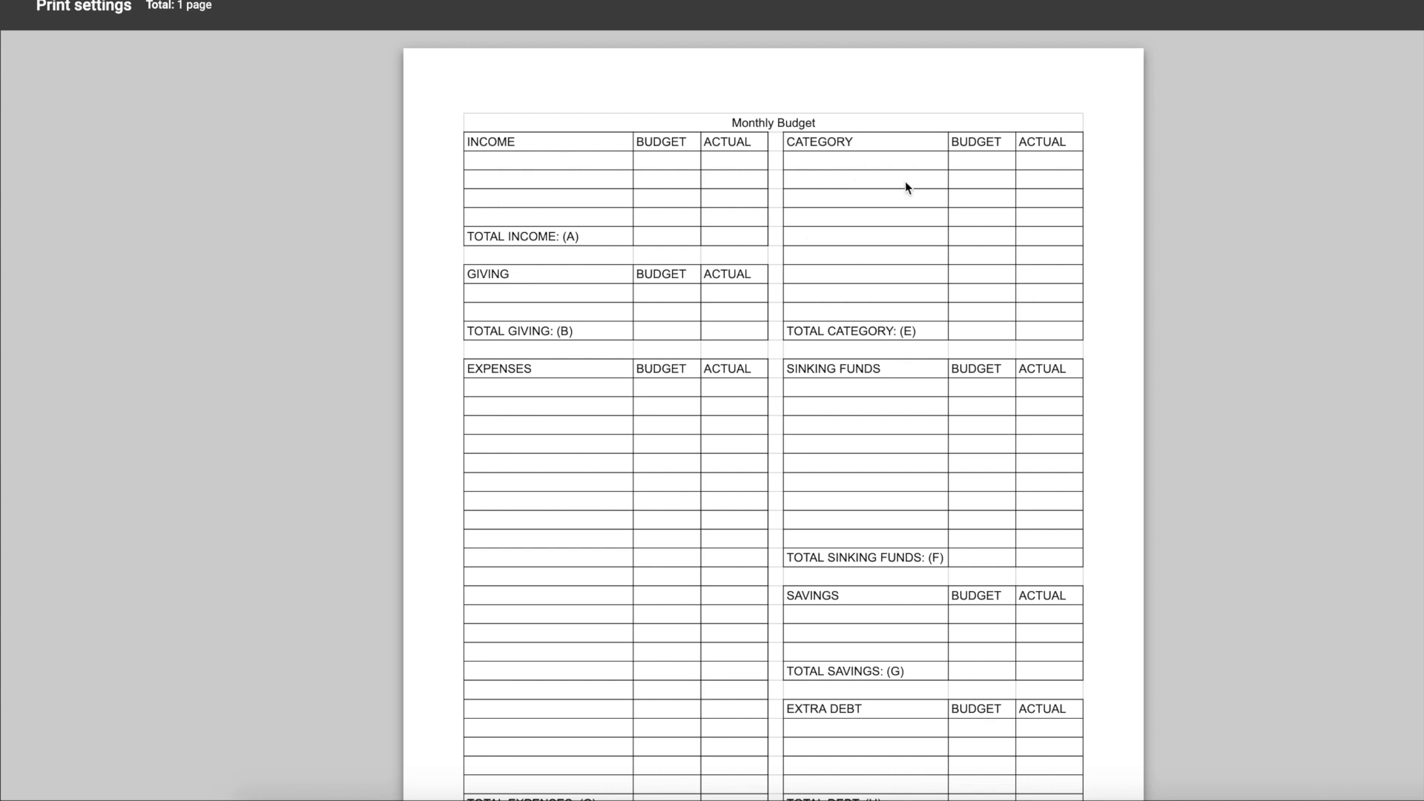
scroll(down, 3)
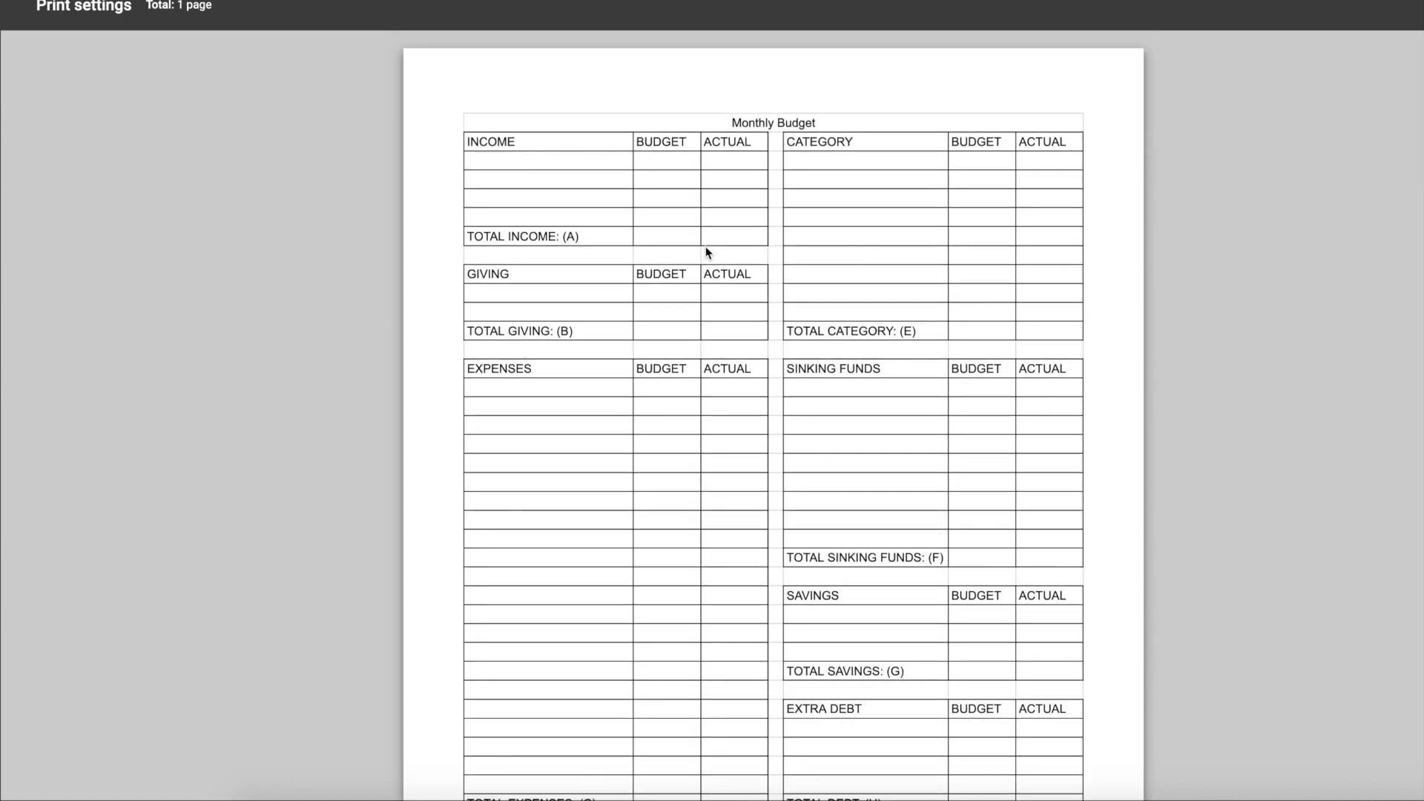
mouse_move(1321, 218)
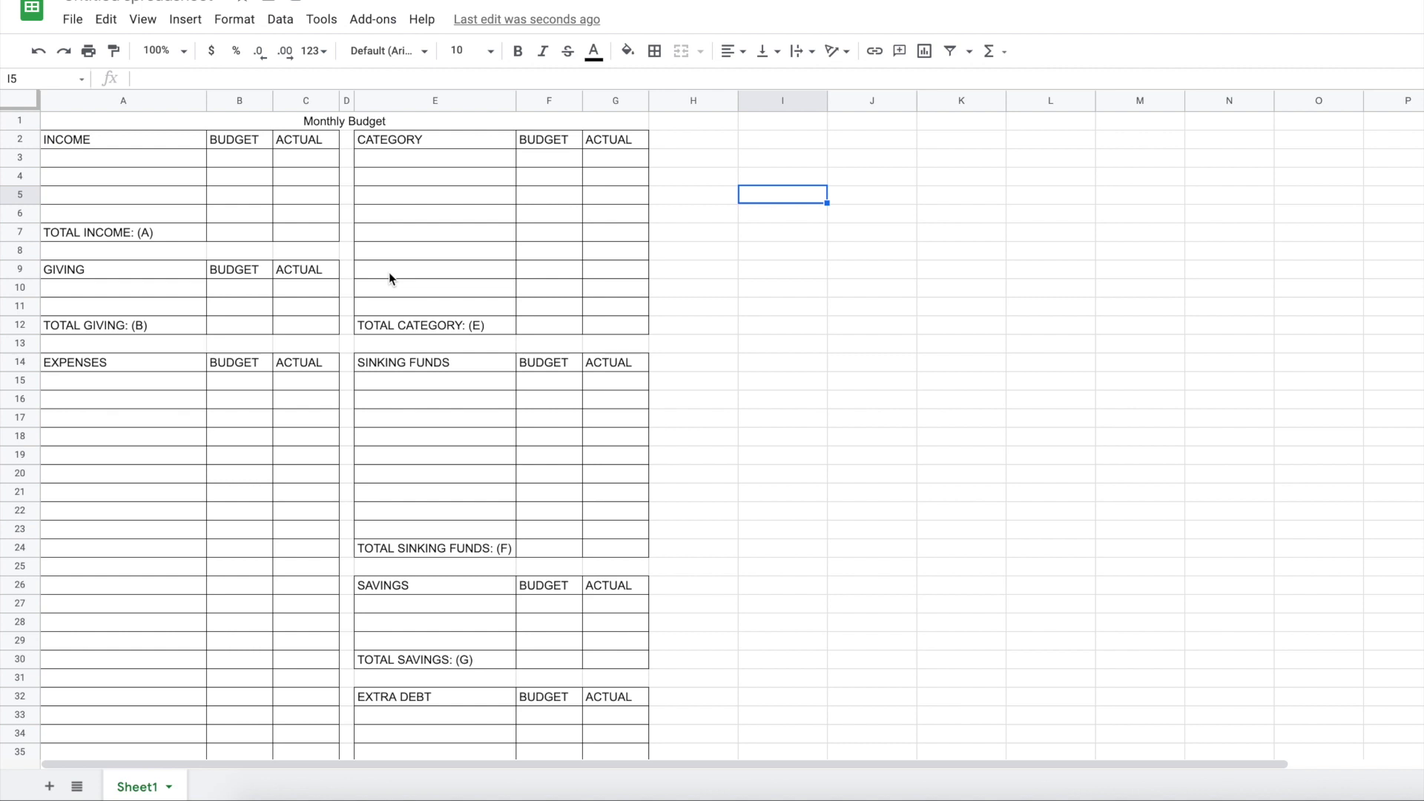
mouse_move(411, 289)
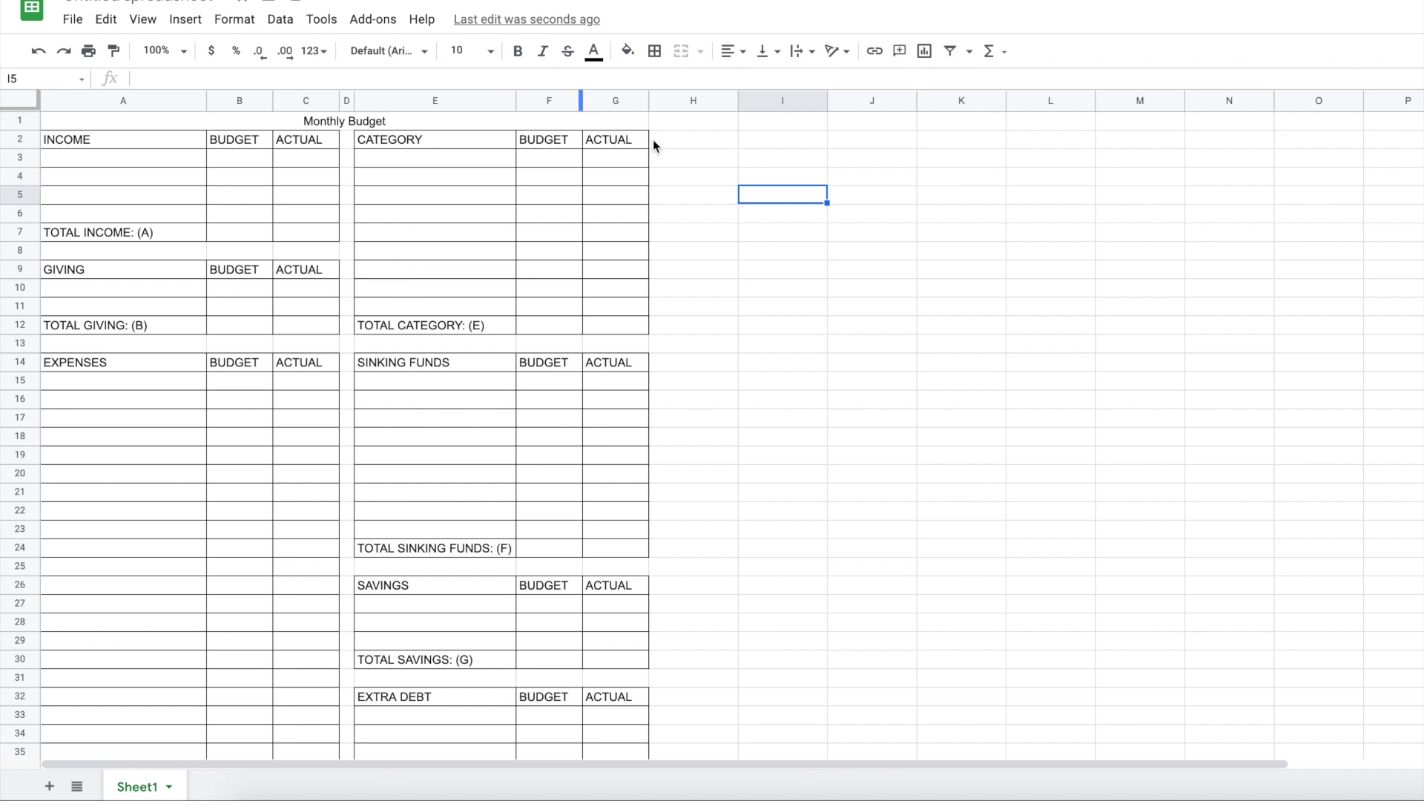
mouse_move(518, 275)
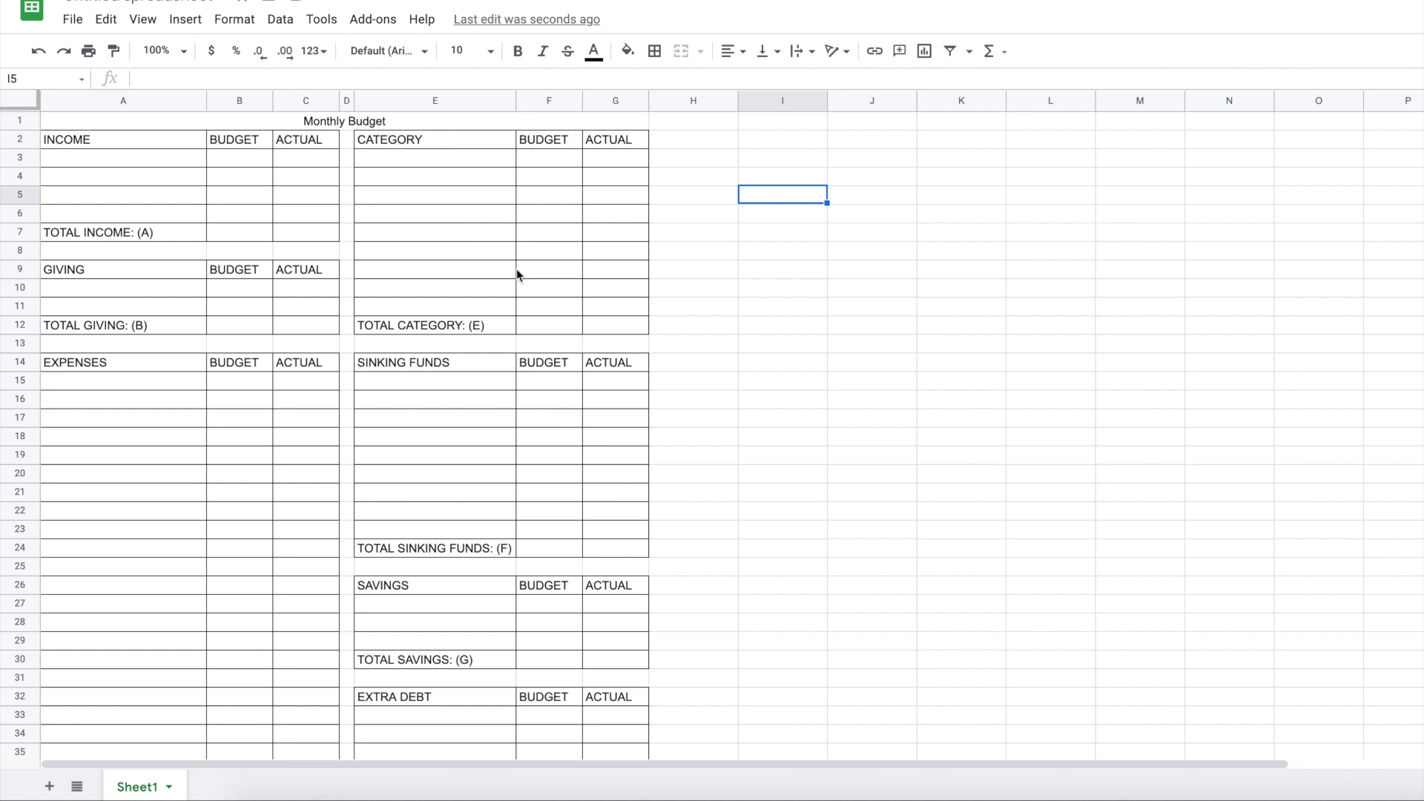